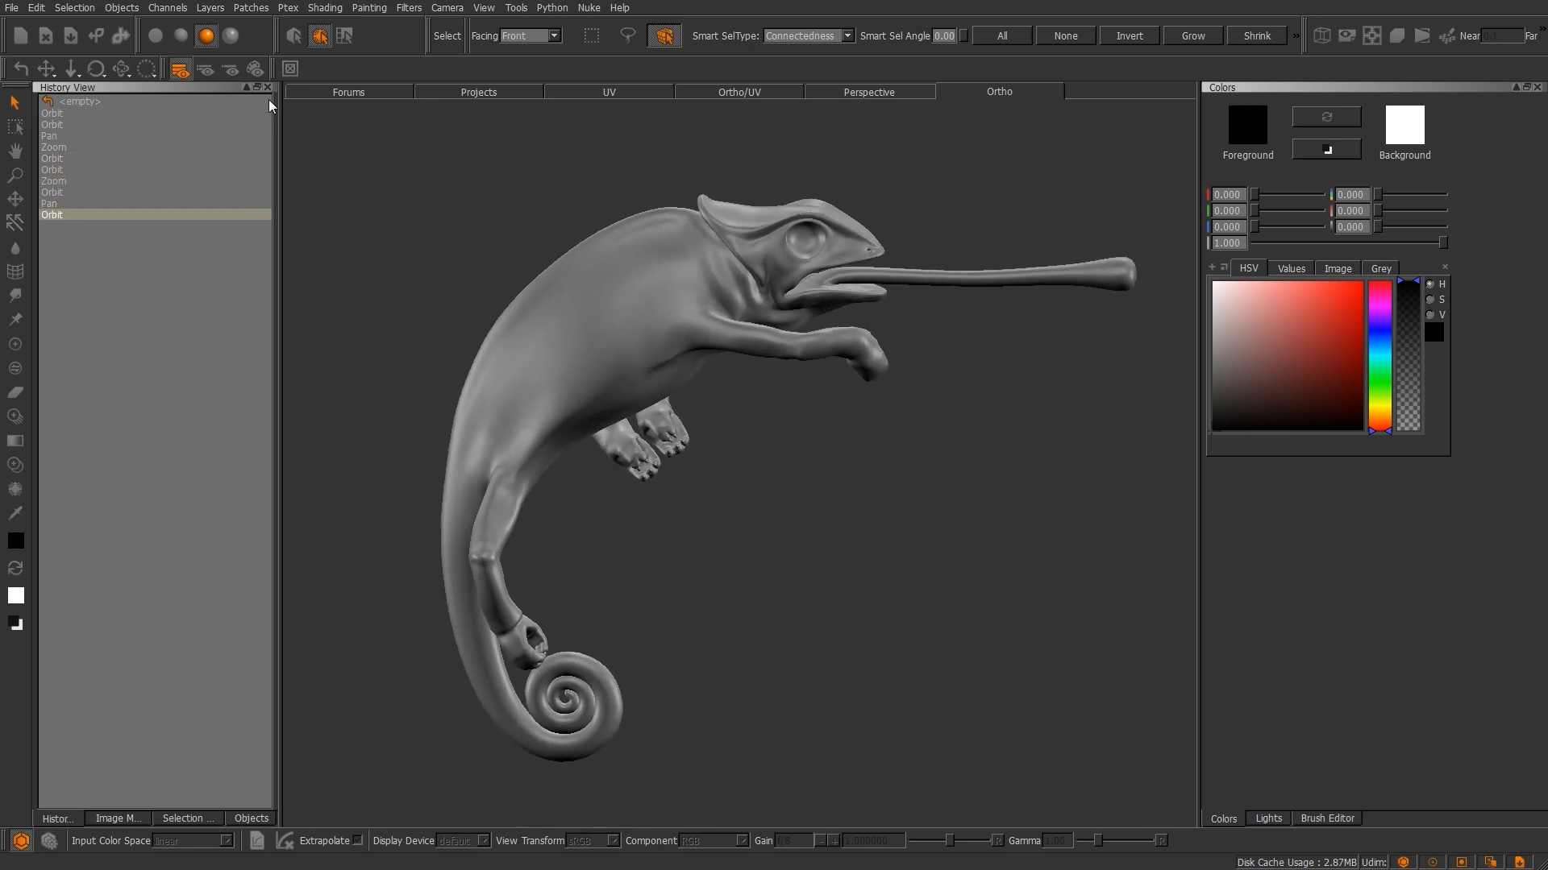
Import the canvas texture via the Image Manager and open the rust texture in its own viewer.
click(117, 819)
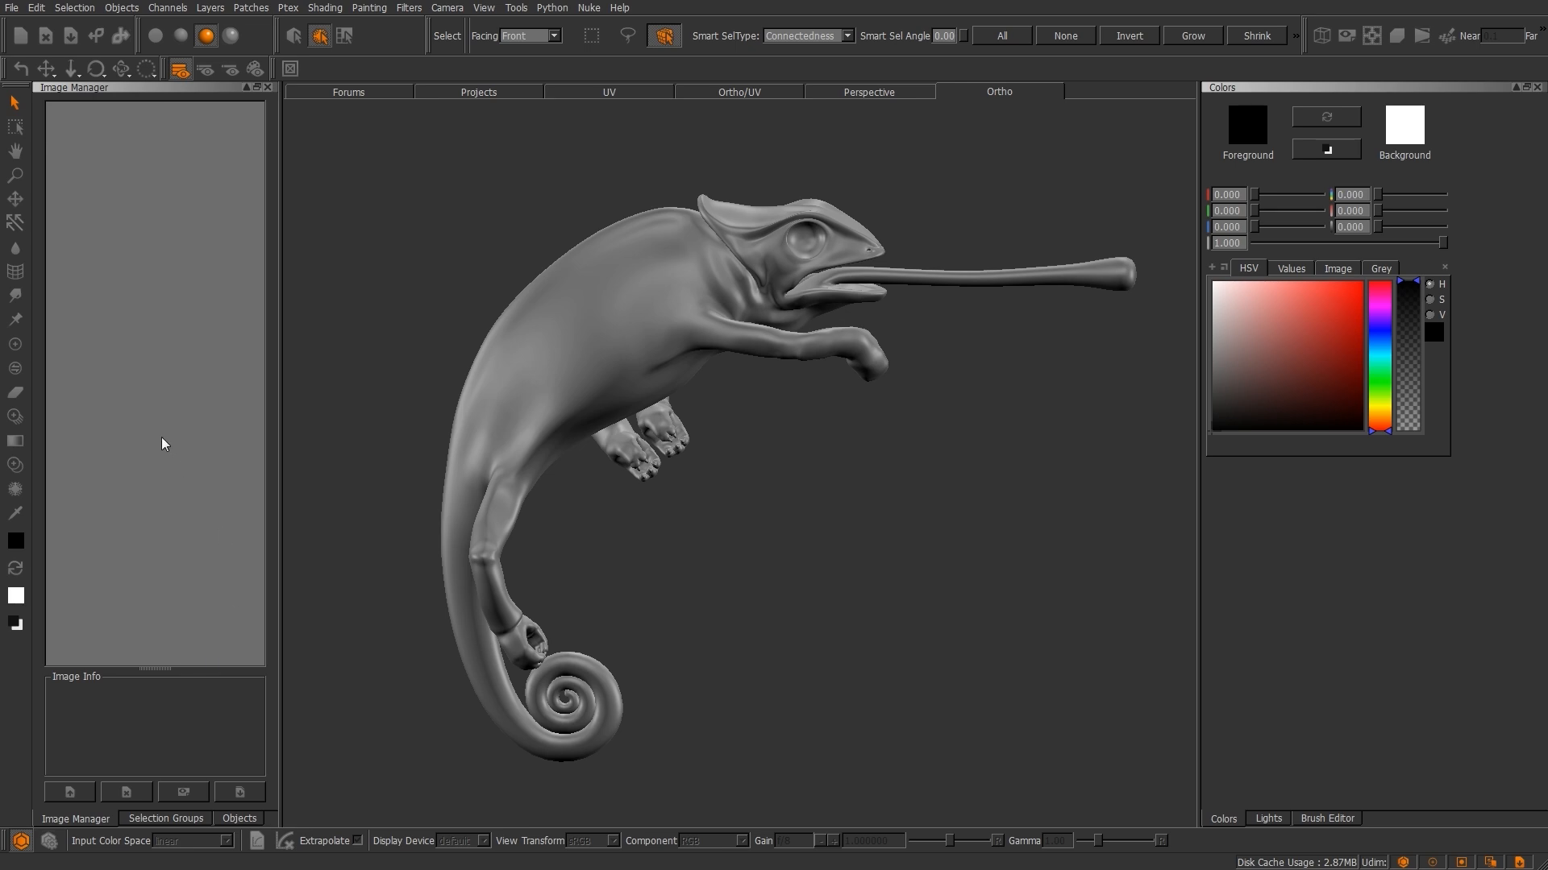
mouse_move(195, 488)
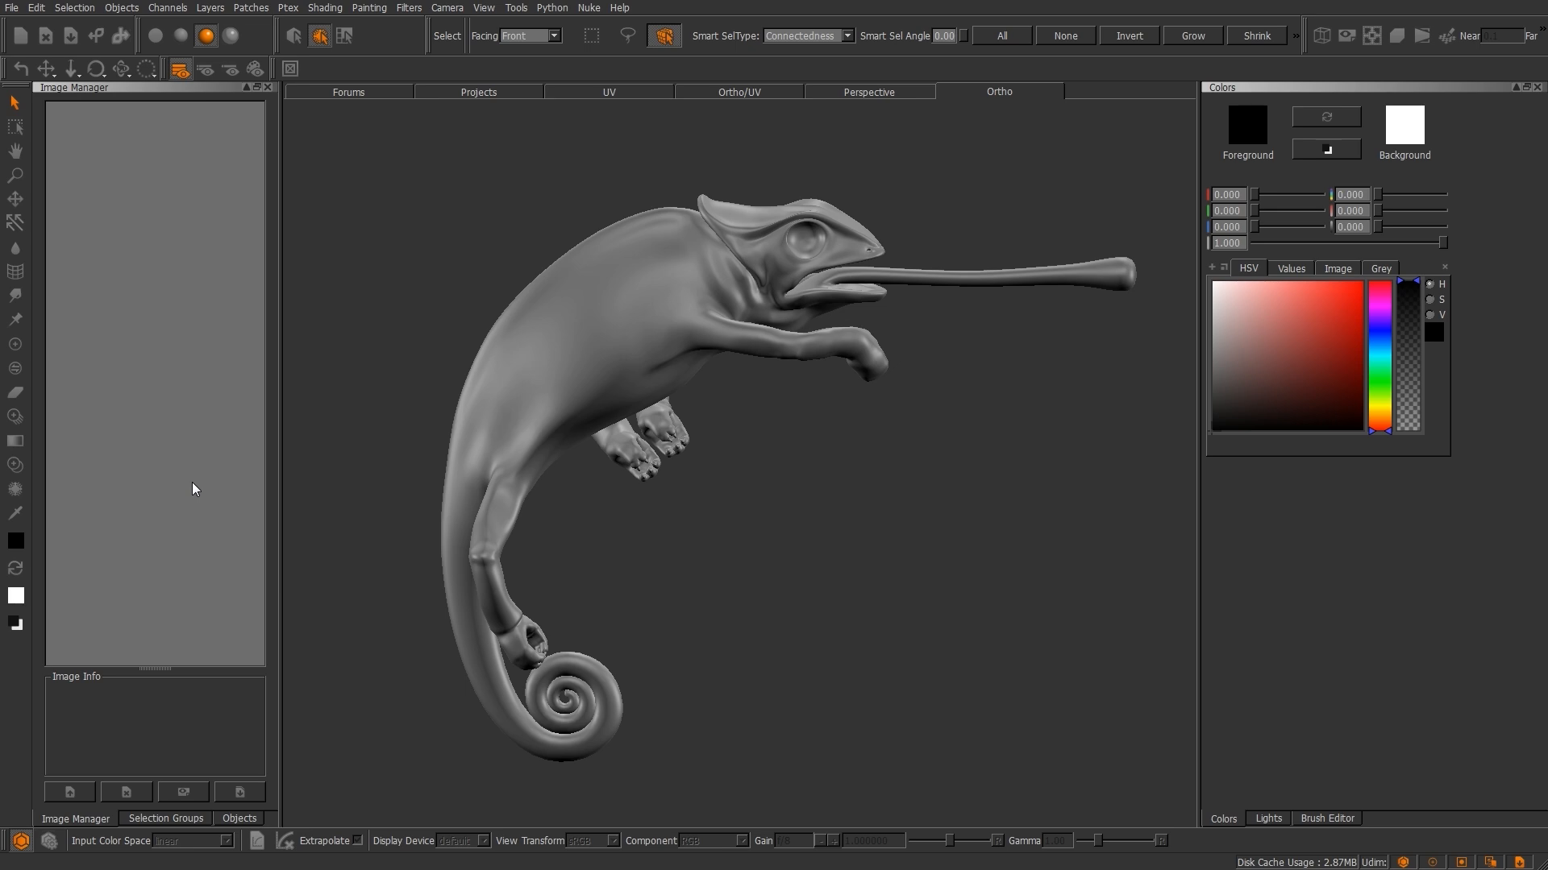
mouse_move(161, 440)
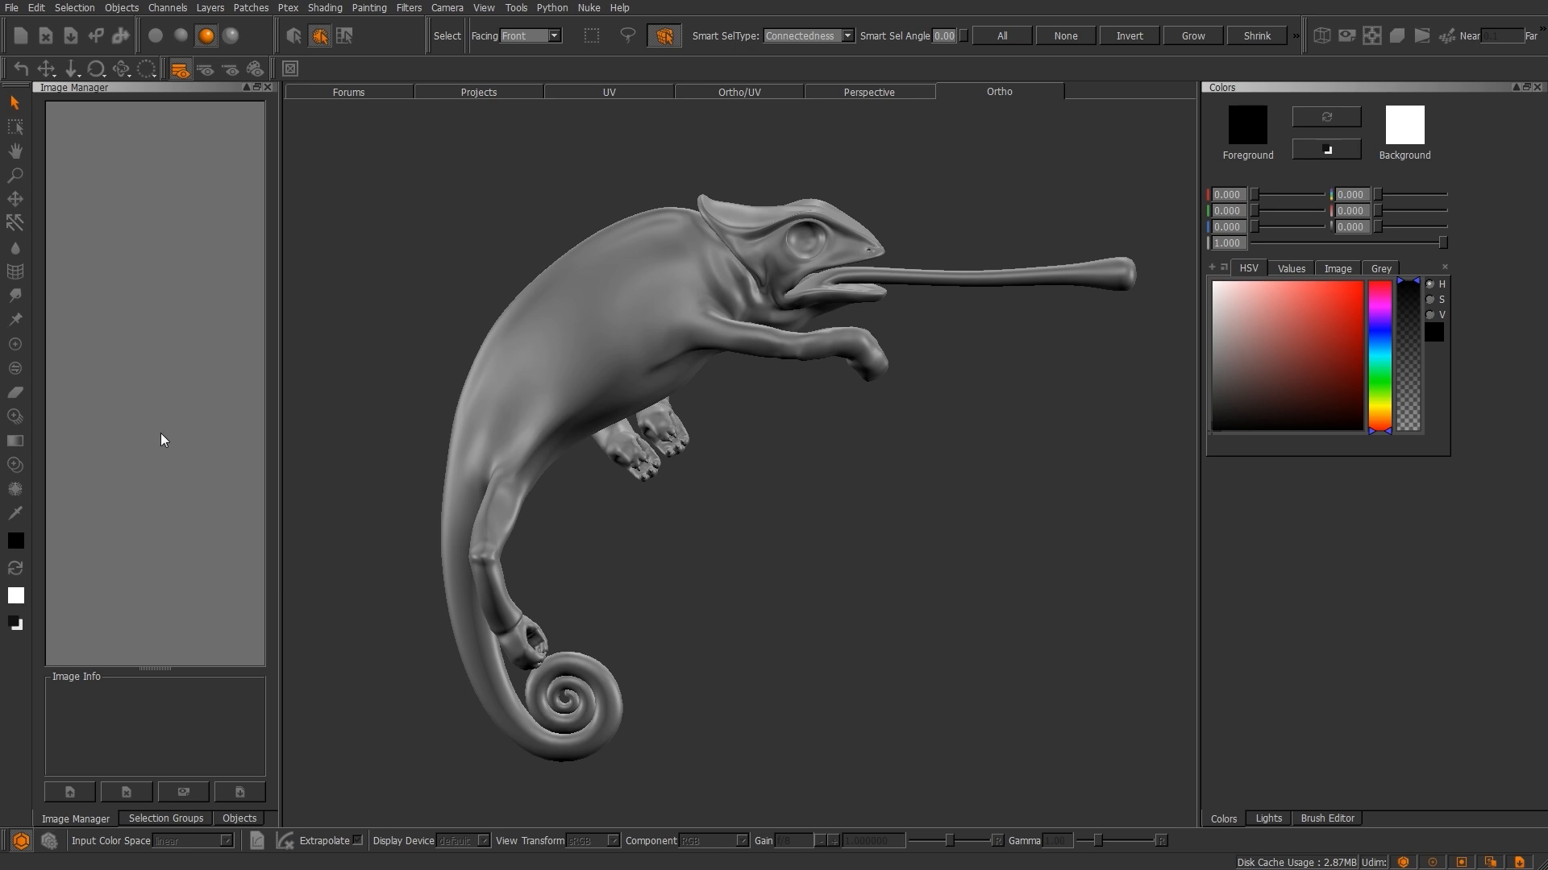
mouse_move(169, 326)
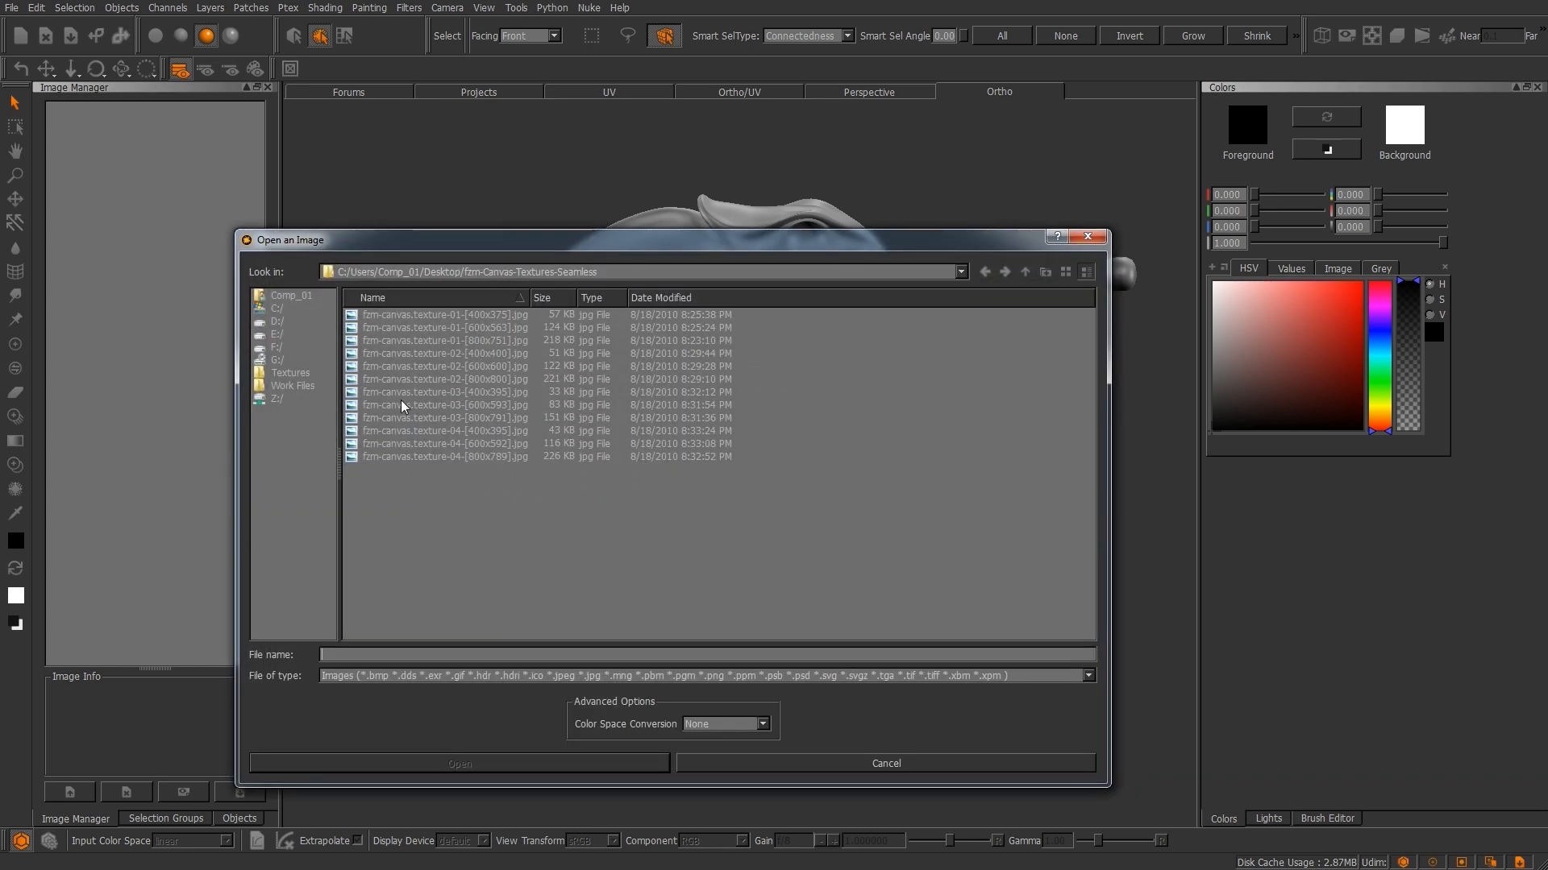
click(445, 404)
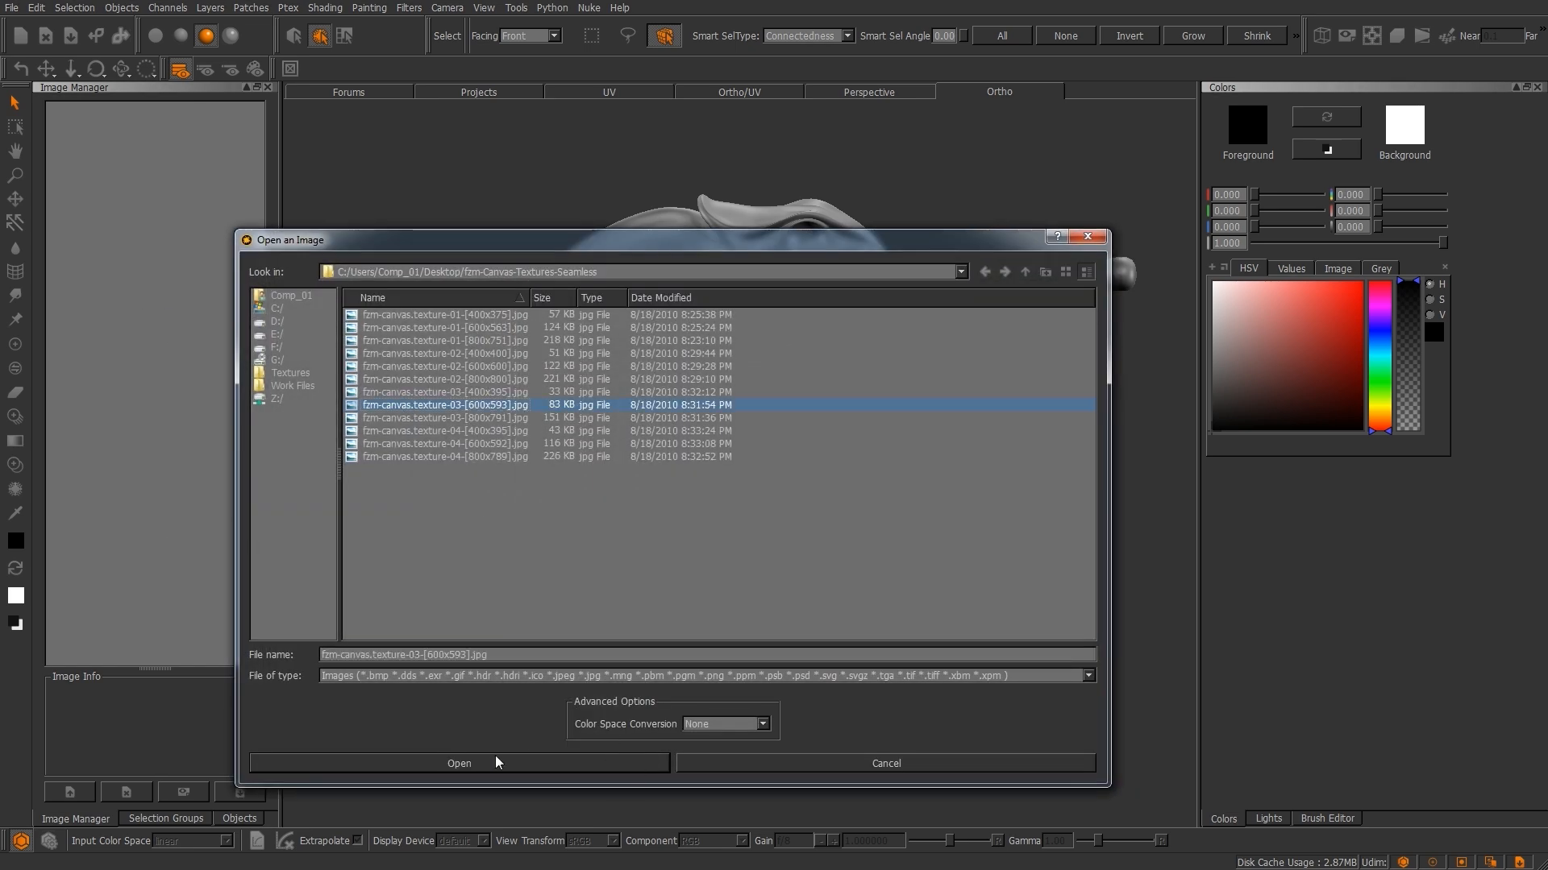
click(458, 763)
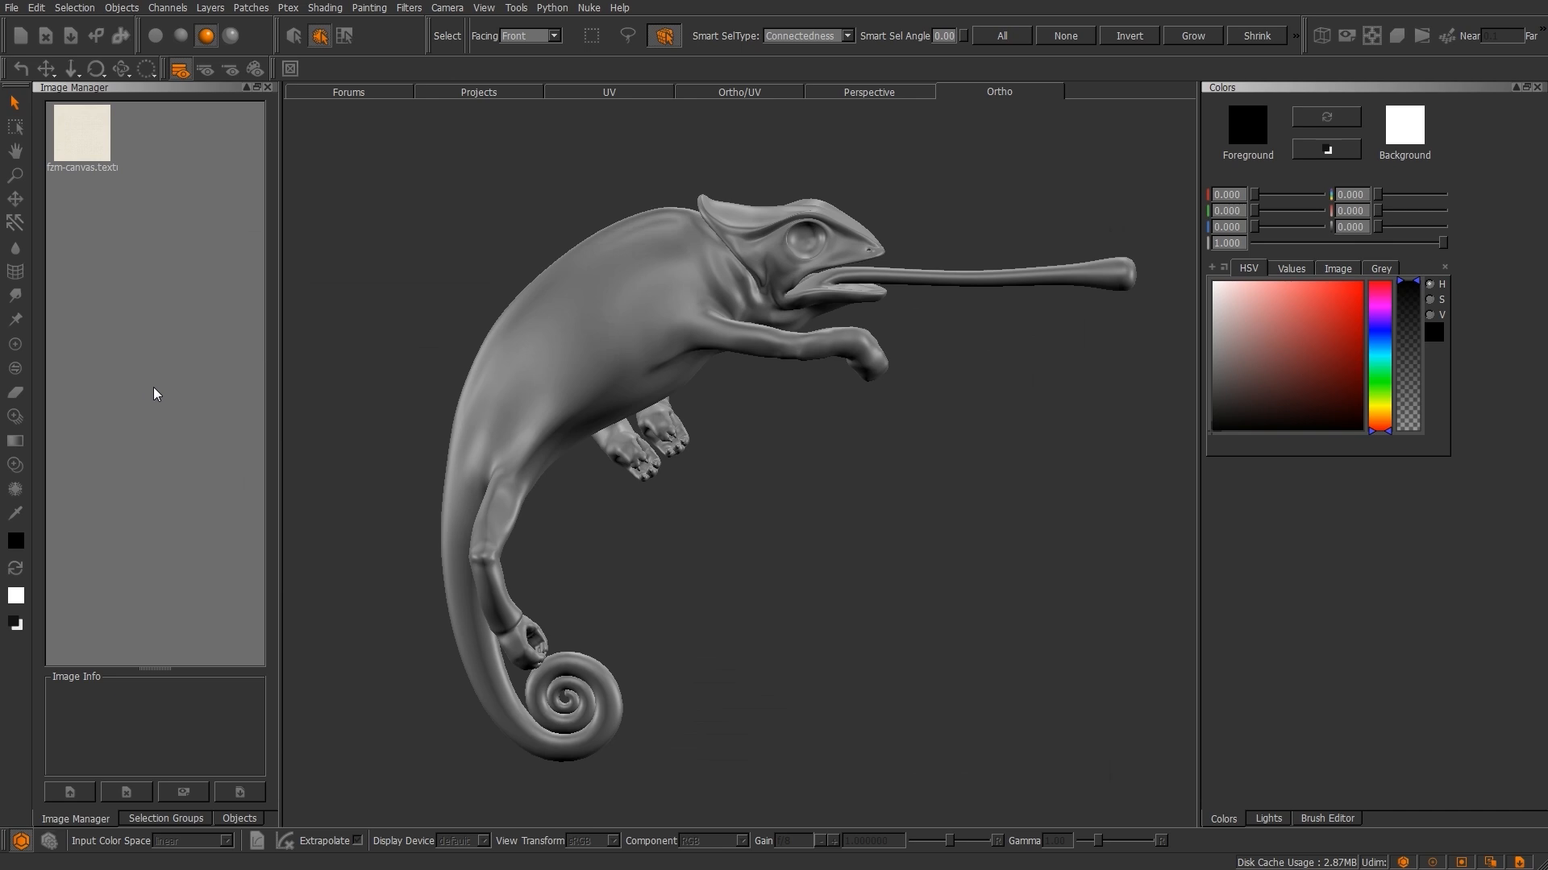
mouse_move(237, 316)
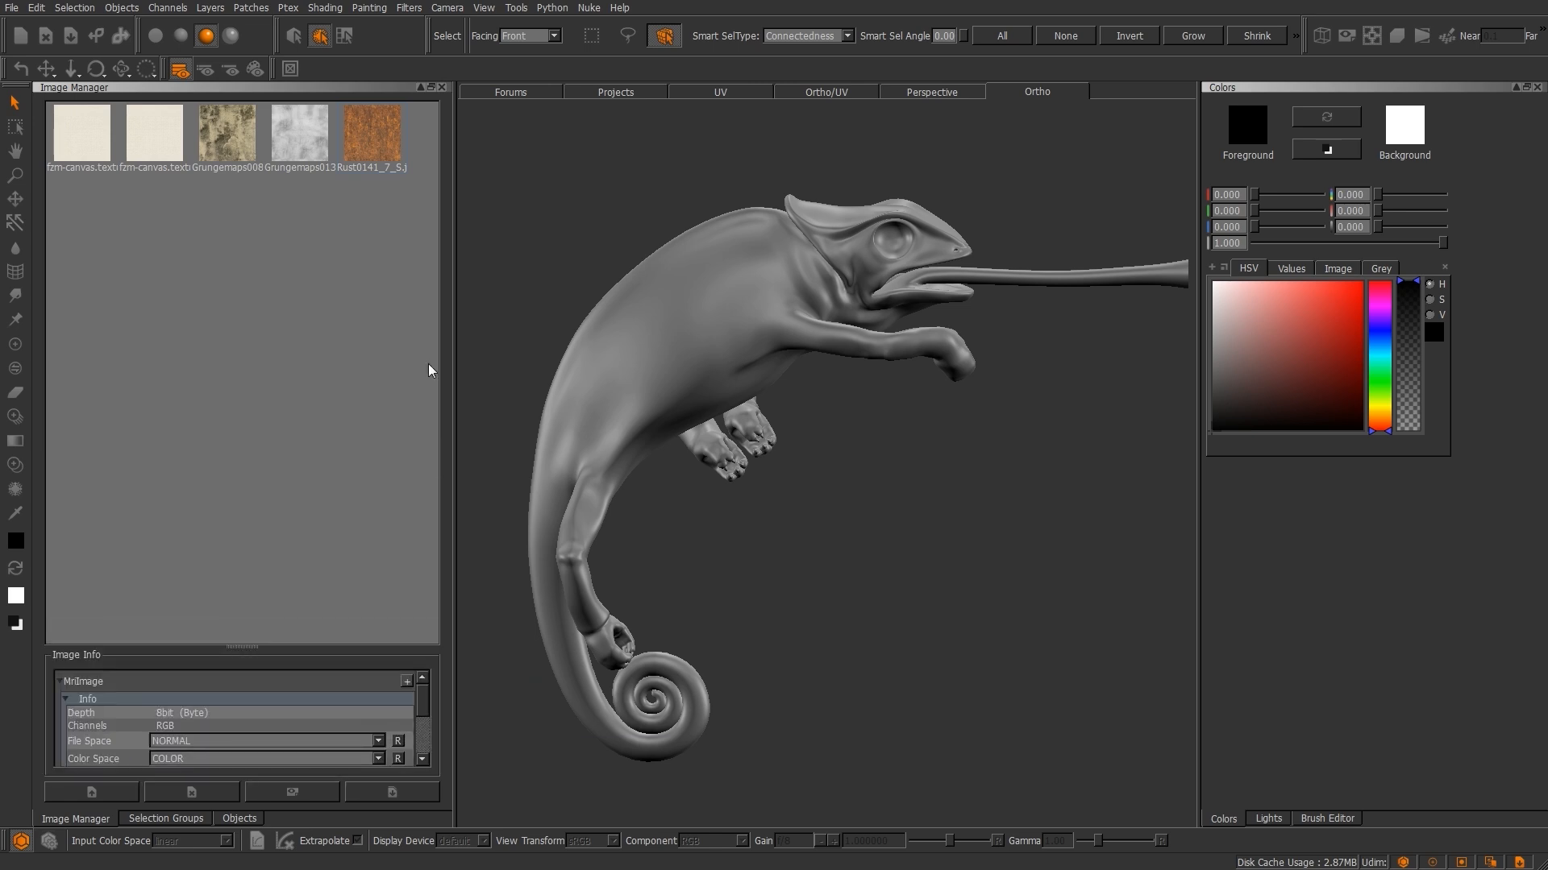
double_click(373, 134)
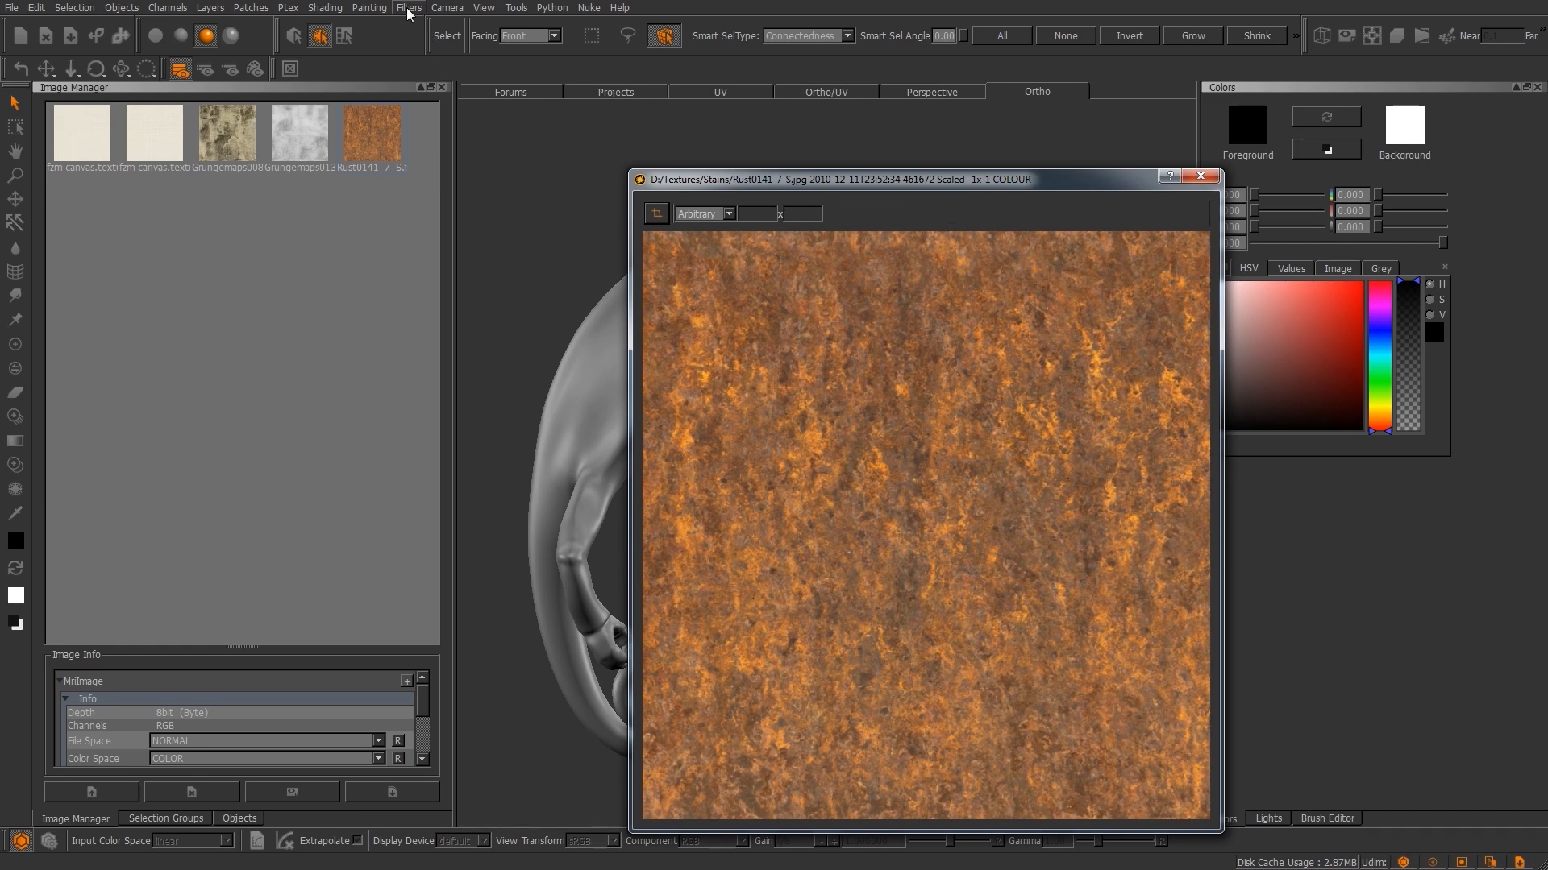
Start a Levels filter on the rust image, Color Component All, raising black point and lowering white point.
click(408, 8)
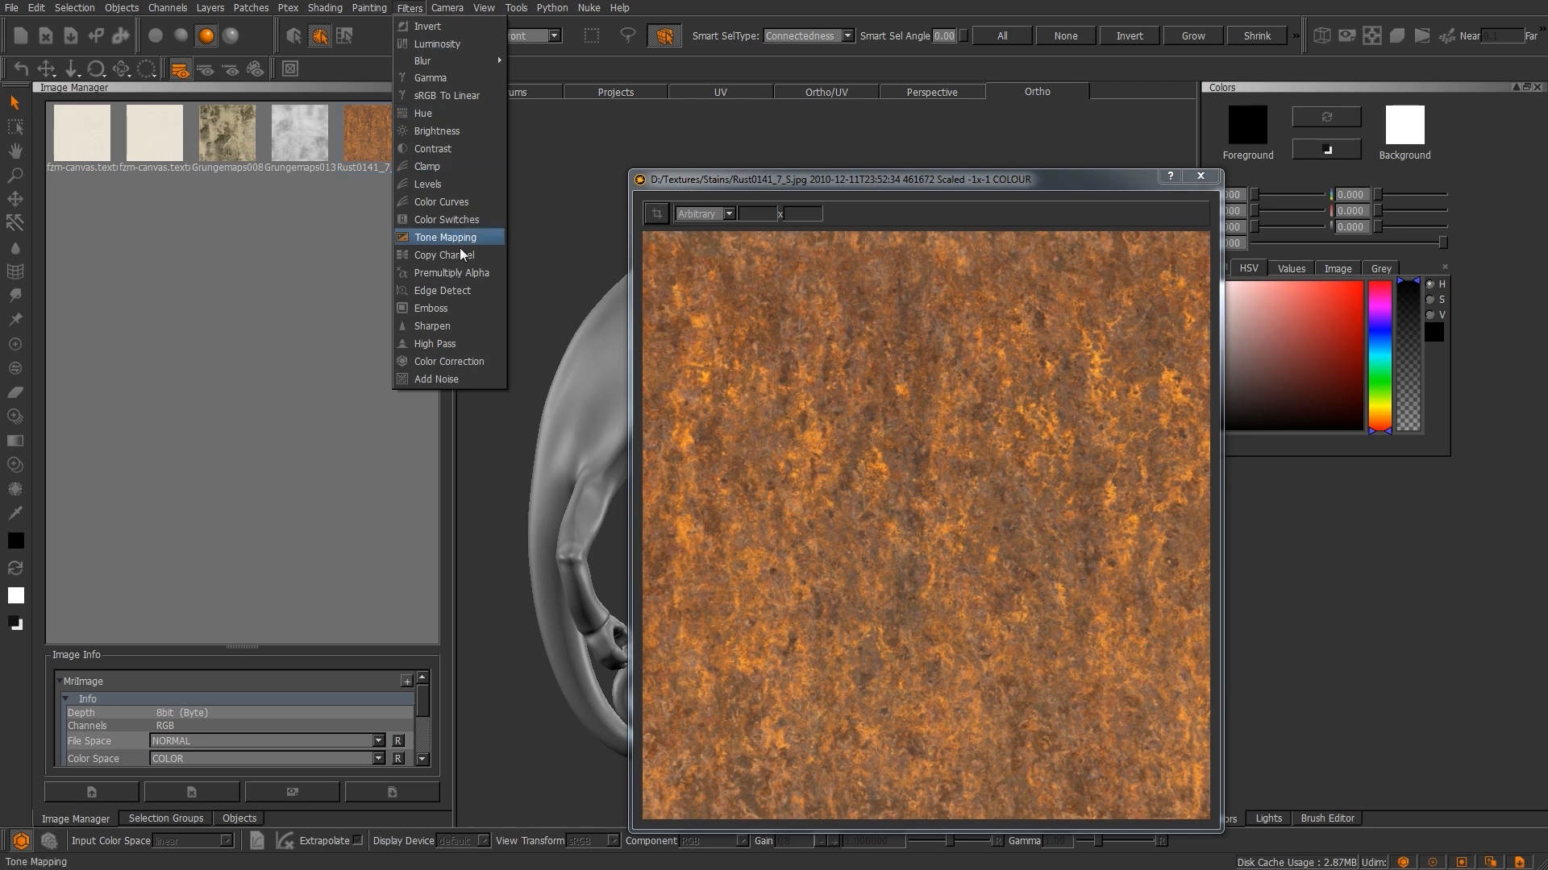
mouse_move(472, 164)
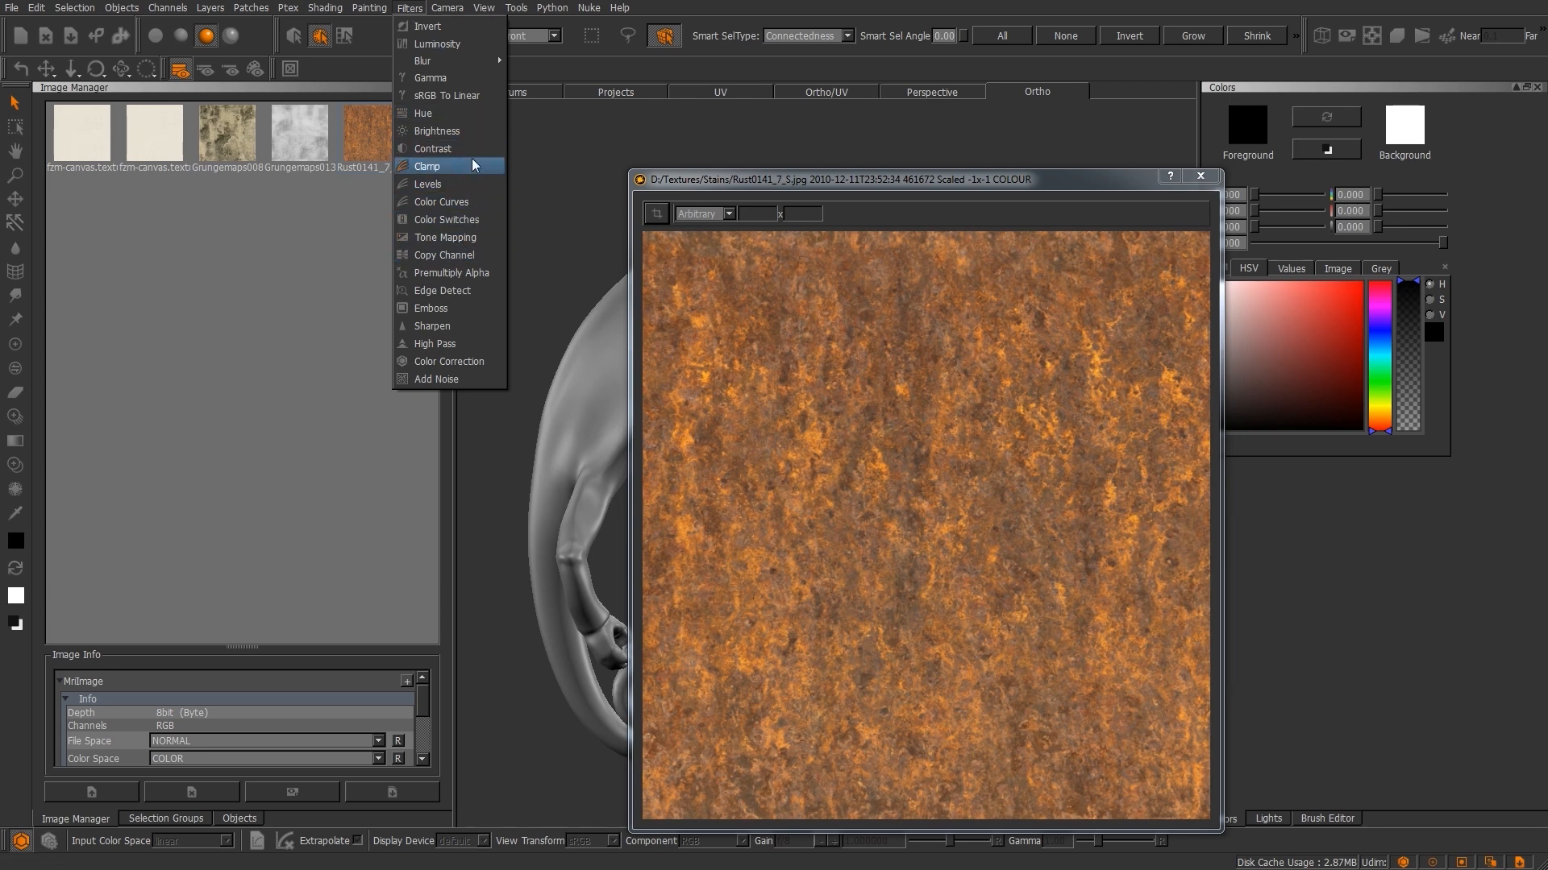
click(429, 184)
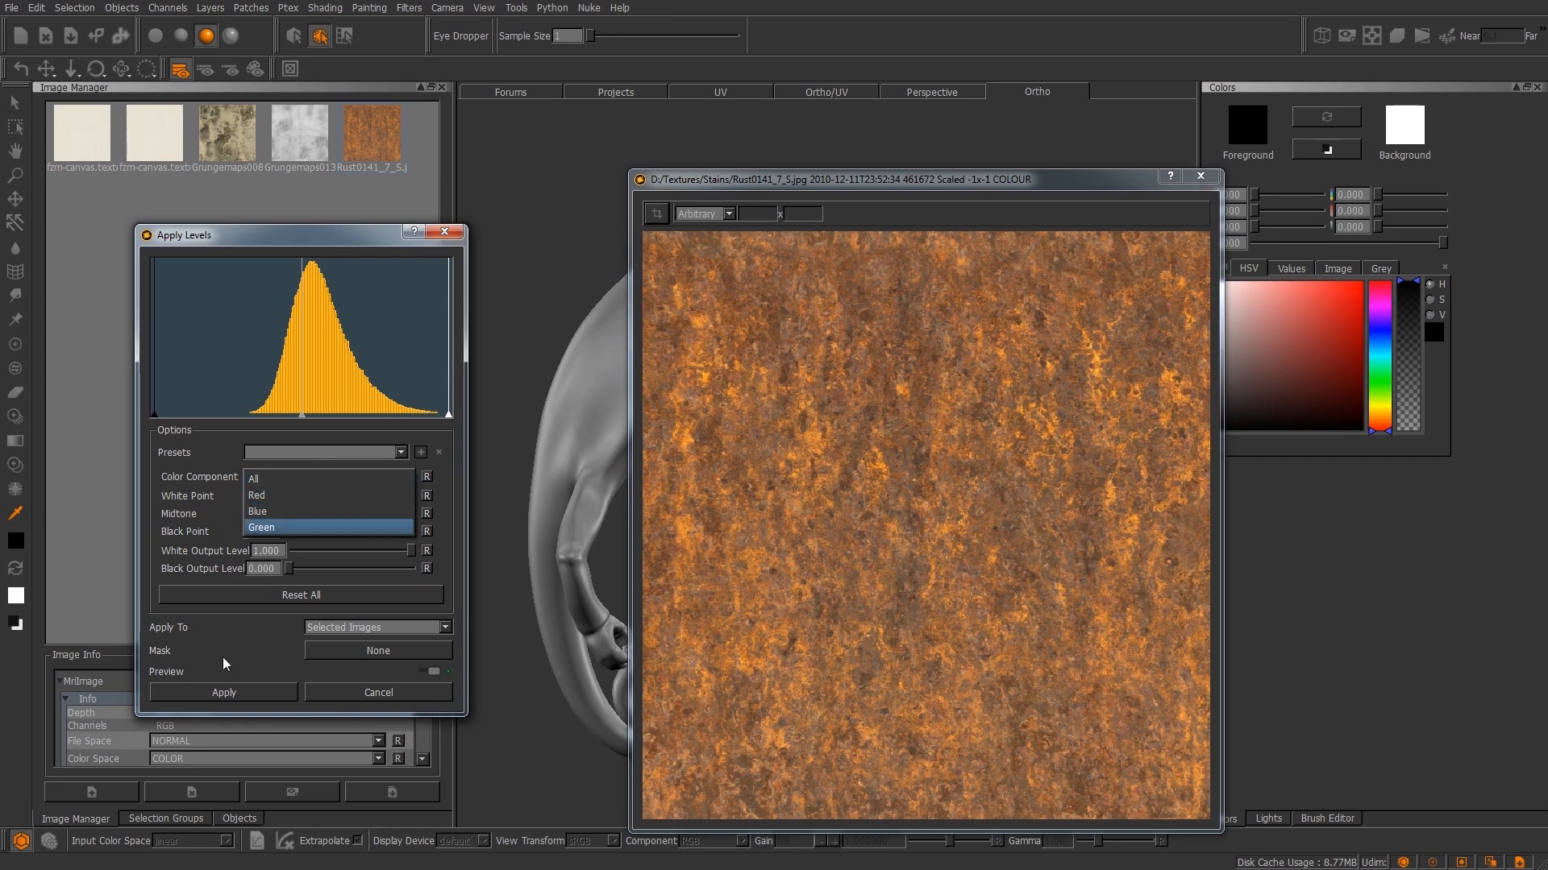
click(253, 477)
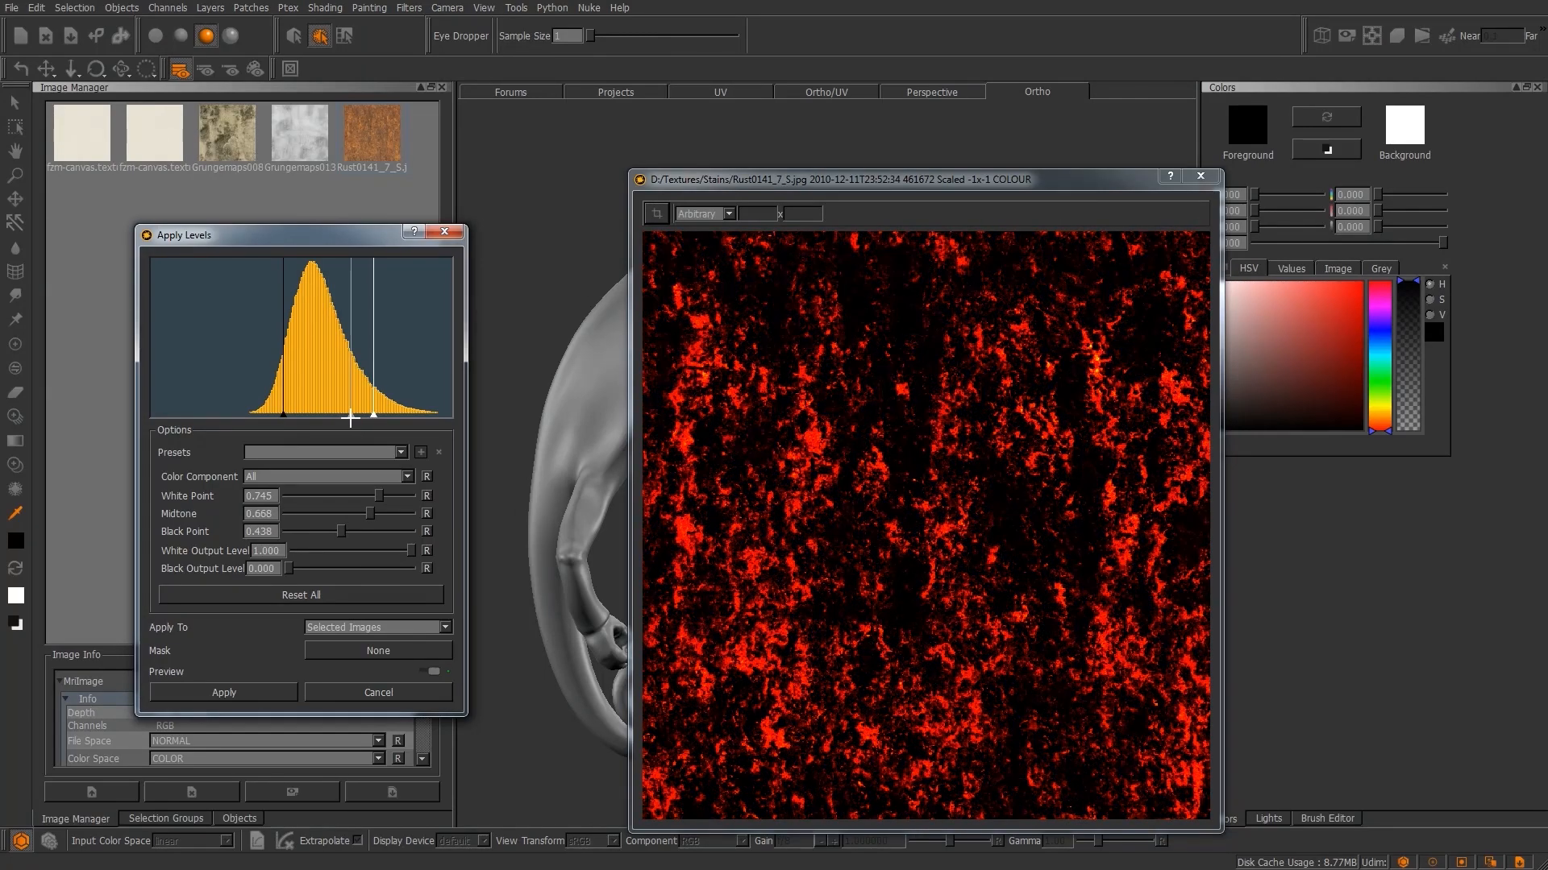
drag(394, 512, 358, 513)
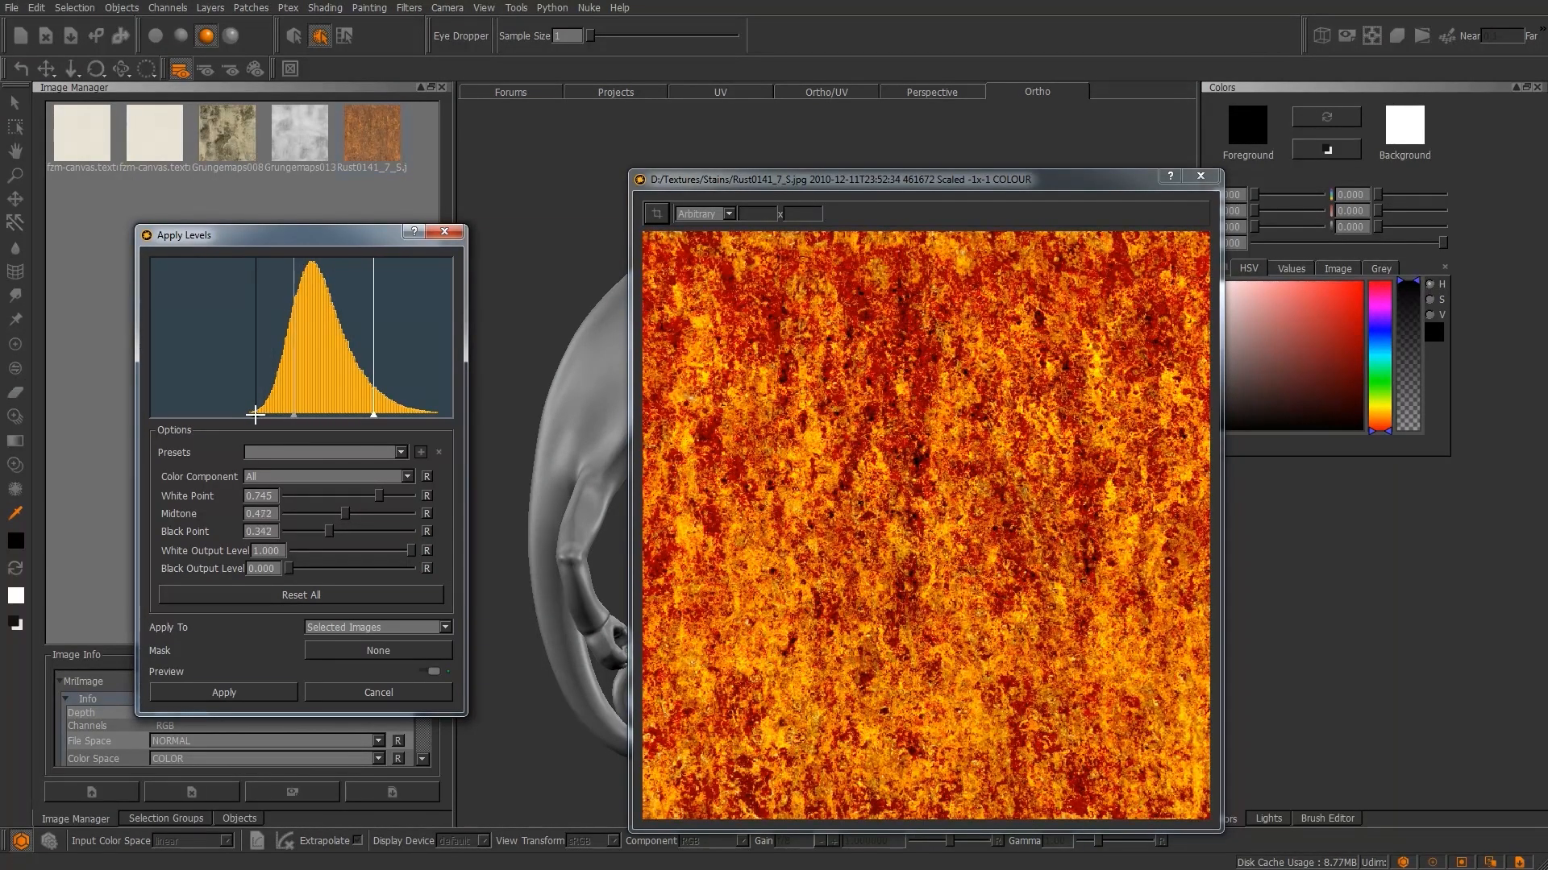
drag(370, 416, 401, 419)
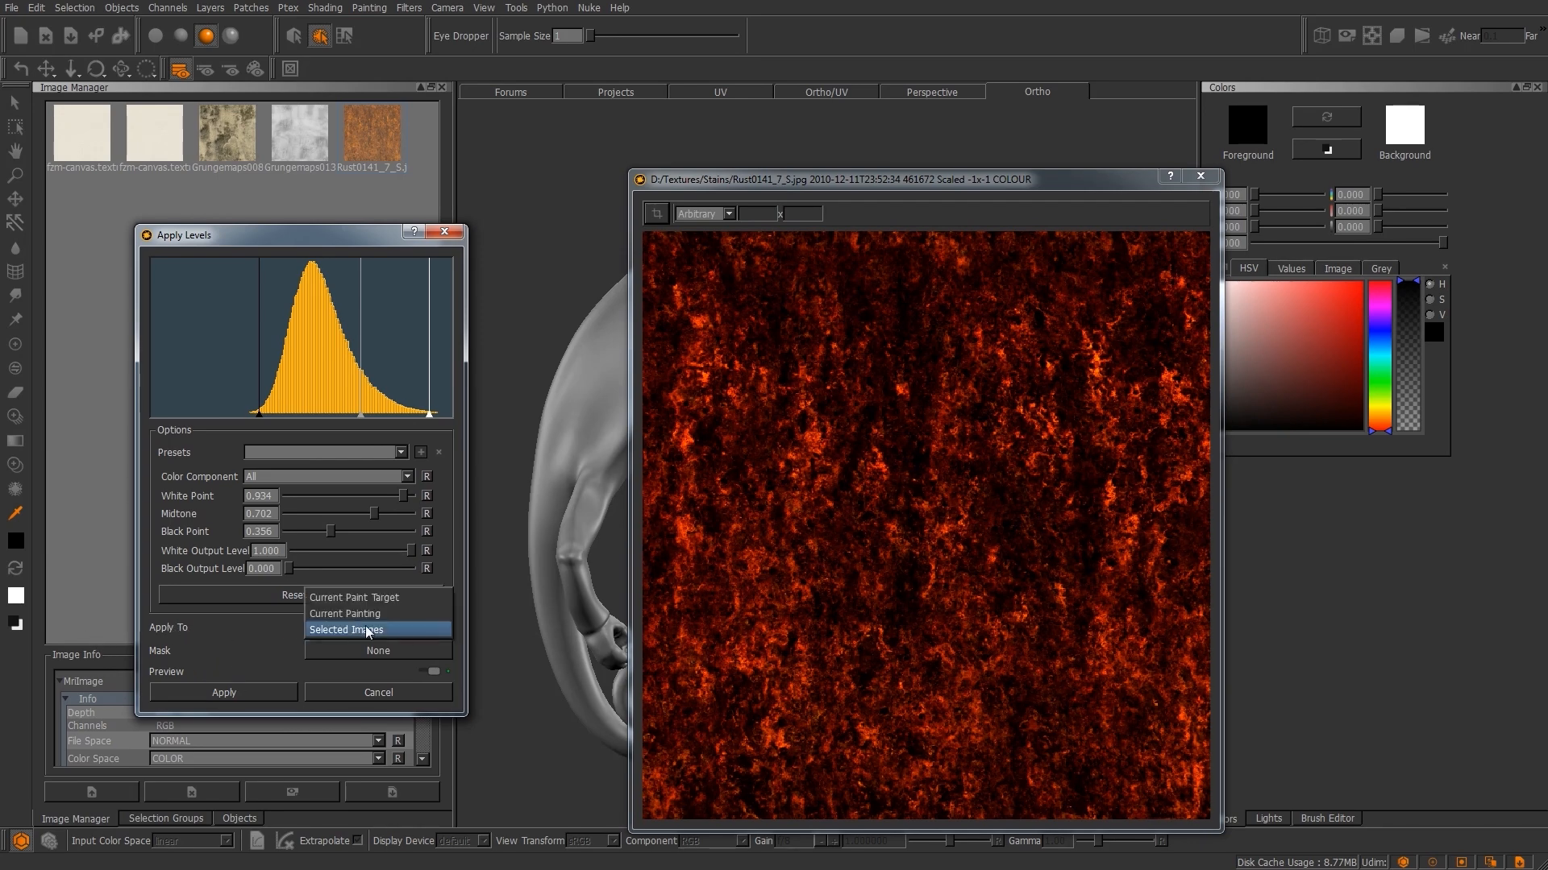
Set Apply To to Selected Images, toggle the preview, and apply the levels adjustment.
click(366, 630)
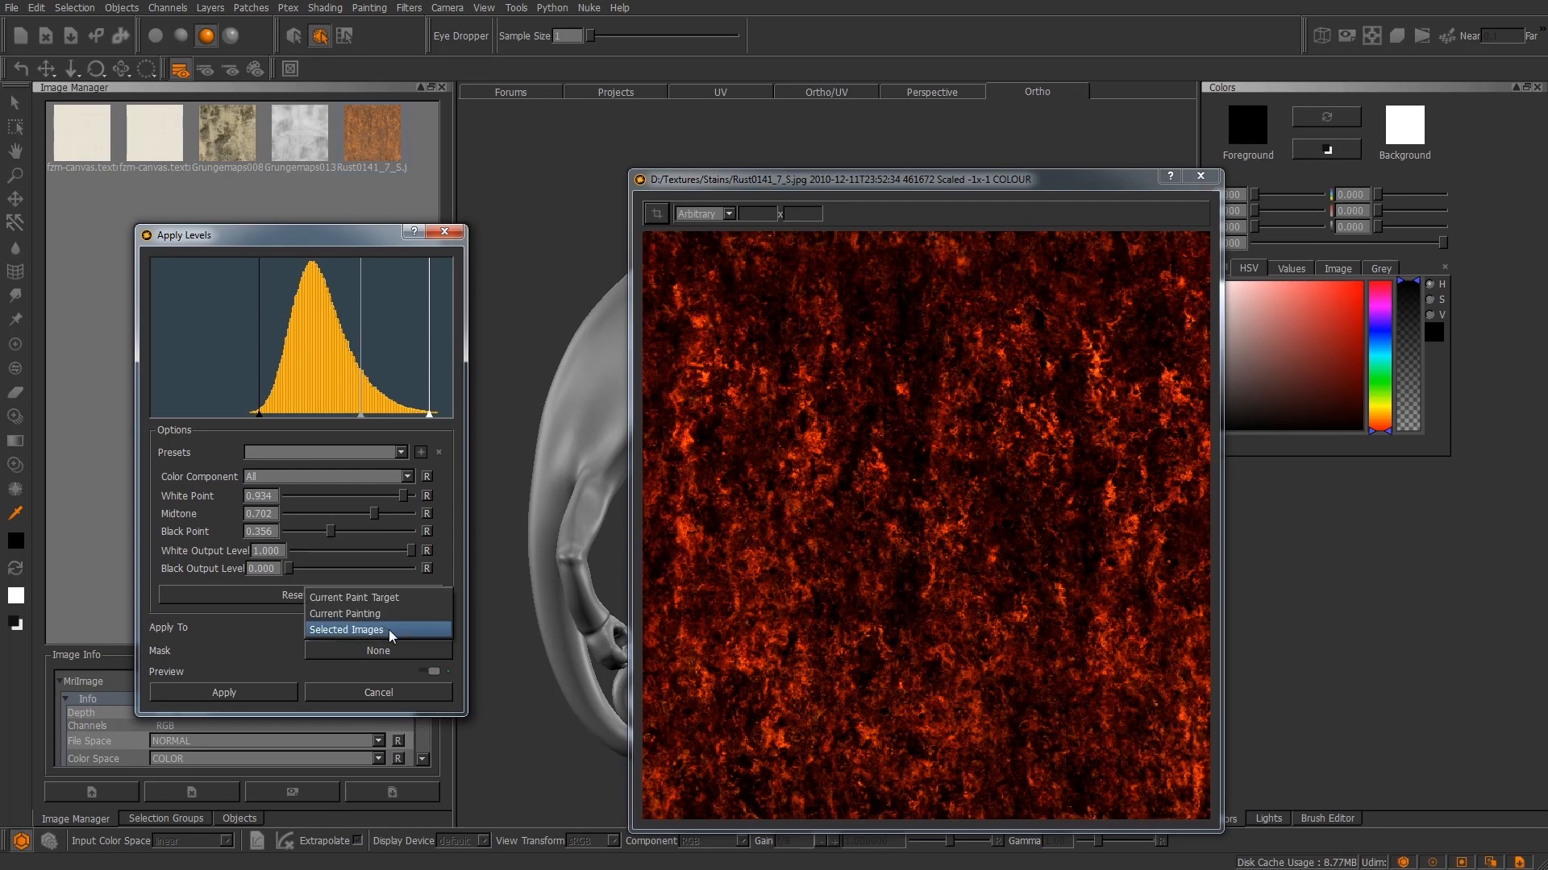
mouse_move(385, 615)
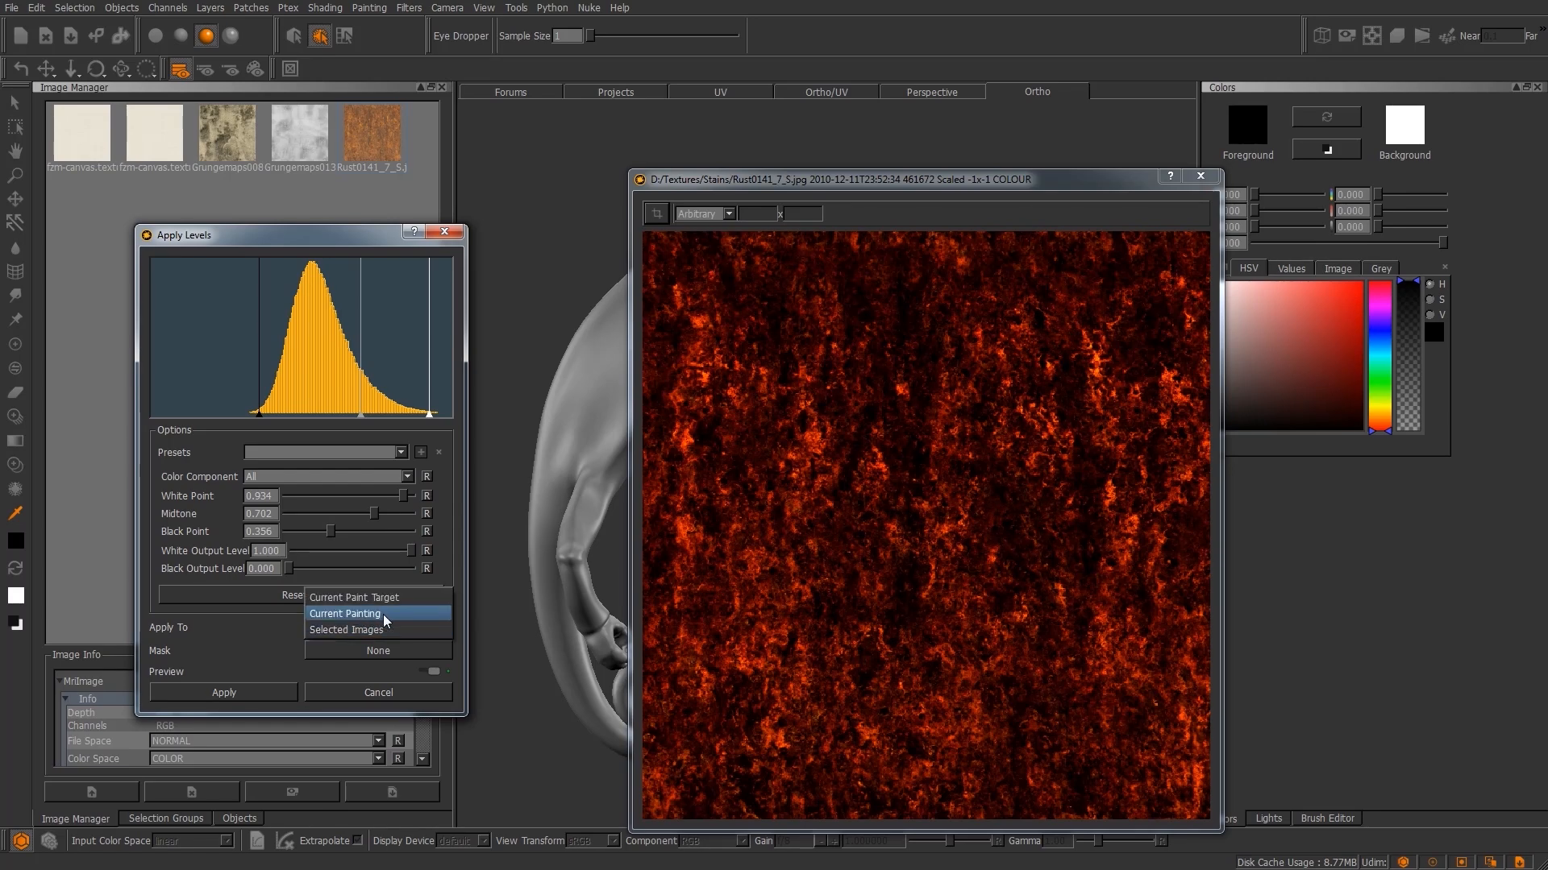
mouse_move(377, 631)
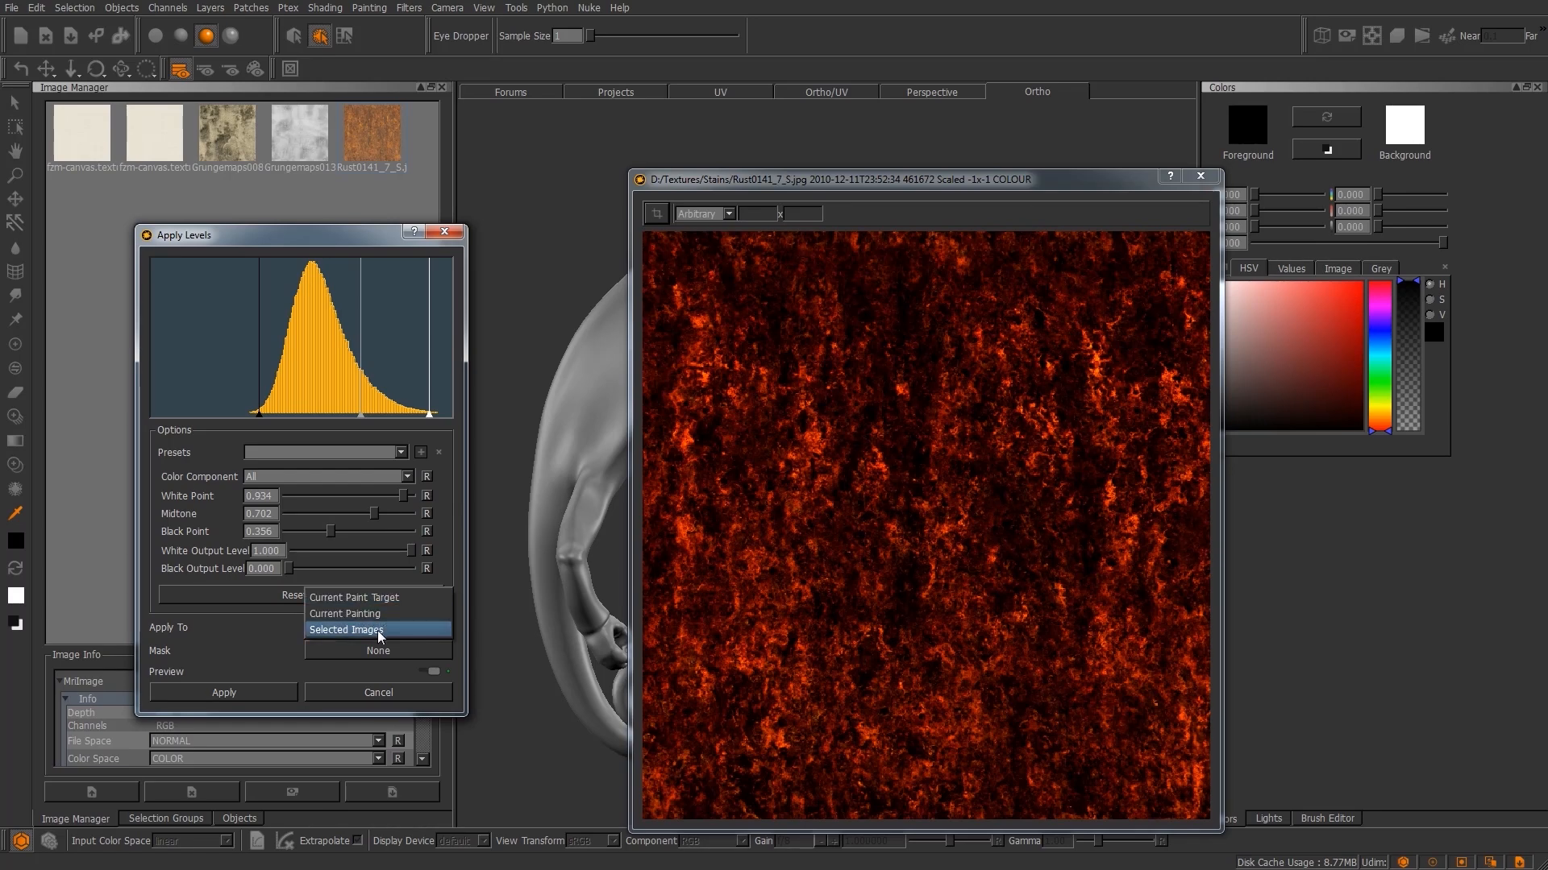
click(345, 631)
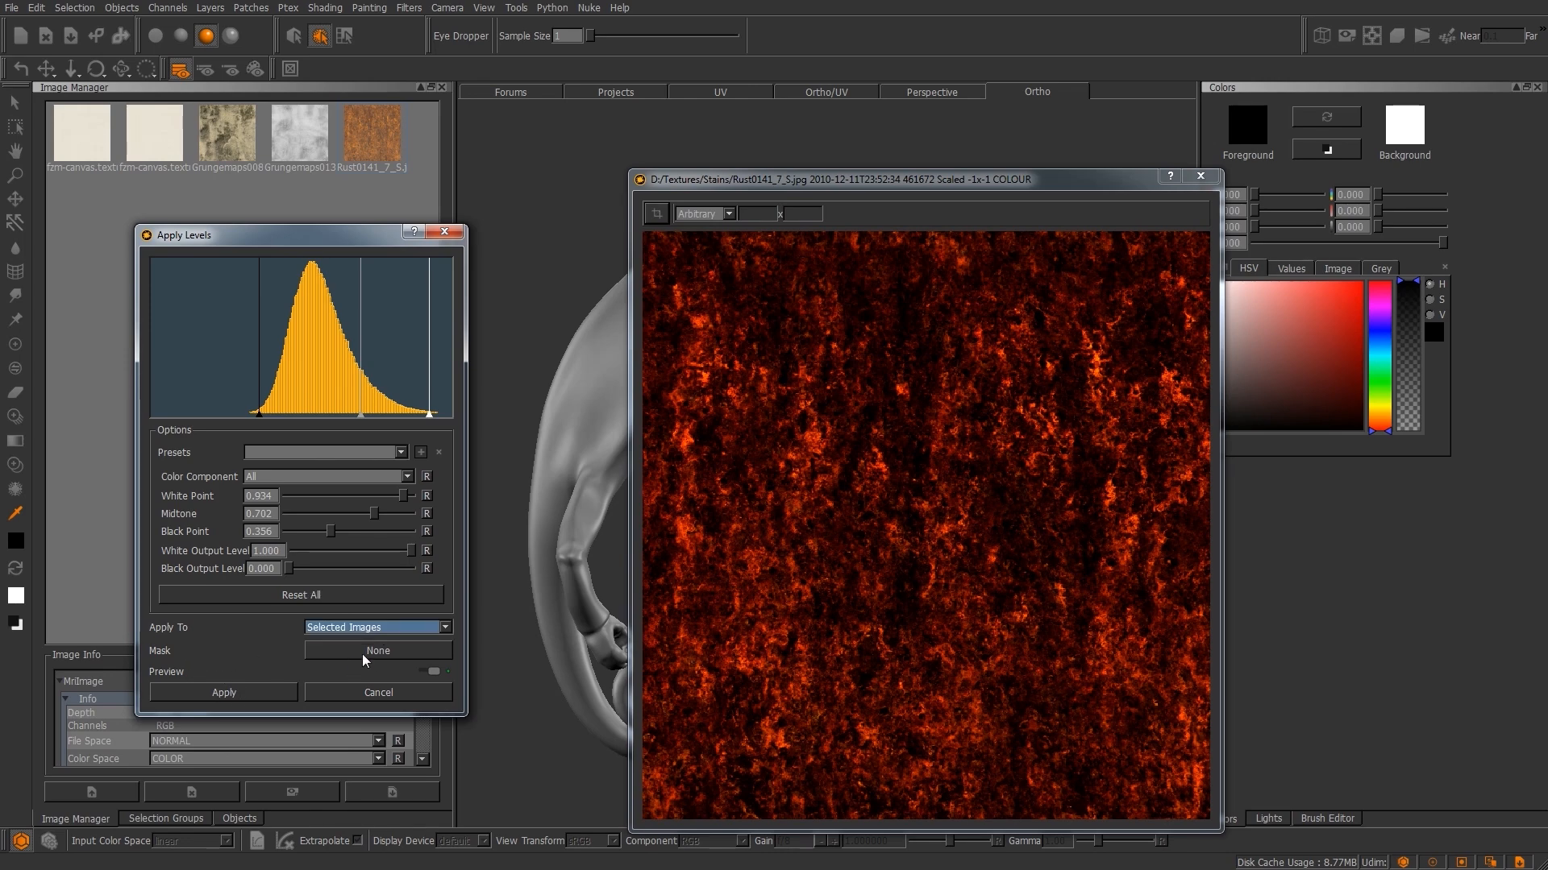
mouse_move(432, 680)
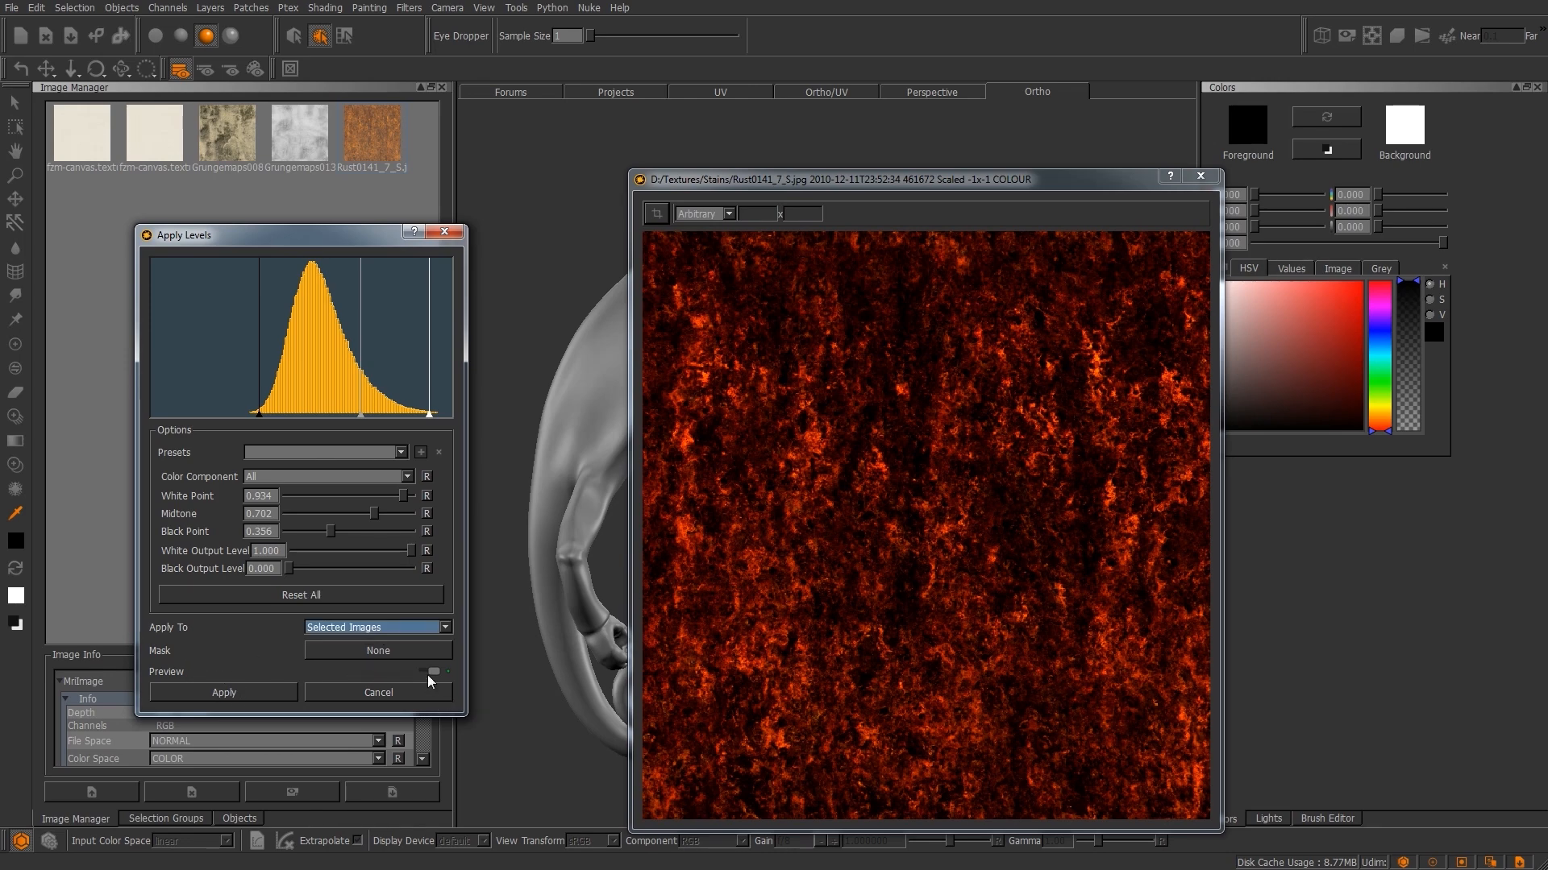
click(434, 672)
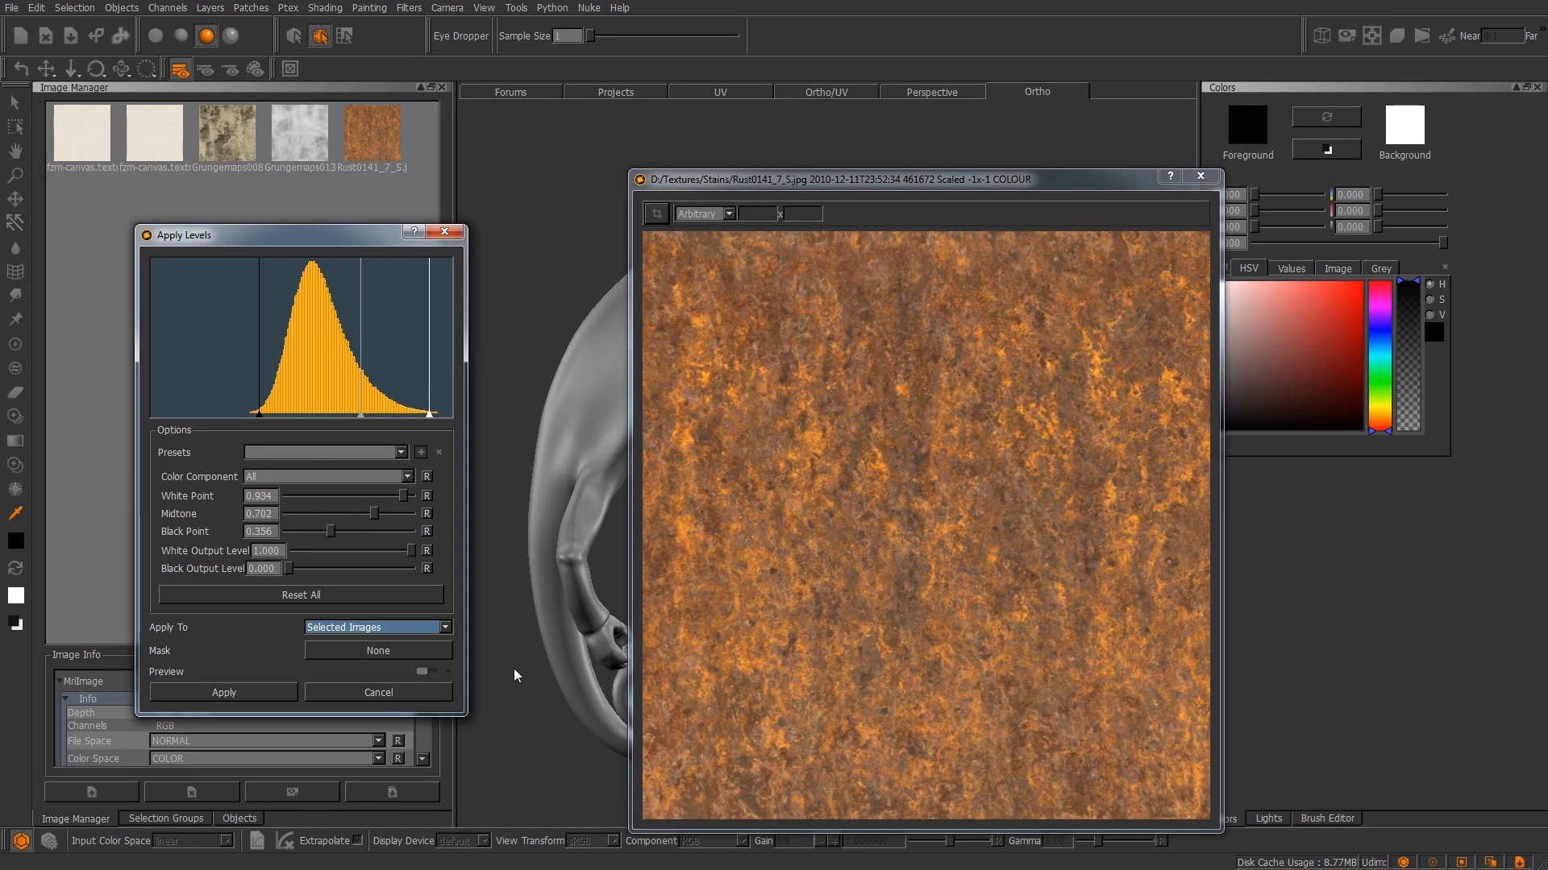
click(223, 692)
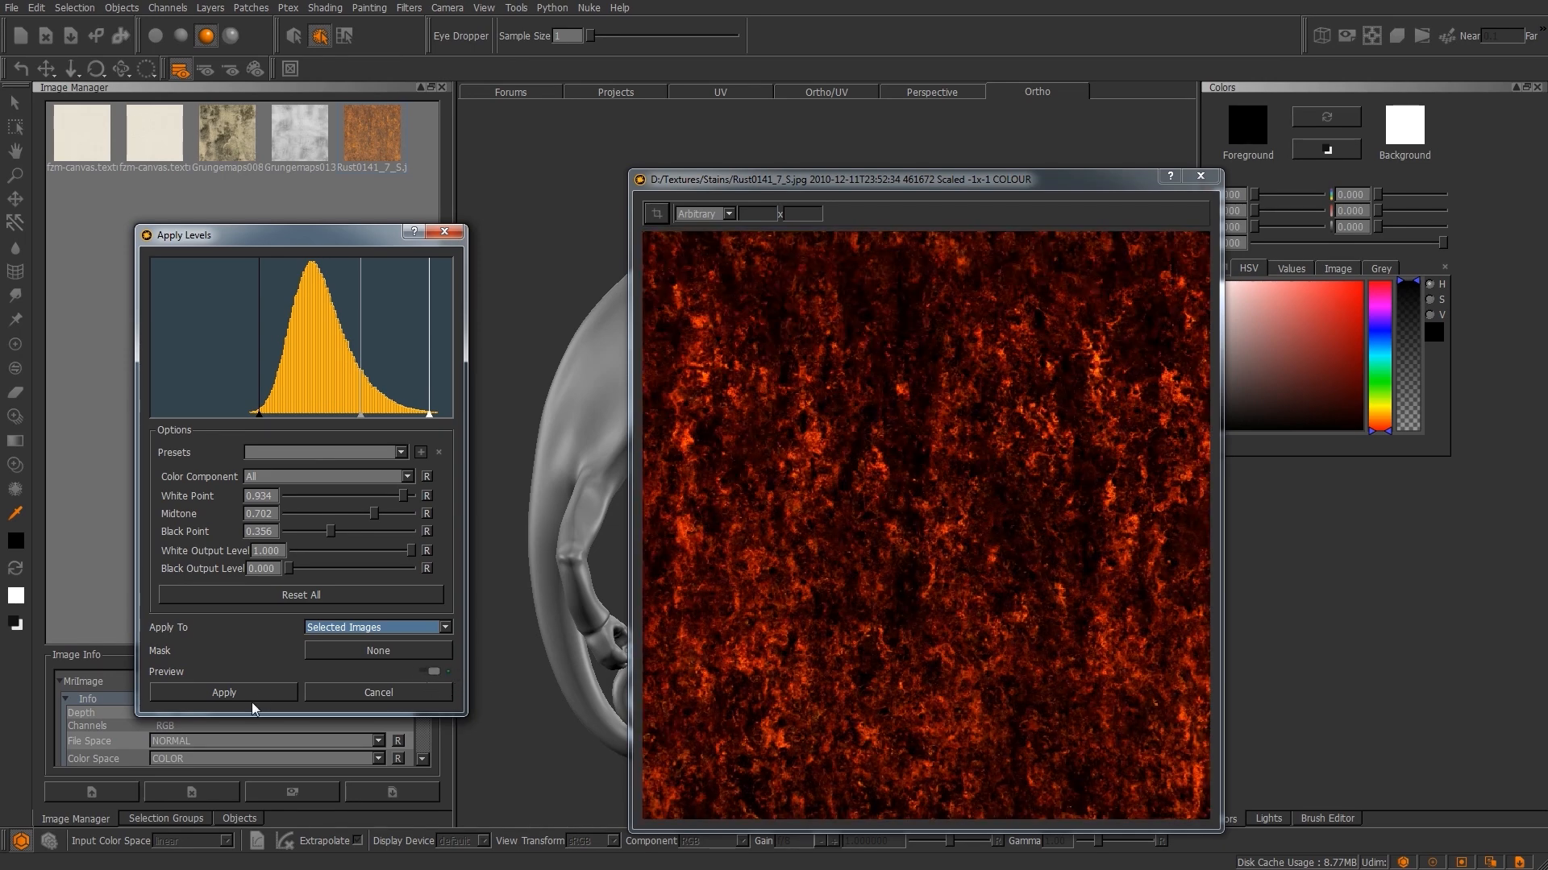
click(223, 692)
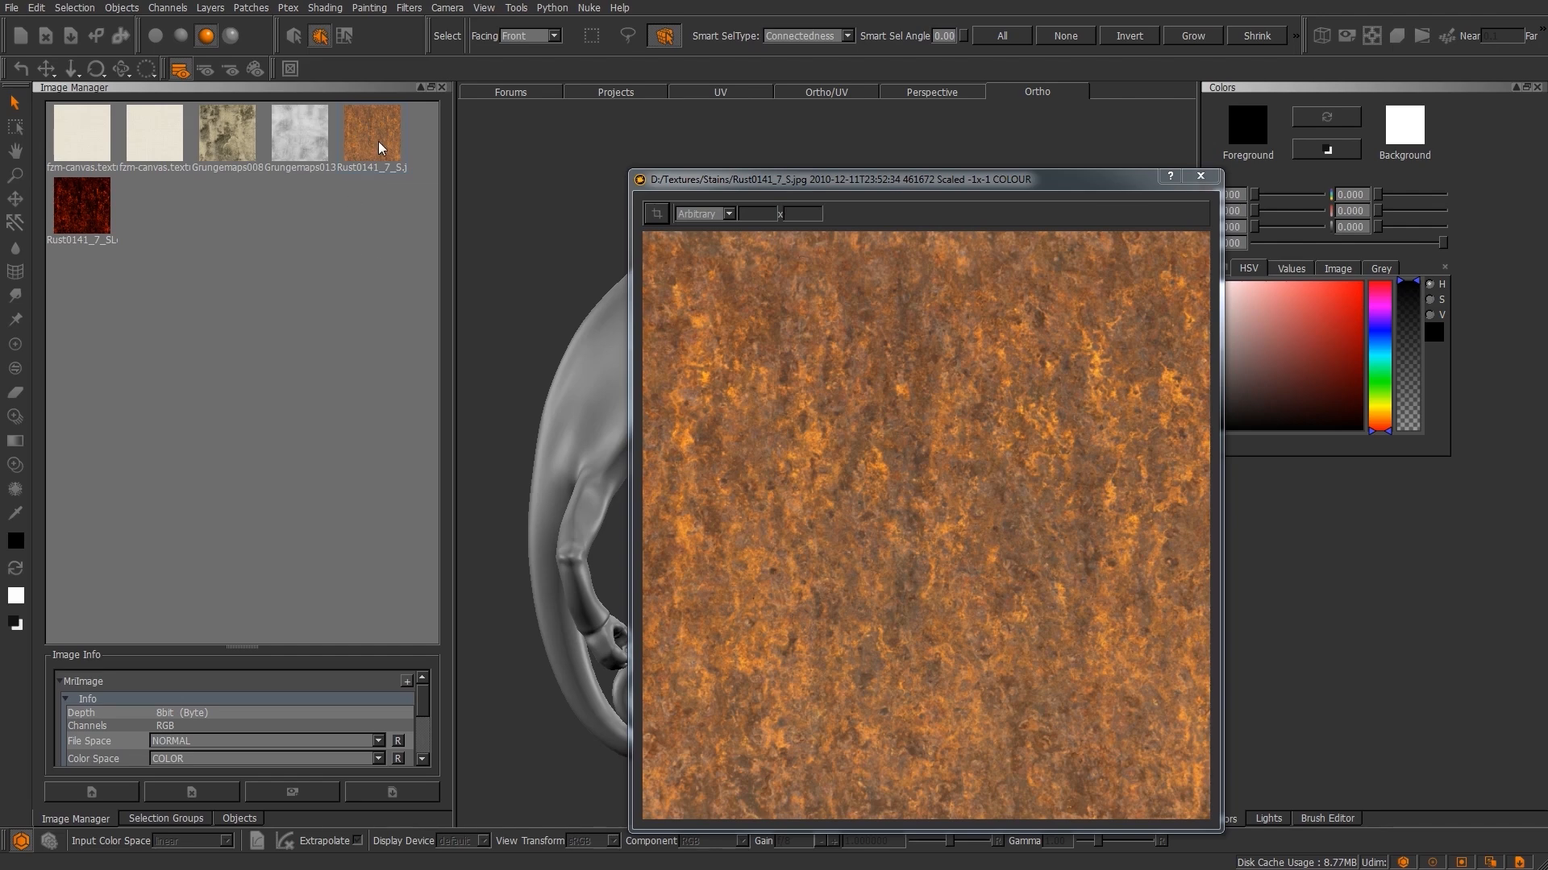
mouse_move(151, 295)
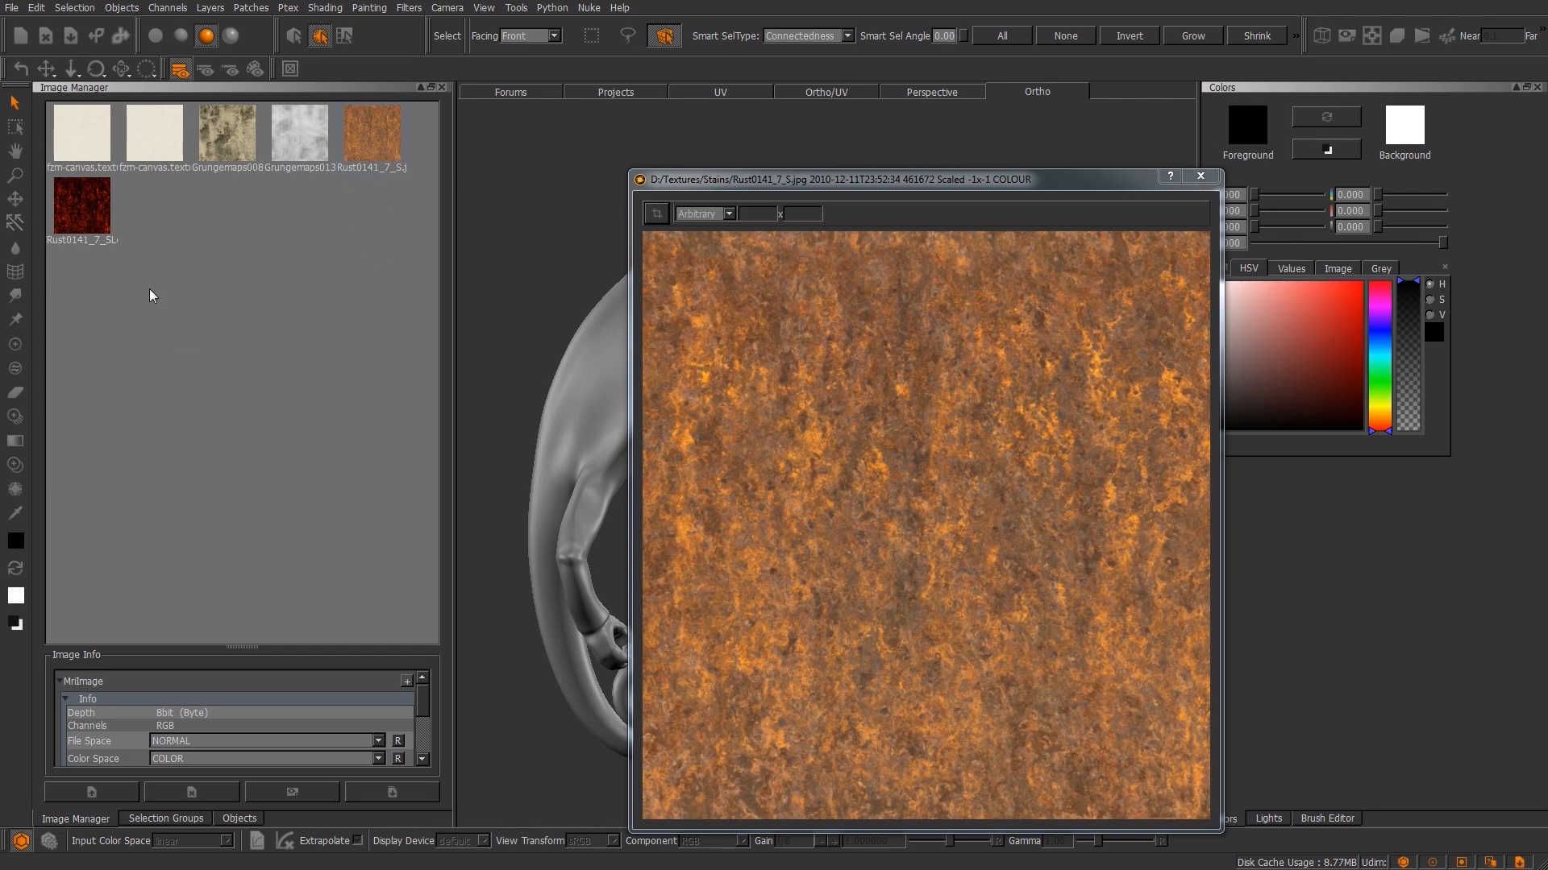
mouse_move(82, 197)
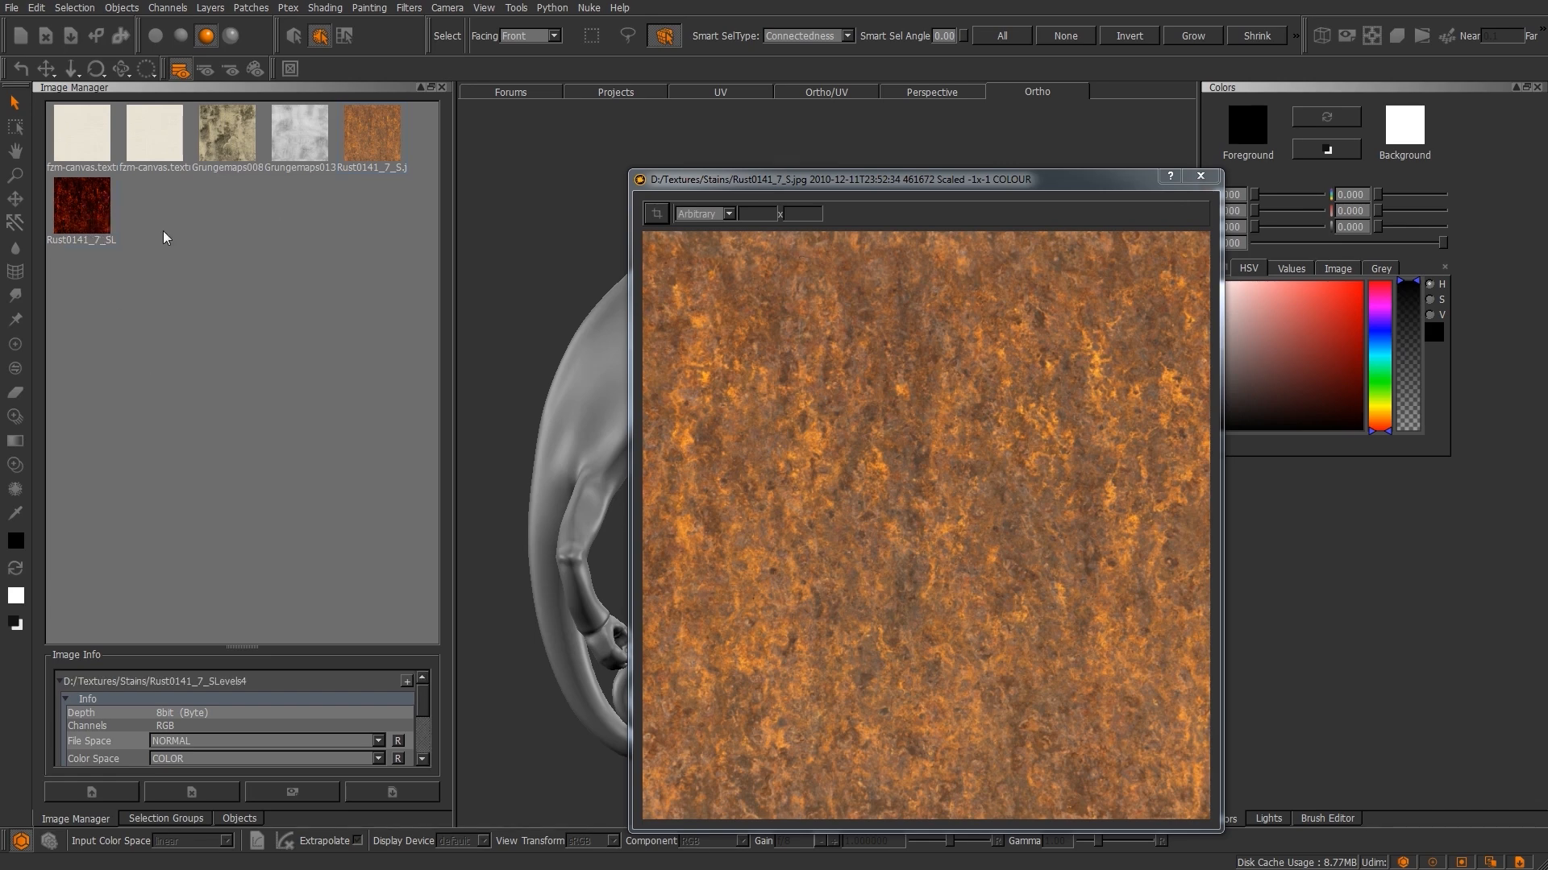
Remove the dark red rust copy from the image list and close the texture viewer.
right_click(82, 205)
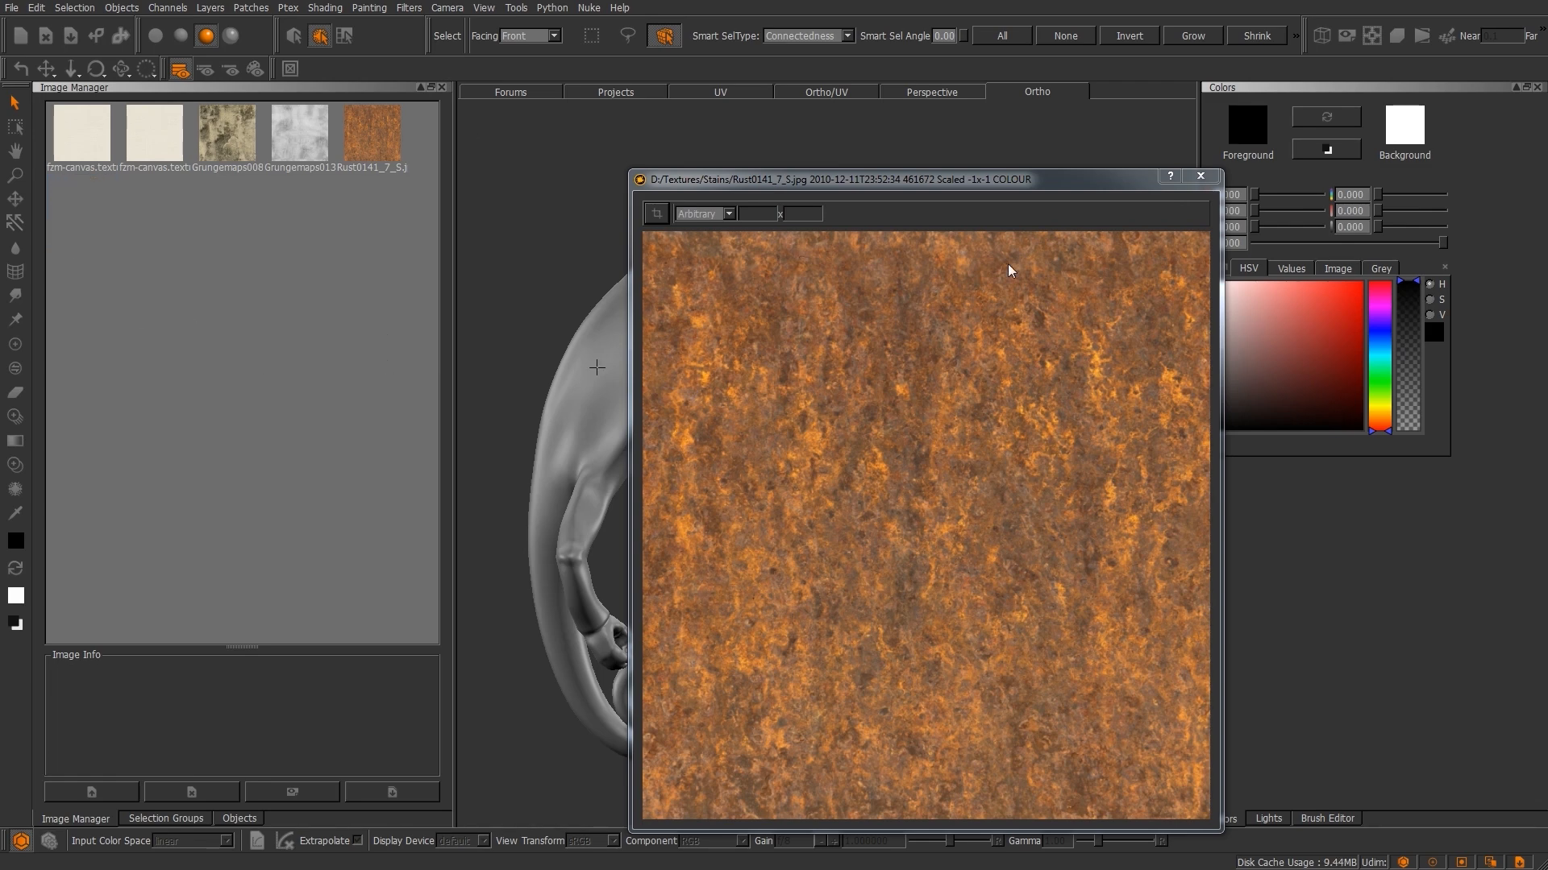
click(1199, 175)
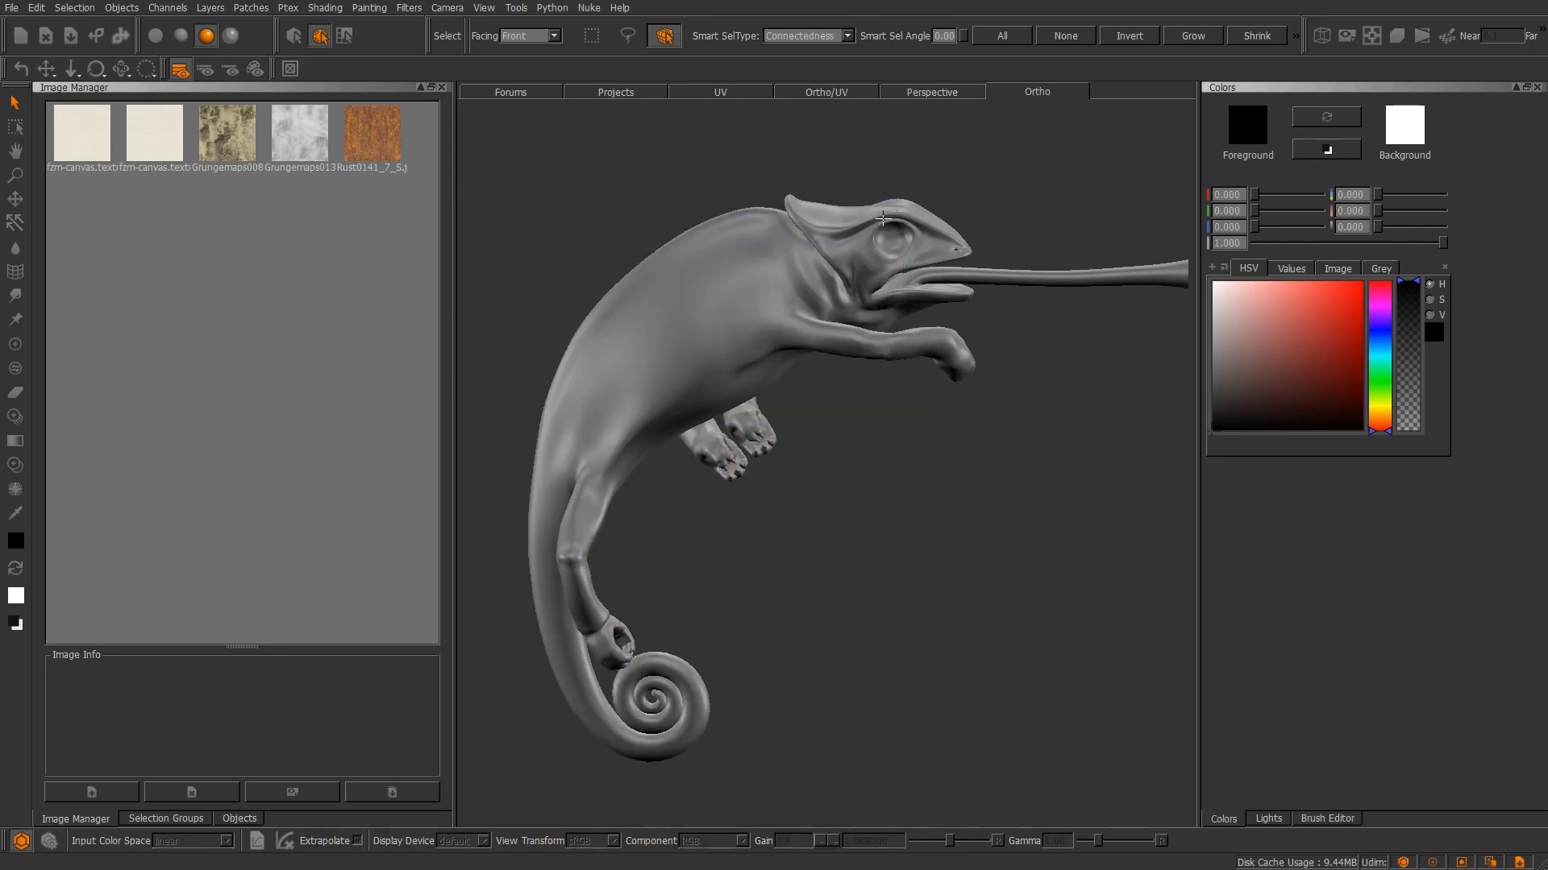
In the Selection Groups palette, switch to patch mode and create Patch Group 1 from UV patches.
click(165, 818)
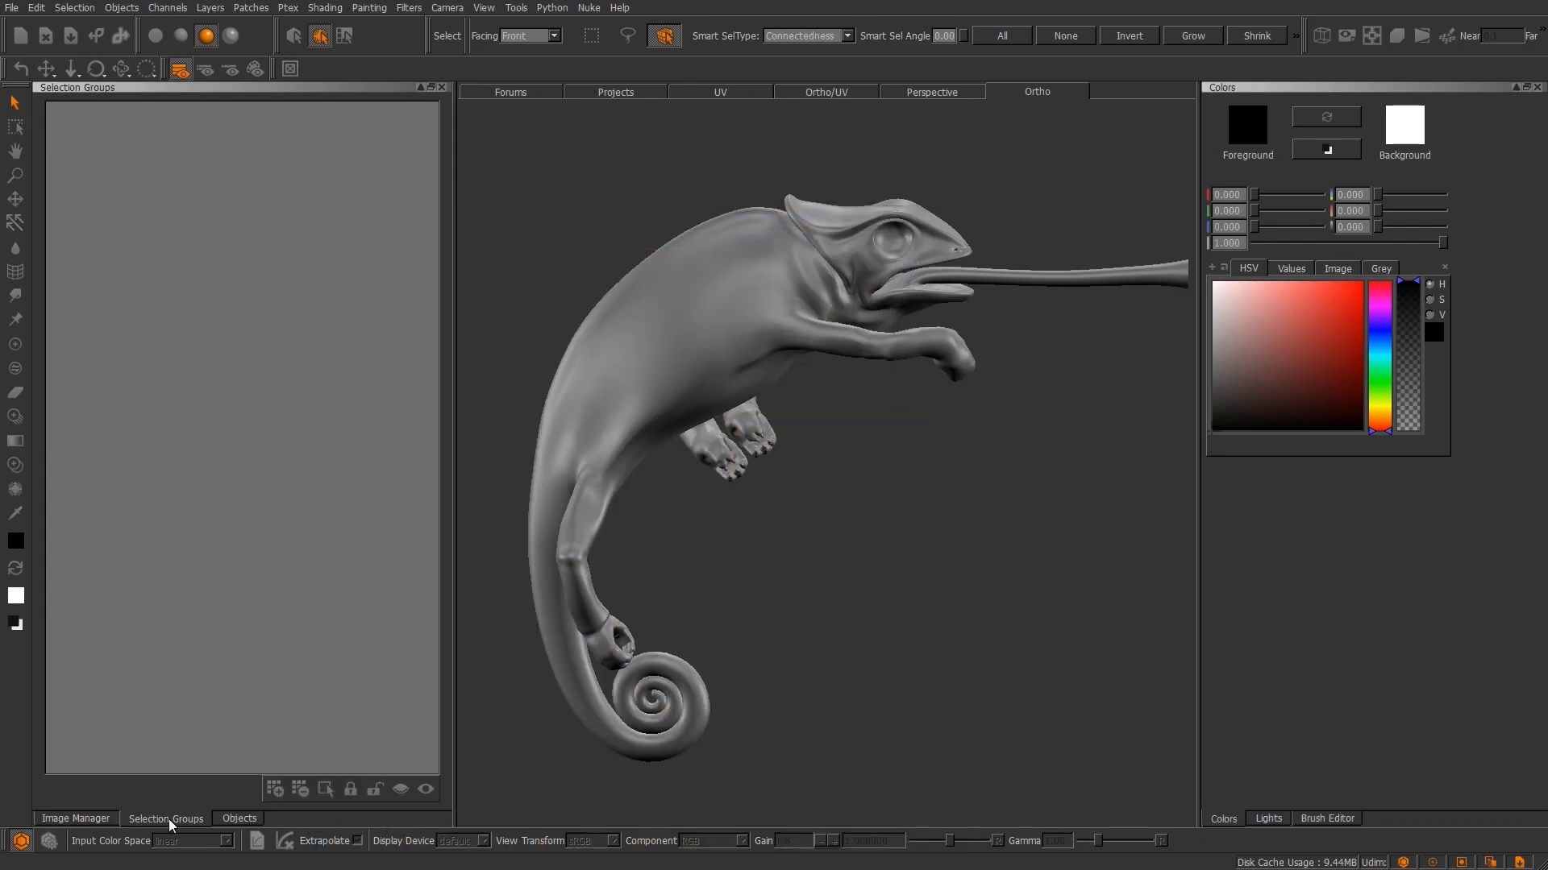
mouse_move(454, 390)
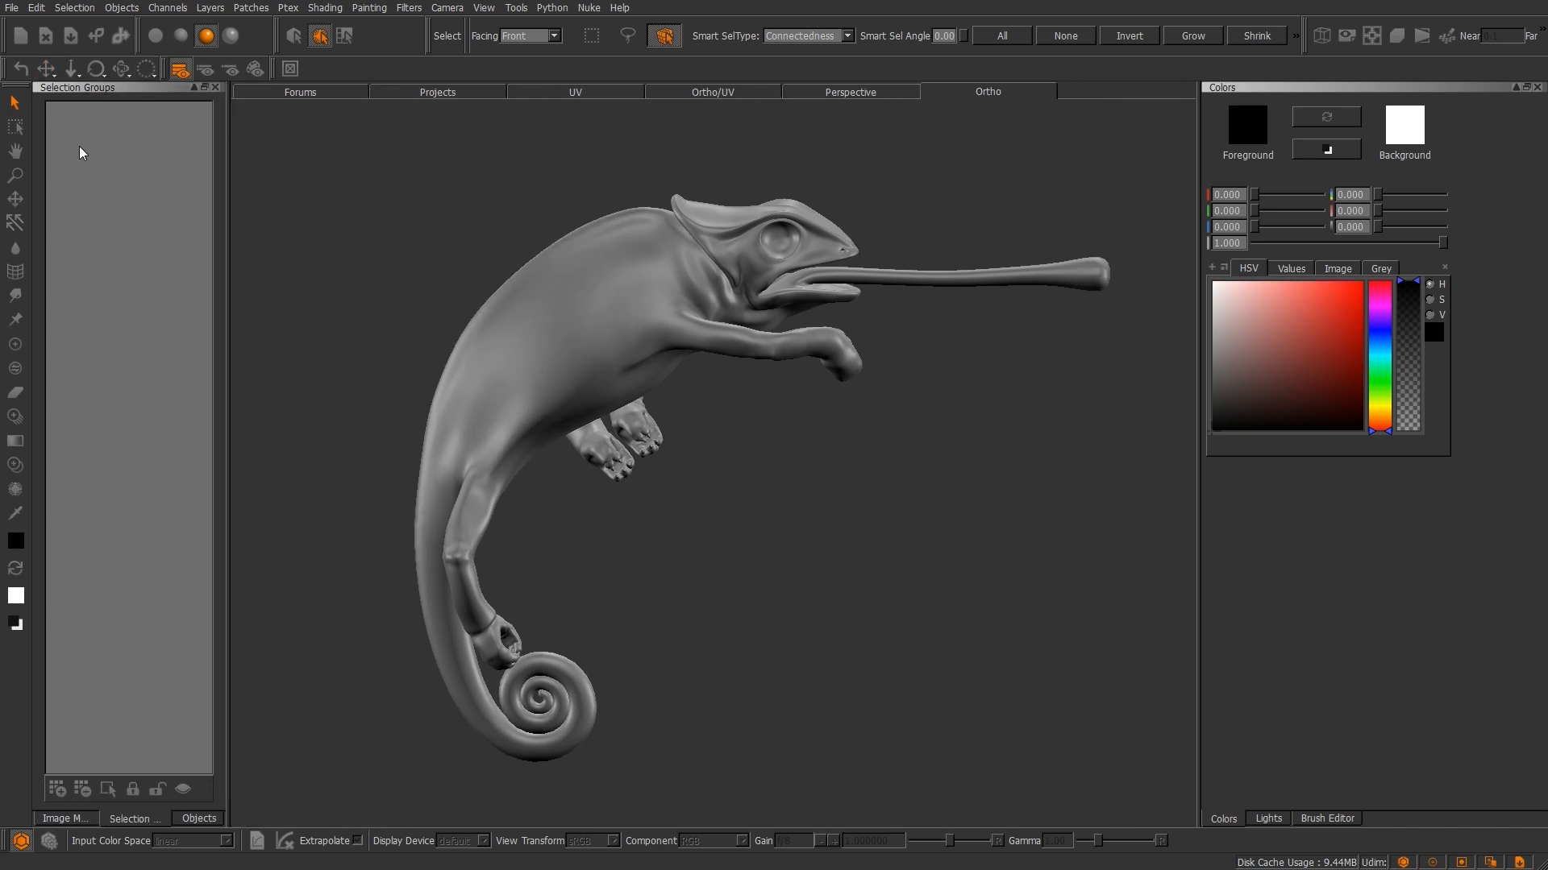
mouse_move(15, 102)
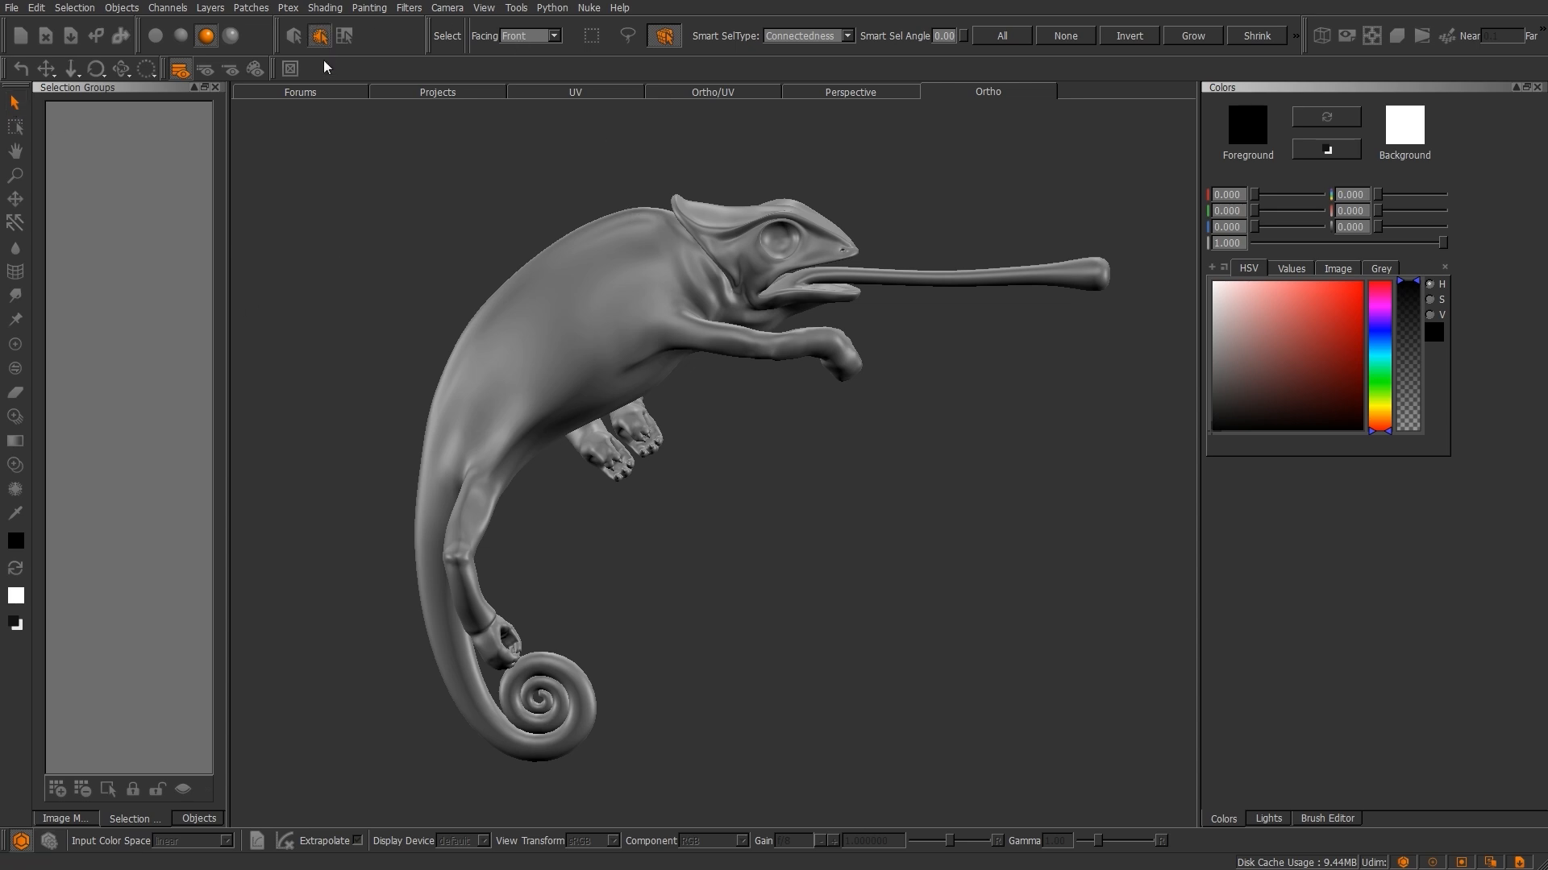
click(292, 35)
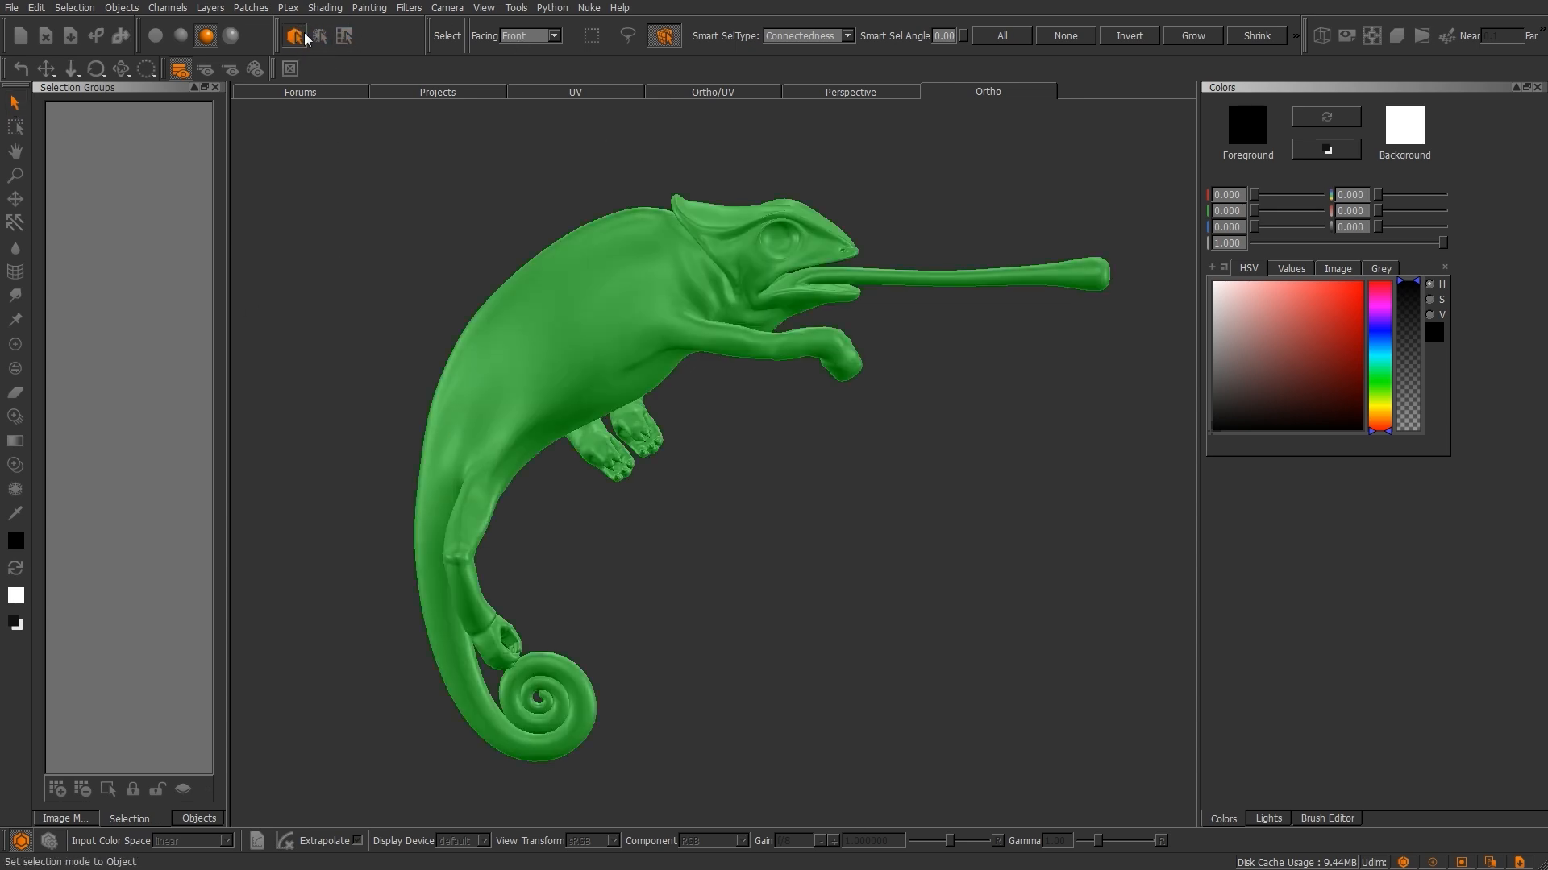
mouse_move(292, 36)
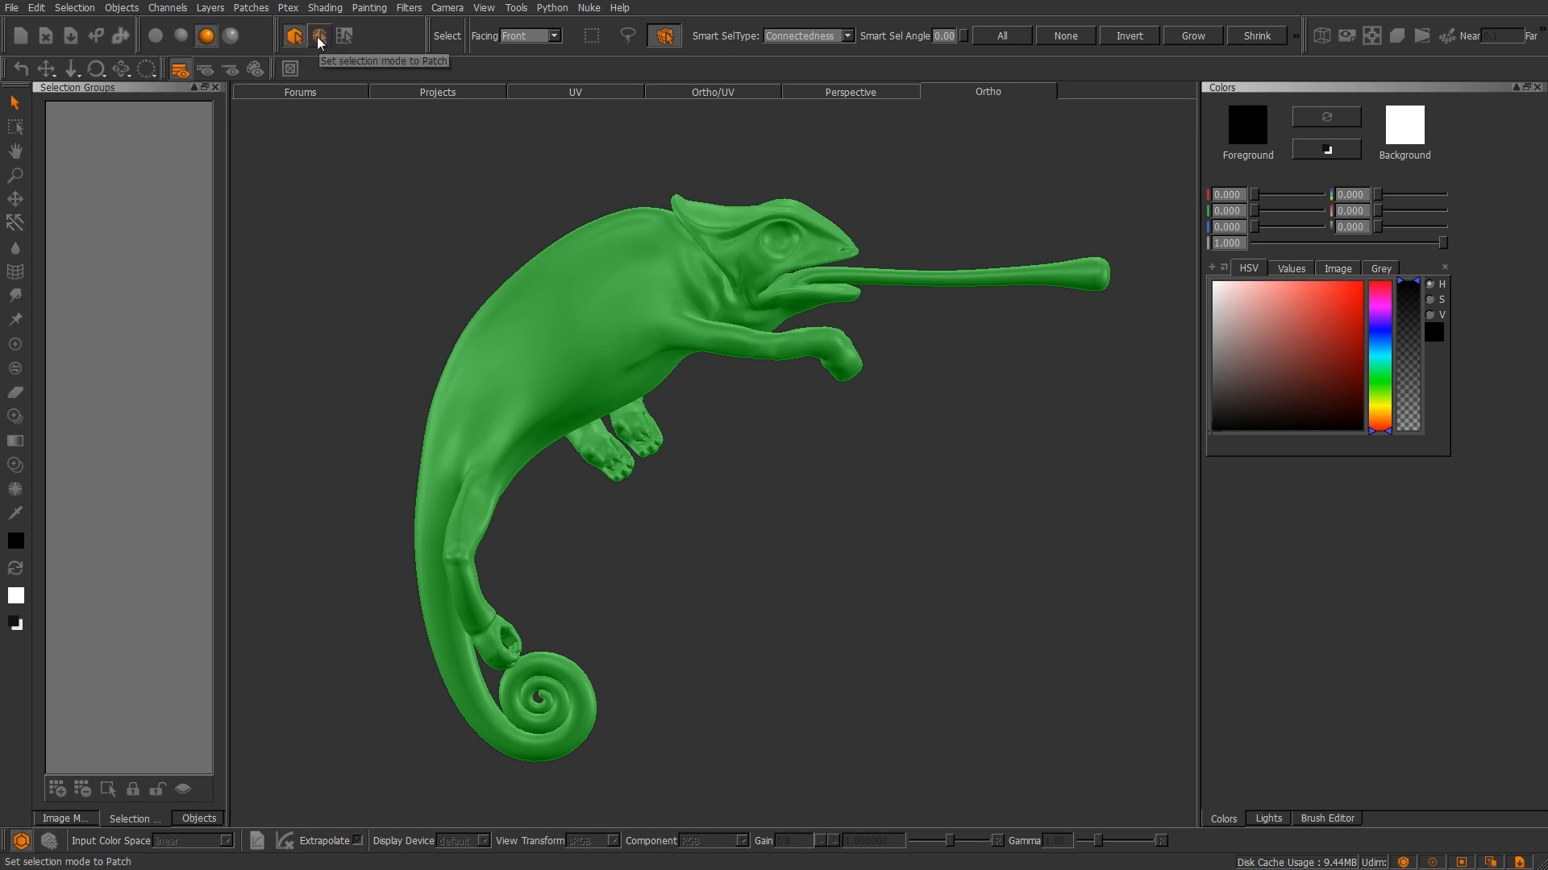
mouse_move(345, 35)
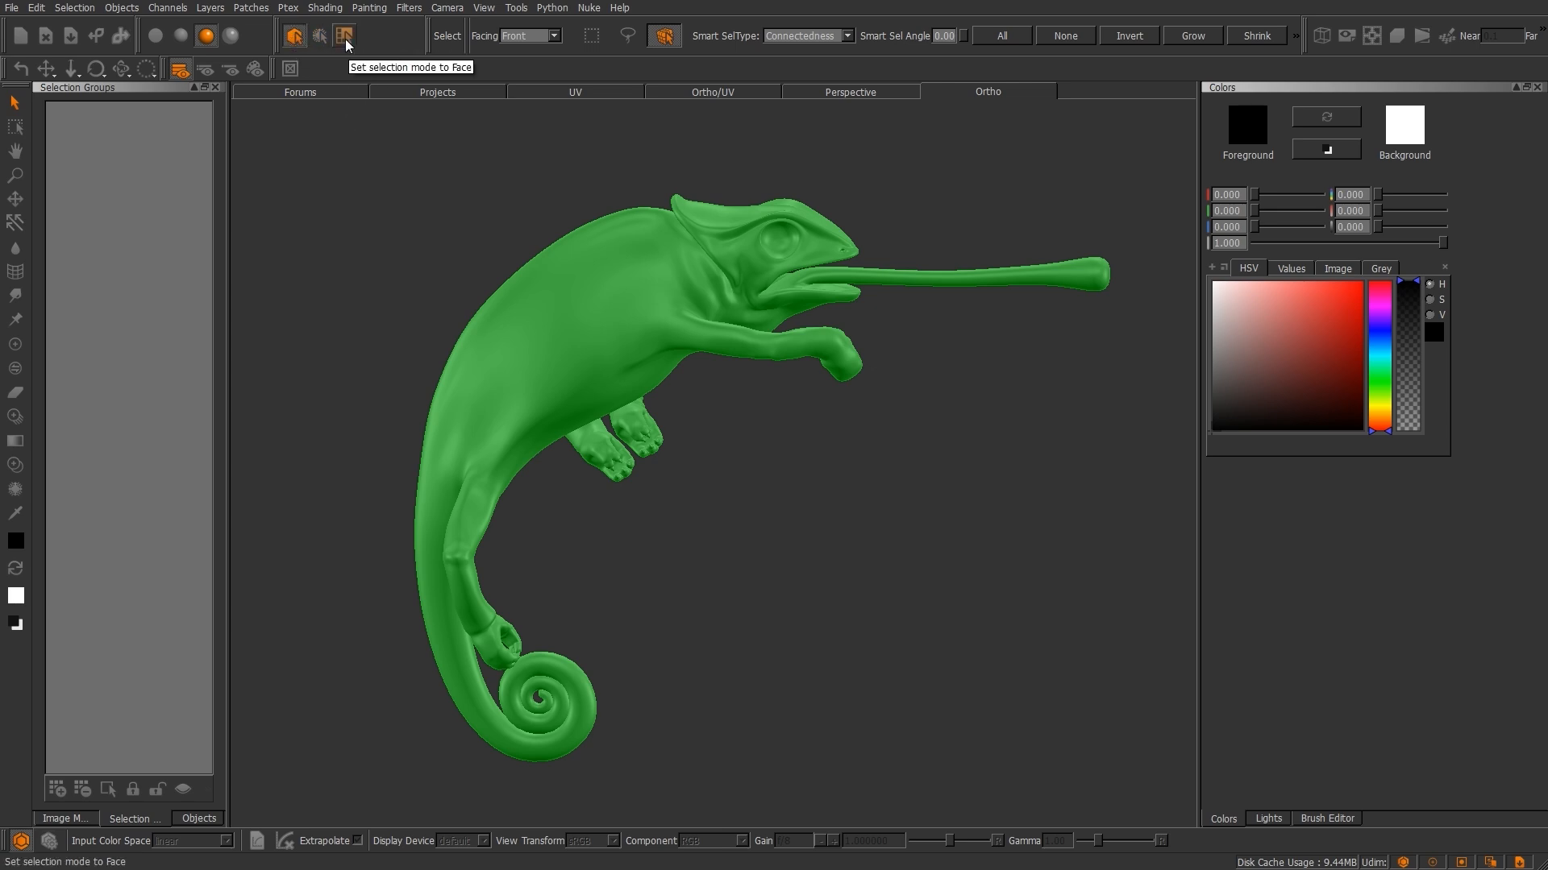
click(344, 35)
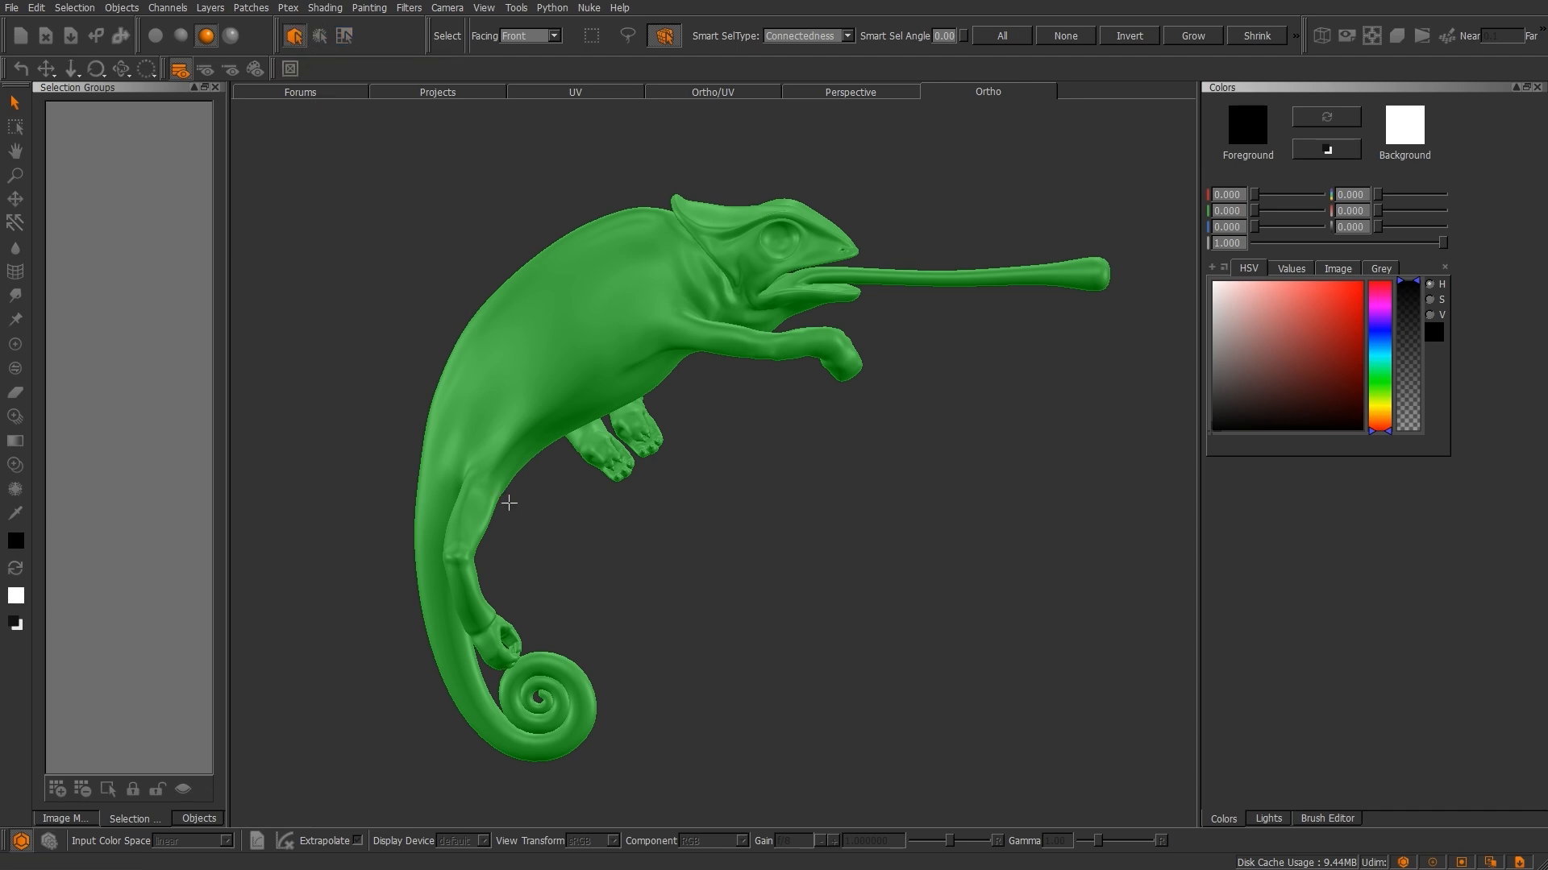
mouse_move(509, 503)
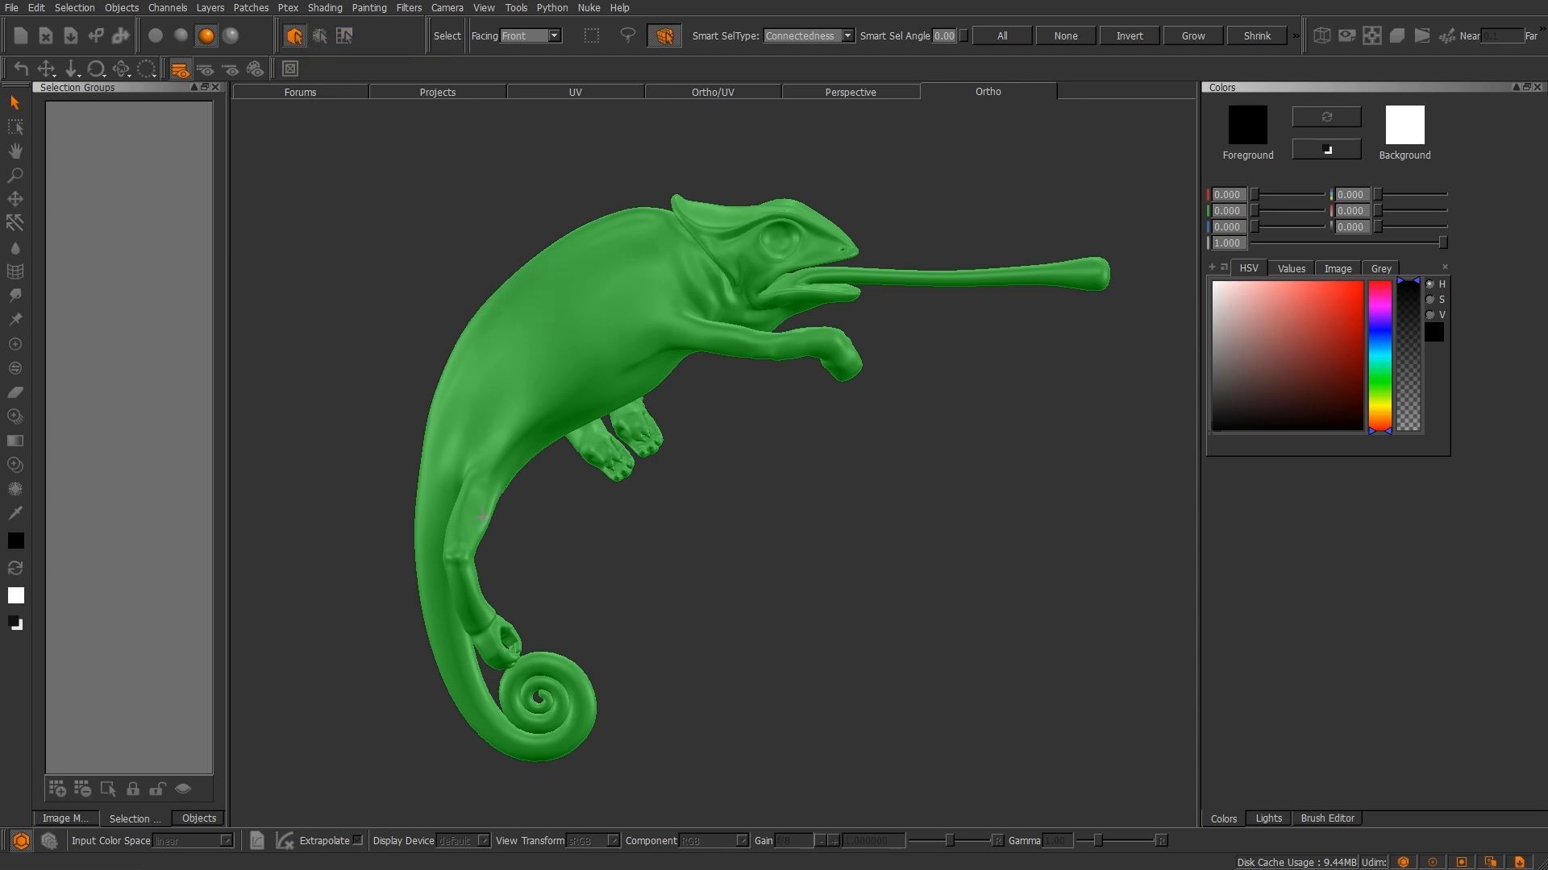
click(319, 36)
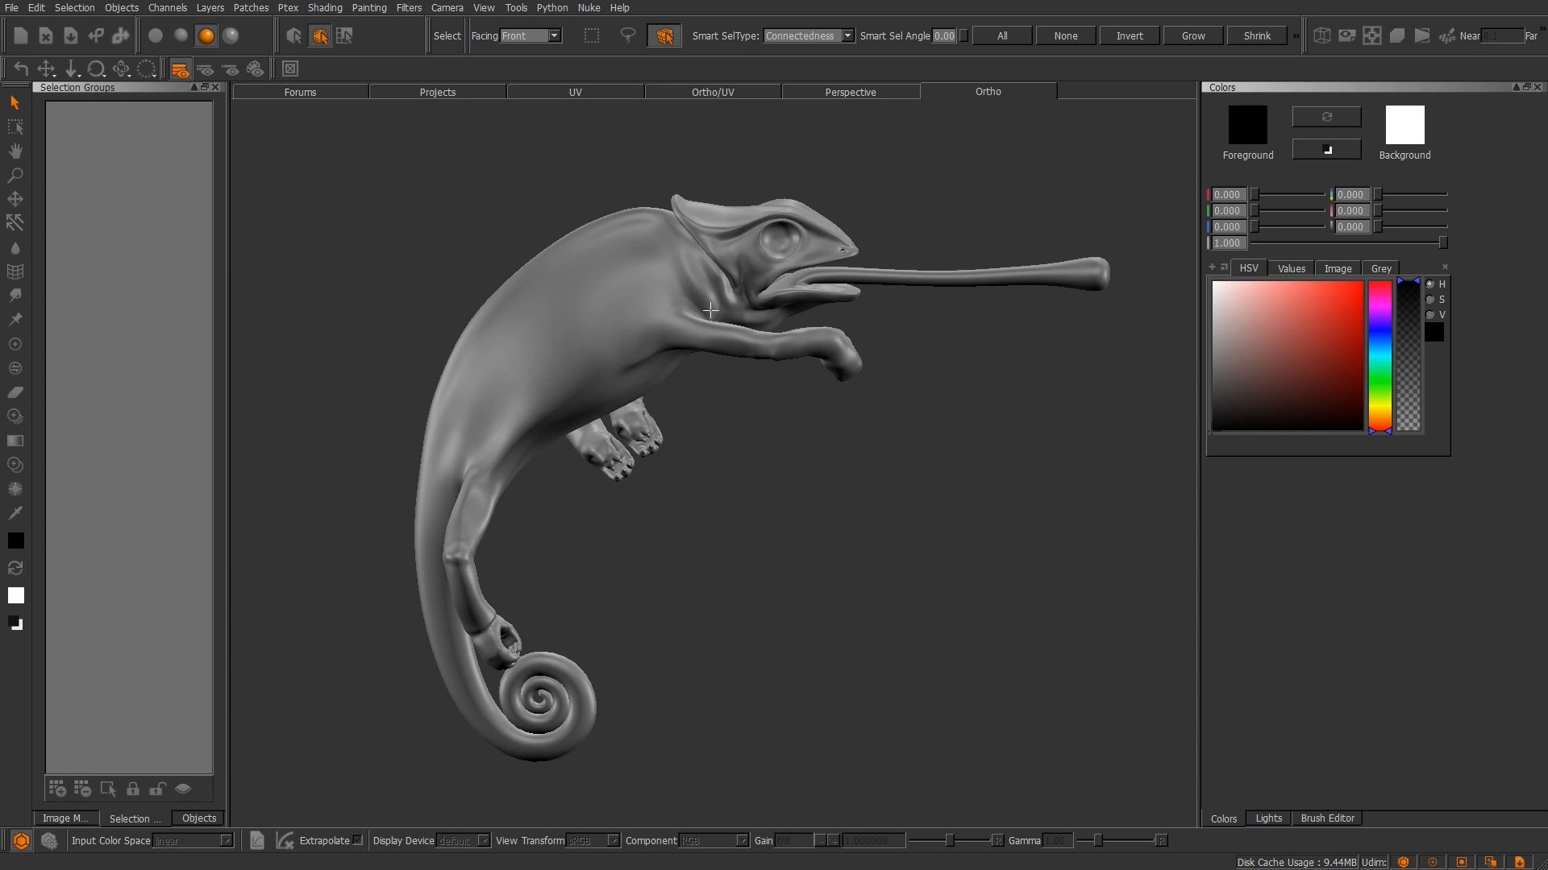
click(574, 90)
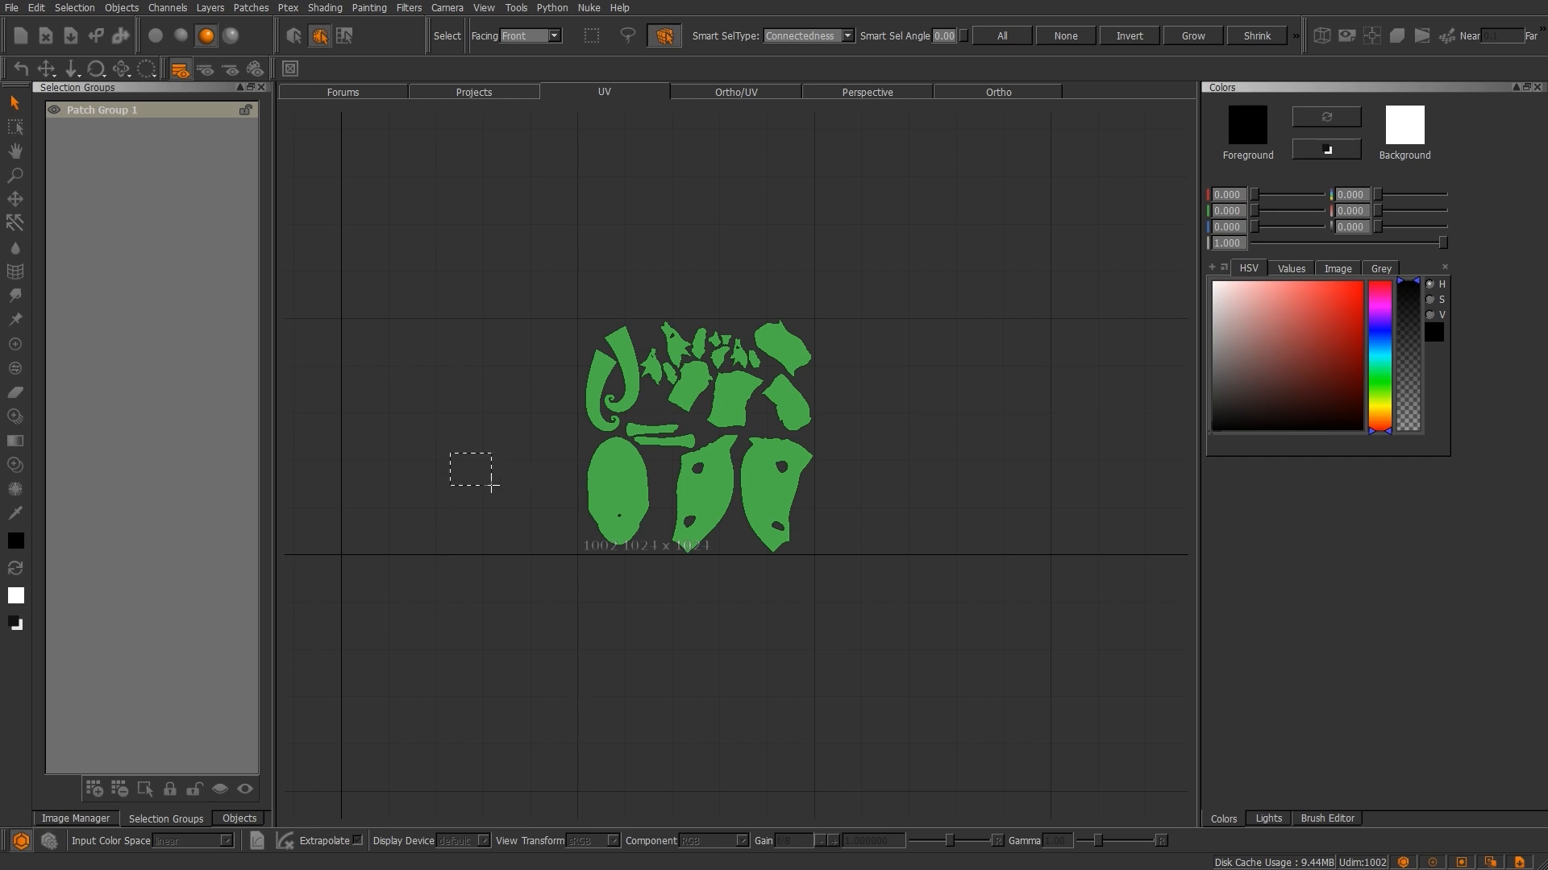
click(343, 35)
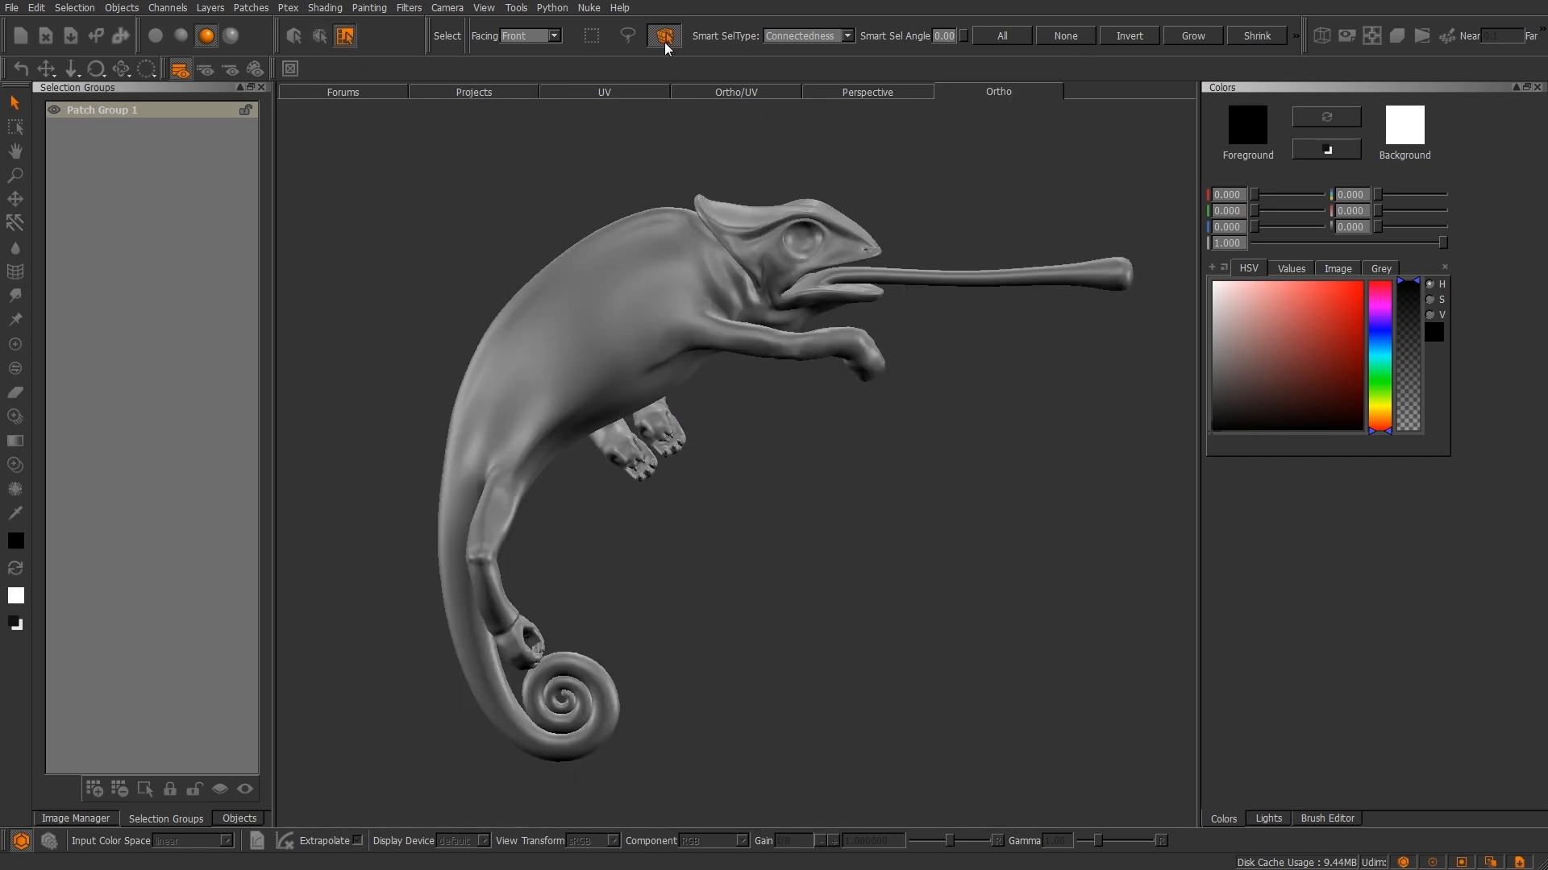
mouse_move(591, 35)
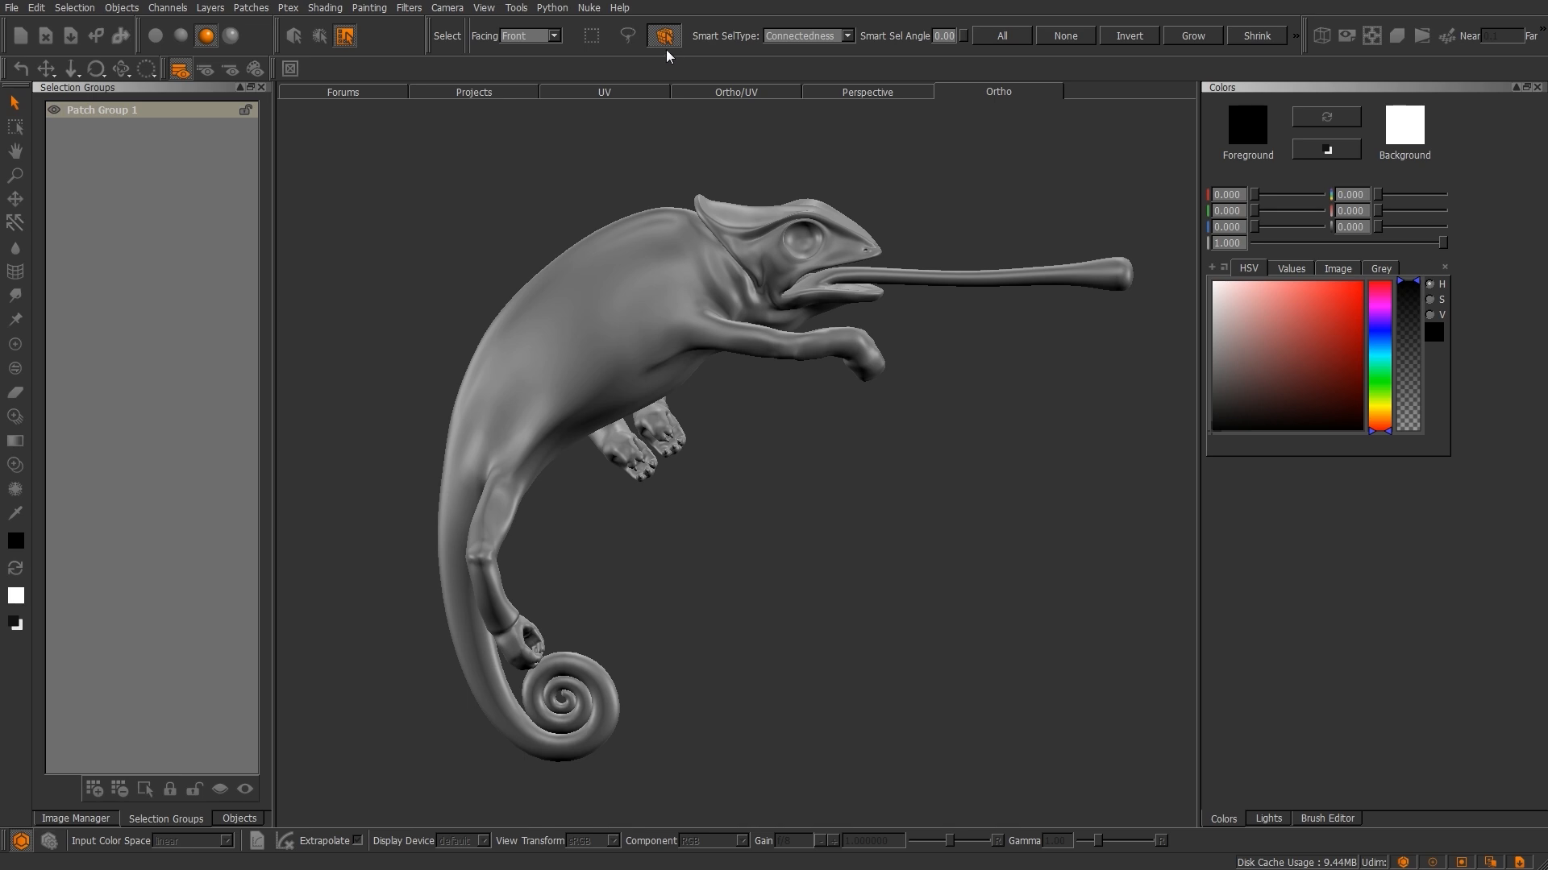
mouse_move(663, 35)
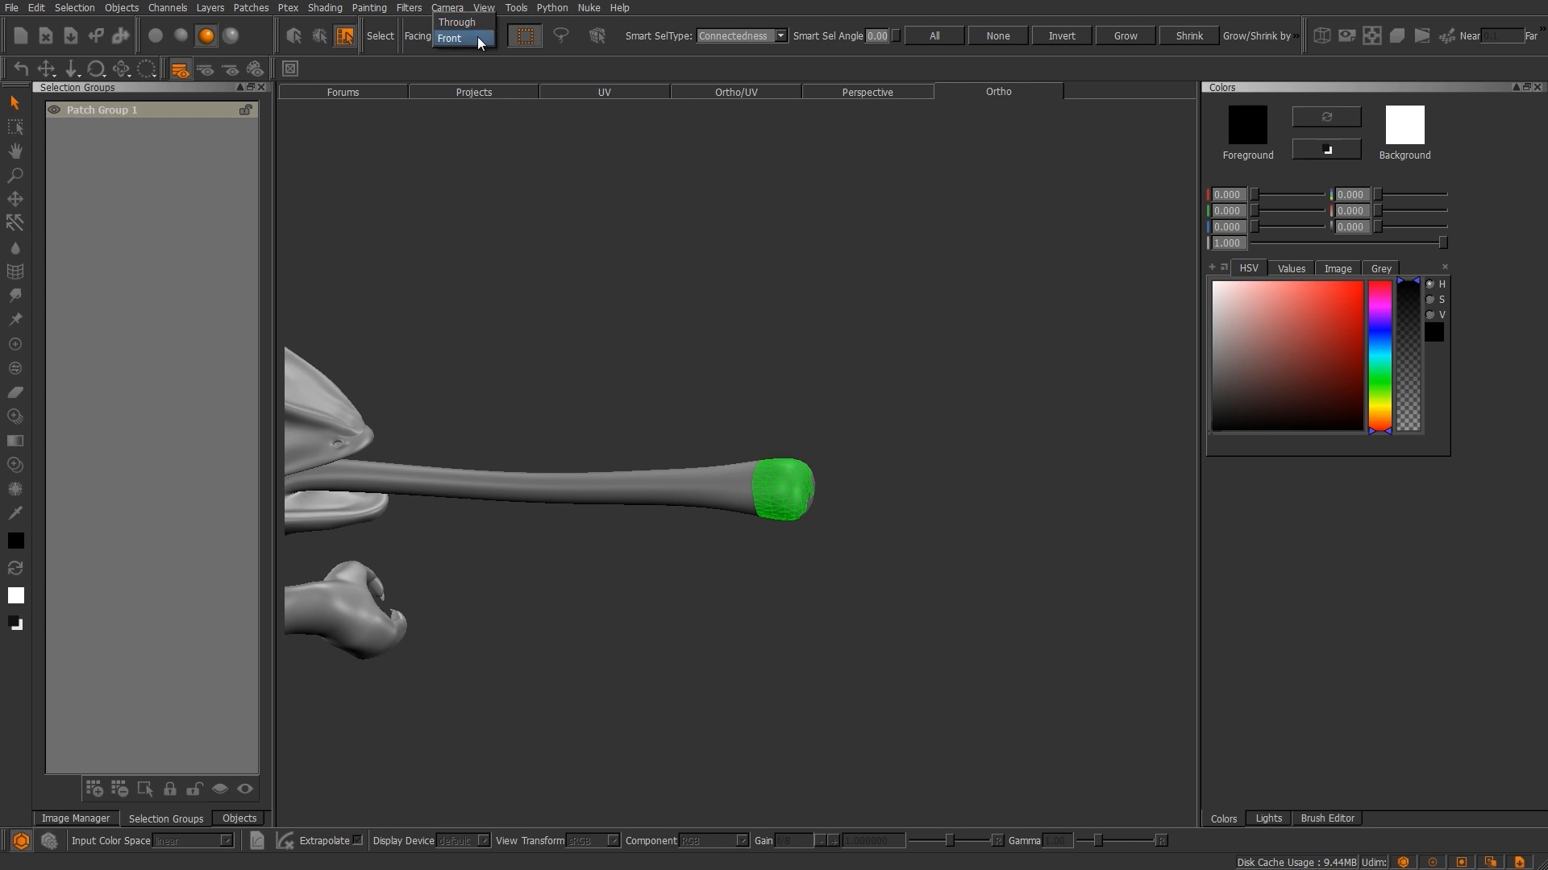
Set Facing to Through, select the tongue tip, then try Grow three times, Shrink and None.
click(450, 39)
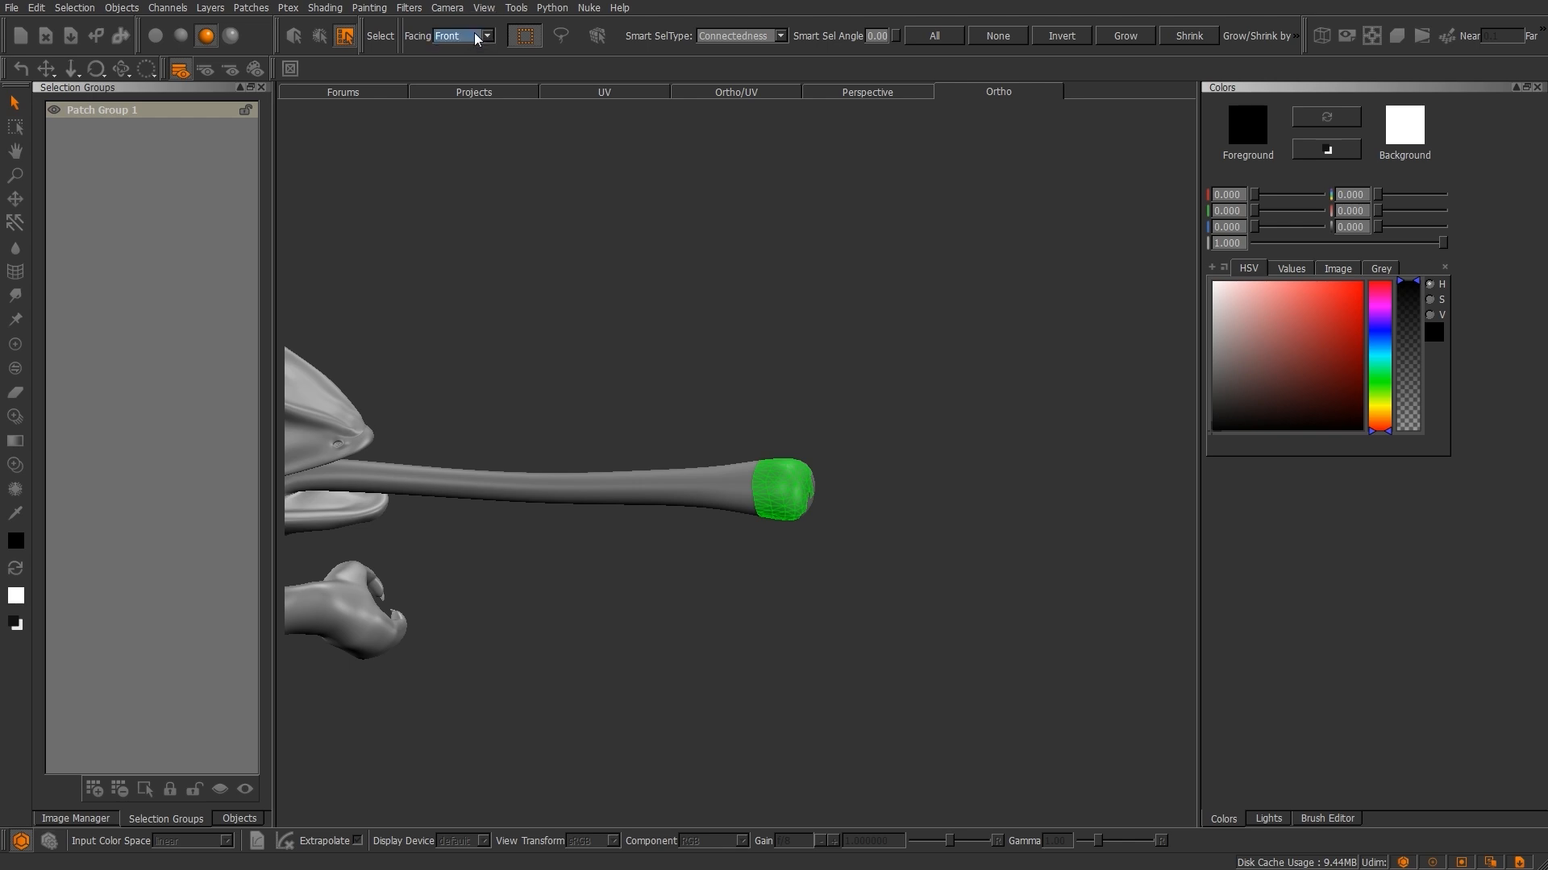
click(454, 36)
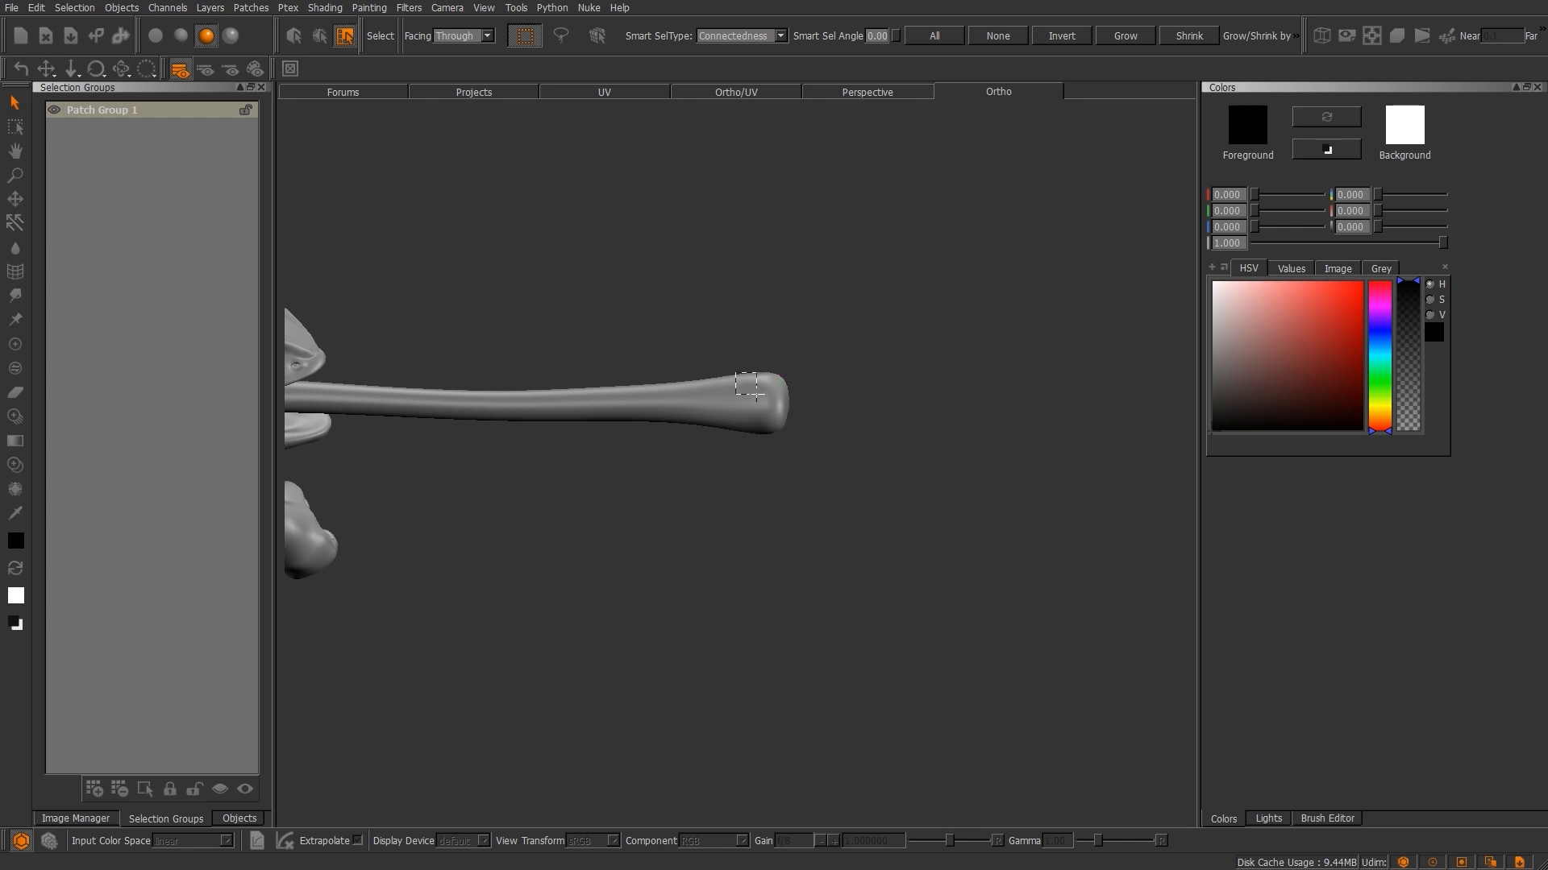
drag(743, 329, 827, 469)
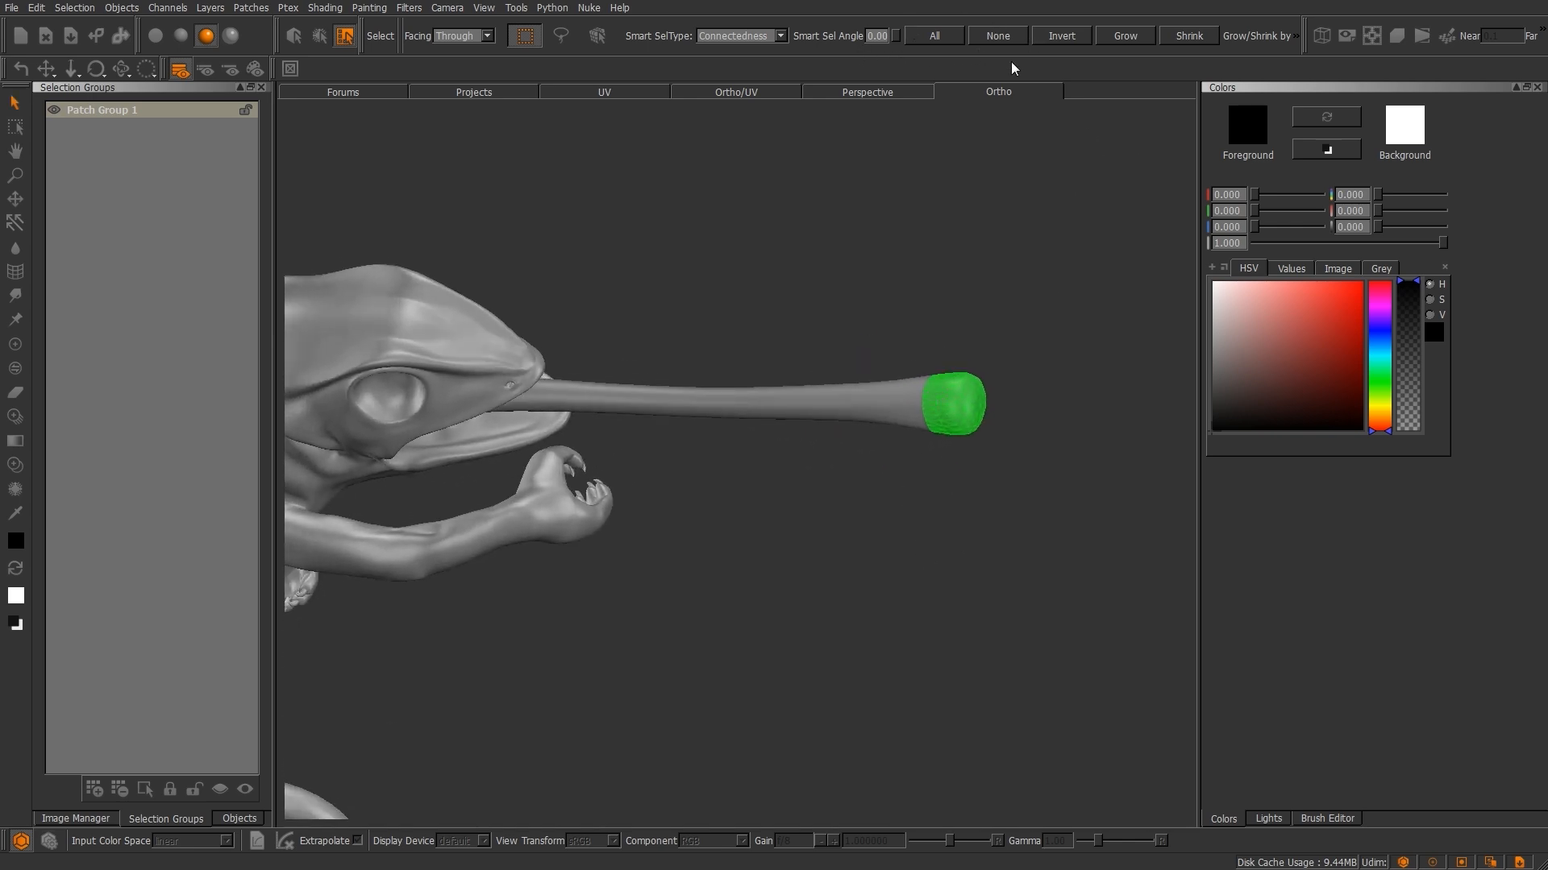
click(1123, 35)
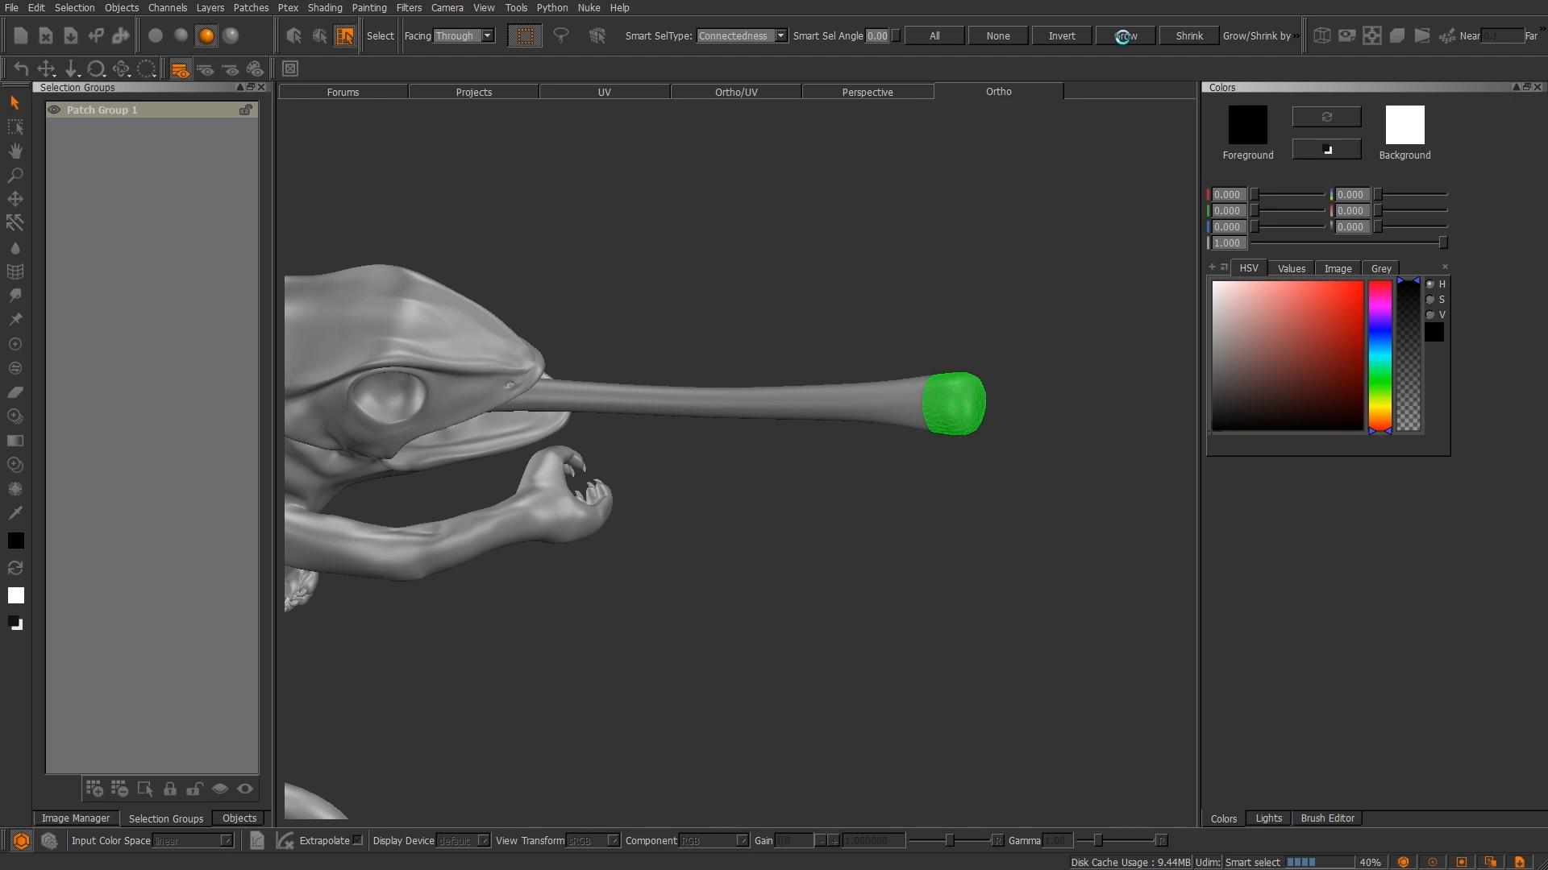
click(1124, 36)
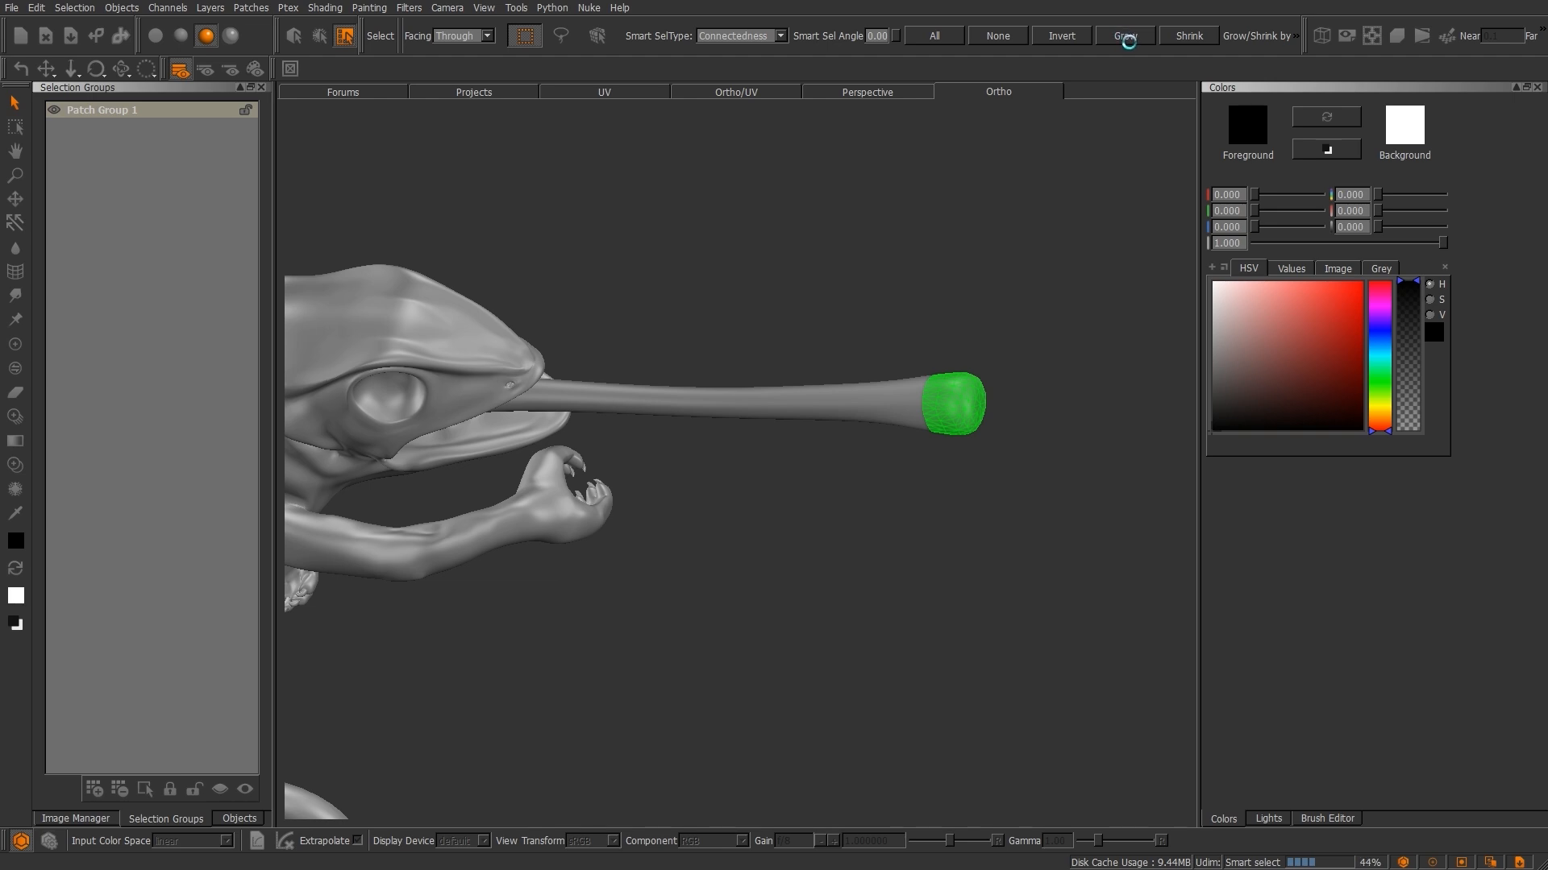
click(1124, 35)
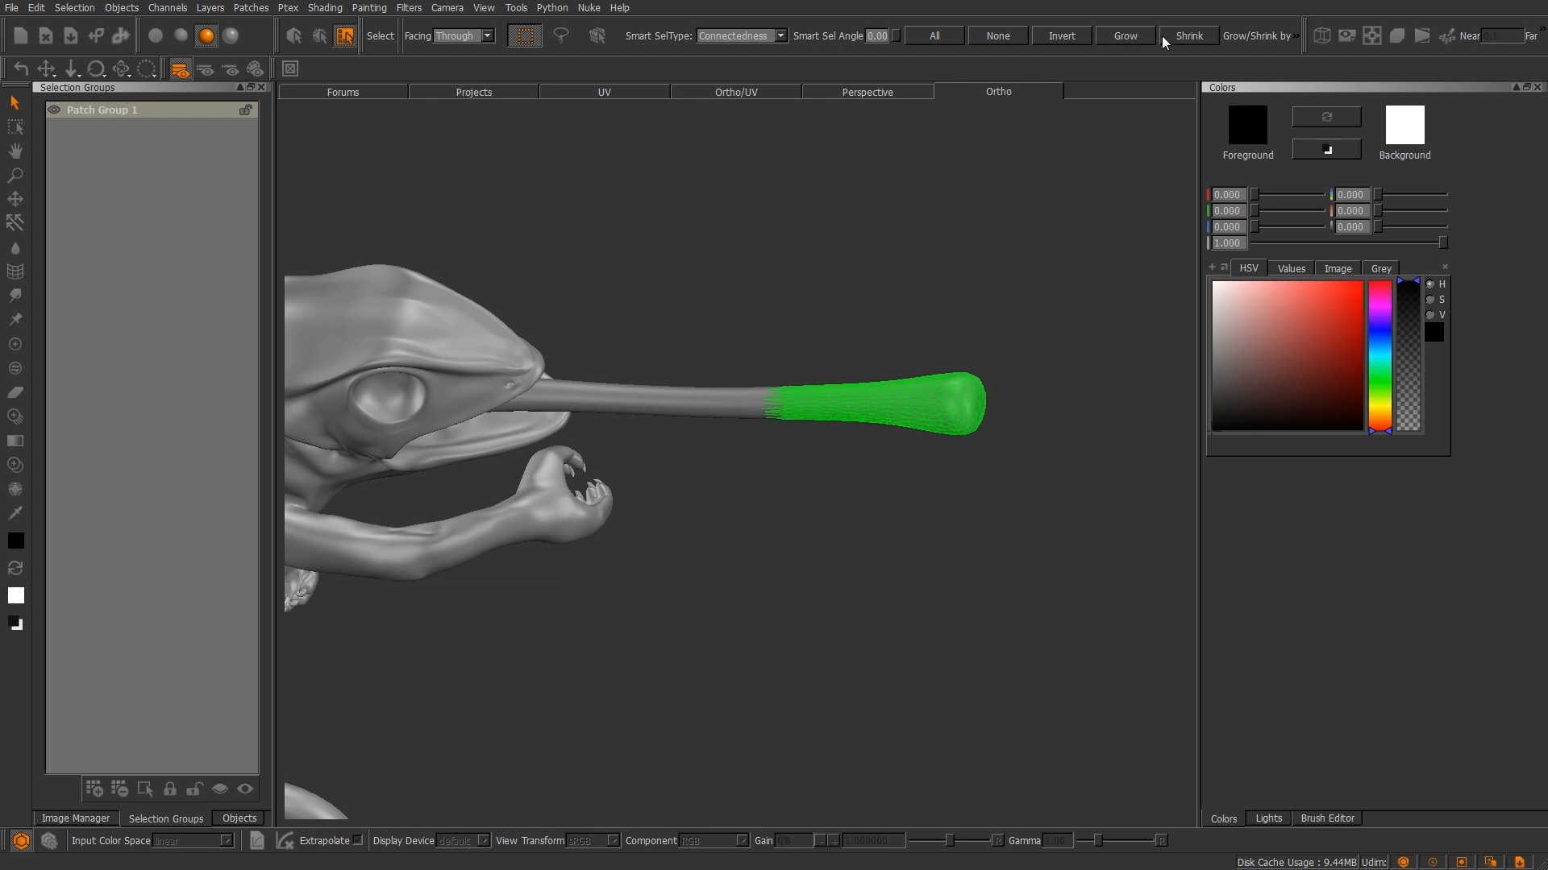
click(1061, 35)
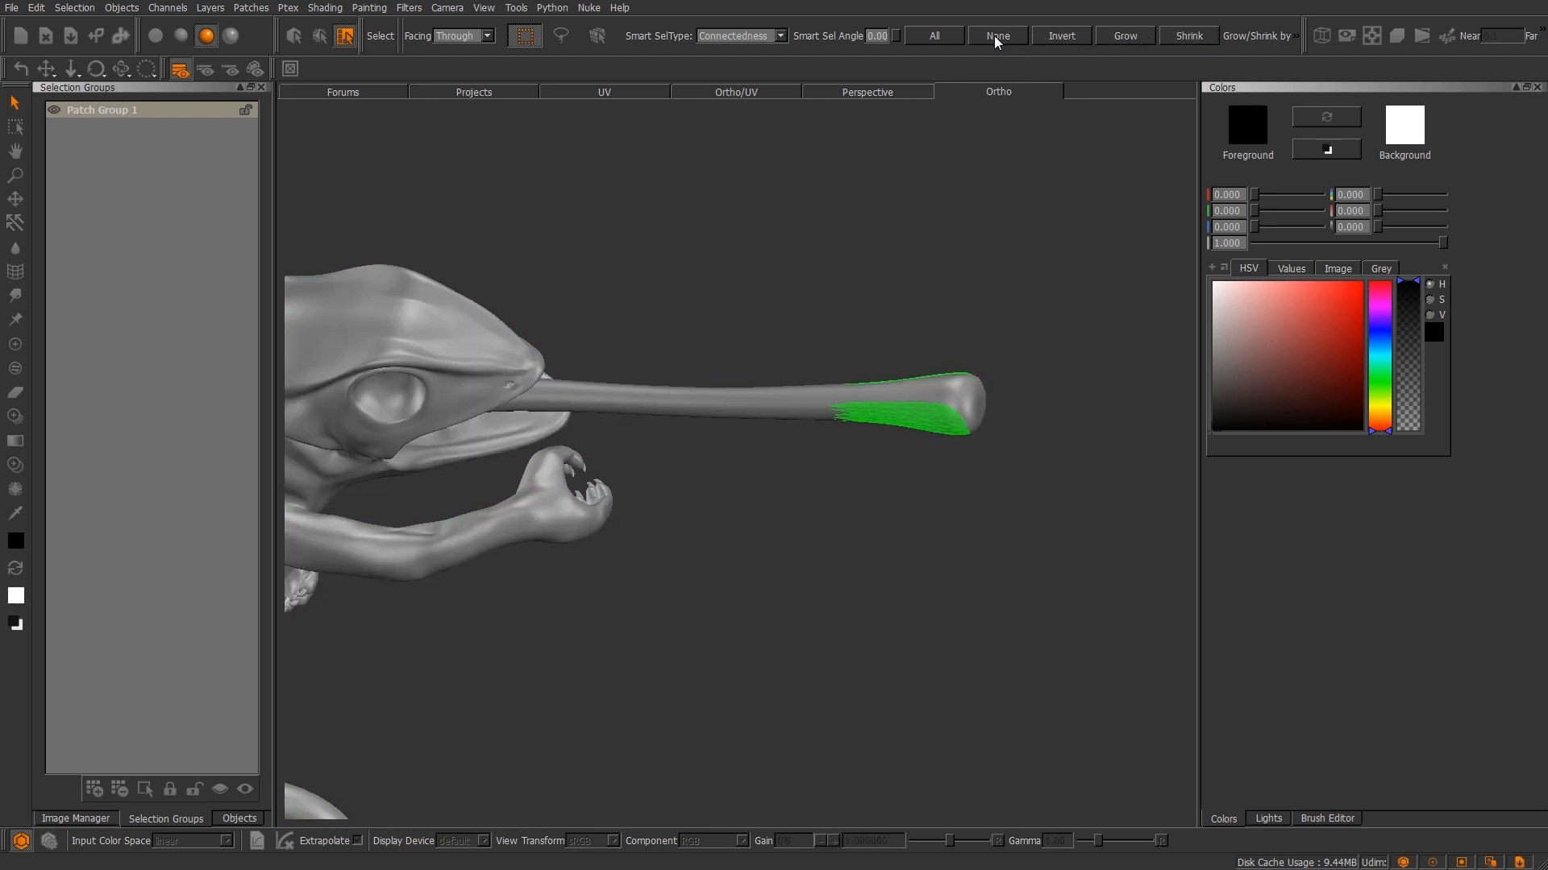
click(996, 35)
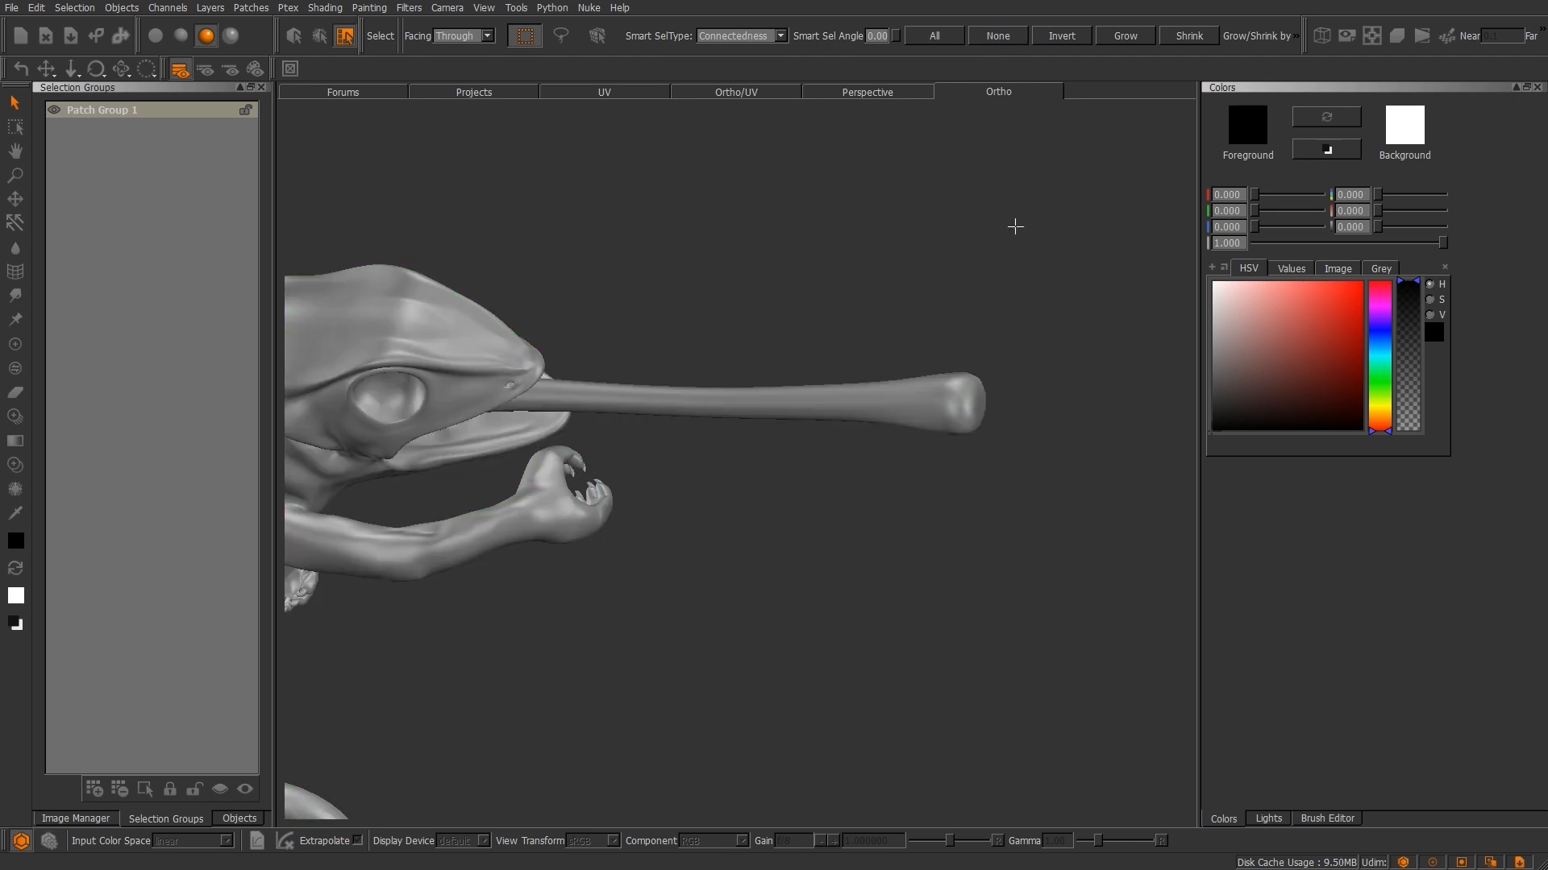
Use Smart Select with Connectedness to select the whole tongue in one drag.
click(595, 35)
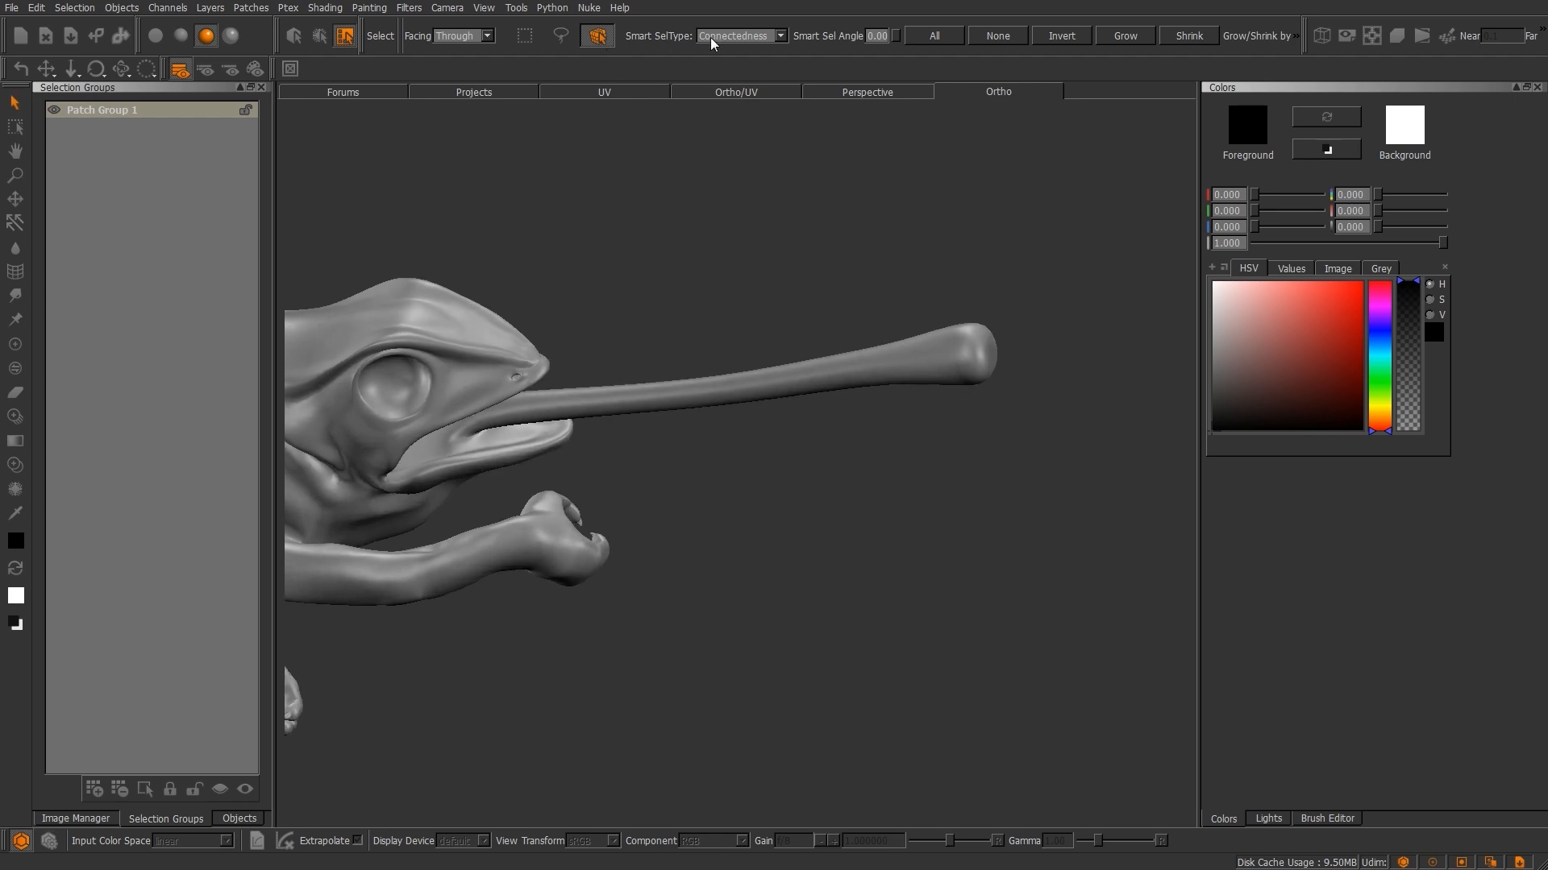
click(738, 36)
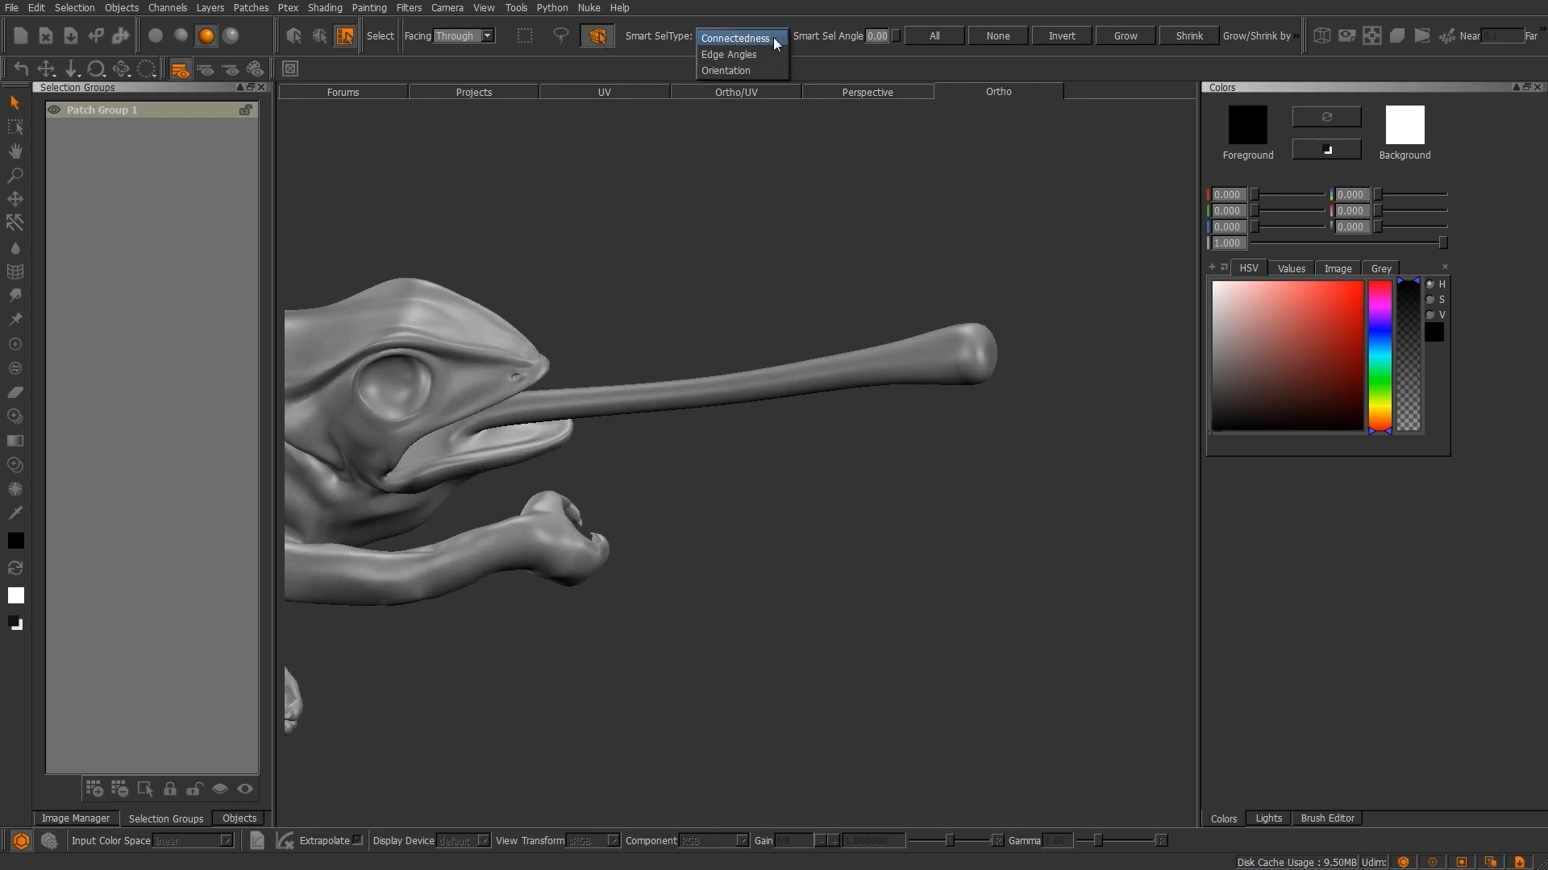
mouse_move(729, 55)
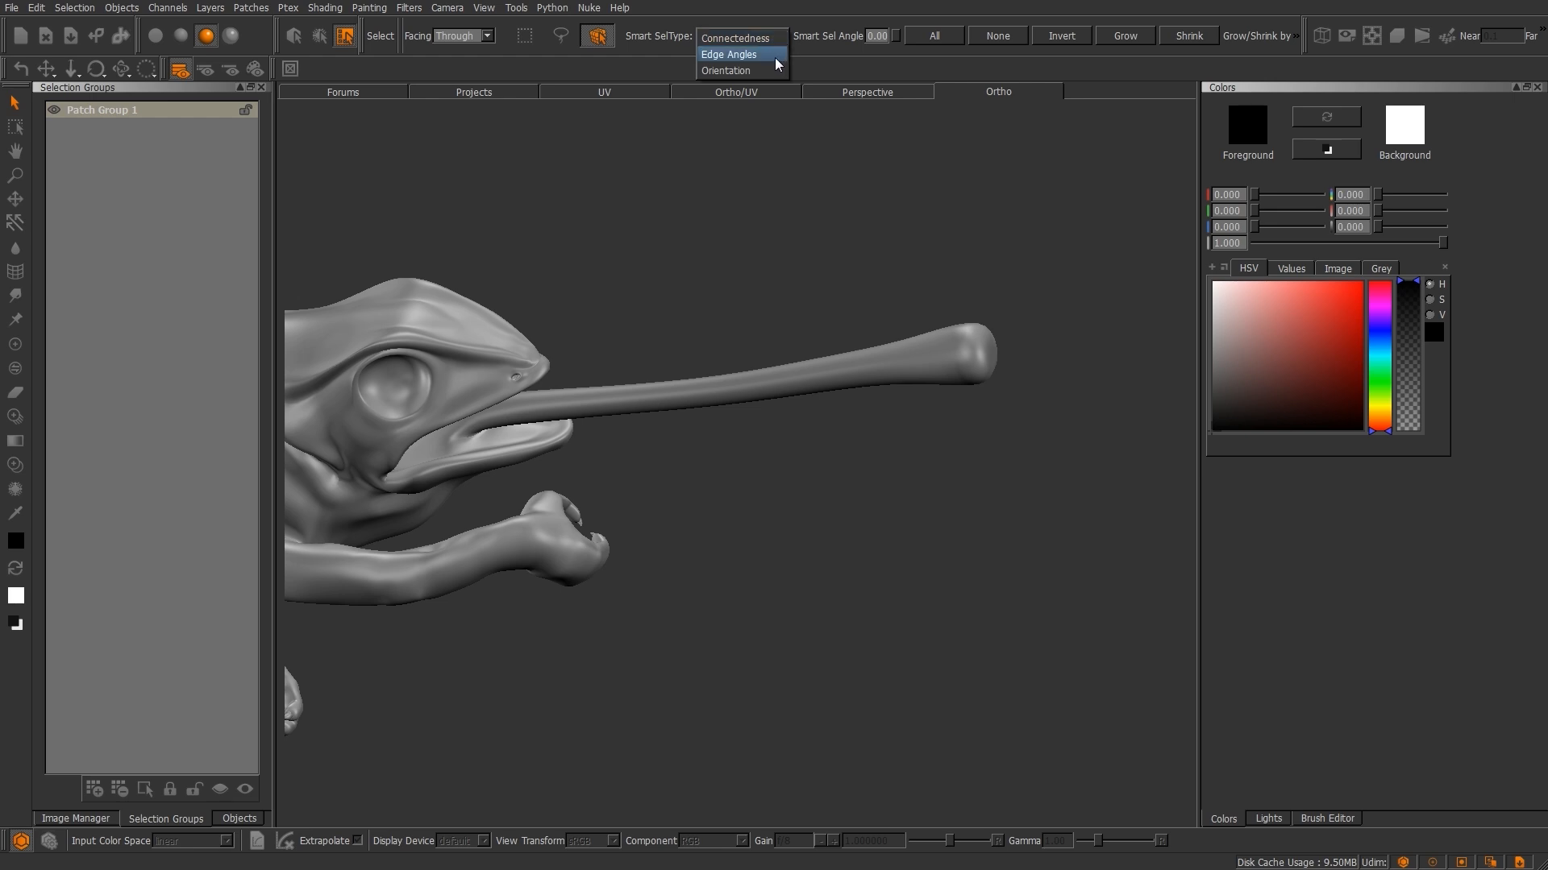
click(736, 37)
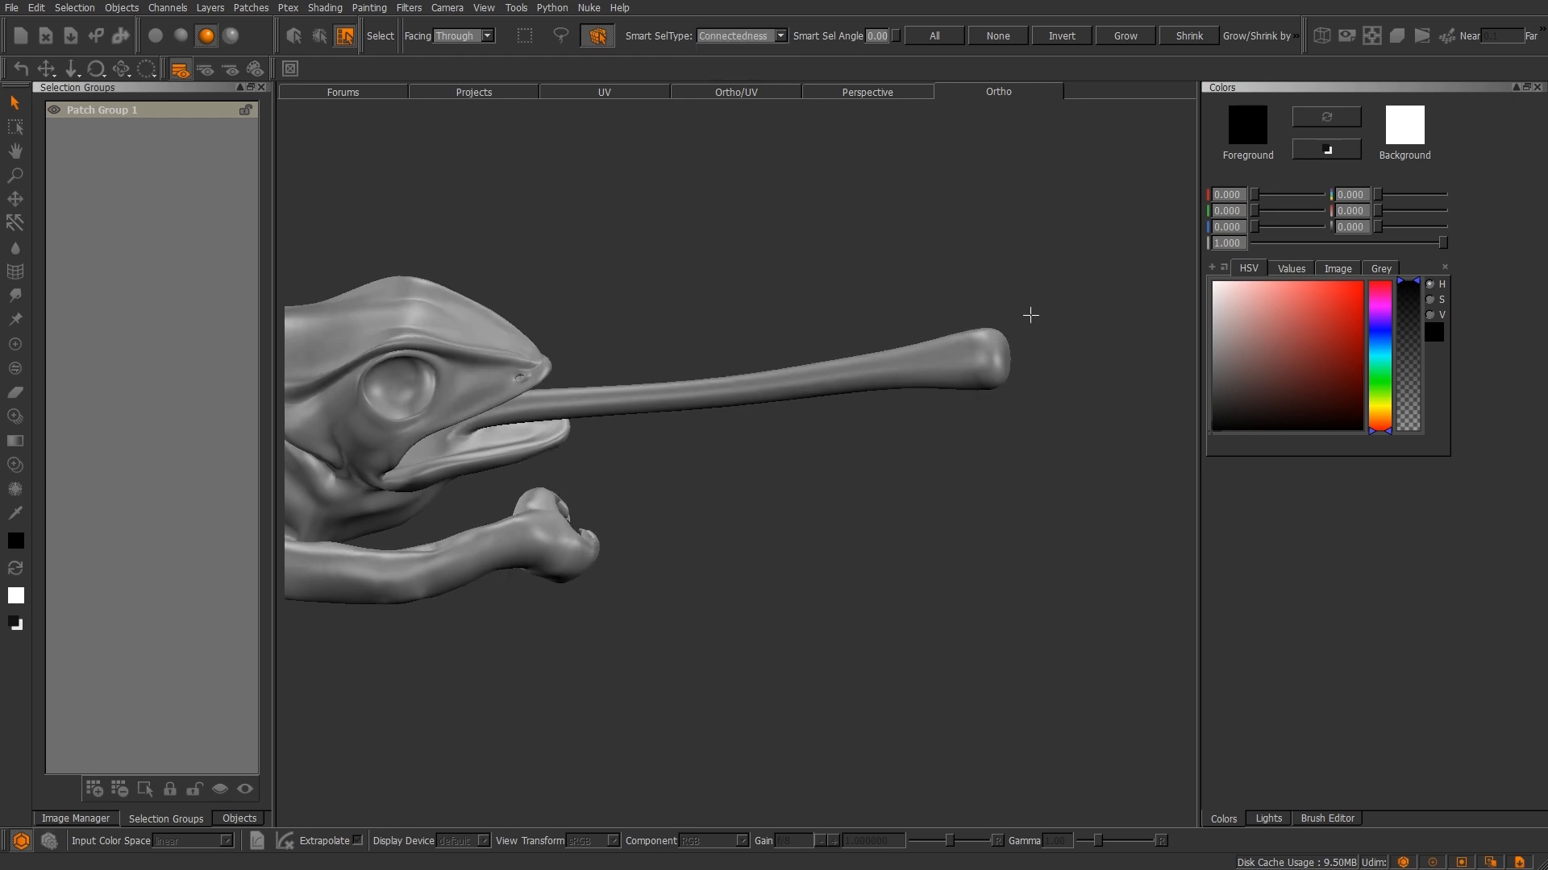
drag(959, 313, 1032, 407)
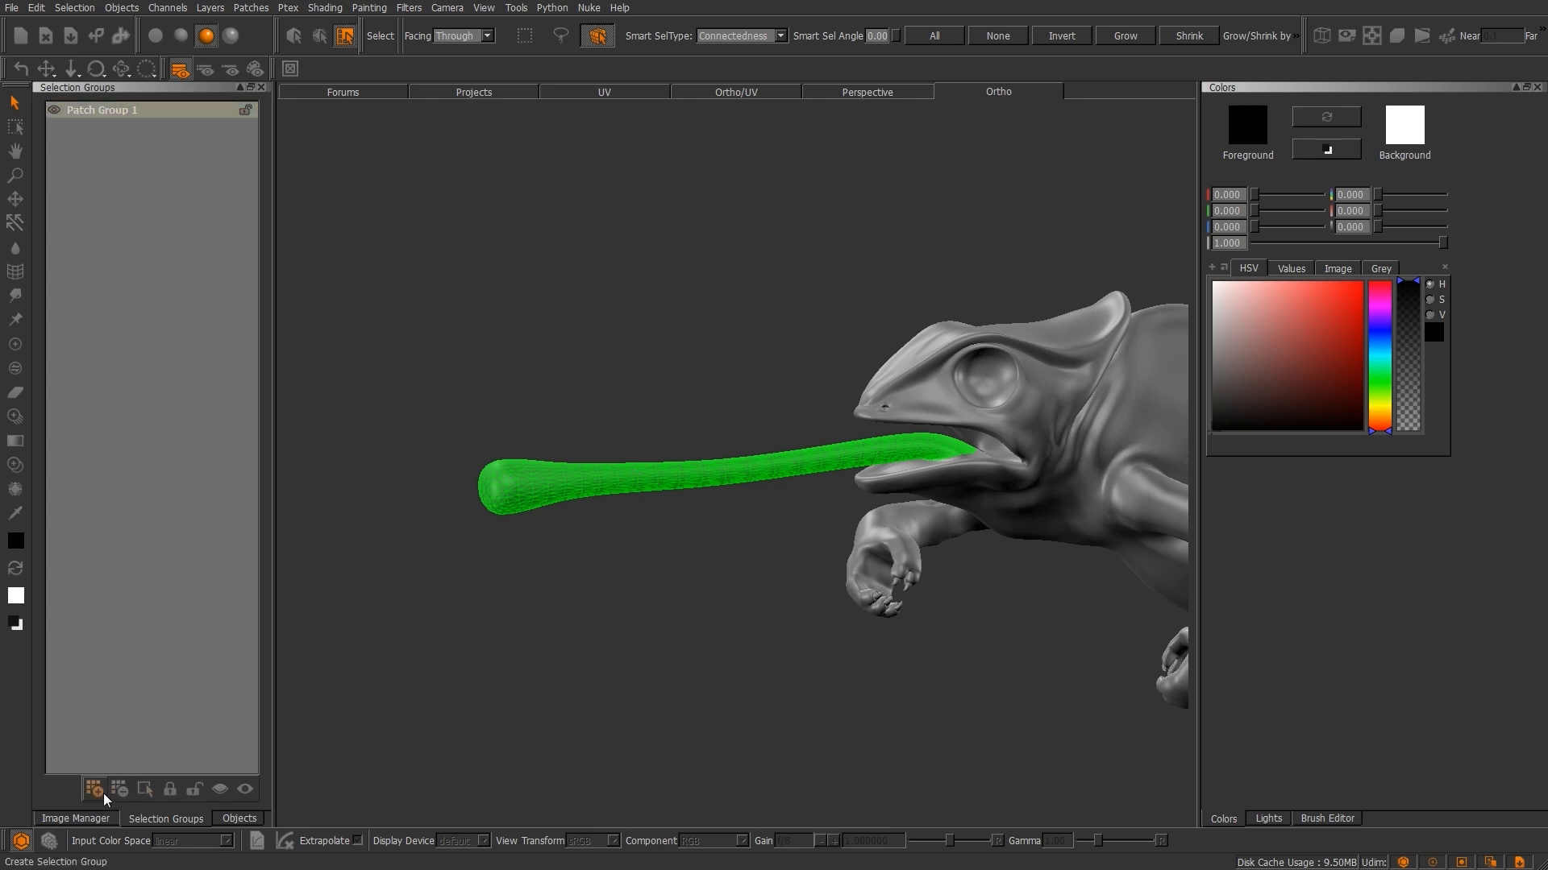
Save the tongue selection as Face Group 1, reselect it, and show the Objects palette.
click(94, 788)
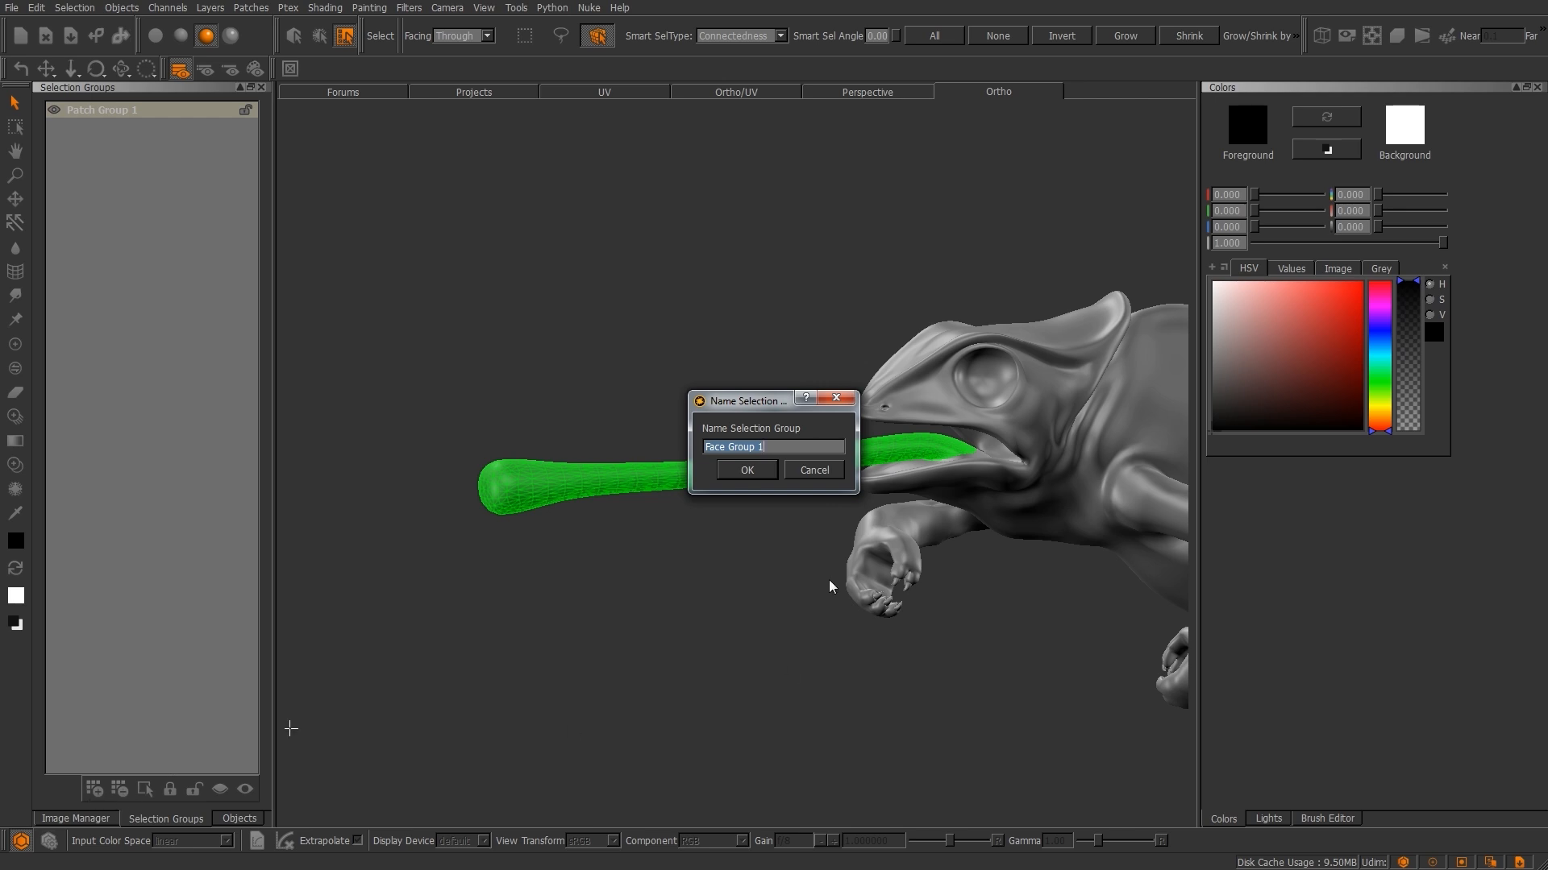
click(745, 469)
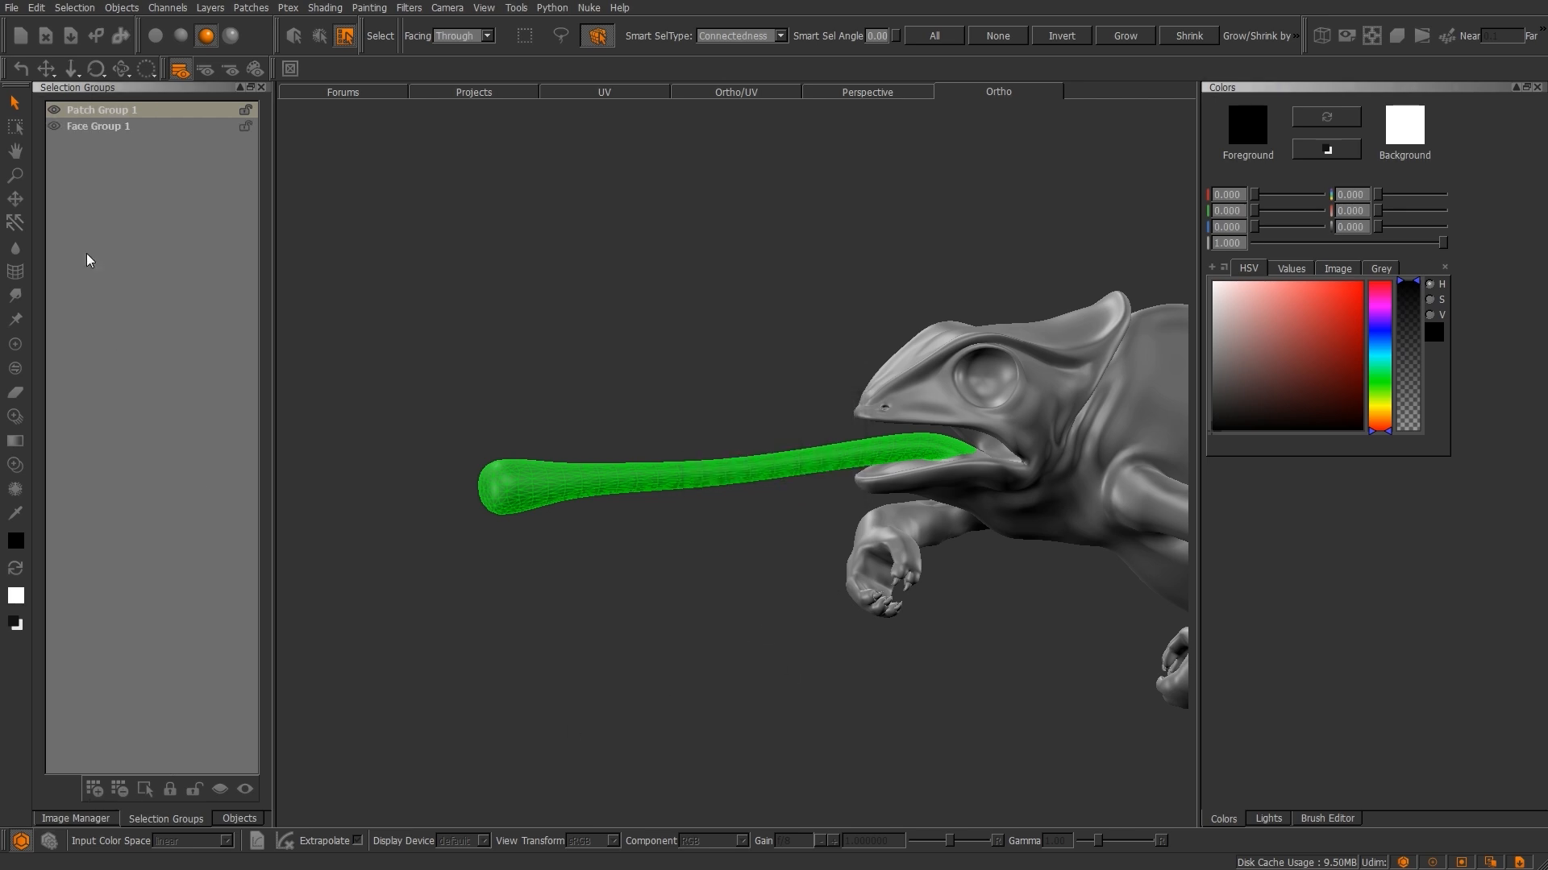
click(99, 126)
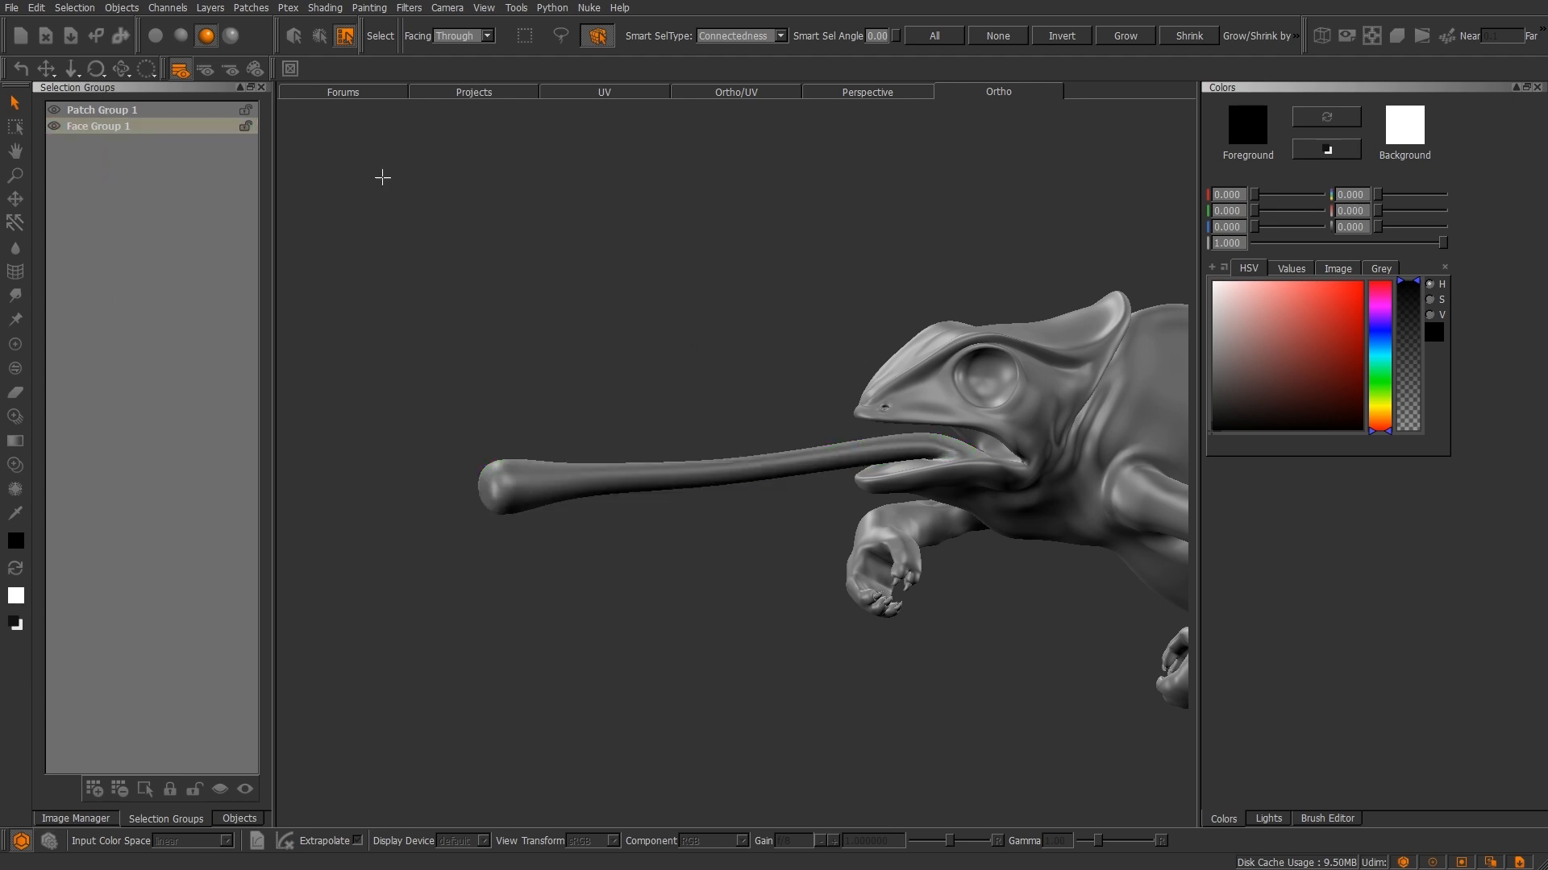
click(102, 110)
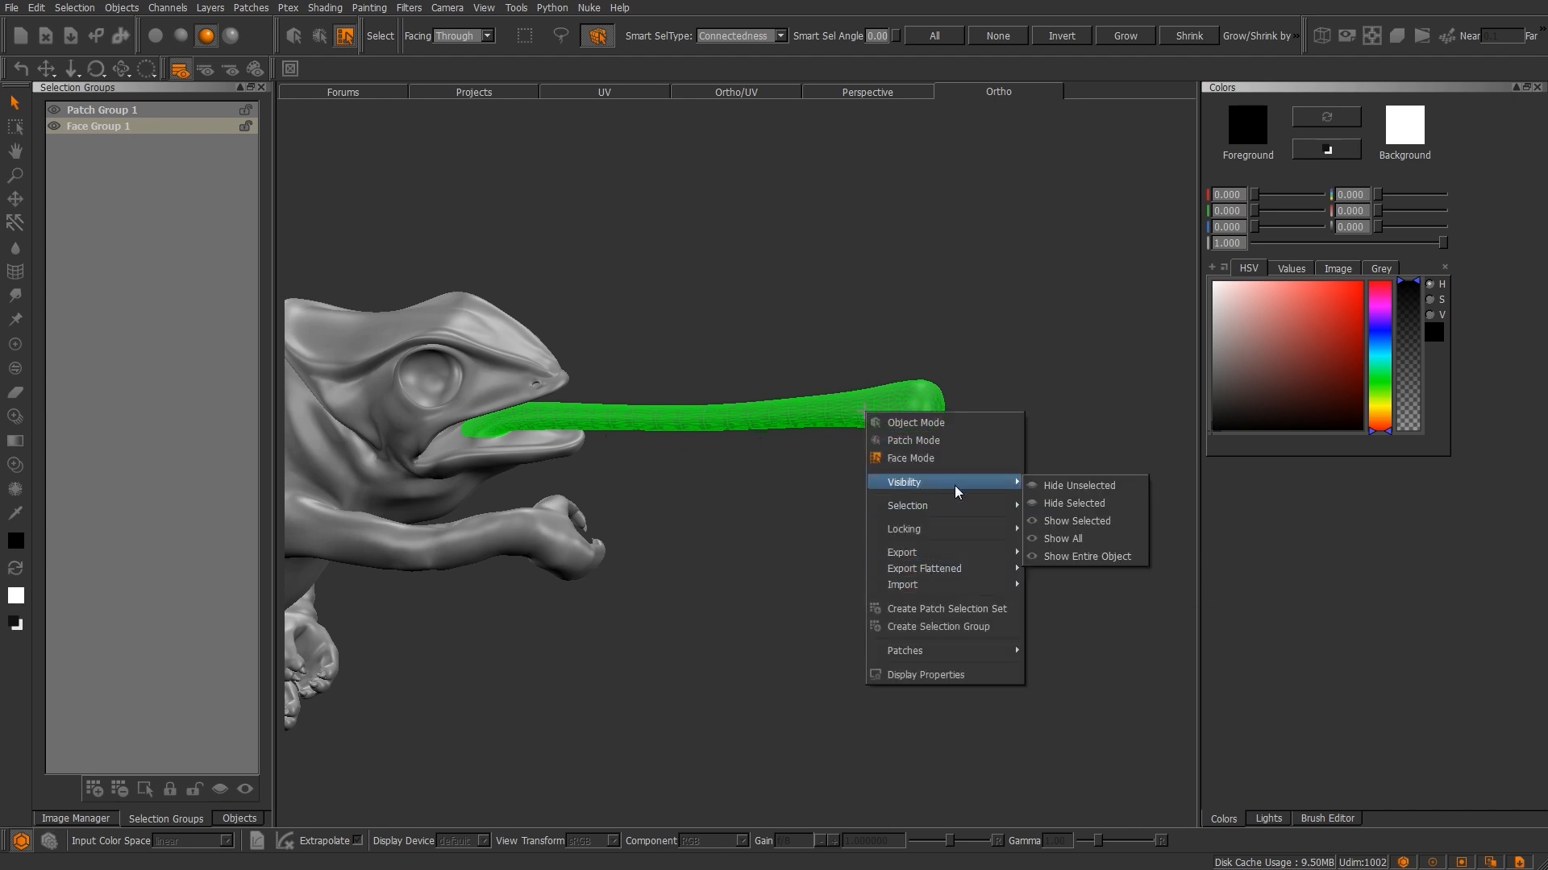
mouse_move(1077, 521)
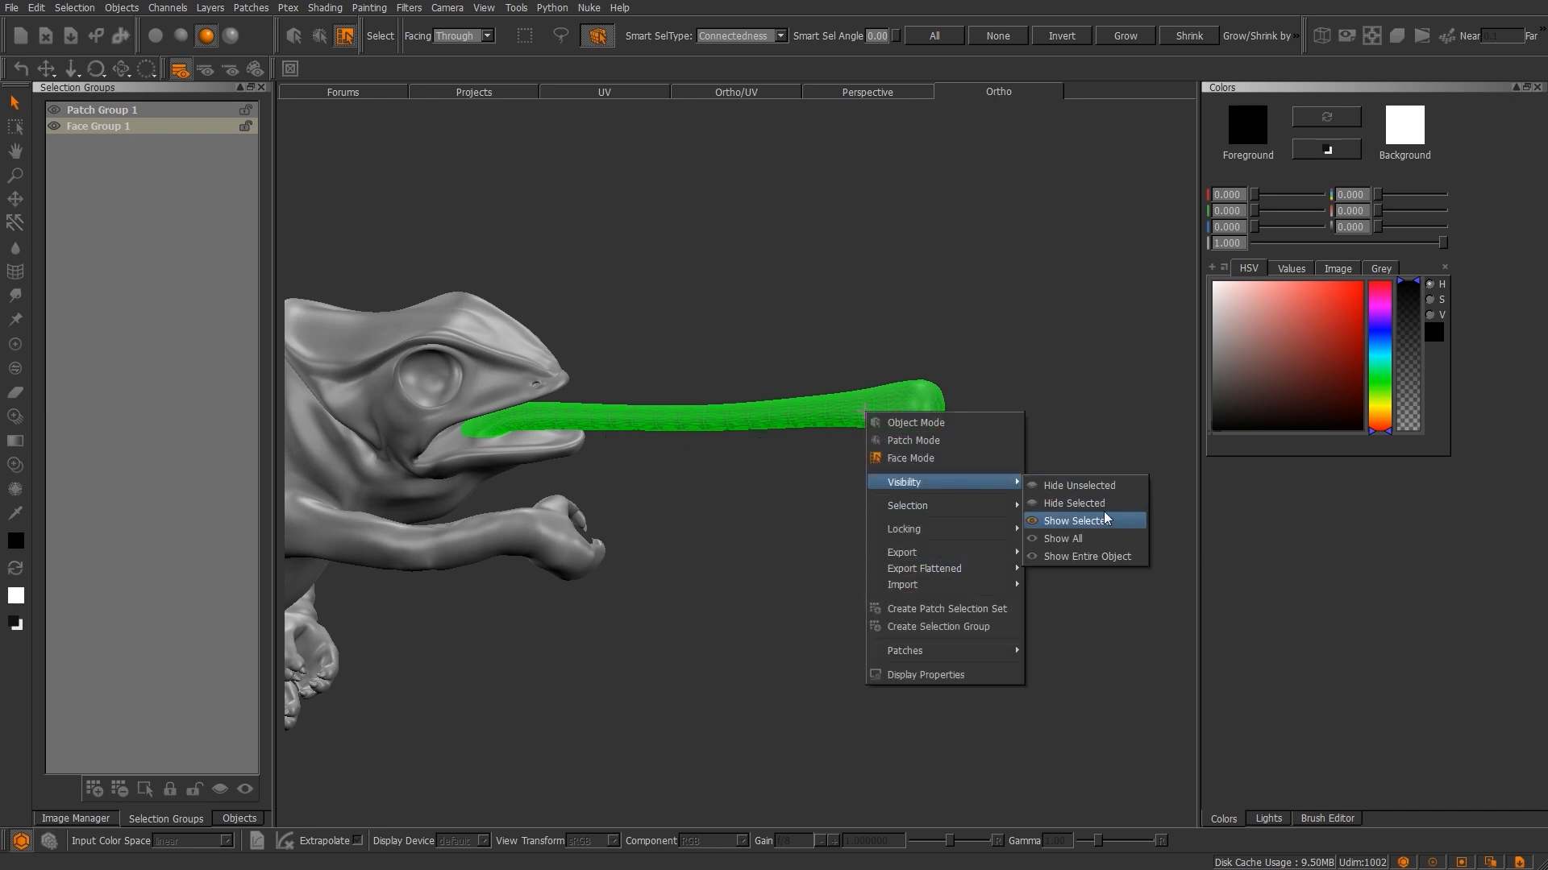
mouse_move(1106, 503)
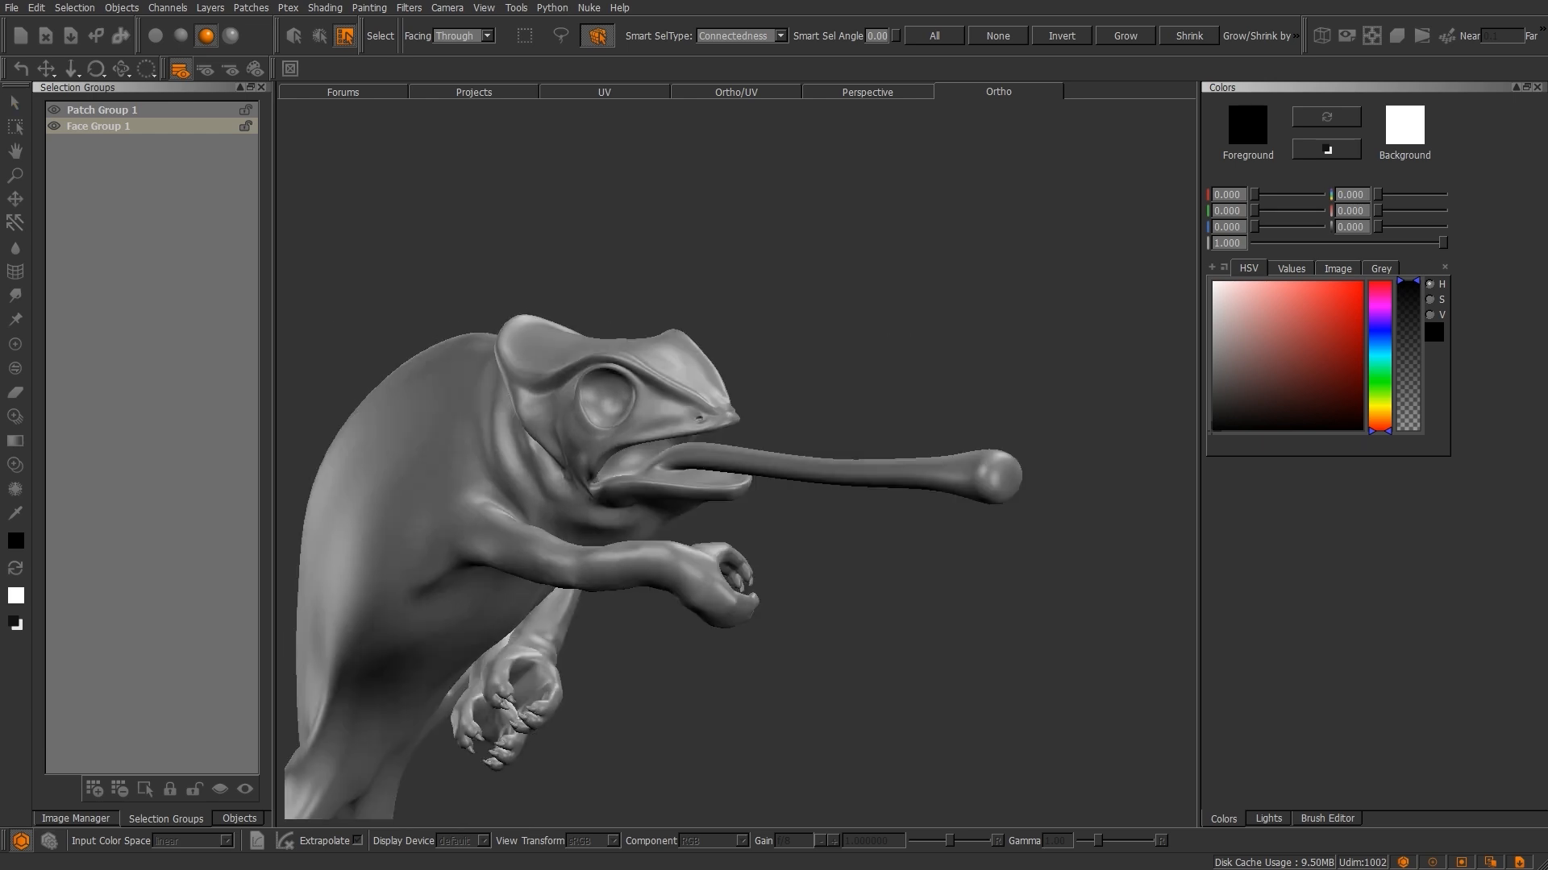
click(238, 818)
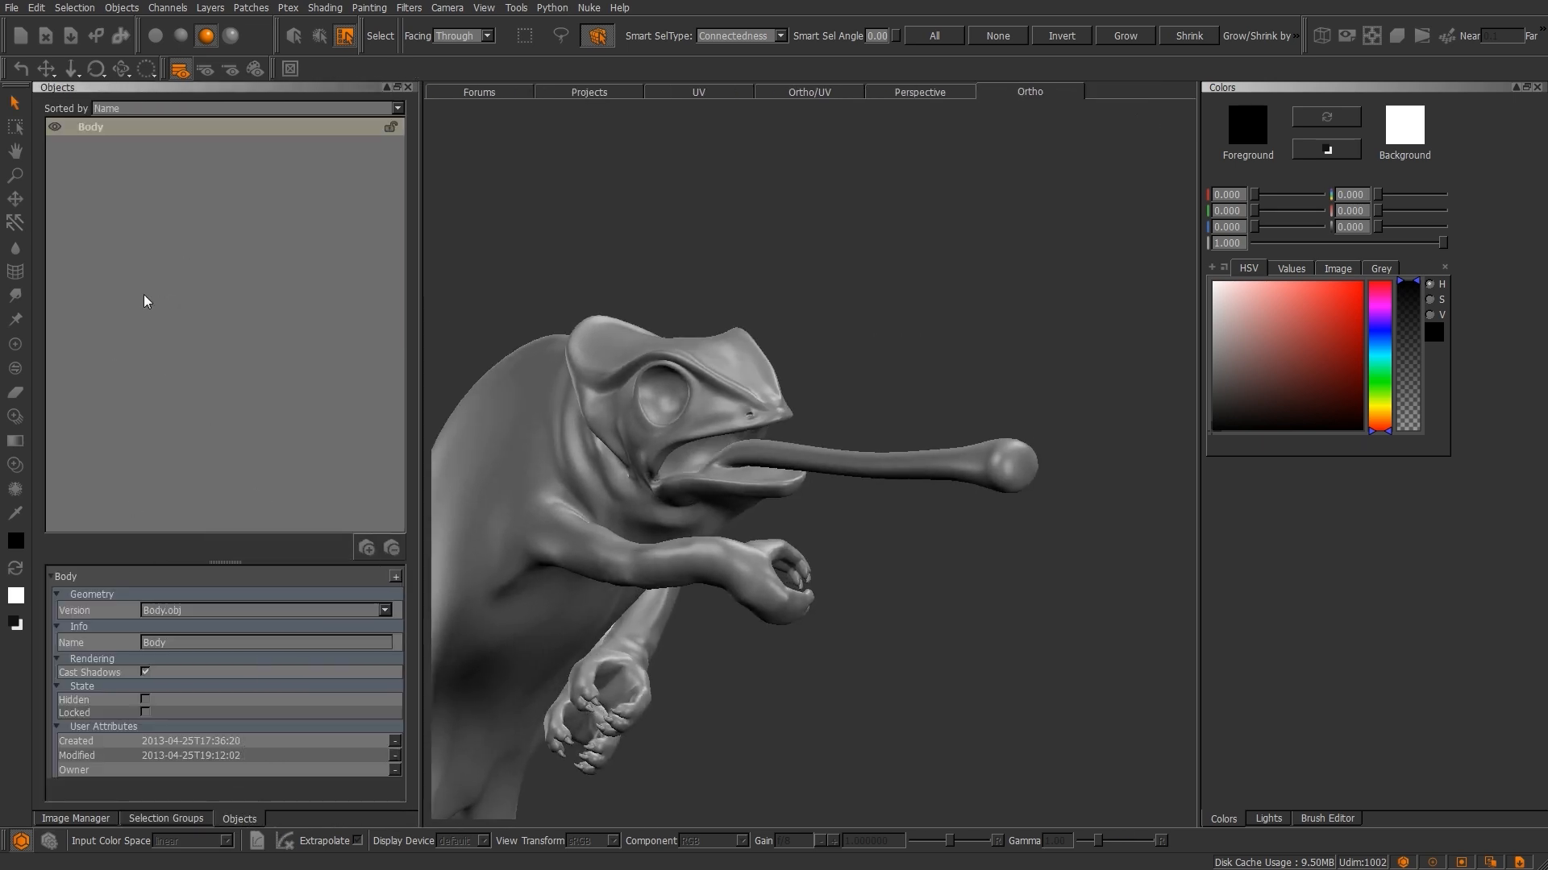
Switch the Body object to the Body_Eyes.obj version and add a new object to the project.
click(90, 126)
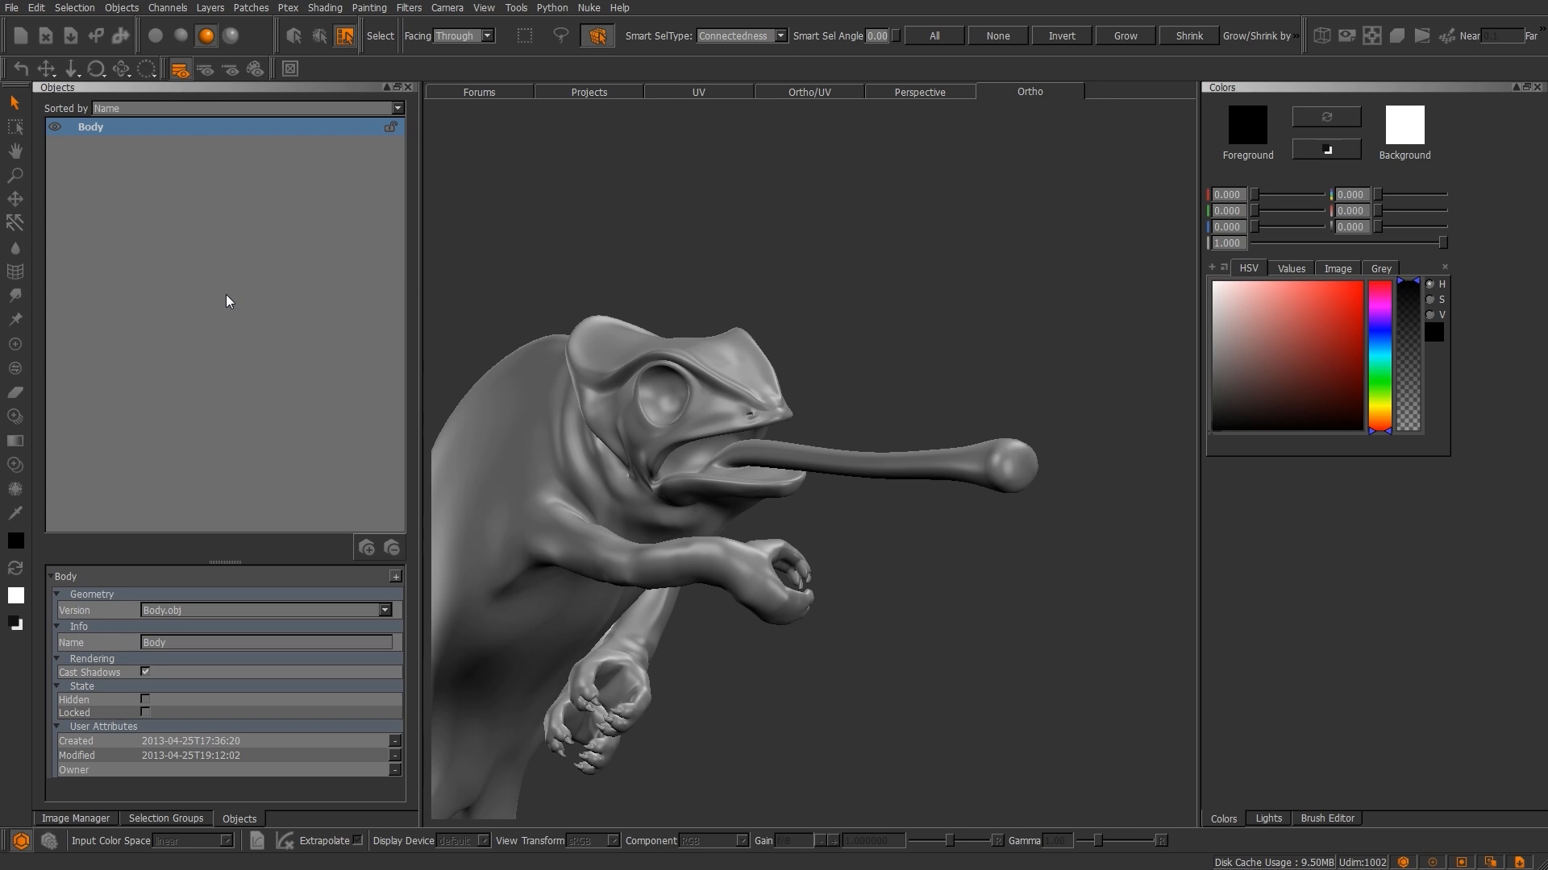
mouse_move(217, 135)
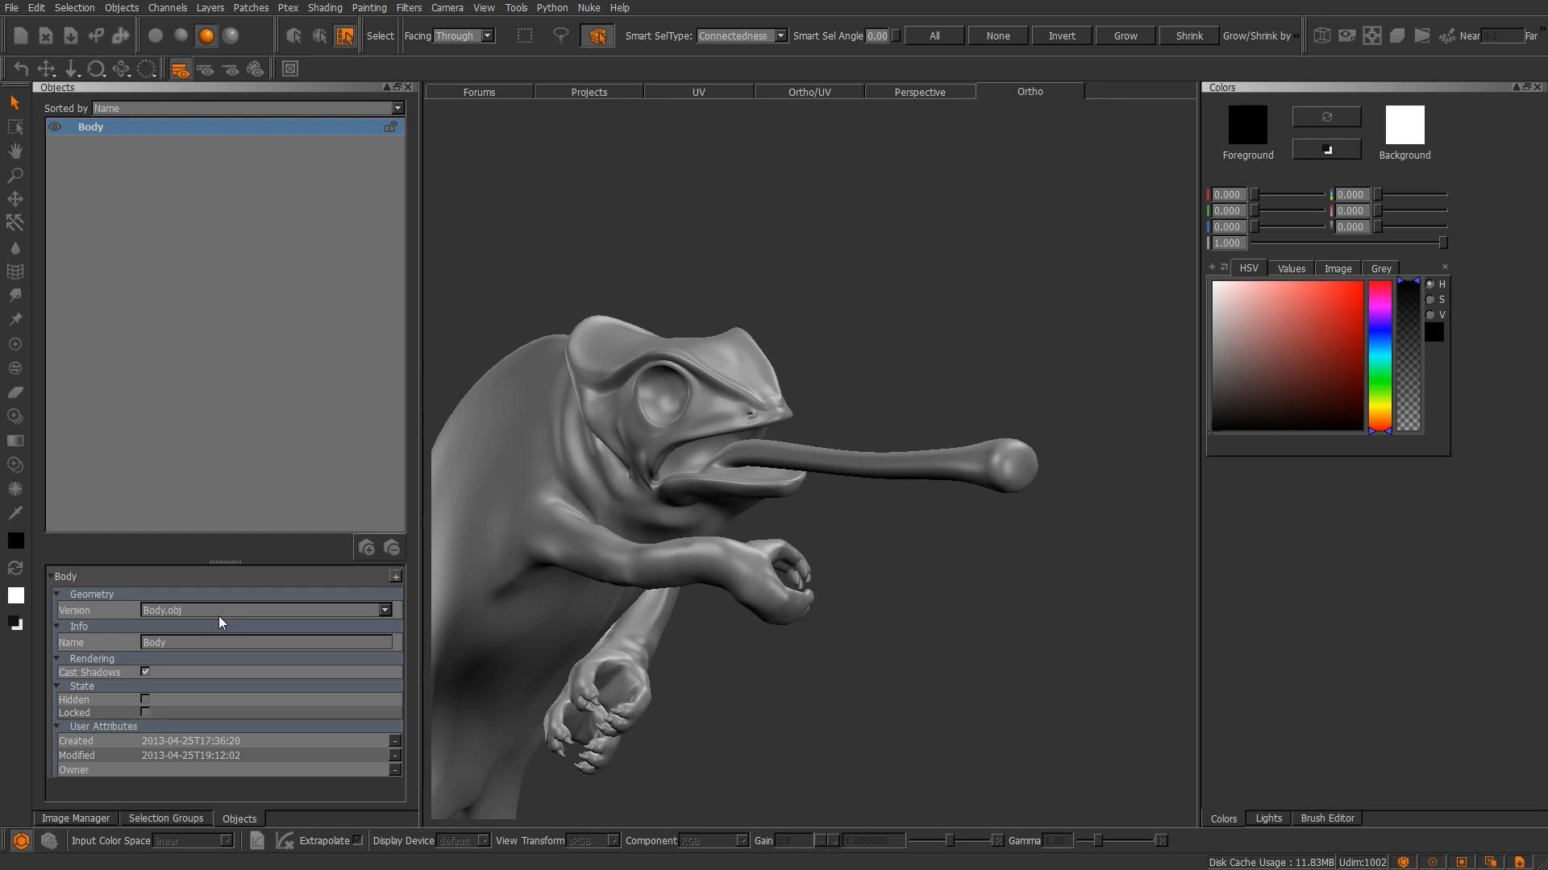
click(385, 609)
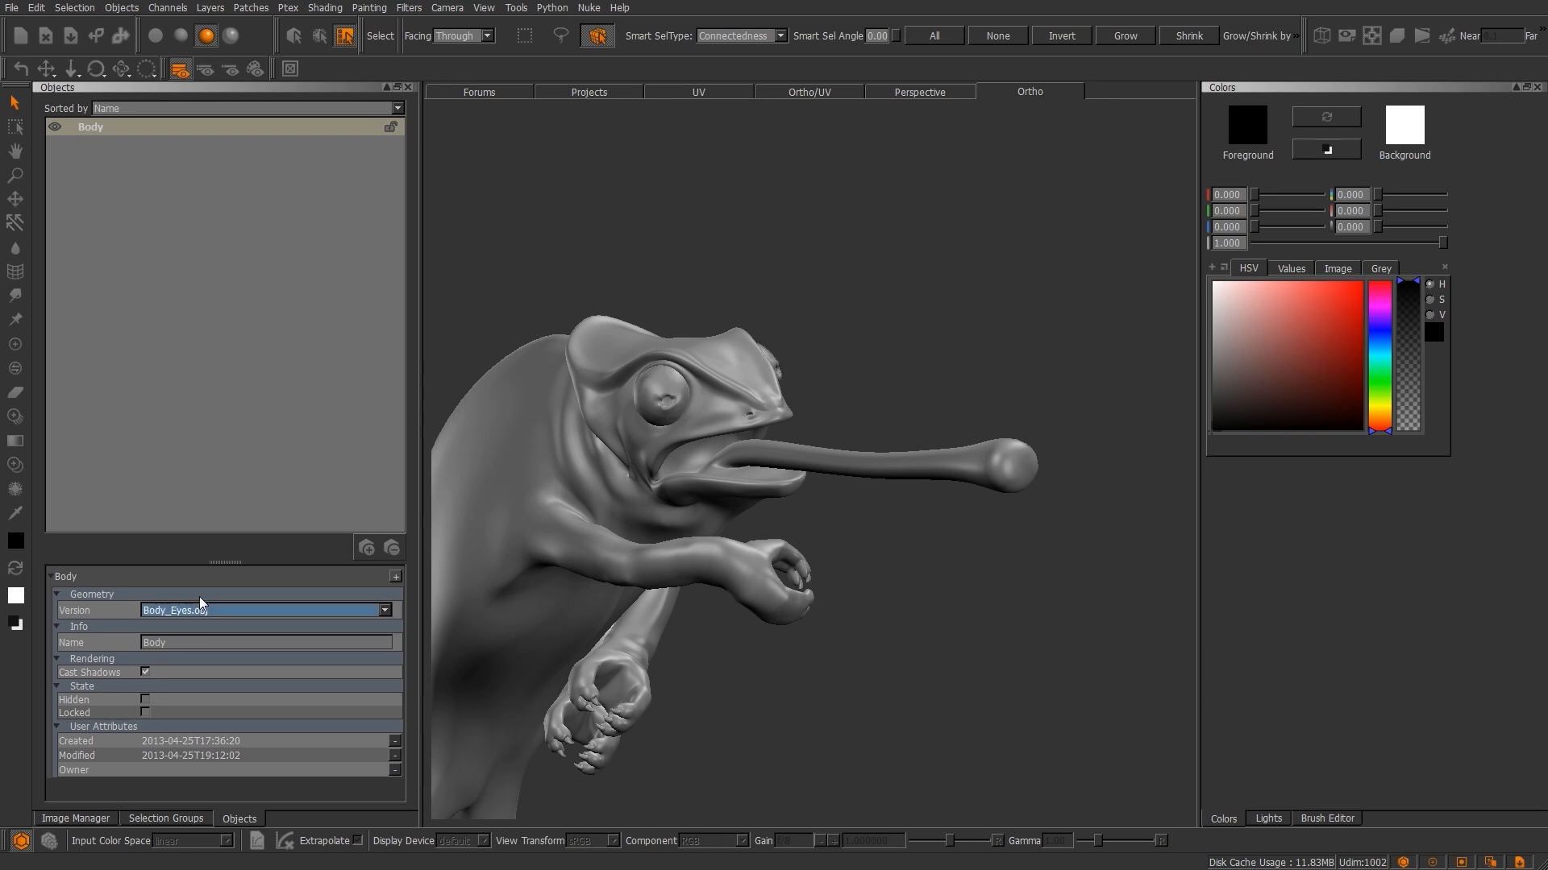
click(90, 125)
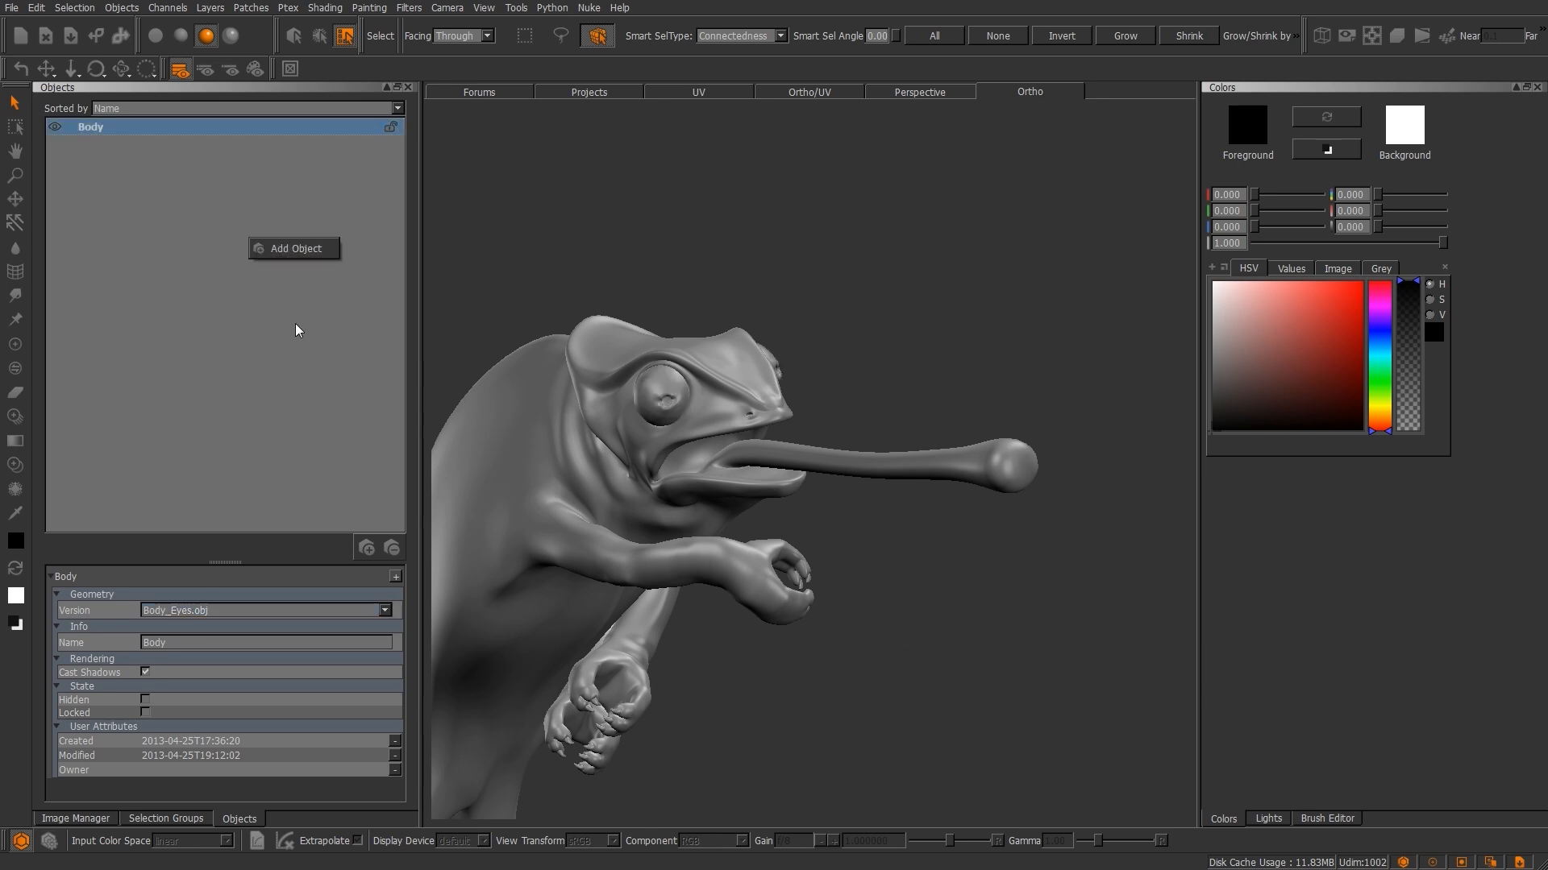
click(294, 248)
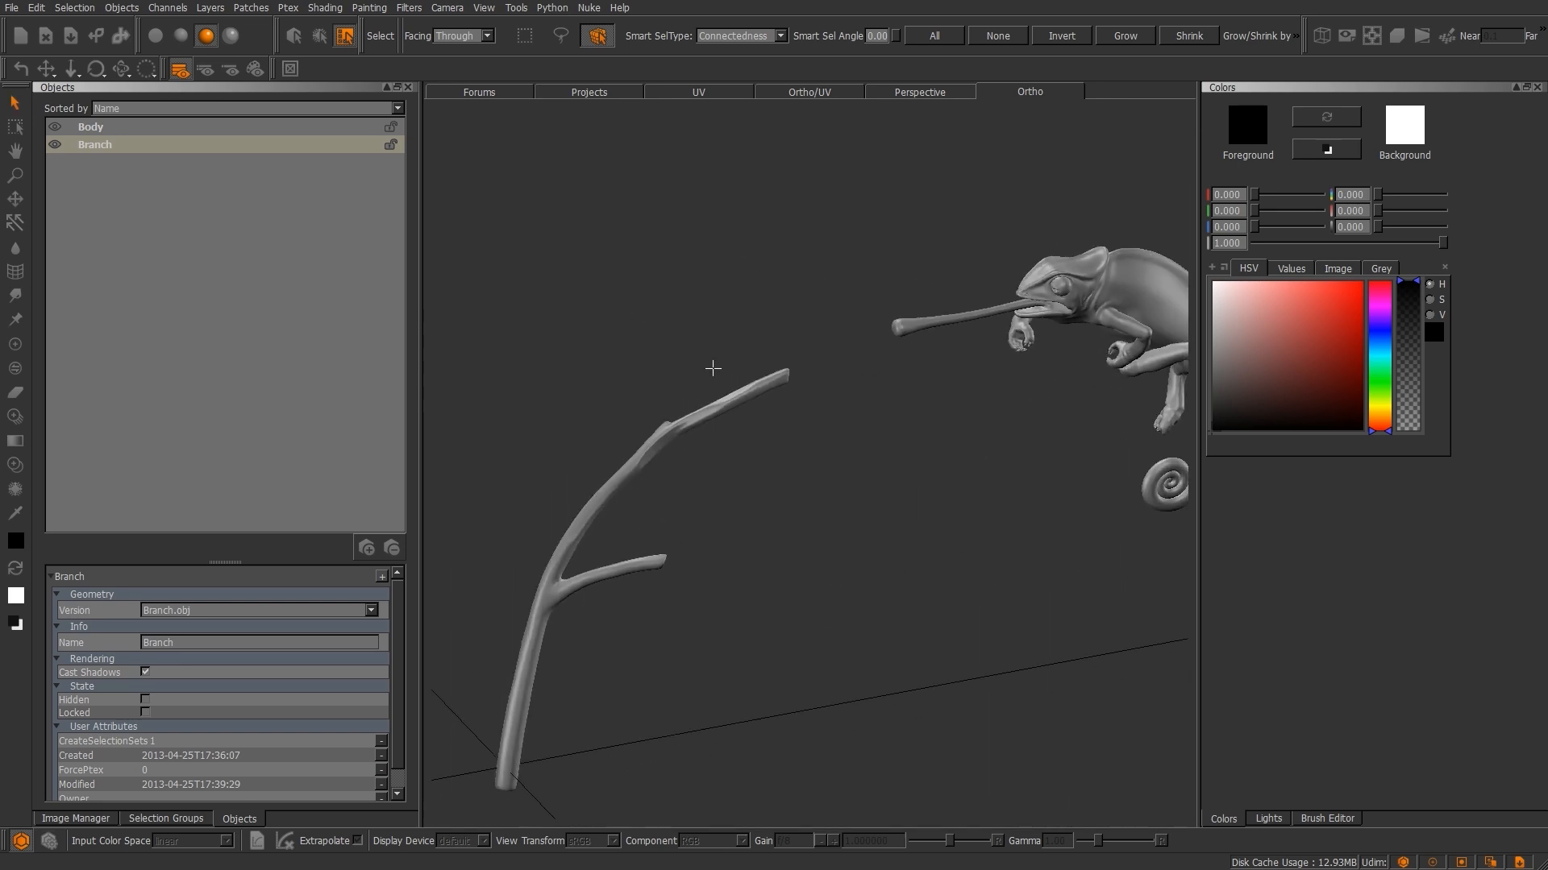
Select the Branch object and hide it so only the chameleon body shows.
click(55, 144)
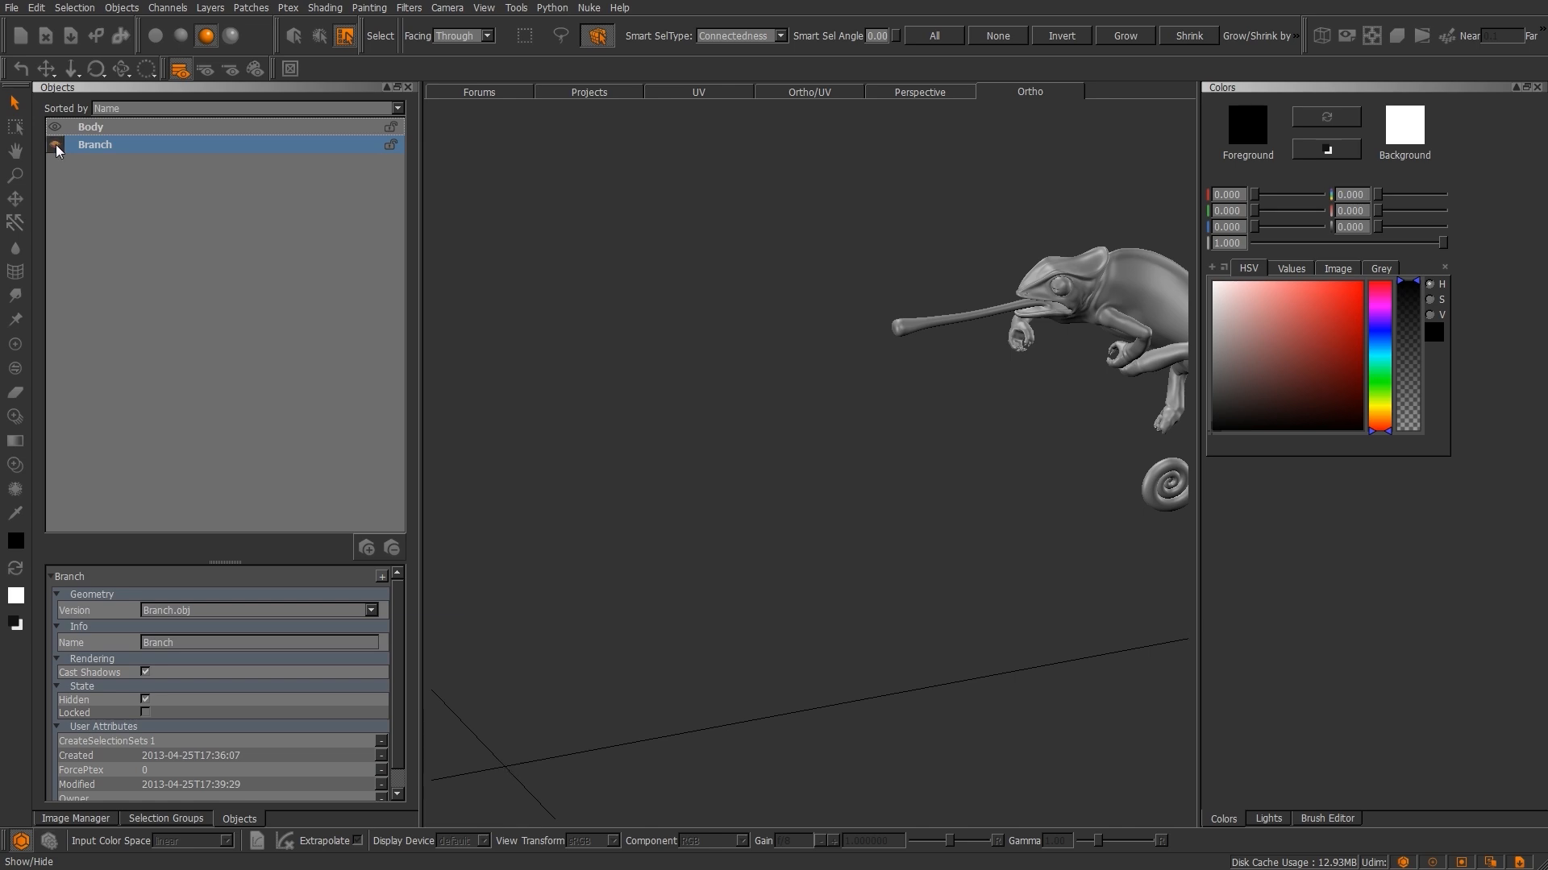
click(57, 145)
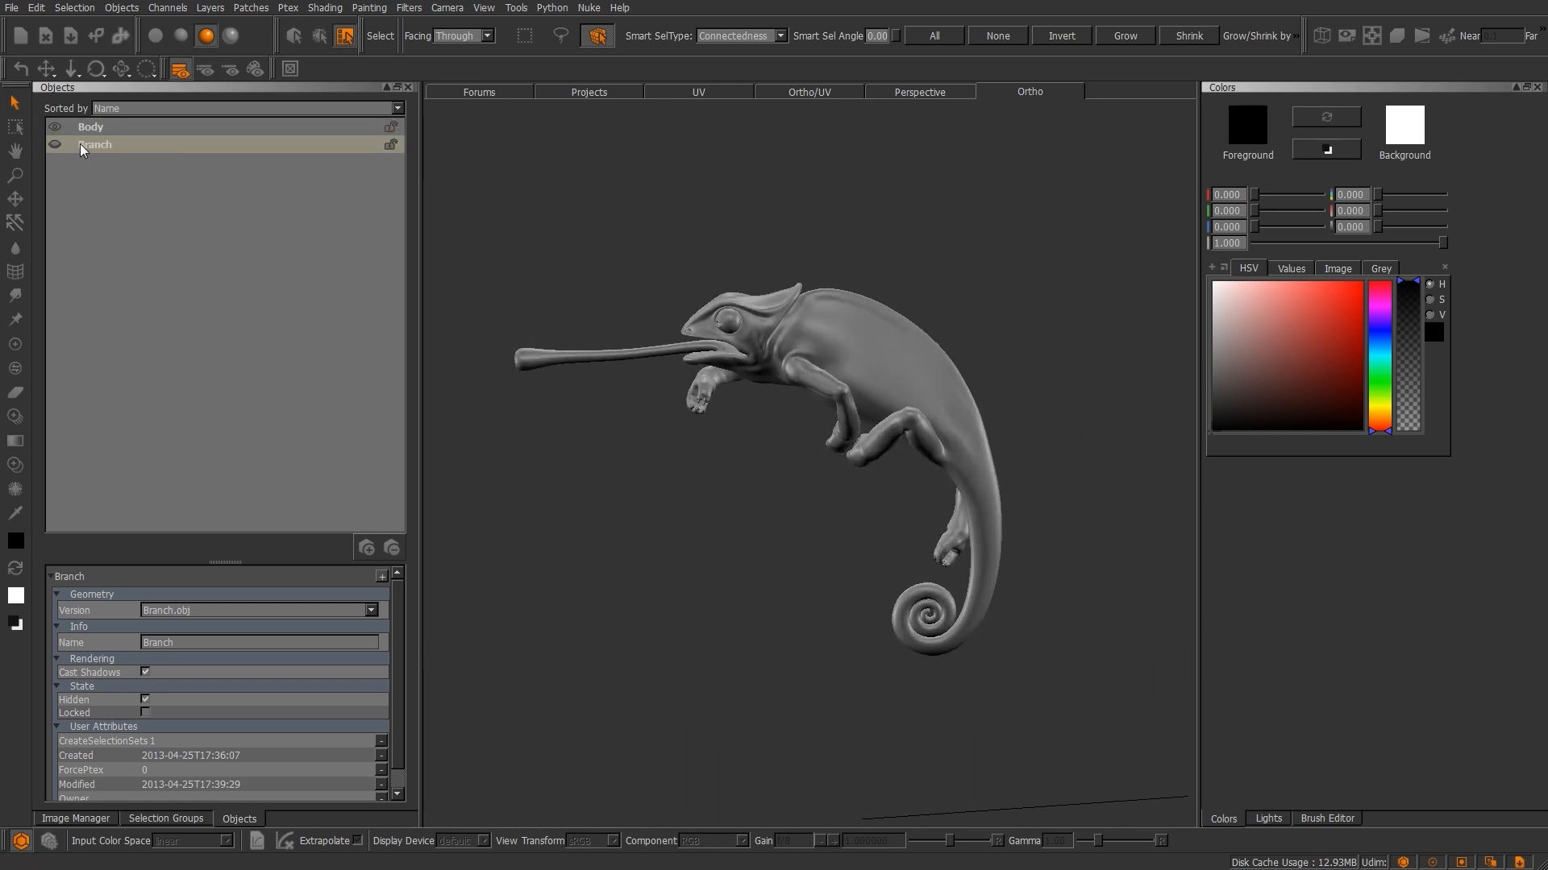
click(55, 145)
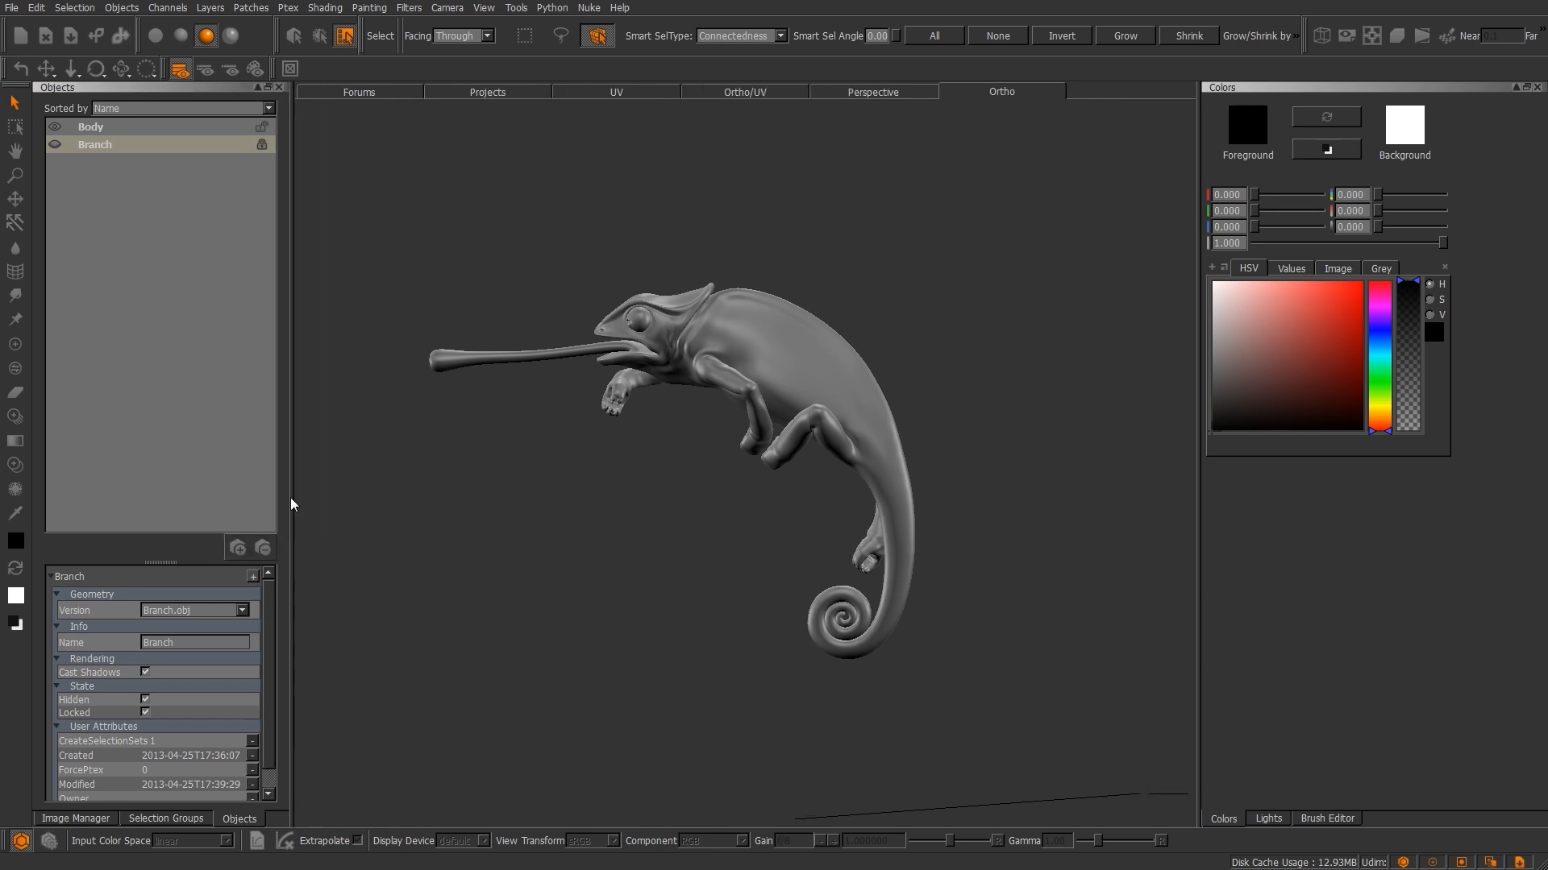
In the Colors palette pick darker then paler reds, view the Values tab, and return to HSV.
click(76, 818)
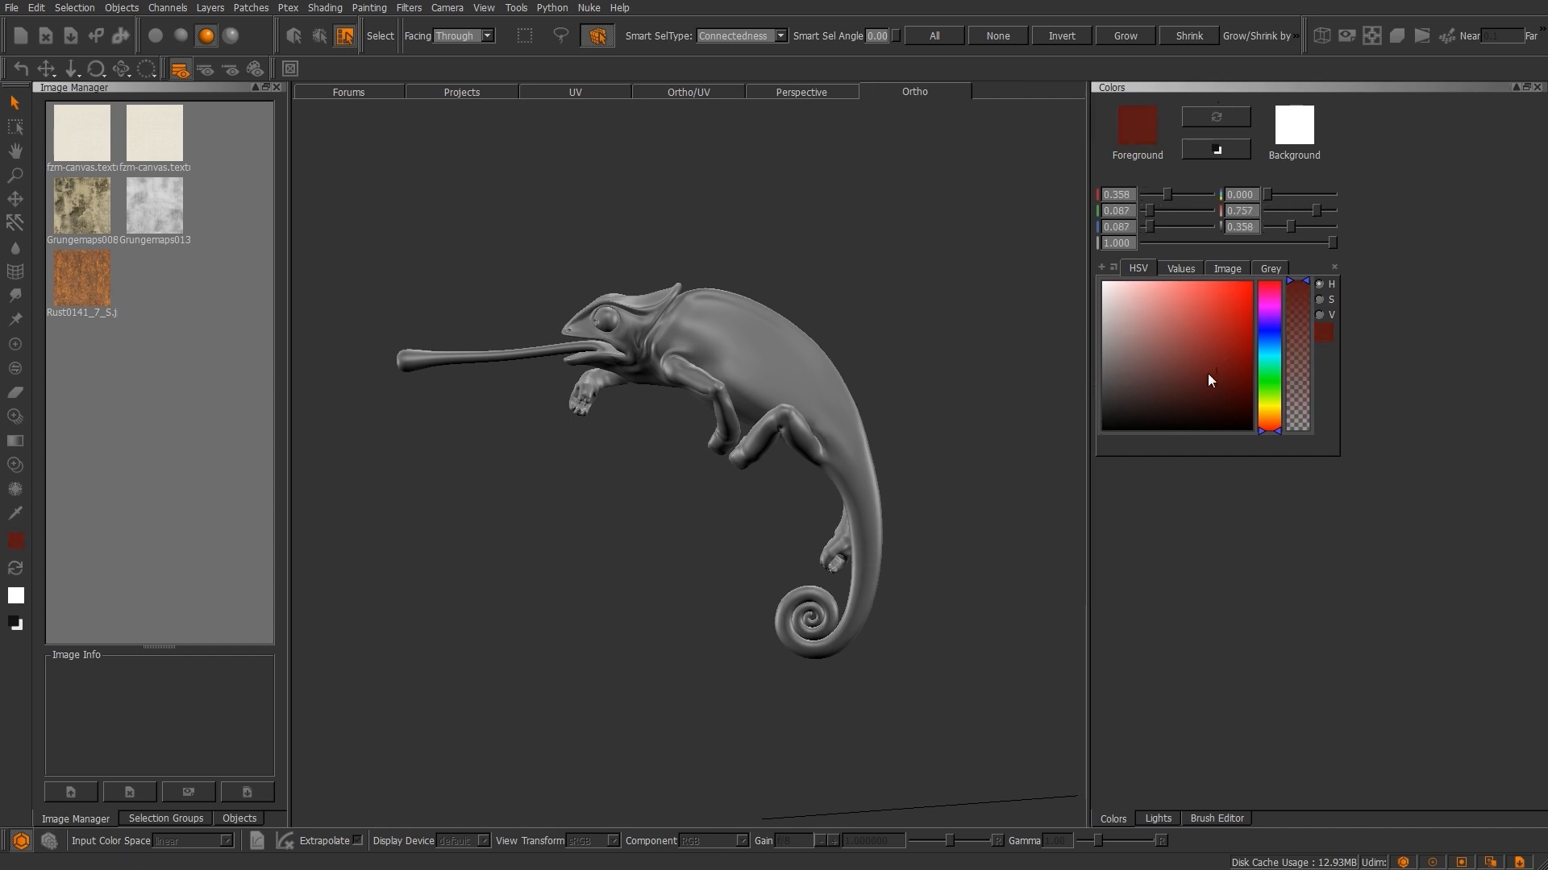
click(15, 544)
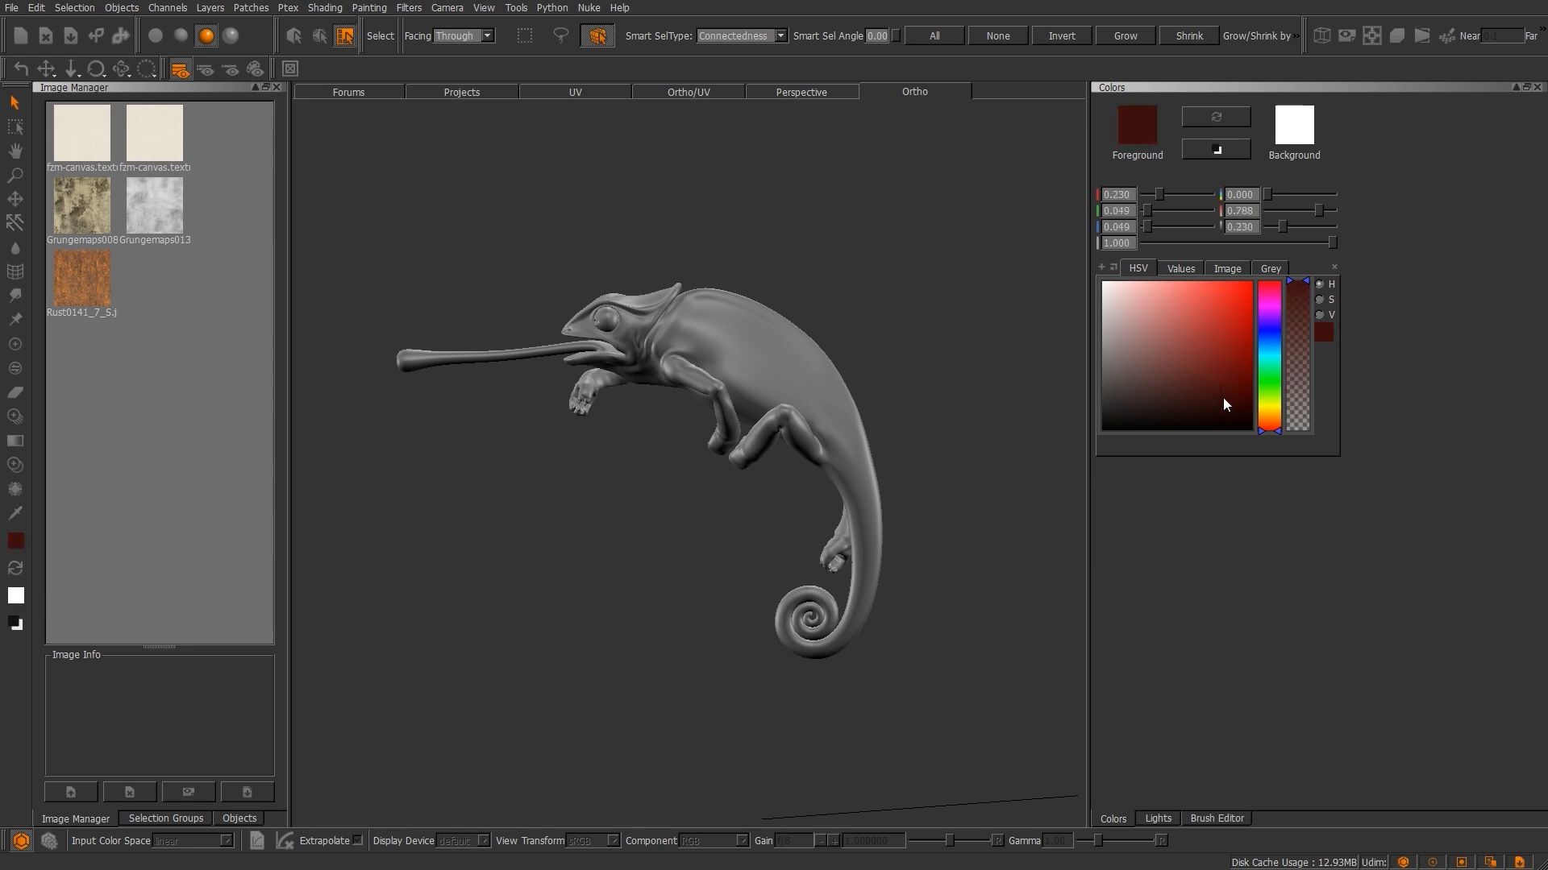
click(1167, 352)
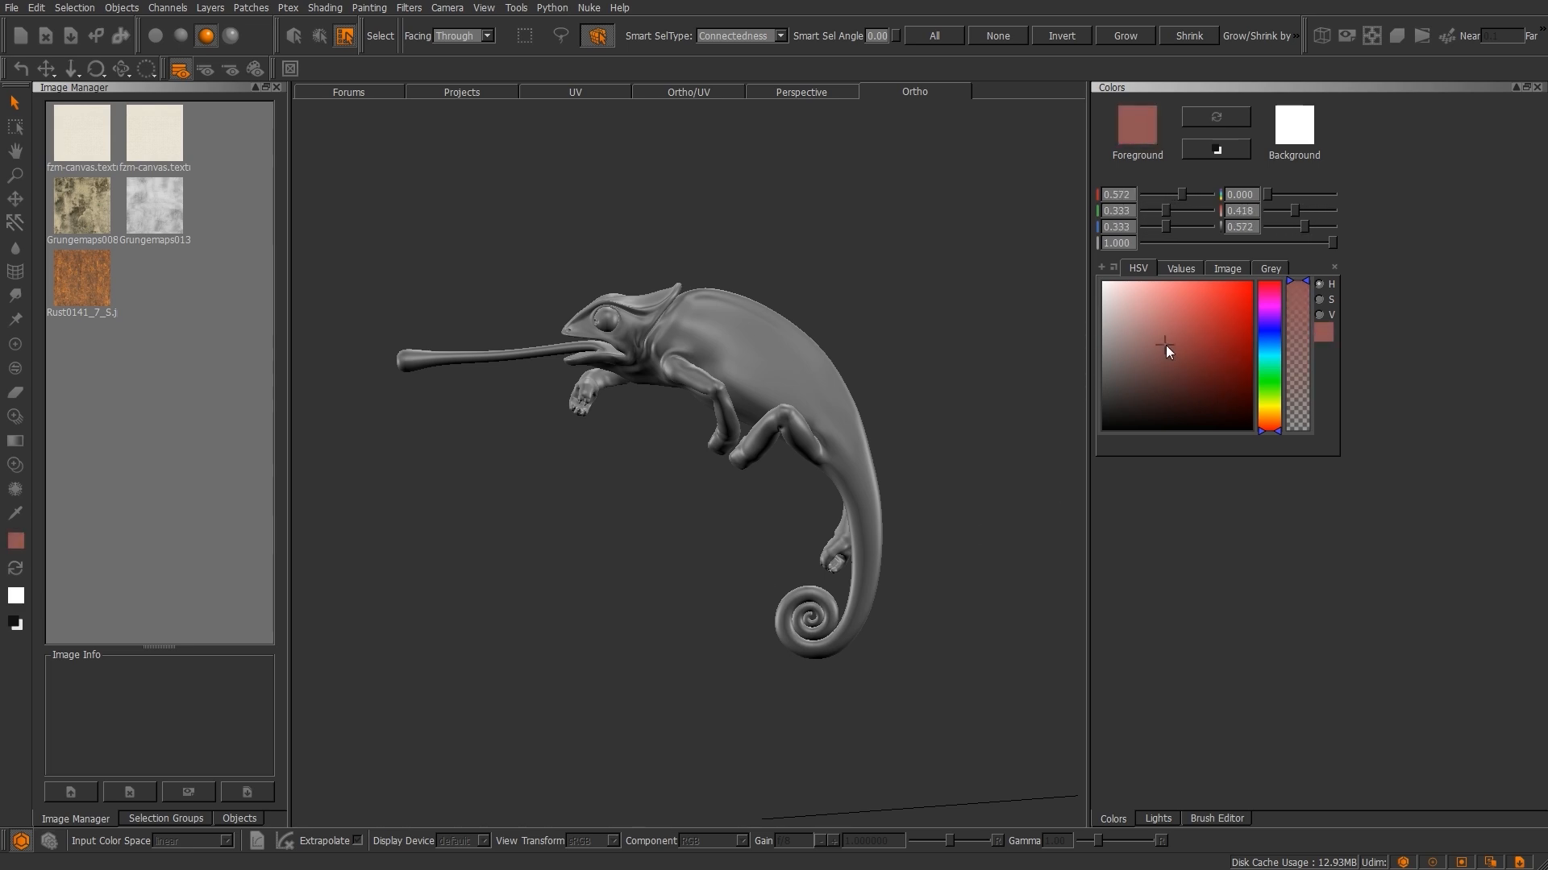
click(1180, 268)
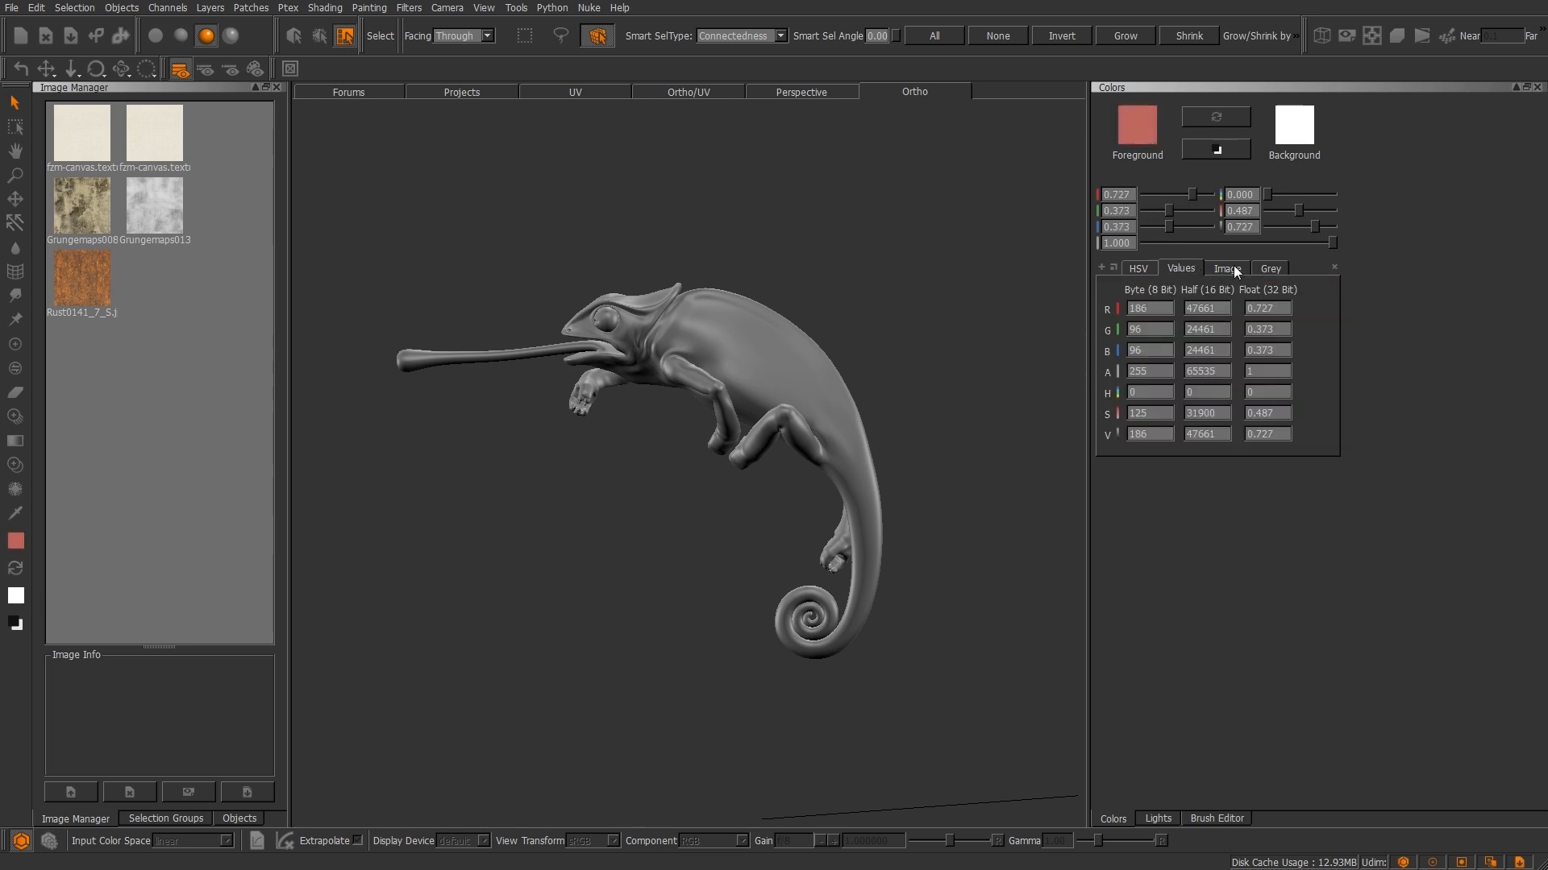
click(1136, 268)
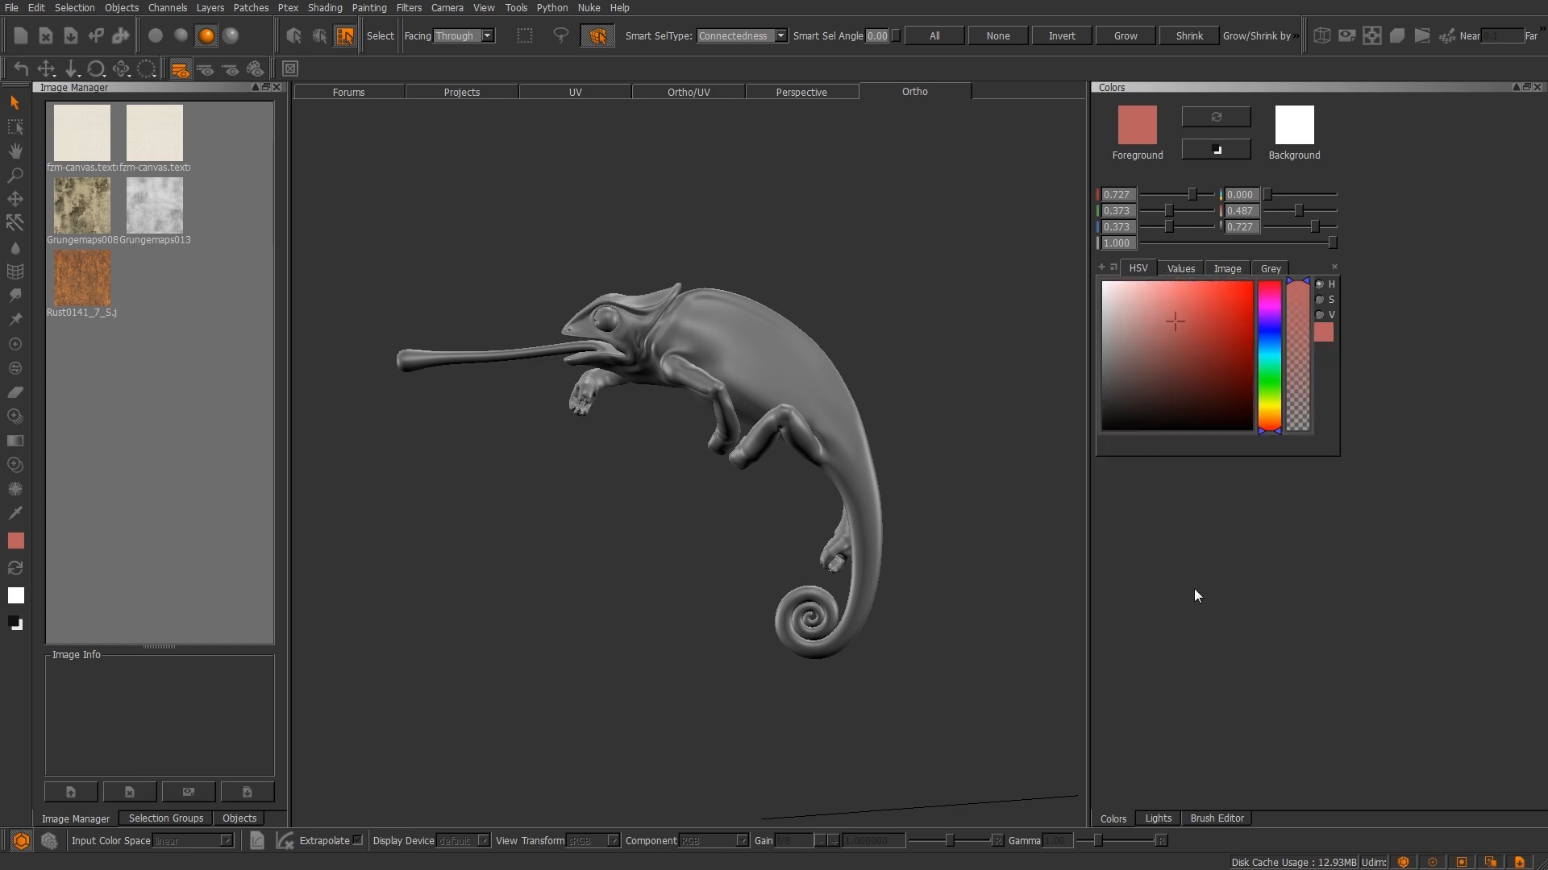
mouse_move(1106, 134)
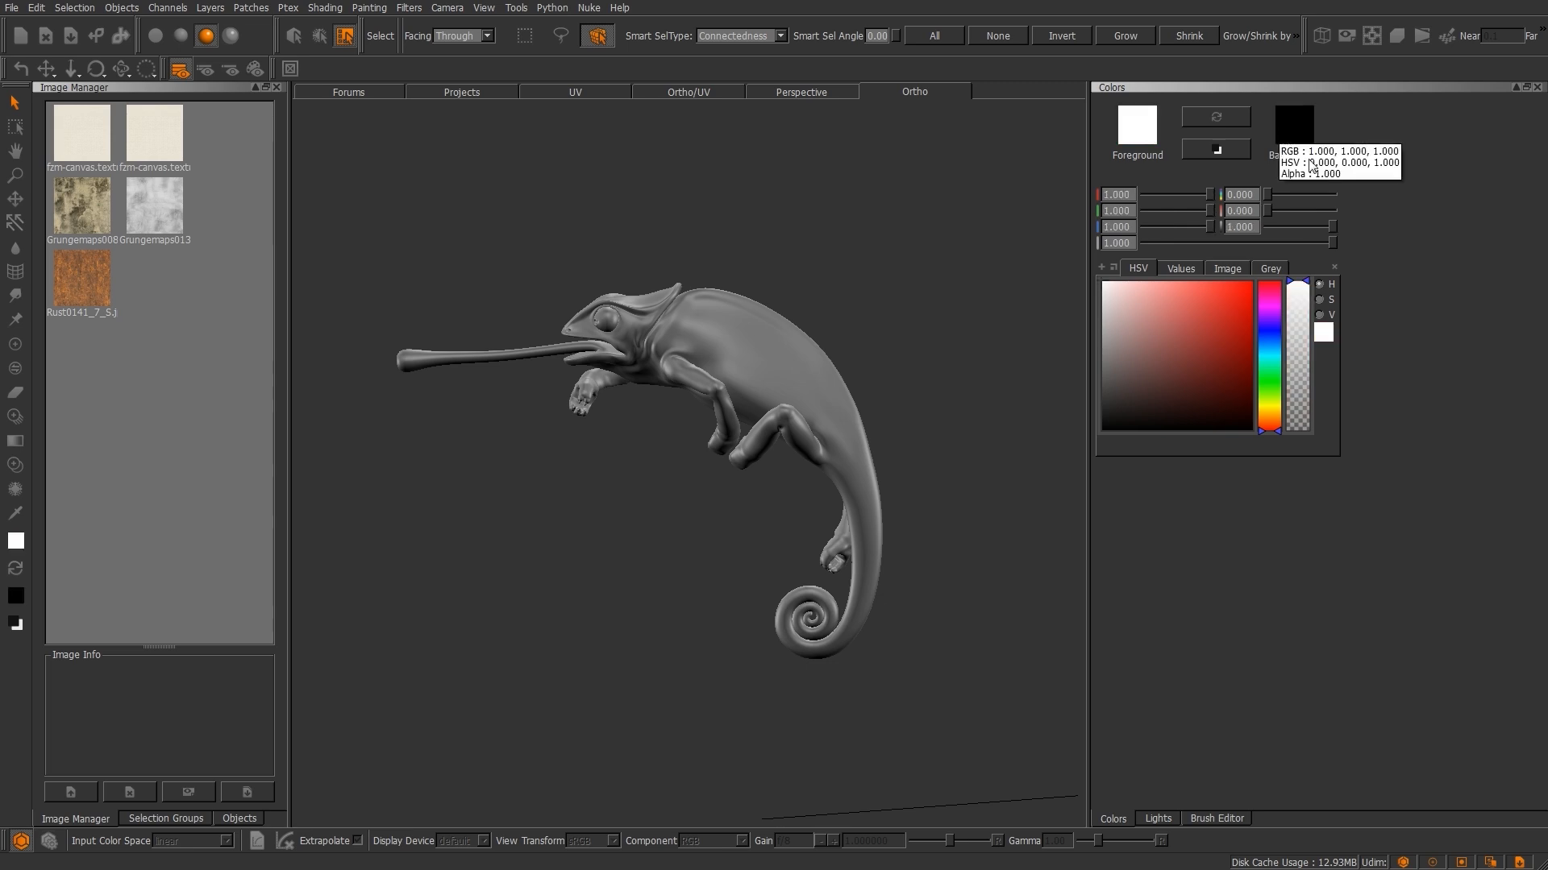
mouse_move(1309, 166)
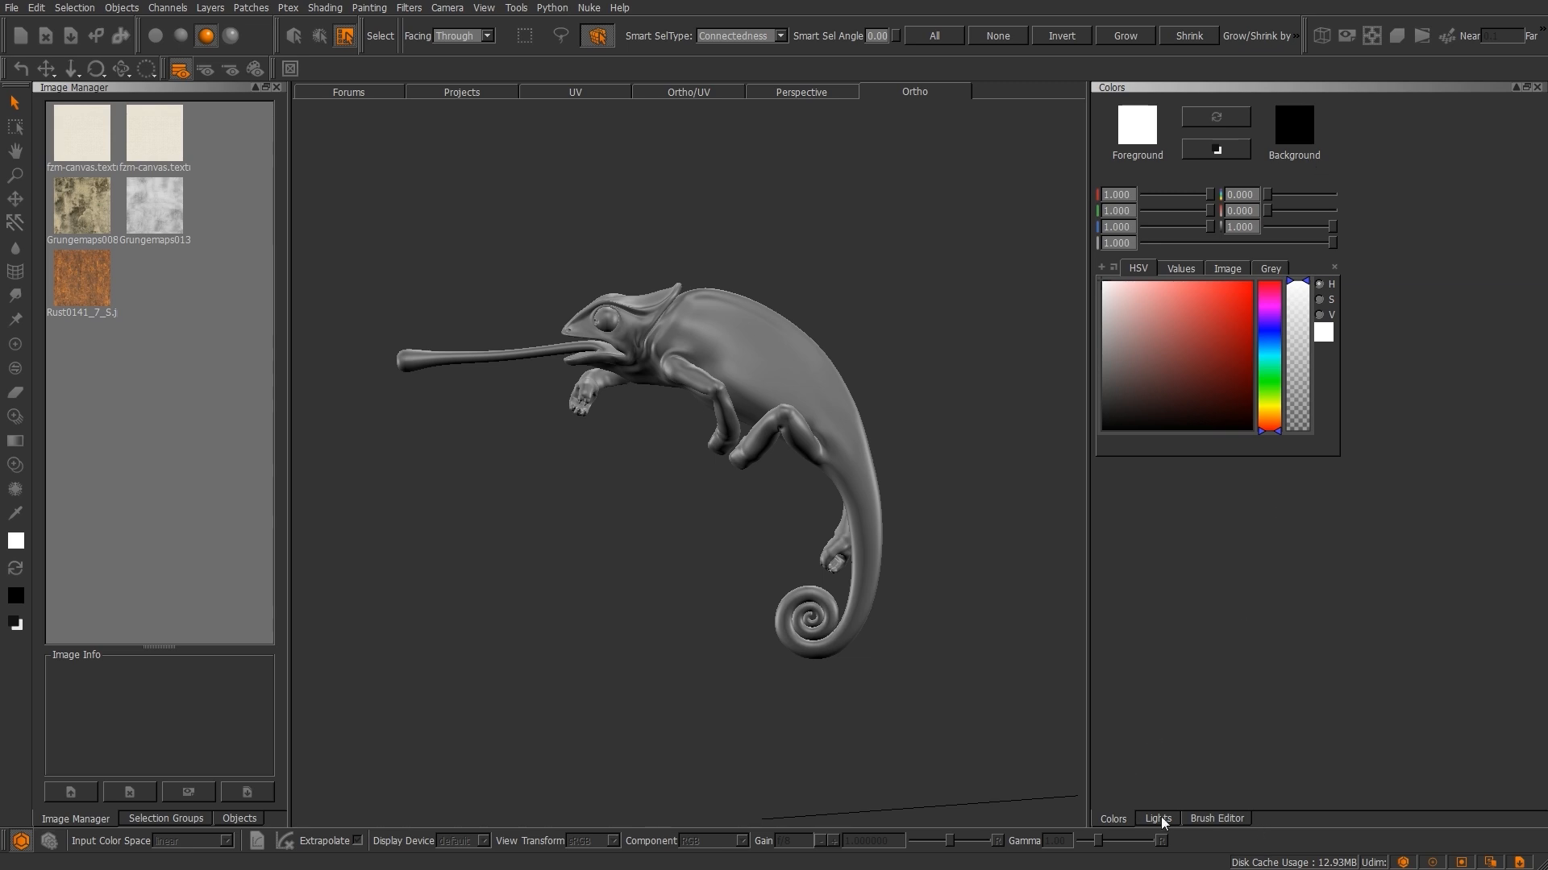
In the Lights palette inspect light Four's Fixed To and On settings, orbiting the model below.
click(1158, 819)
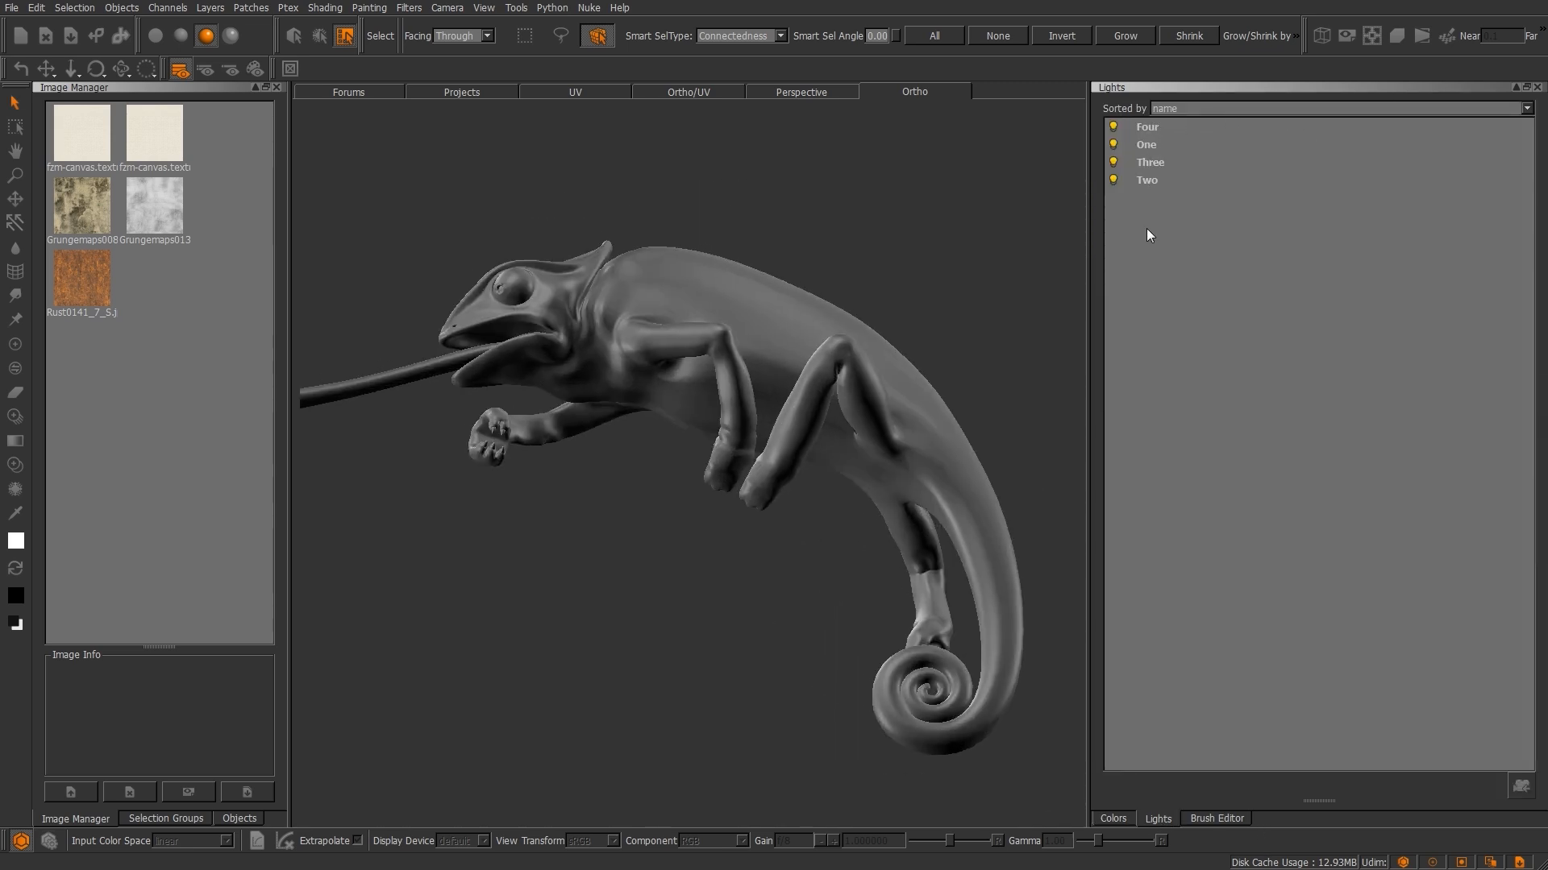
click(1146, 126)
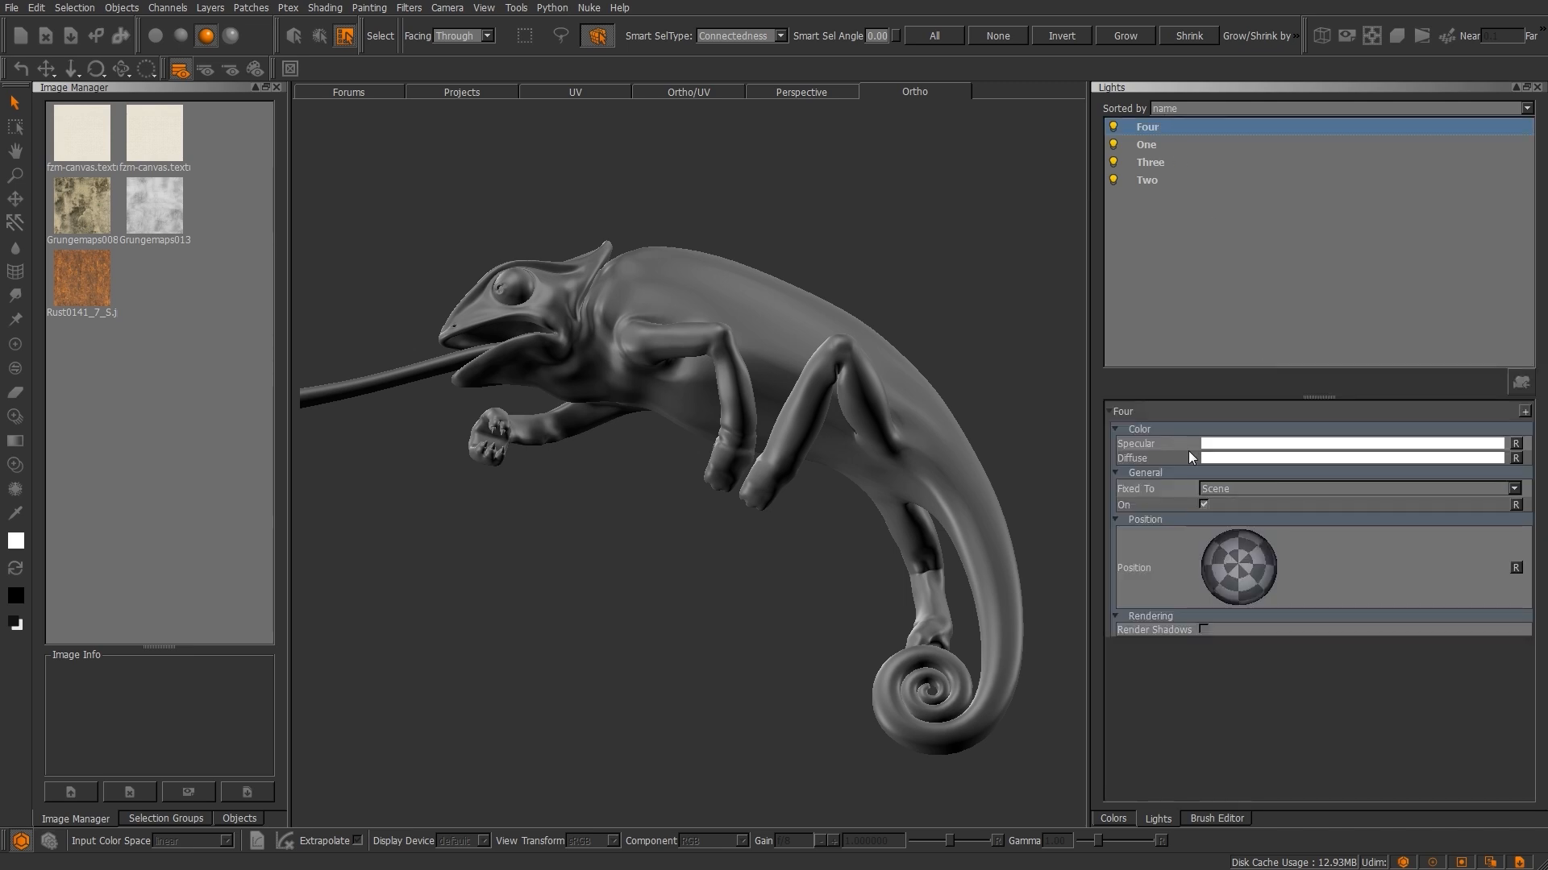
mouse_move(1230, 462)
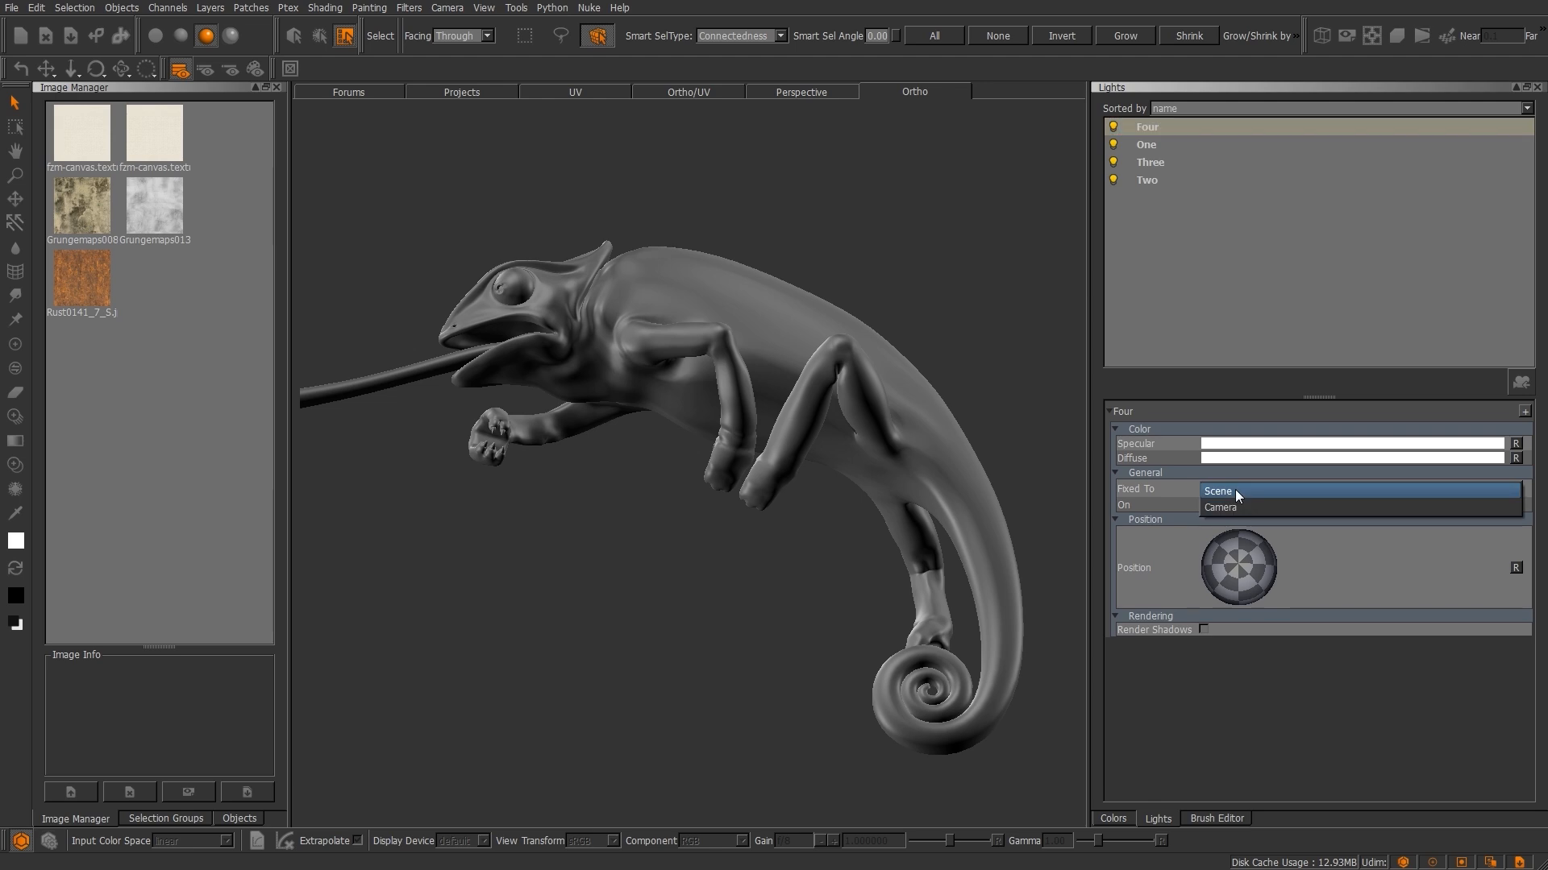
mouse_move(1243, 507)
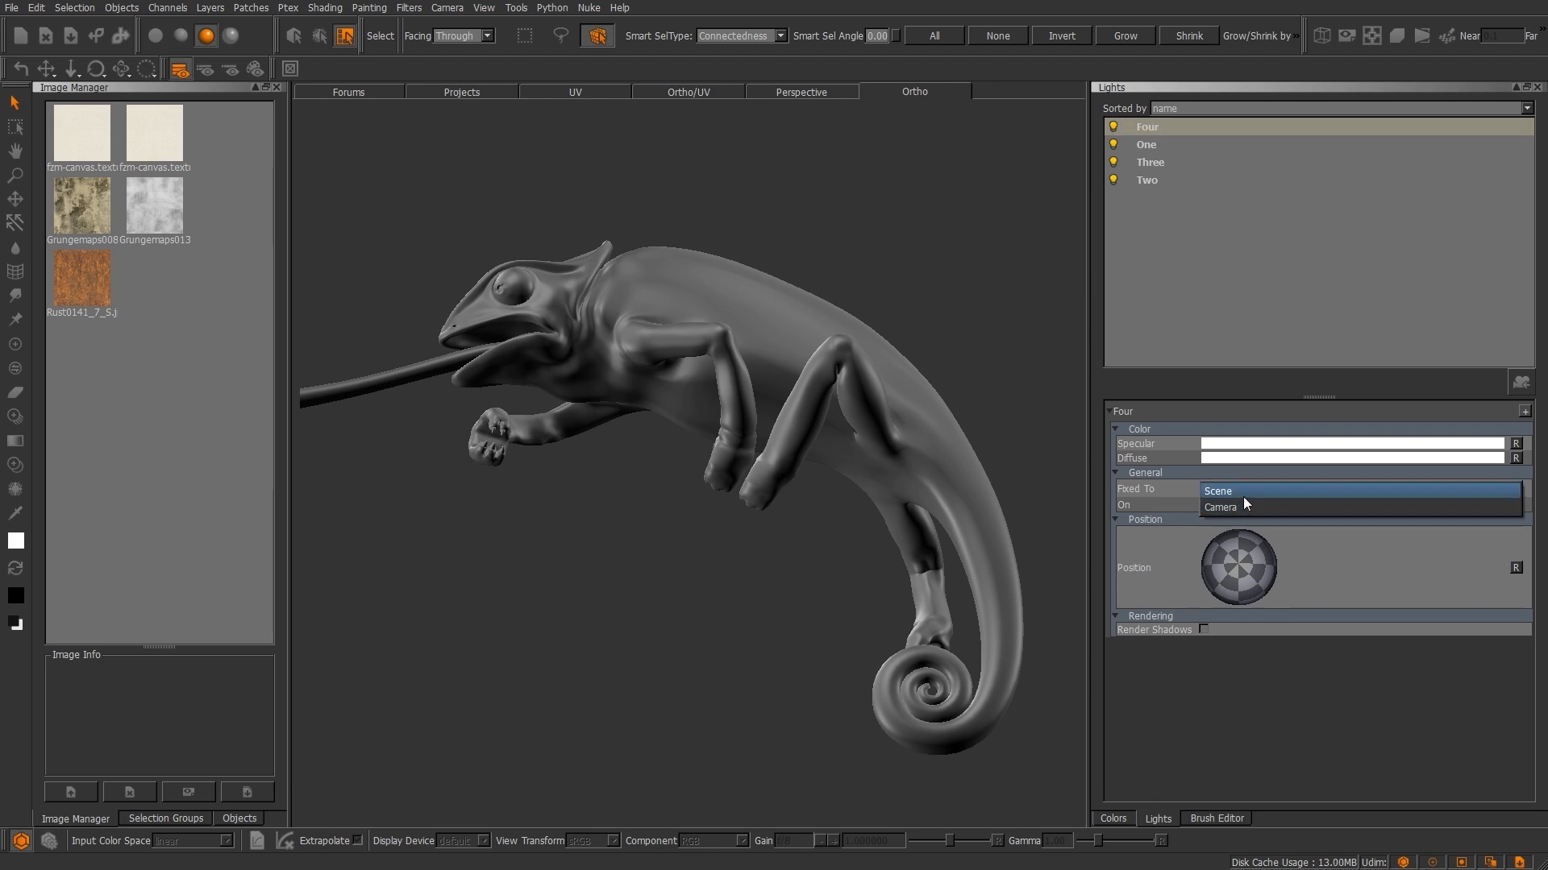
click(1219, 490)
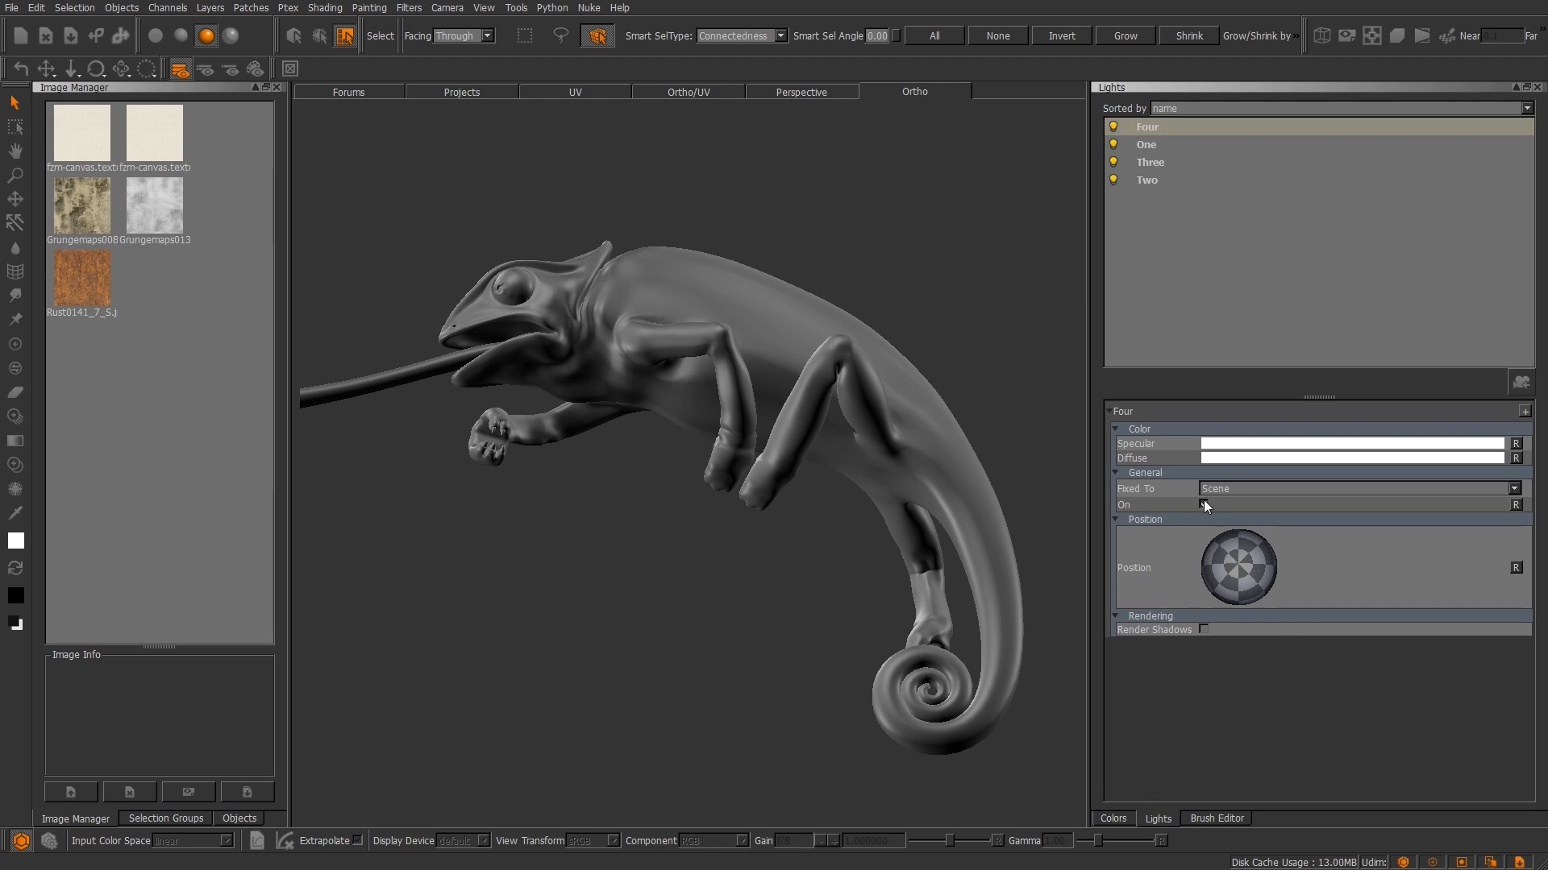
click(1202, 504)
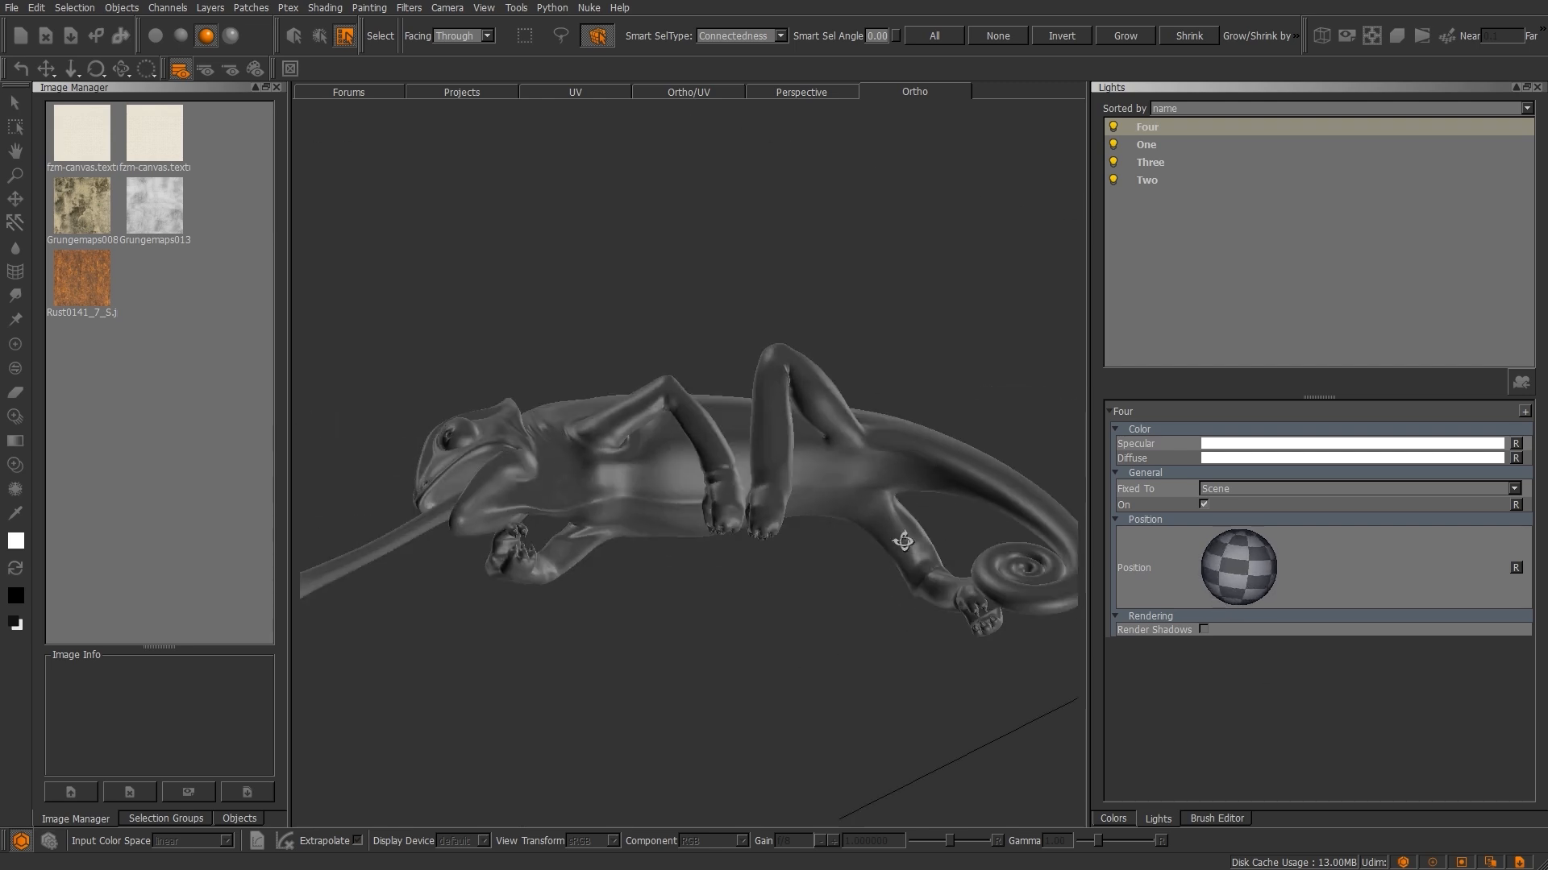
drag(903, 540, 659, 449)
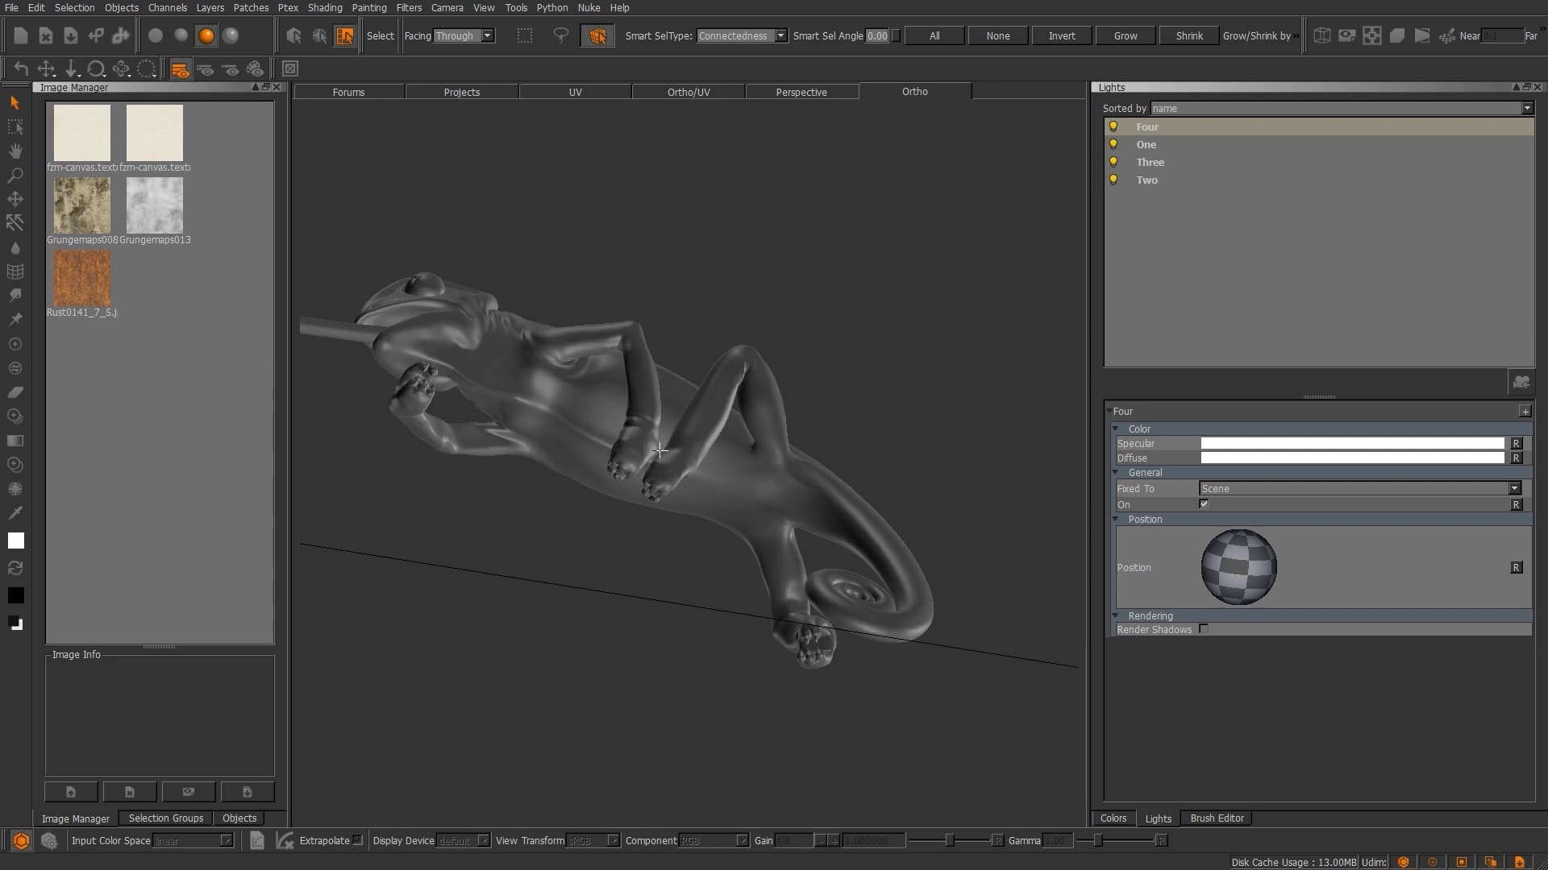
mouse_move(1241, 701)
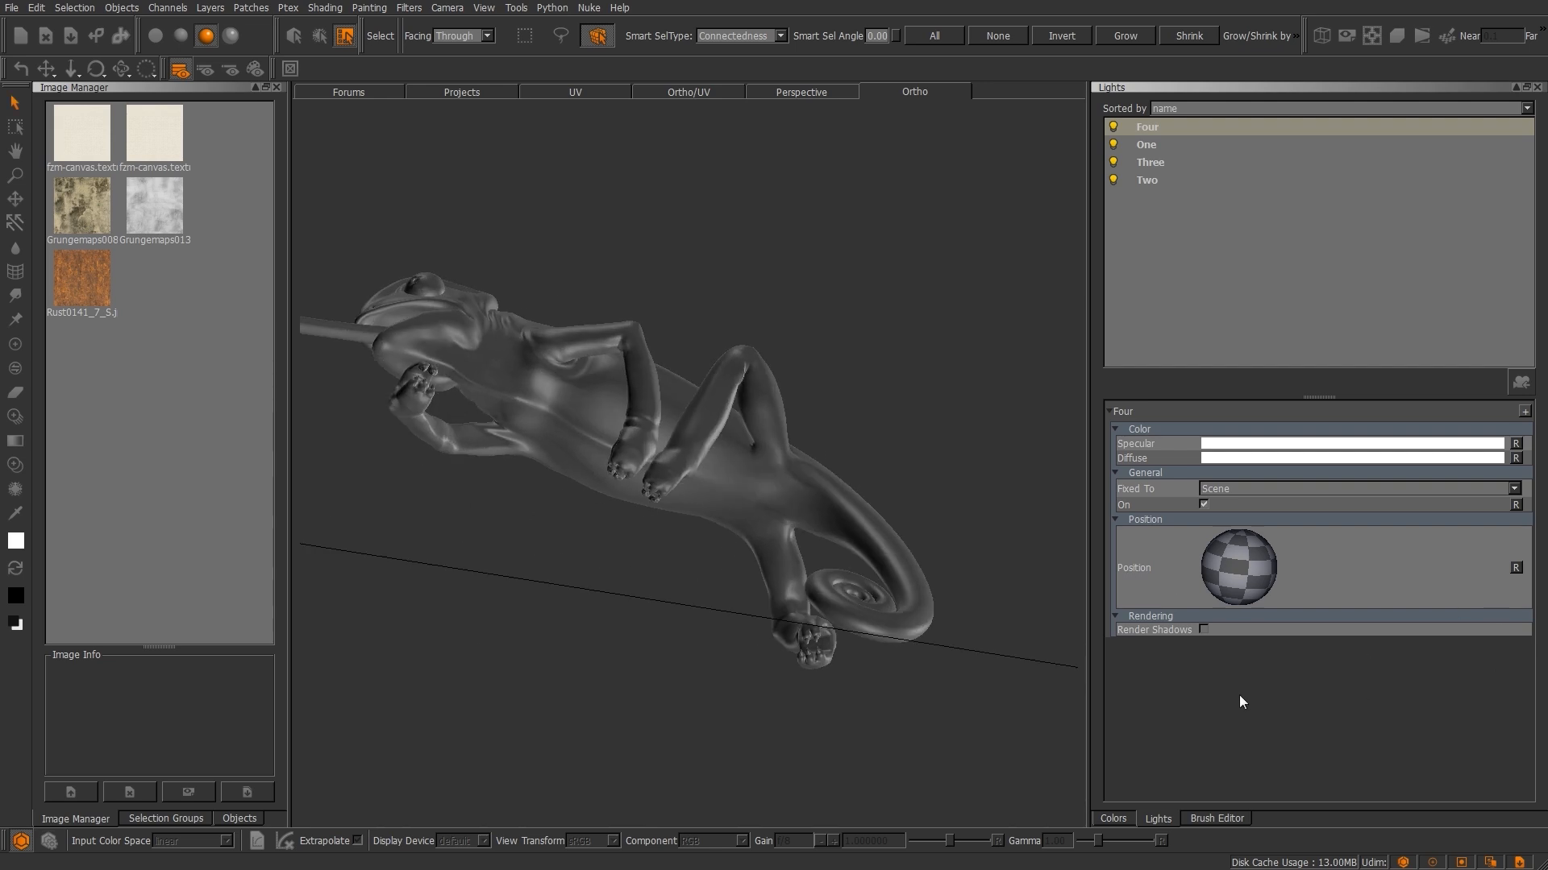
mouse_move(1523, 584)
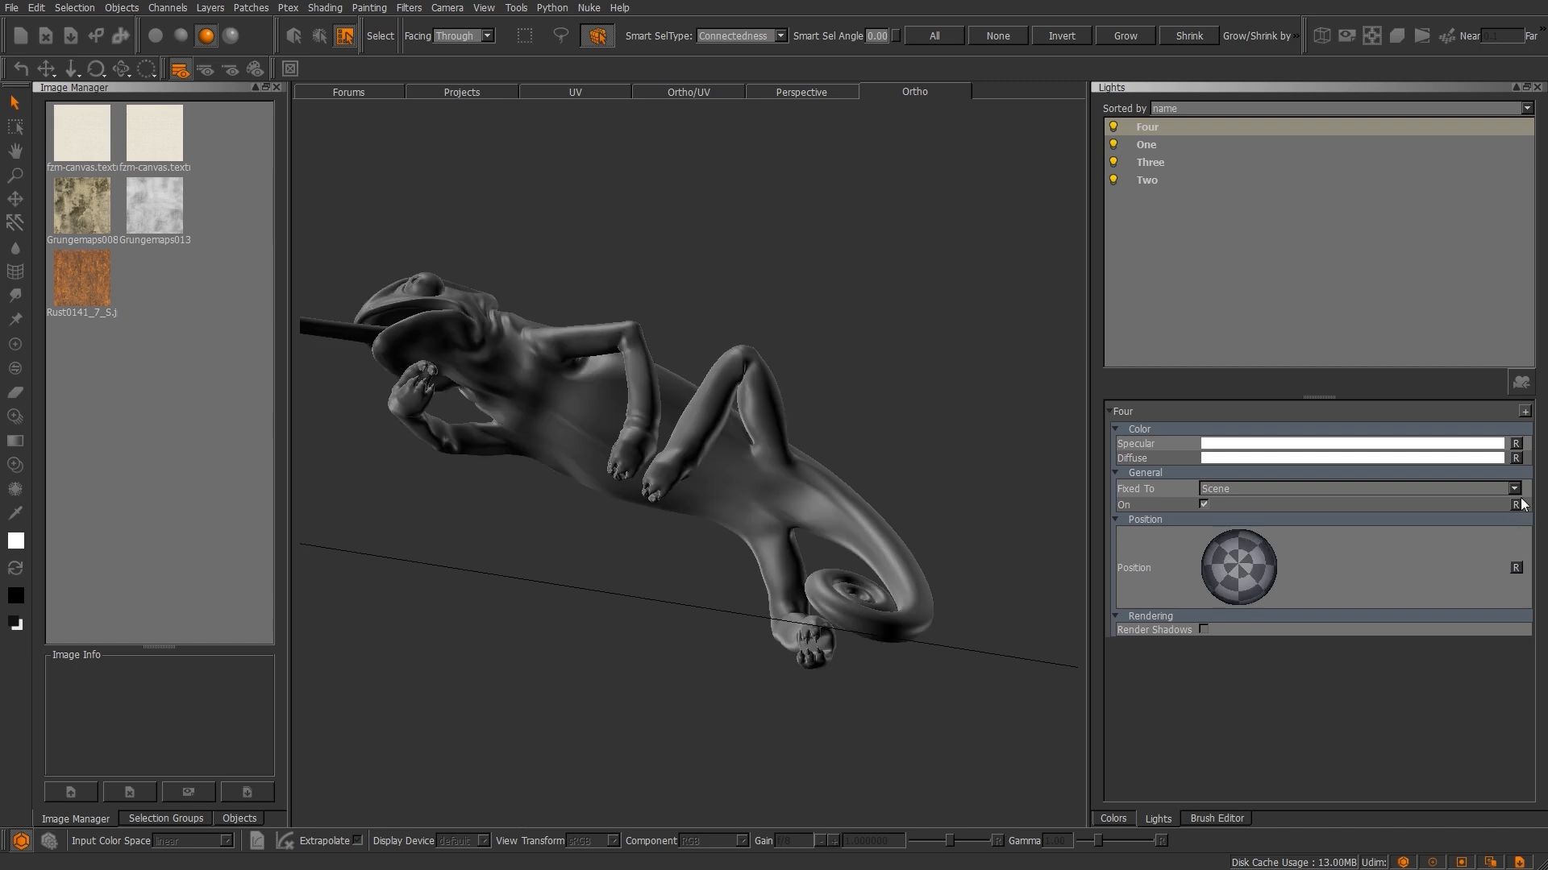
click(1146, 126)
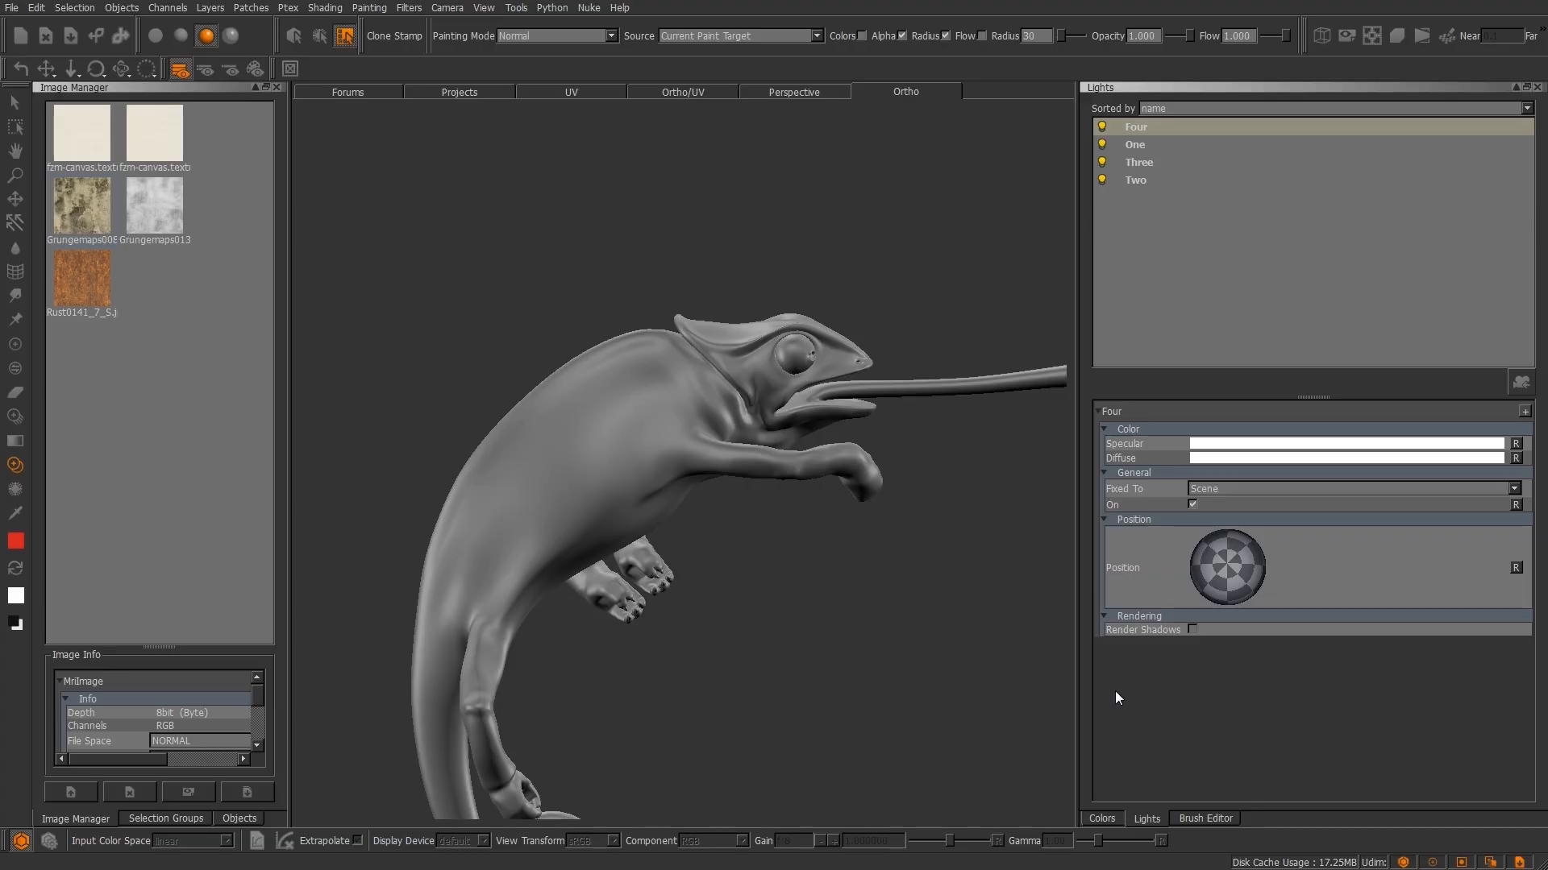
In the Brush Editor Properties raise Spacing to about 2.775 so the stroke shows separate dots.
click(1204, 819)
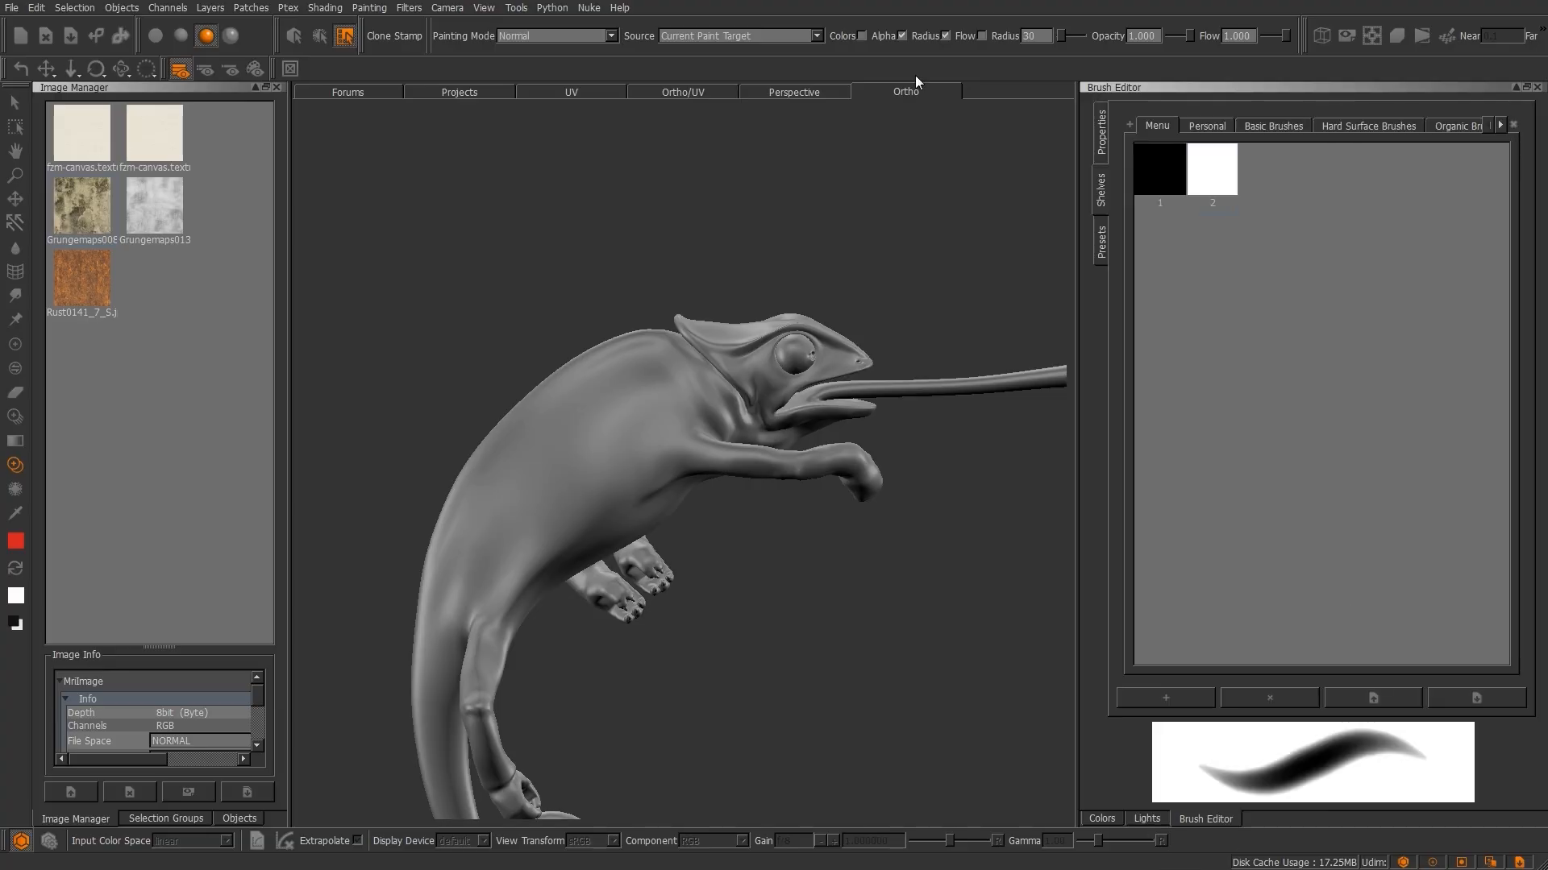
click(1101, 133)
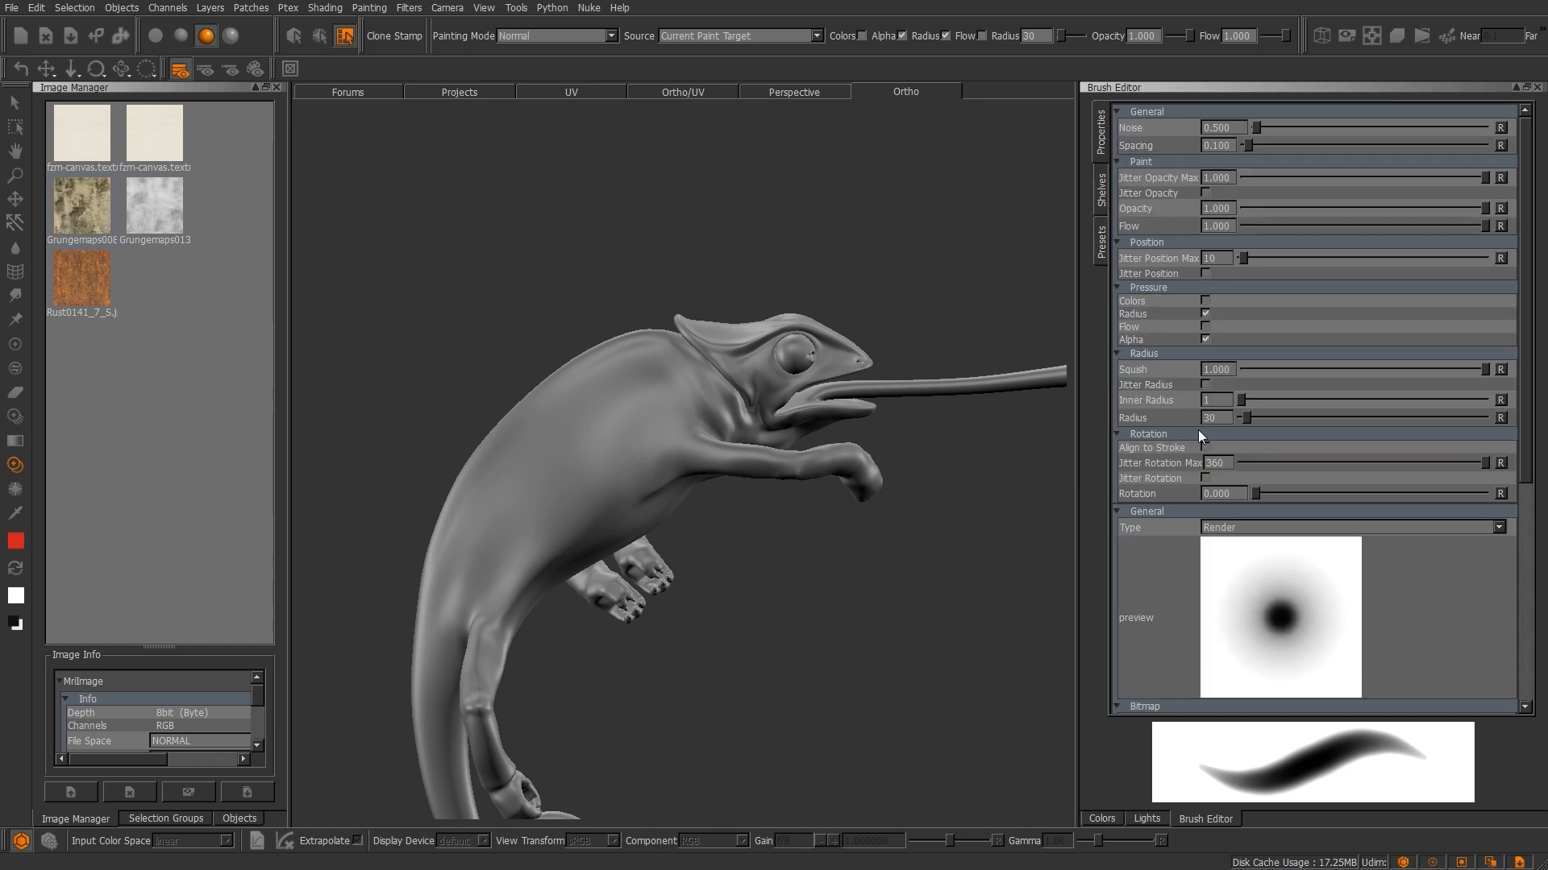
mouse_move(1282, 221)
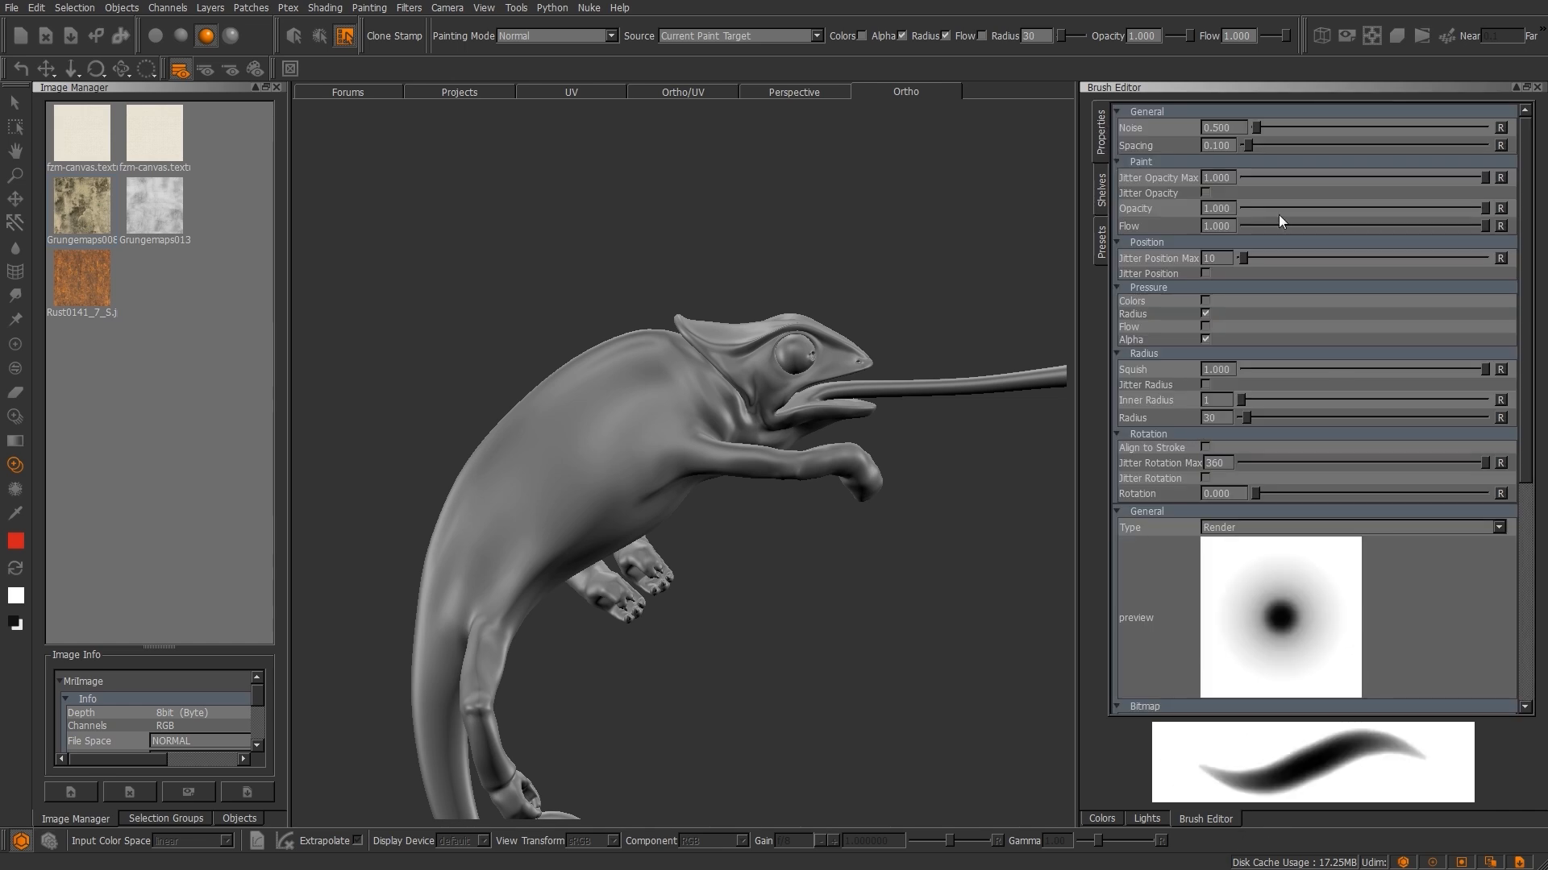
drag(1254, 145, 1357, 146)
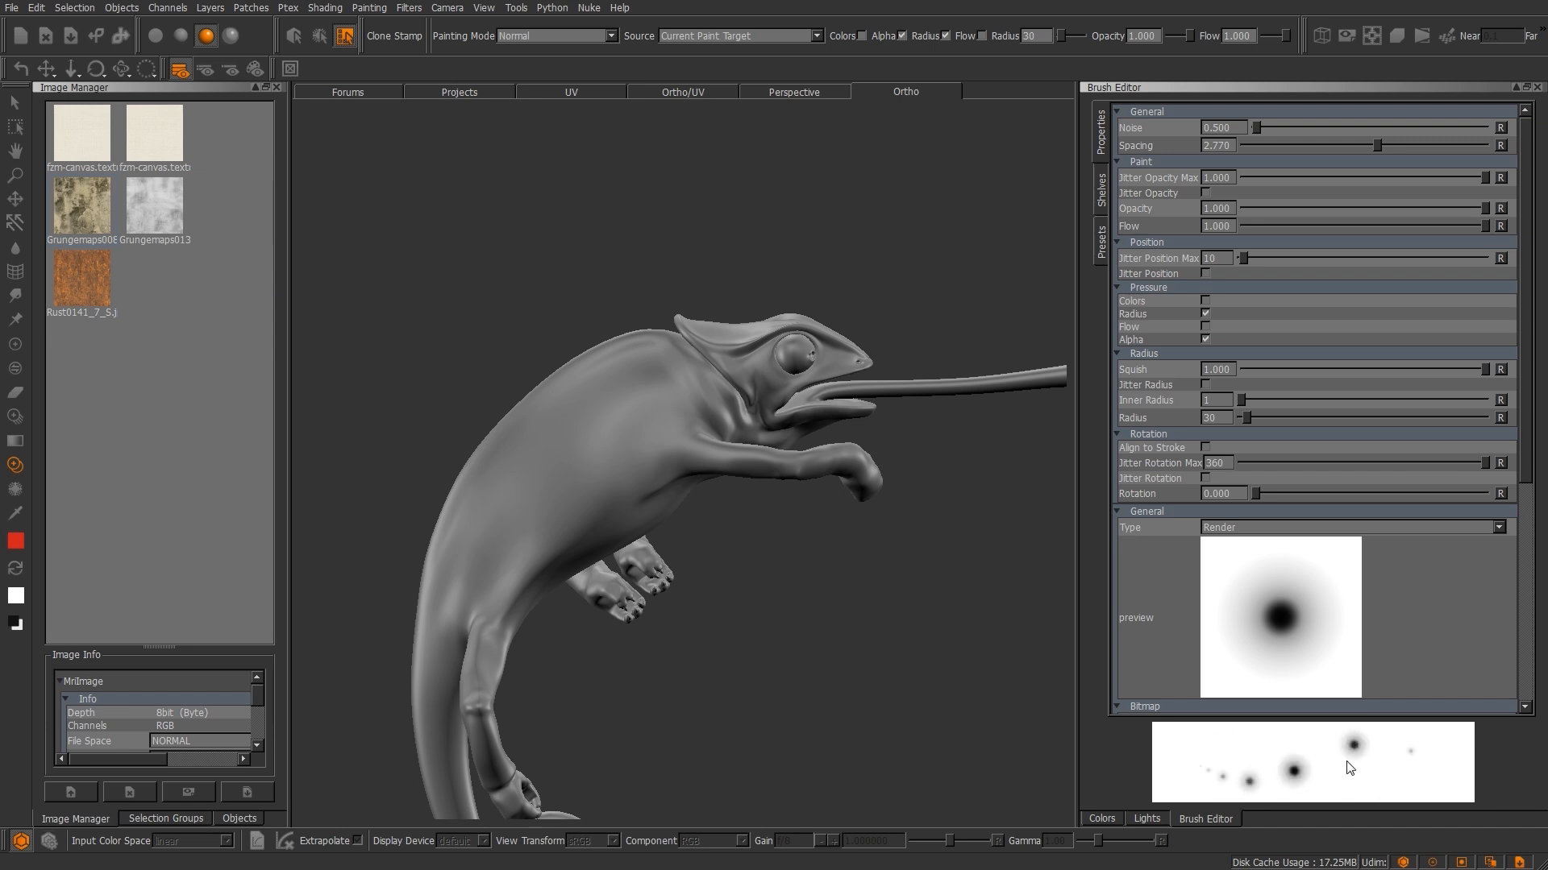
mouse_move(1372, 744)
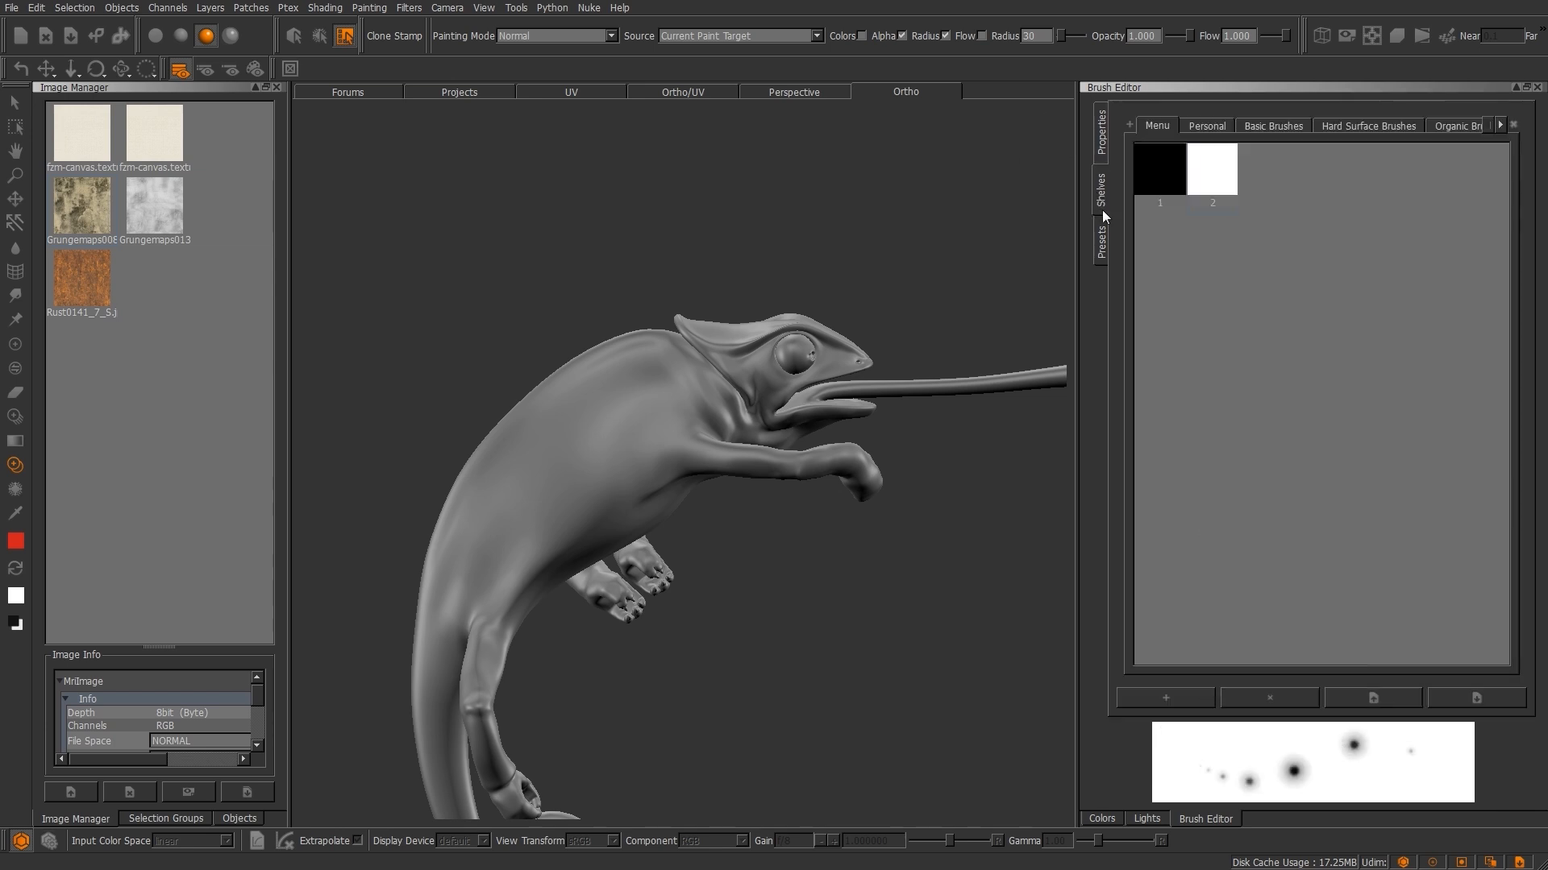
mouse_move(1212, 133)
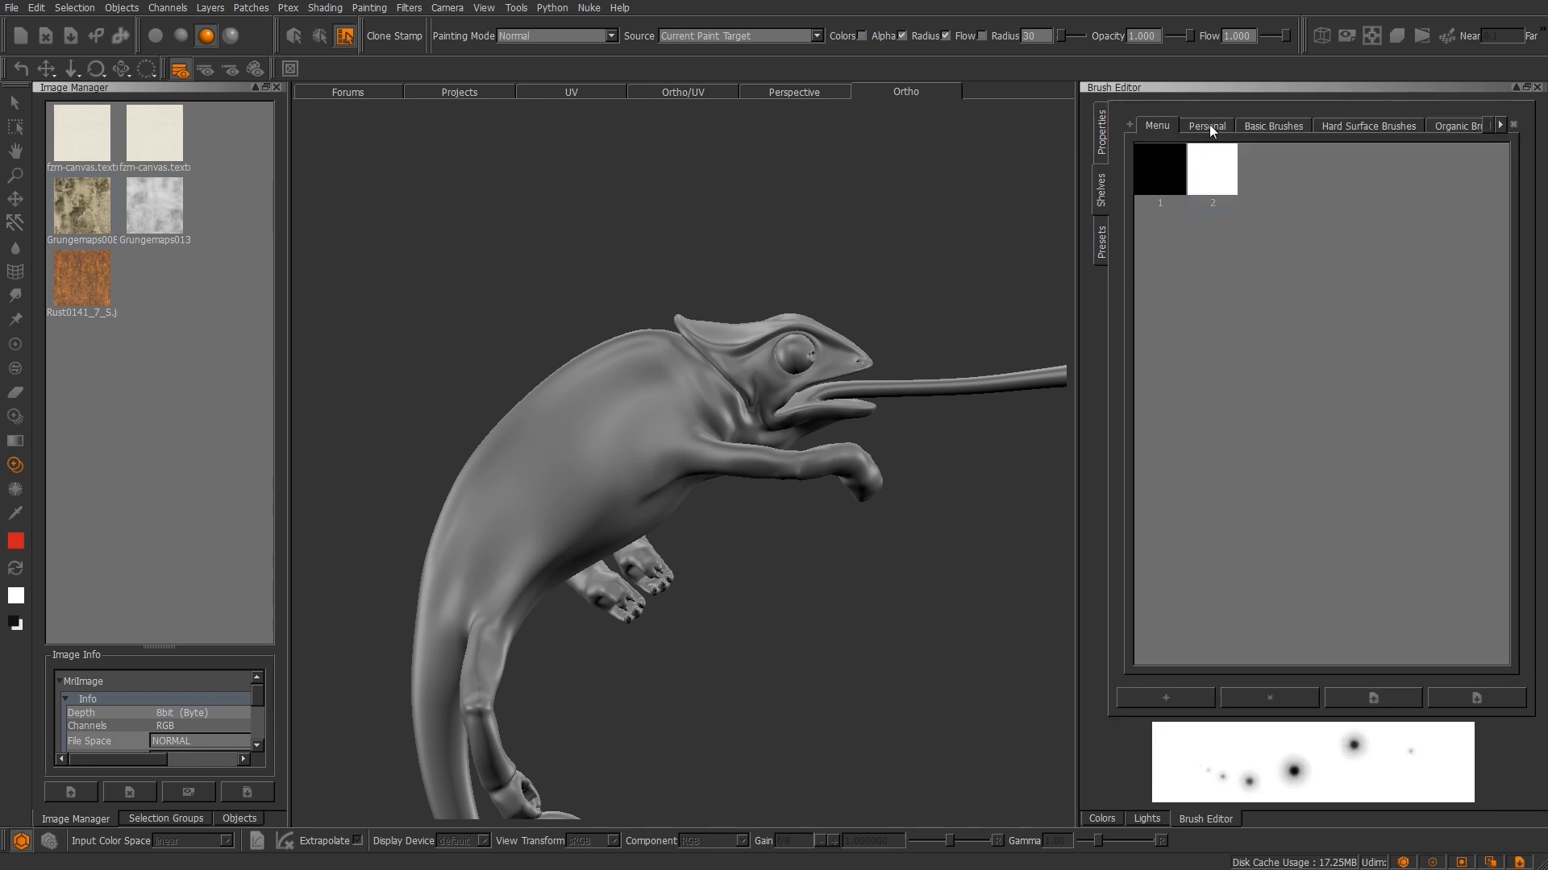
click(1272, 125)
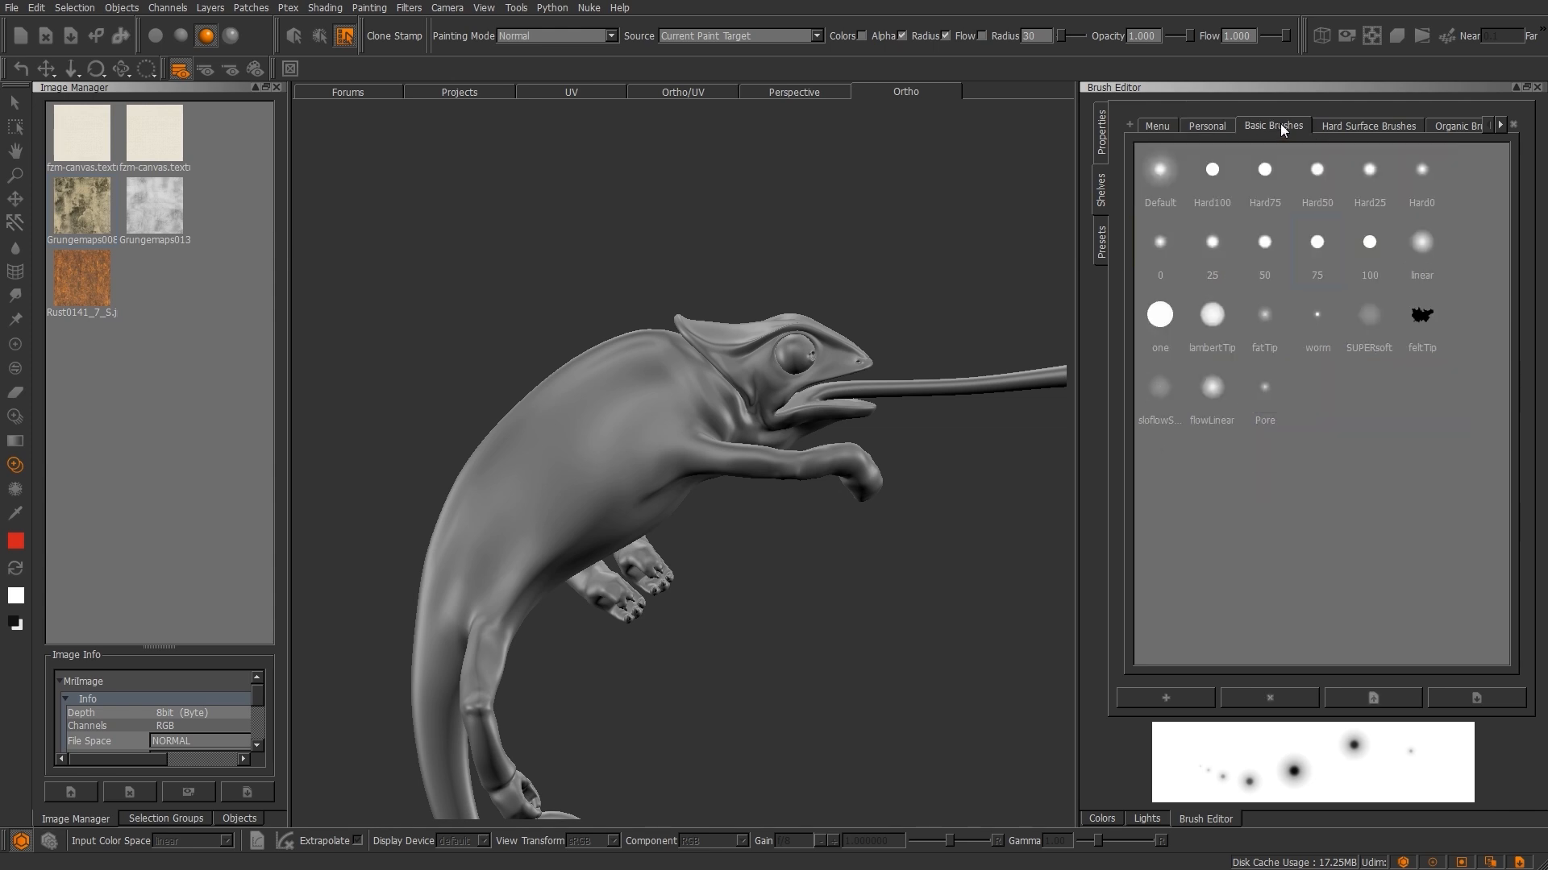
click(1437, 125)
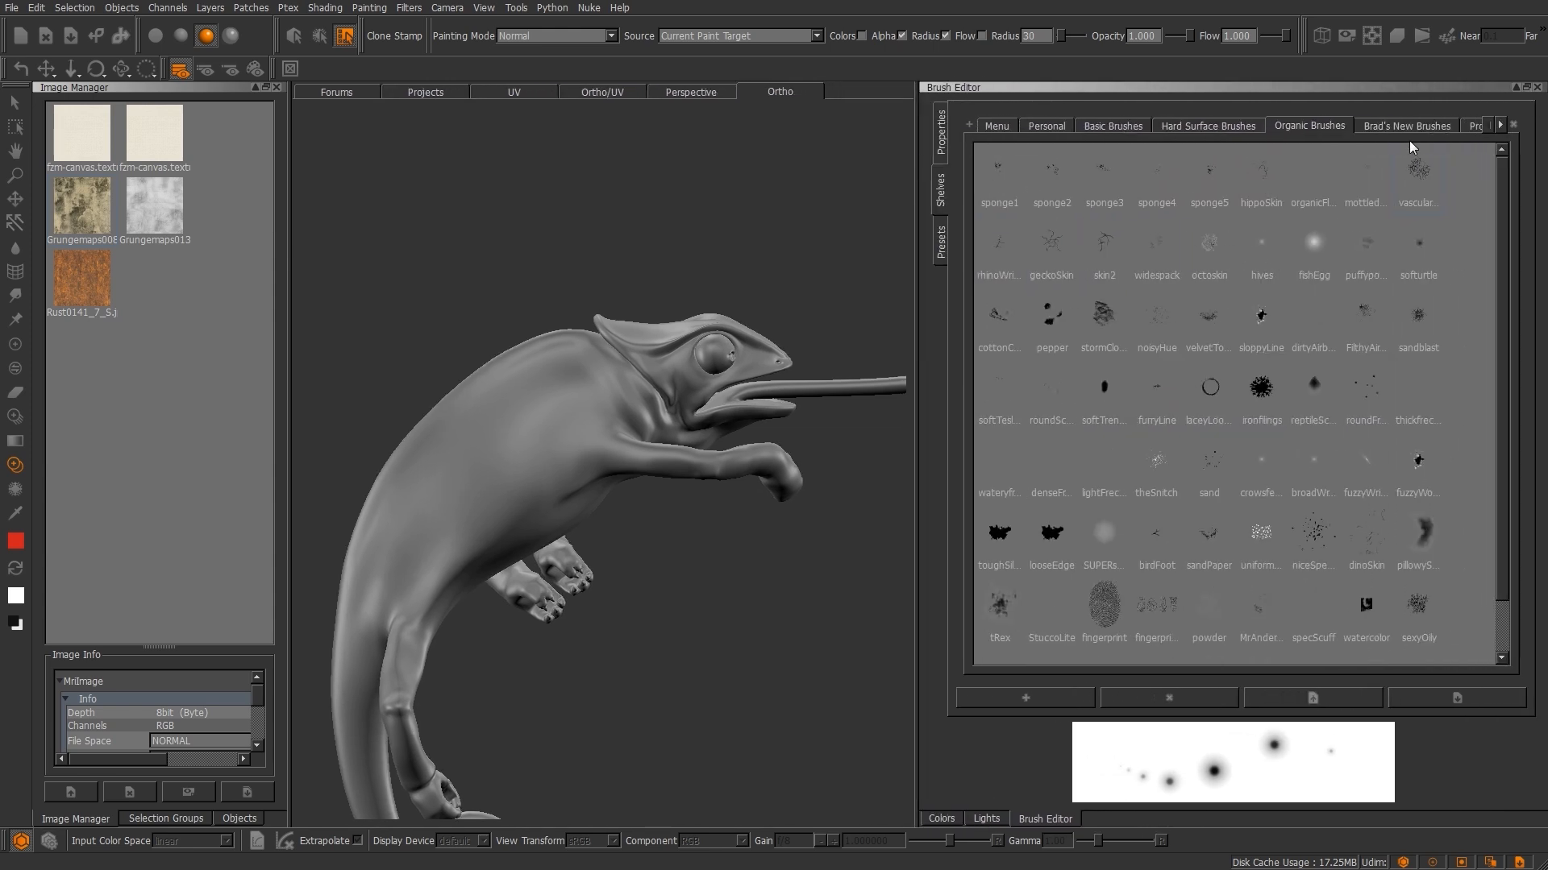
click(1406, 125)
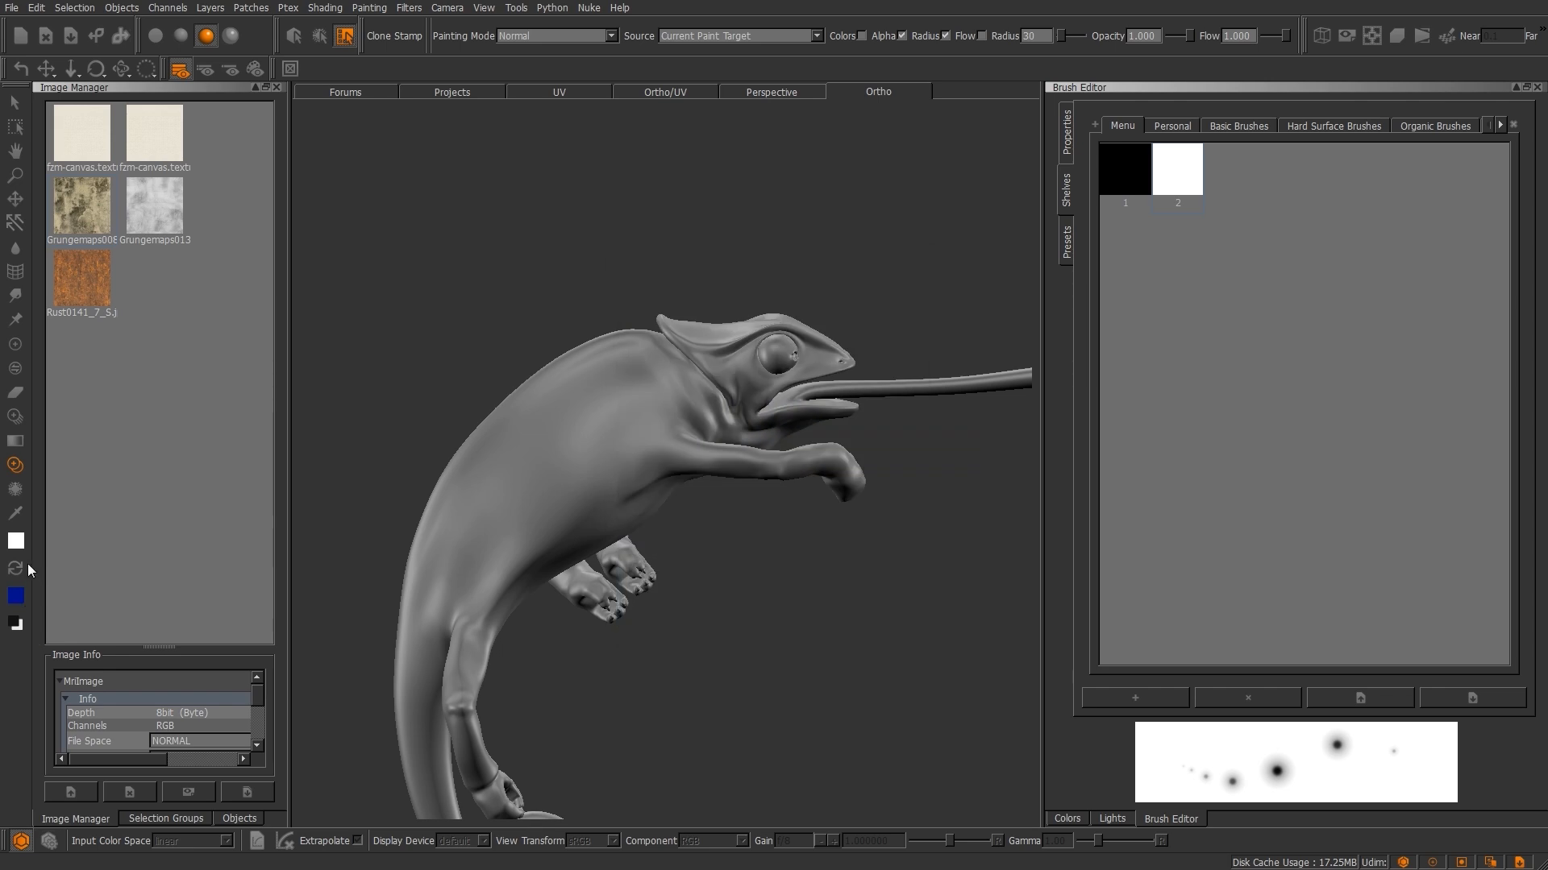
Set the foreground to black, view the black, white, red and blue pie-palette swatches, and dismiss it.
click(17, 595)
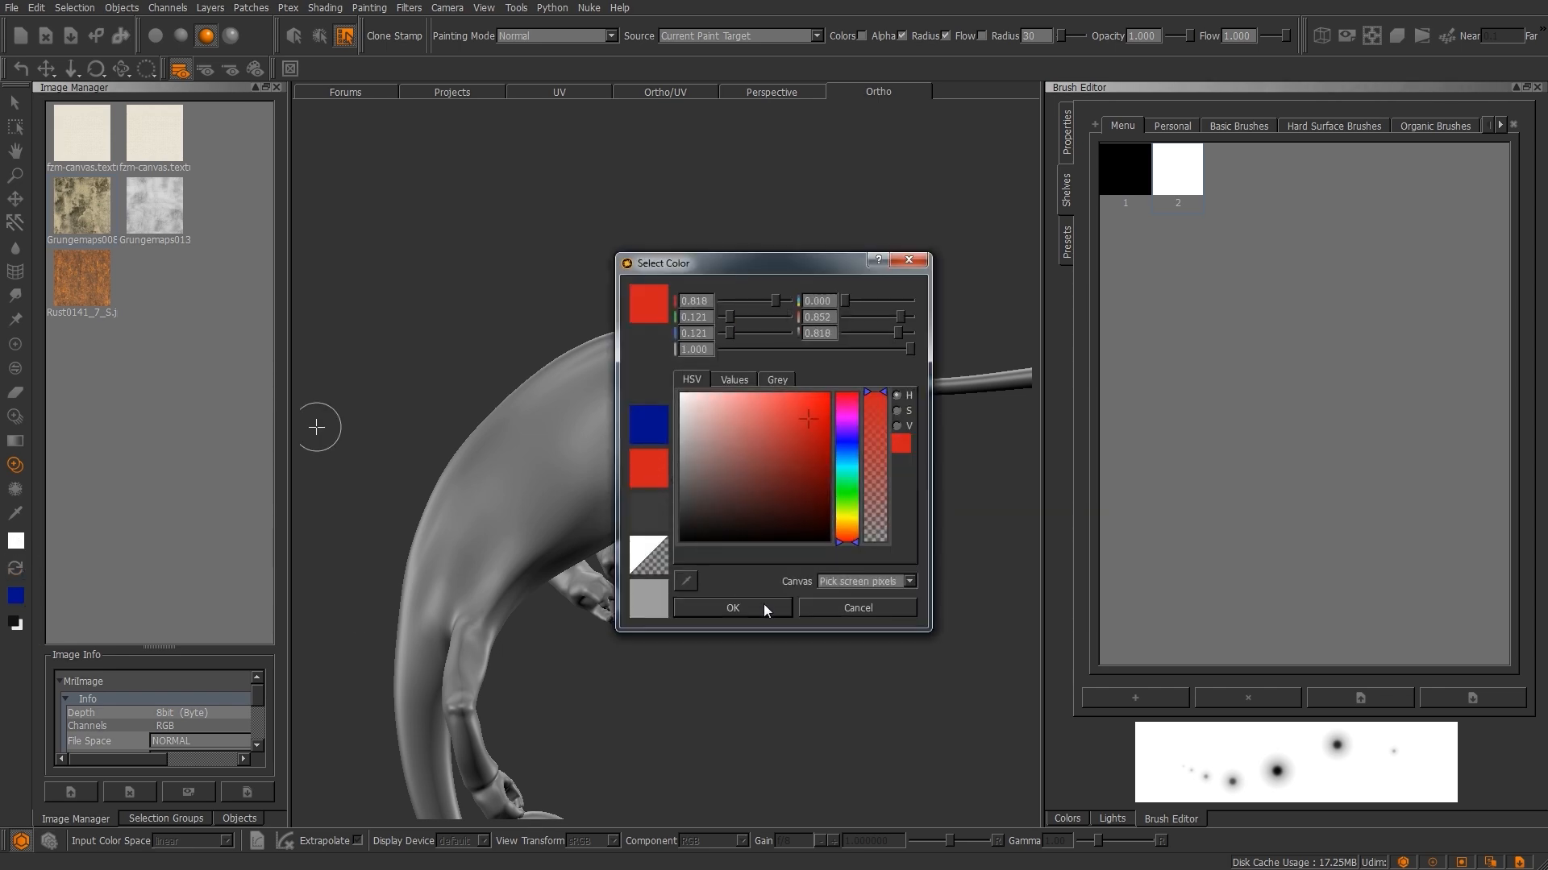
click(732, 608)
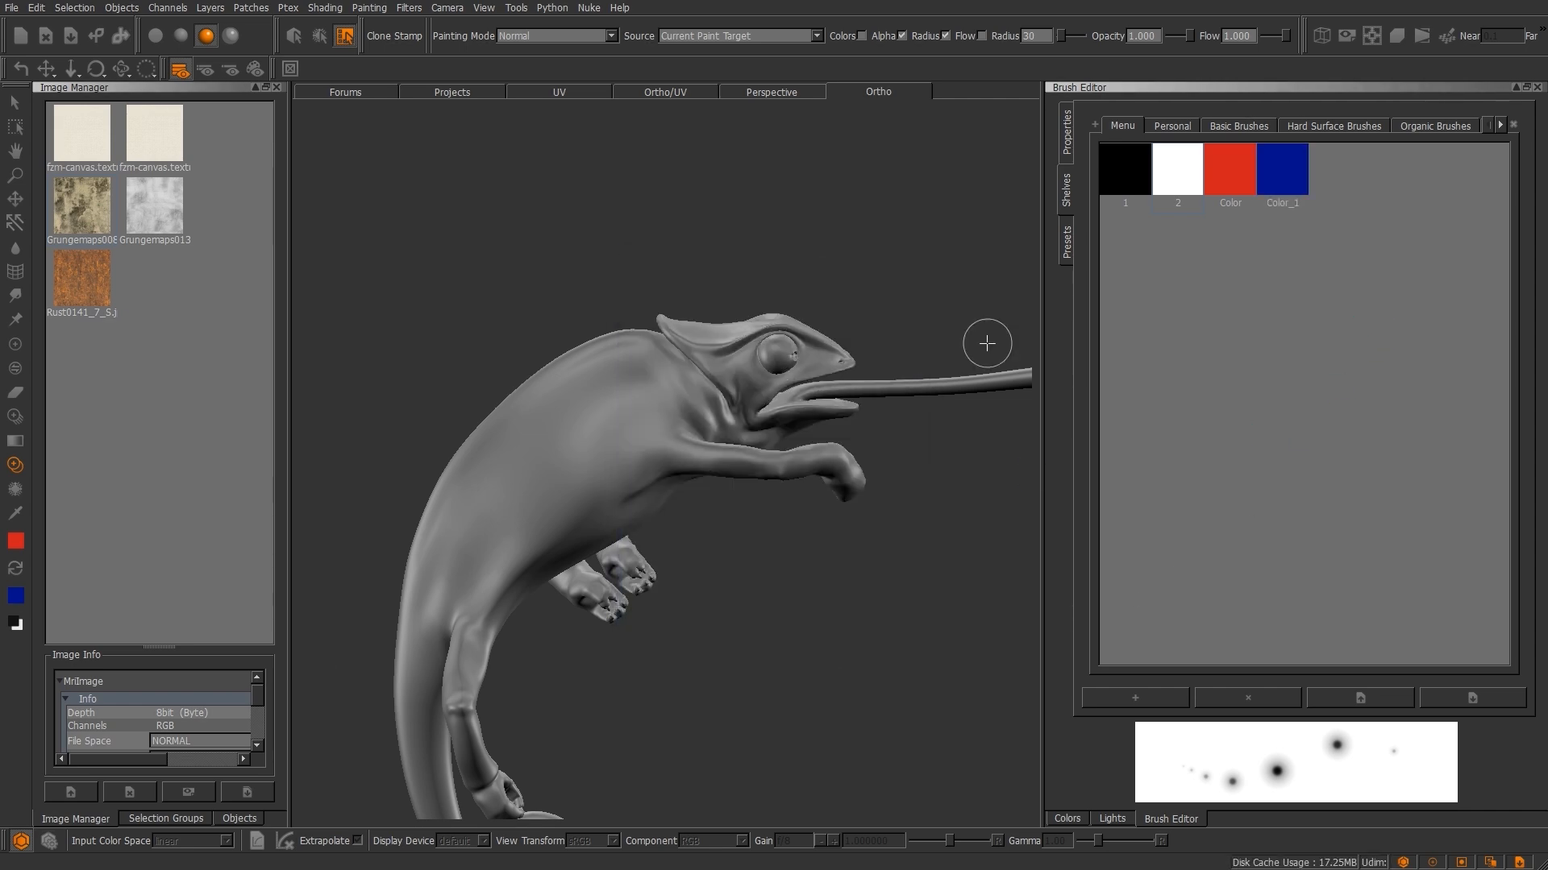
mouse_move(794, 468)
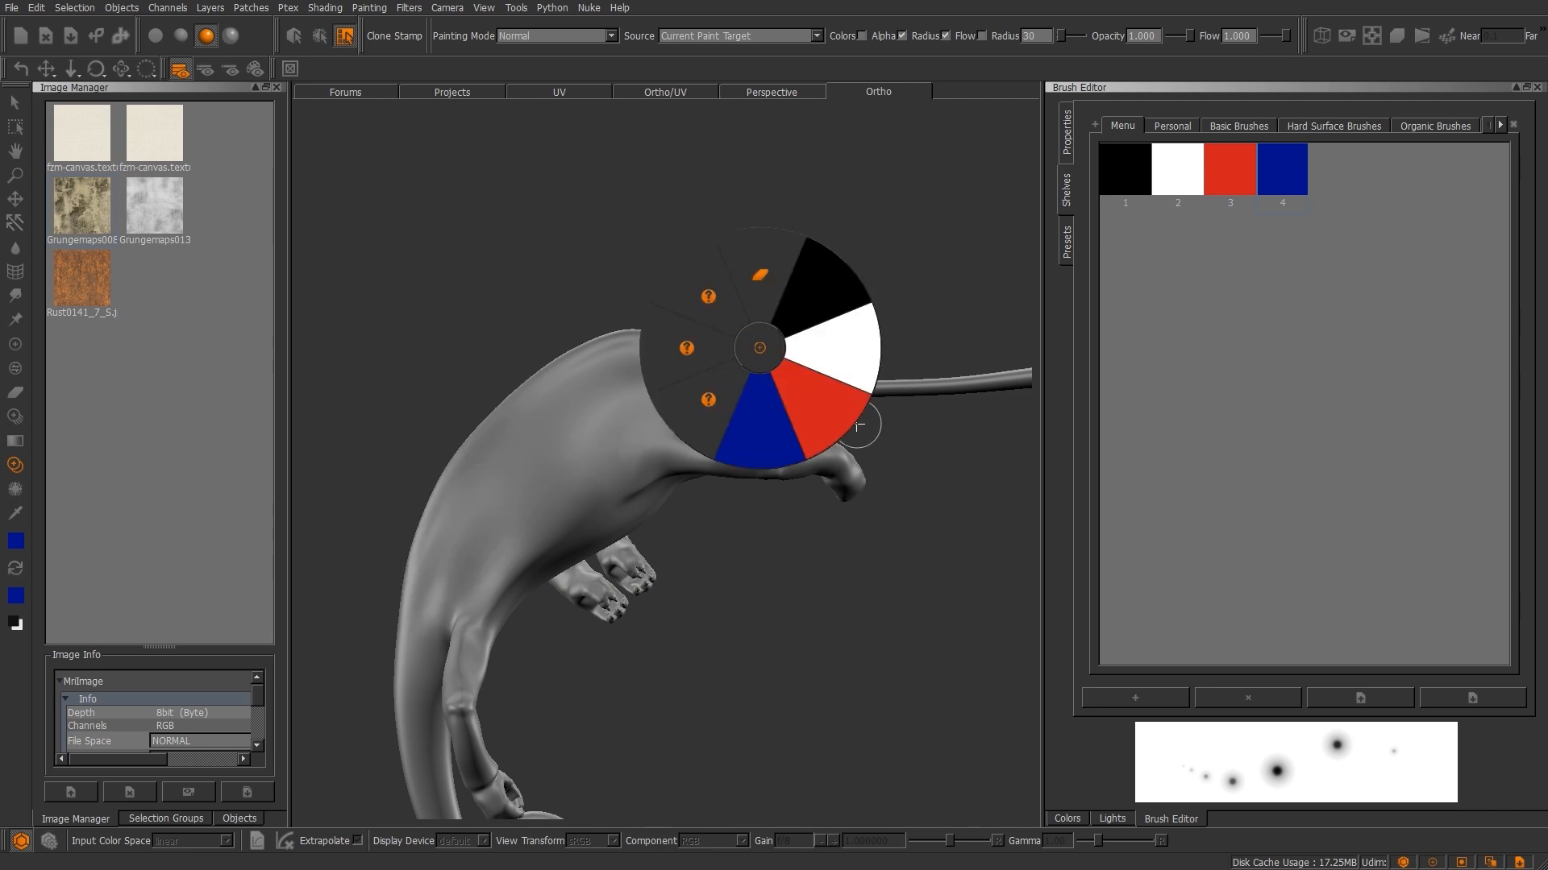
click(814, 405)
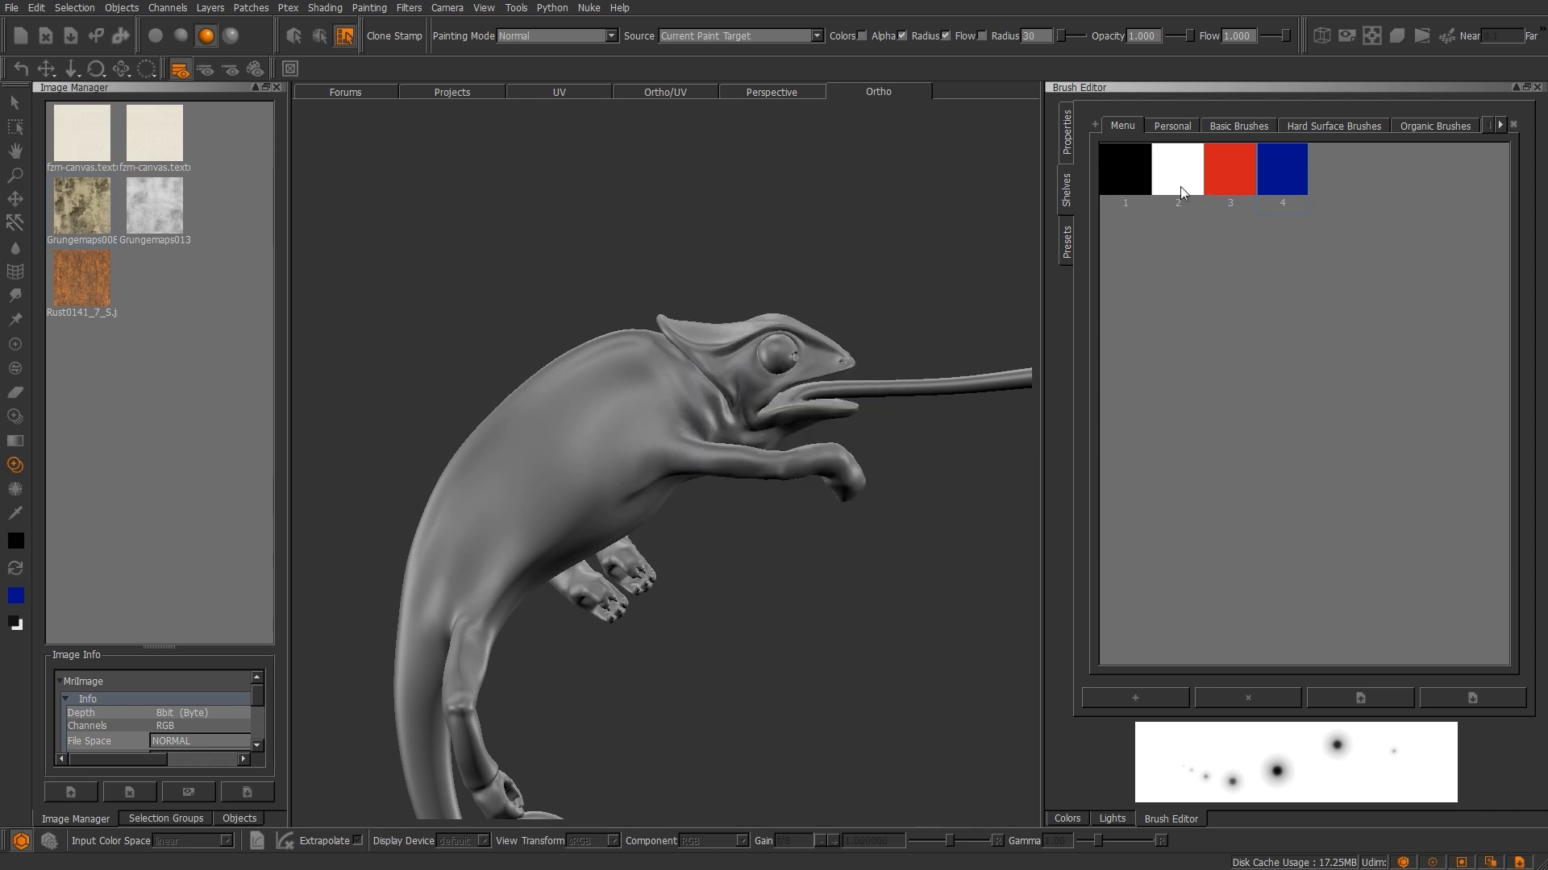
mouse_move(1180, 143)
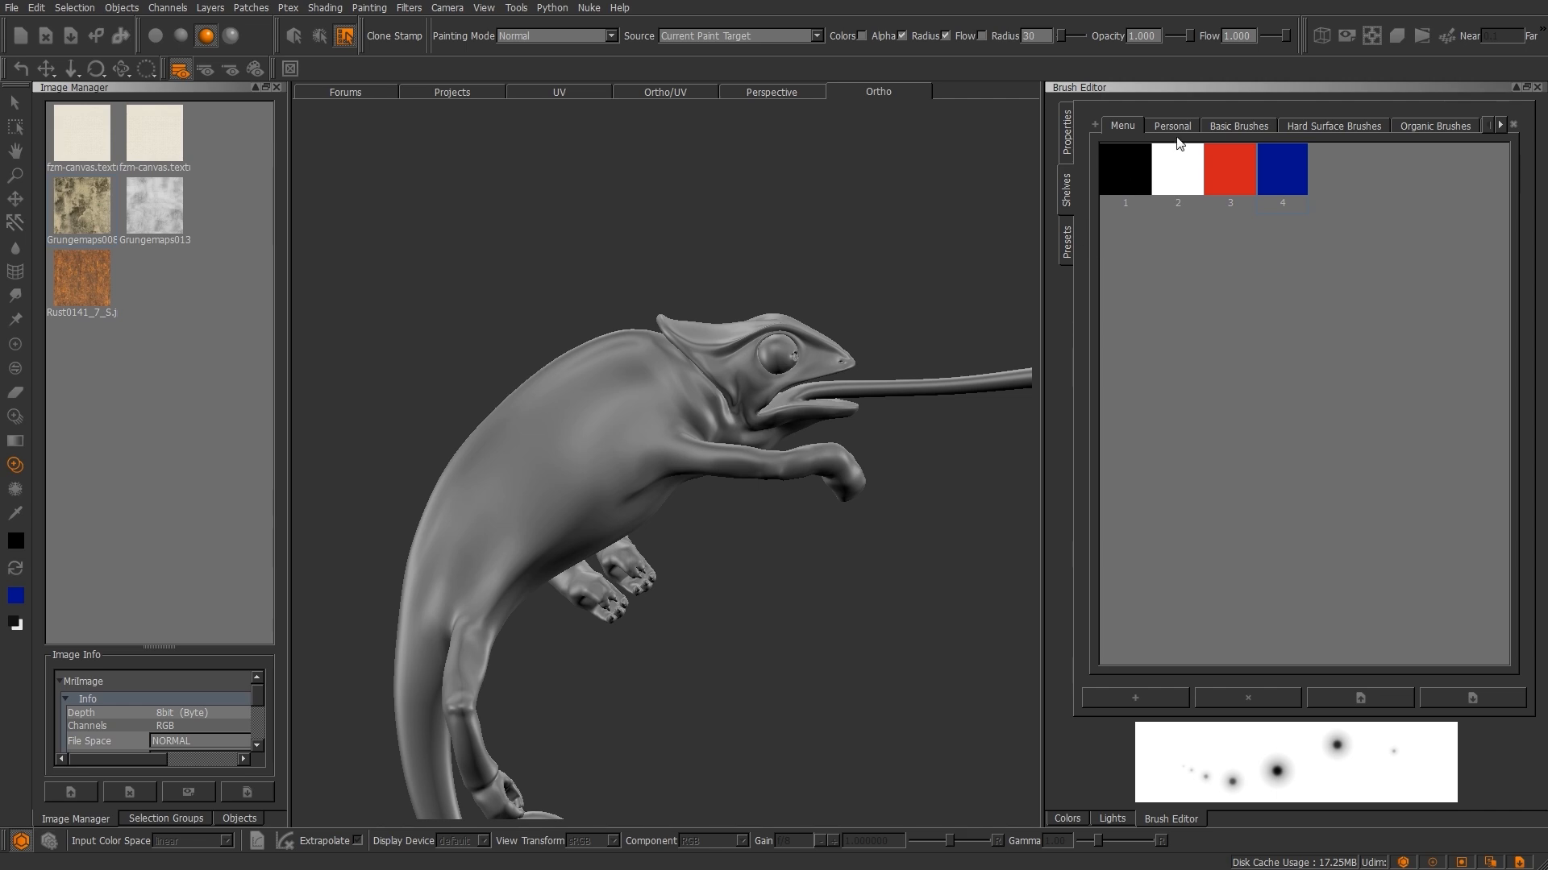
Show the Personal shelf and its Save/Load/Import options, then switch to the Basic Brushes shelf.
click(1170, 126)
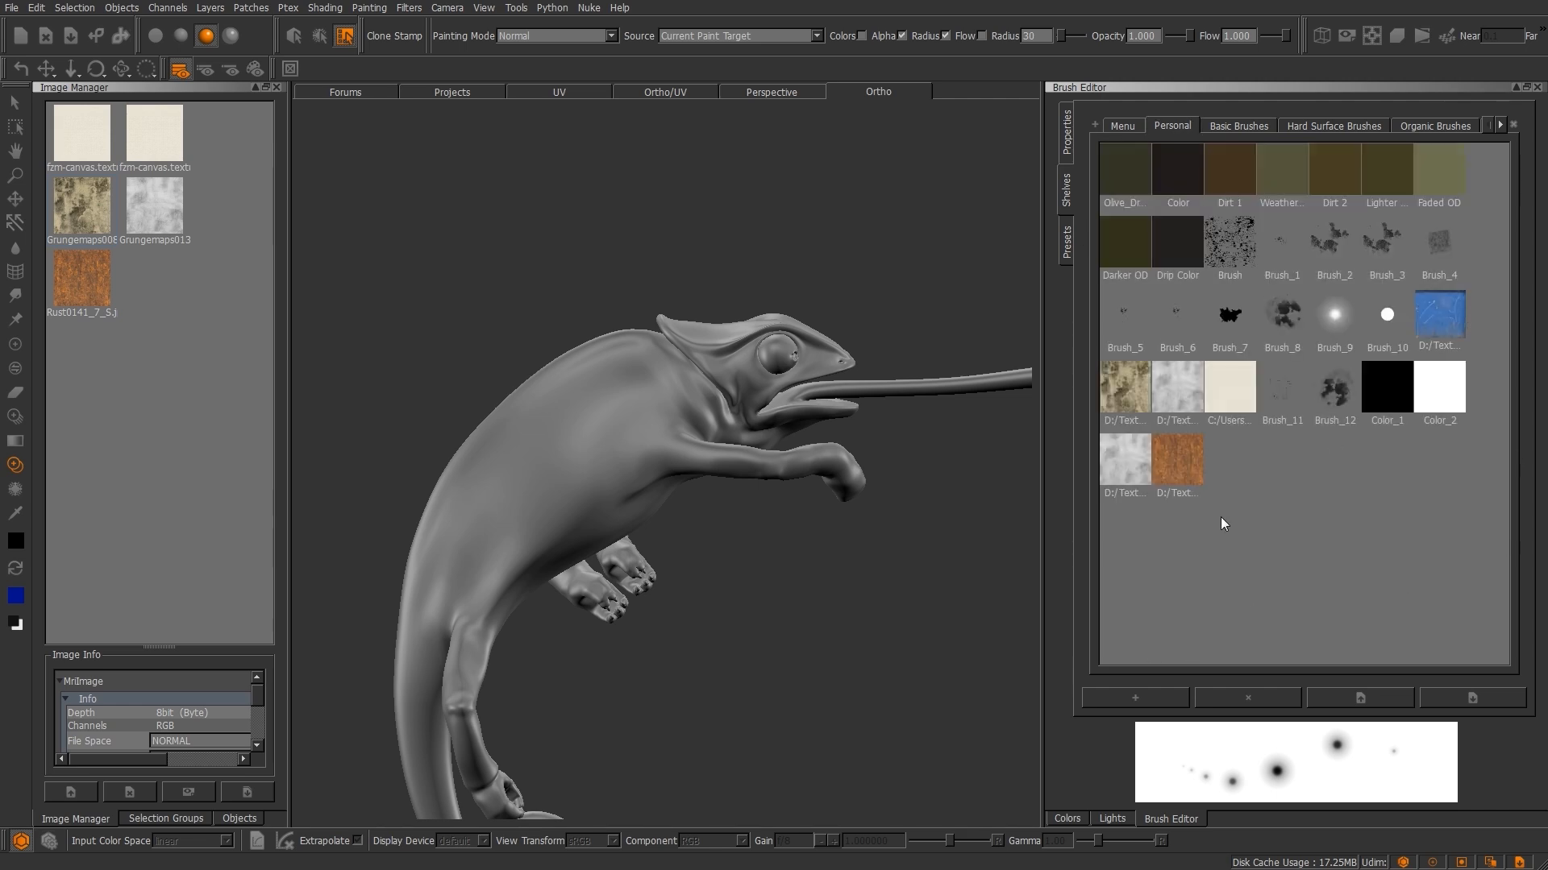
mouse_move(1388, 161)
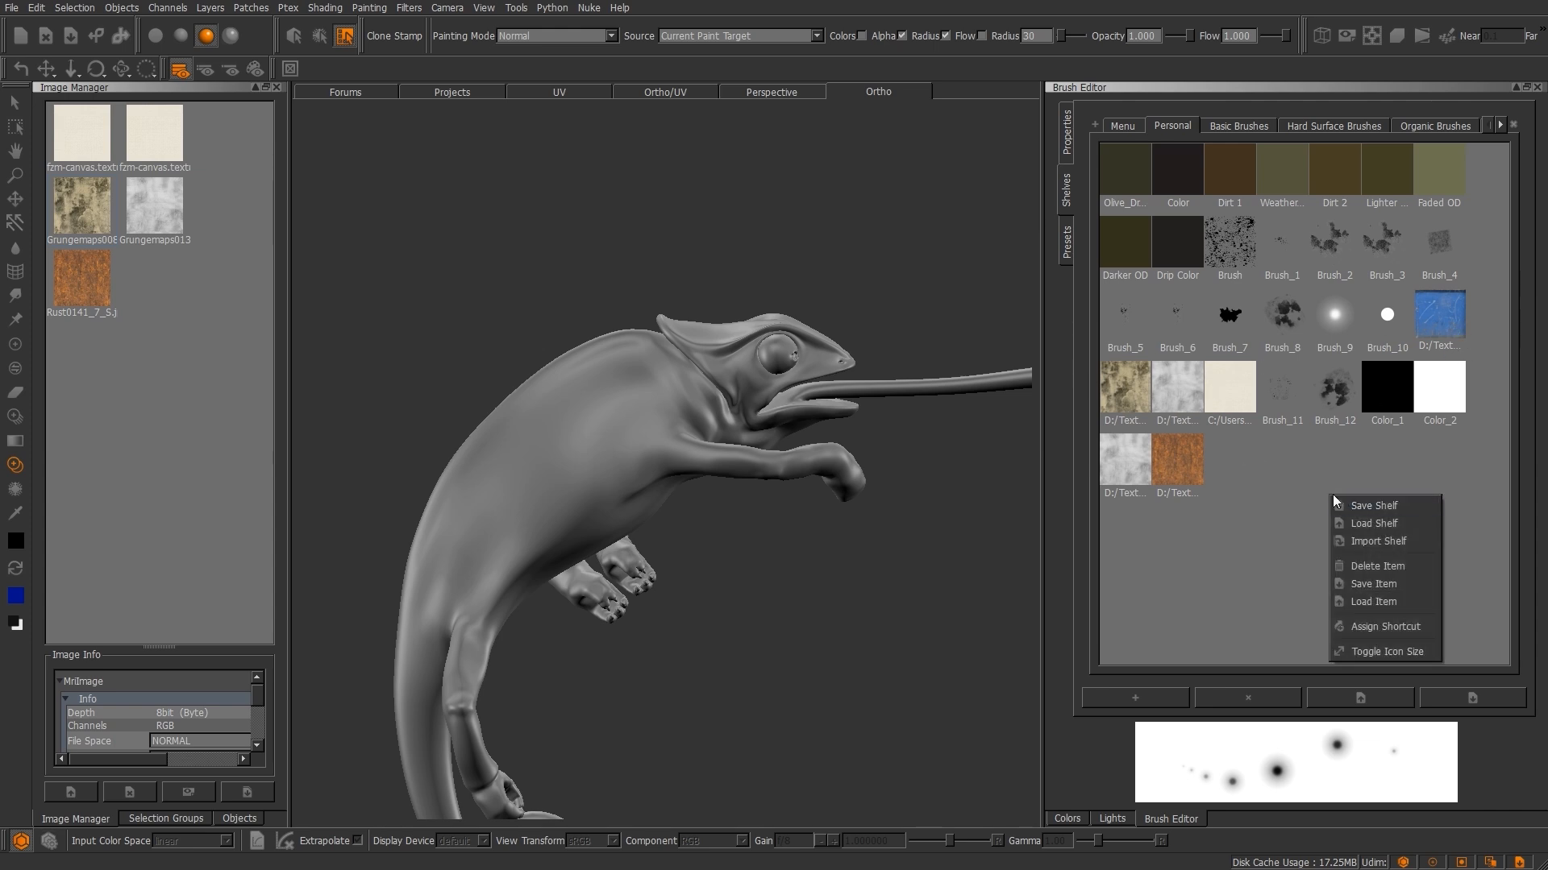
mouse_move(1376, 541)
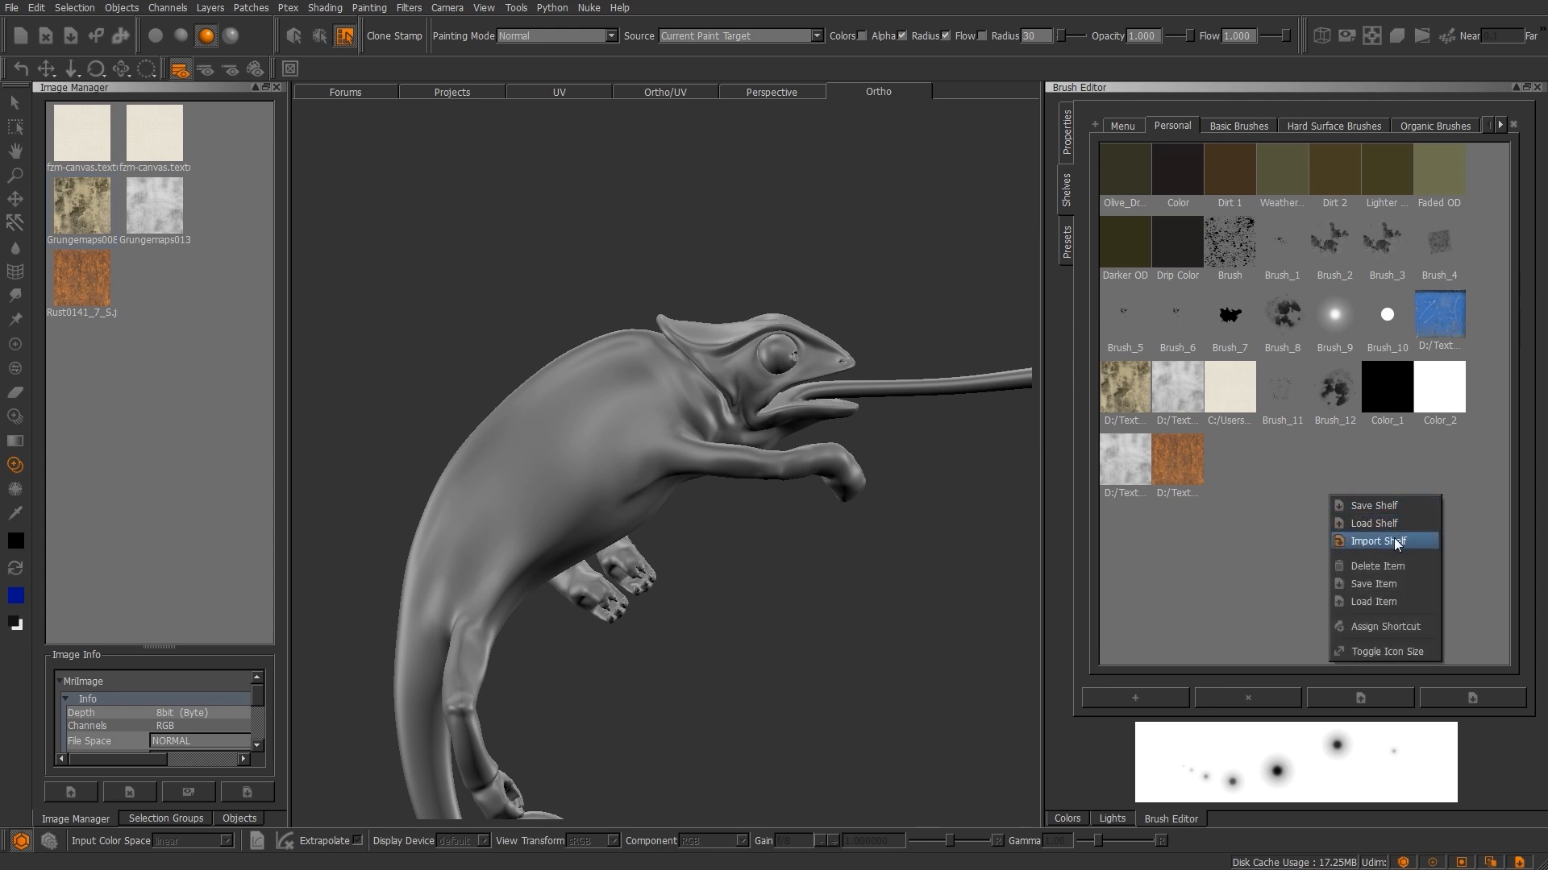
mouse_move(1412, 564)
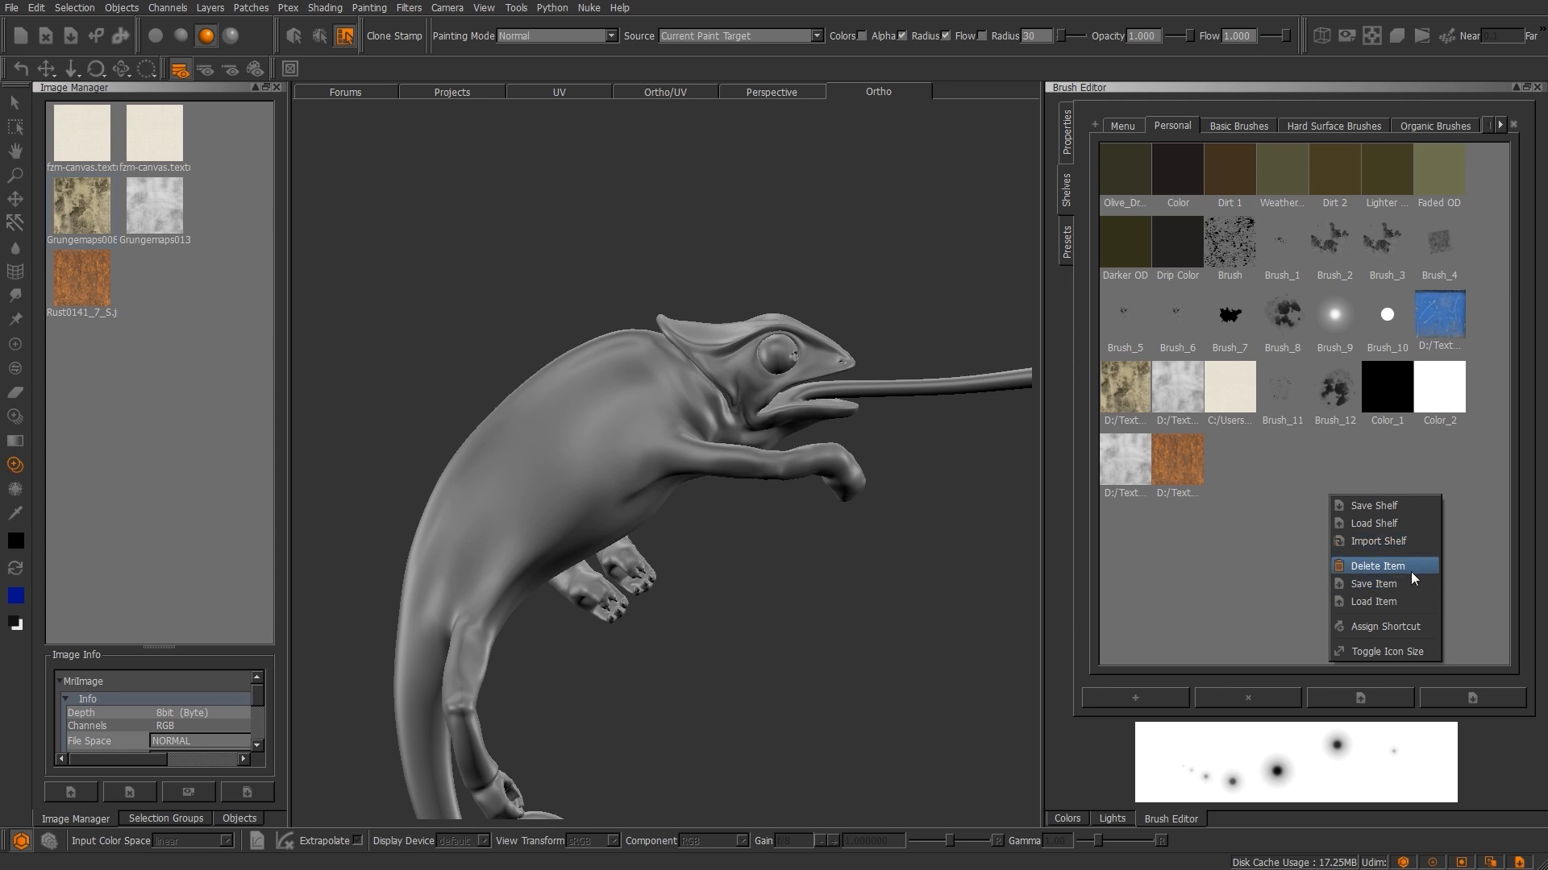
mouse_move(1251, 546)
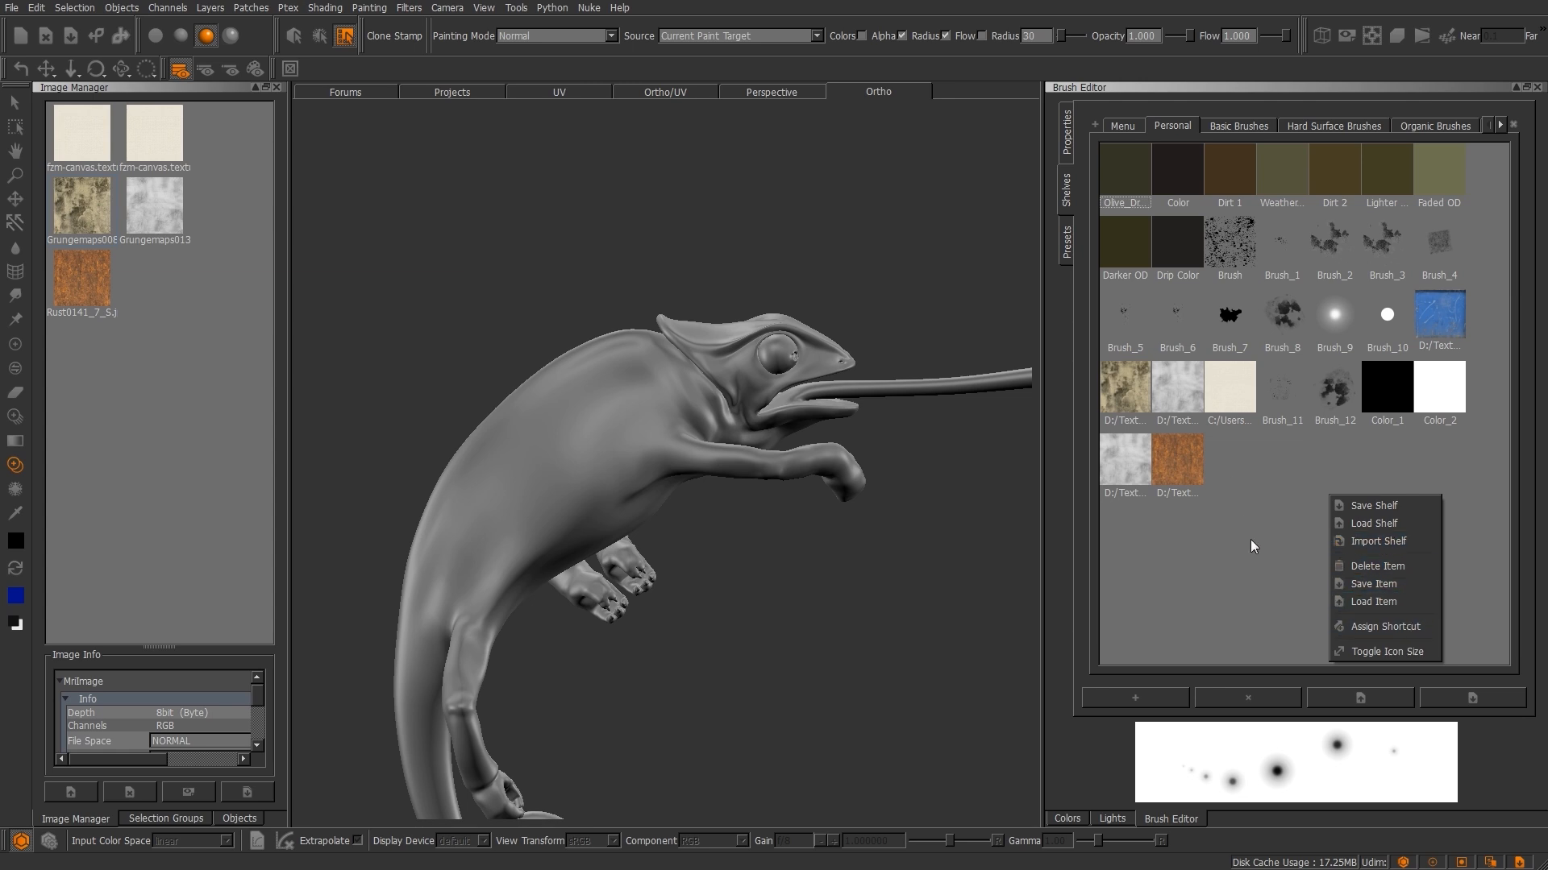
click(1251, 546)
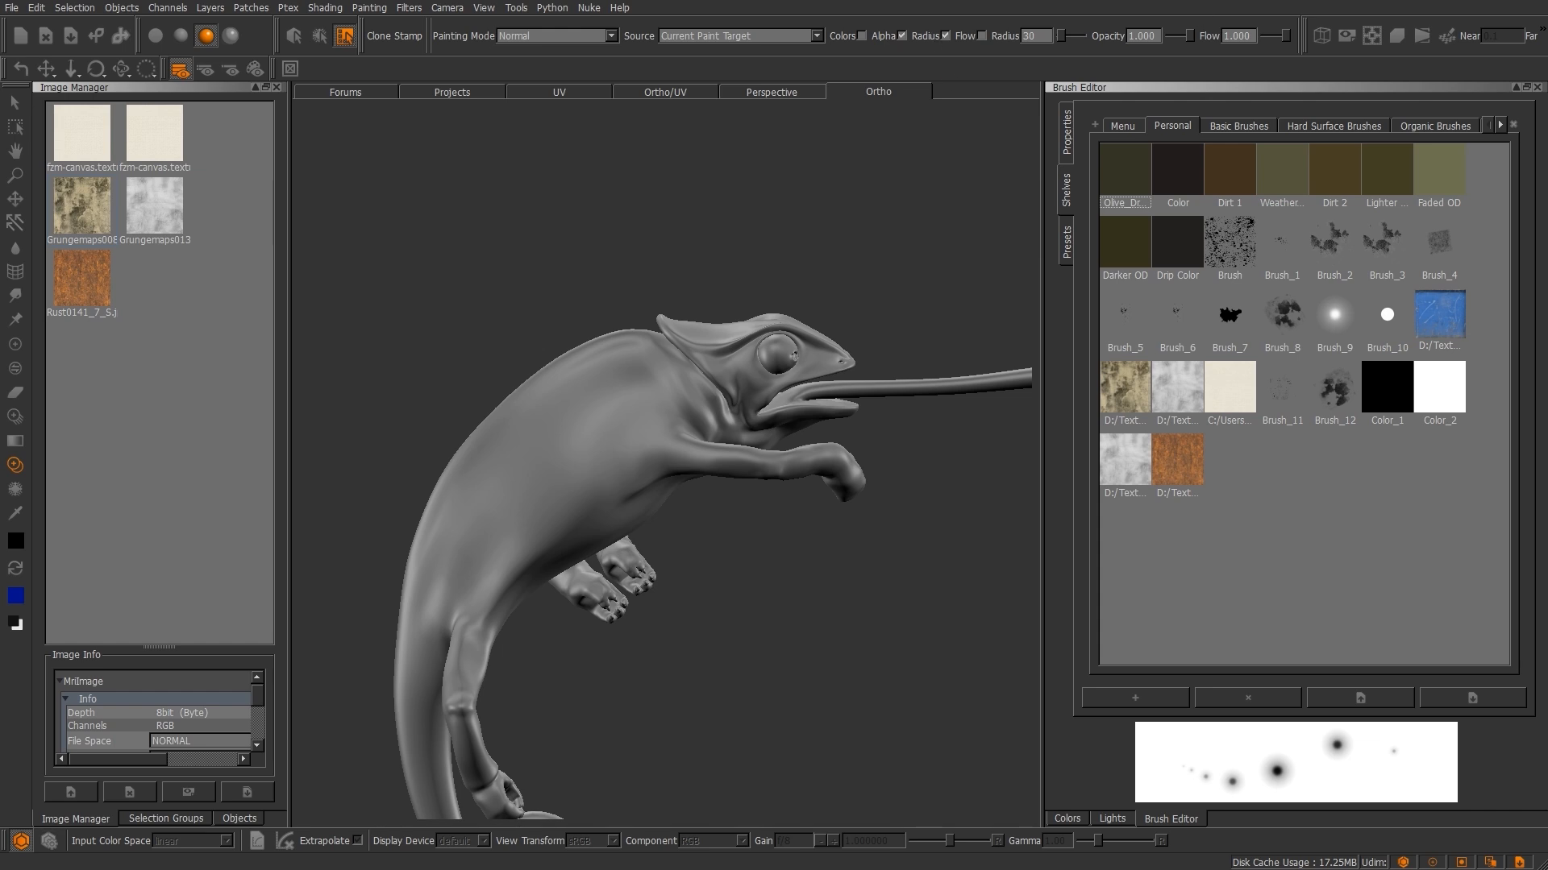
click(1236, 126)
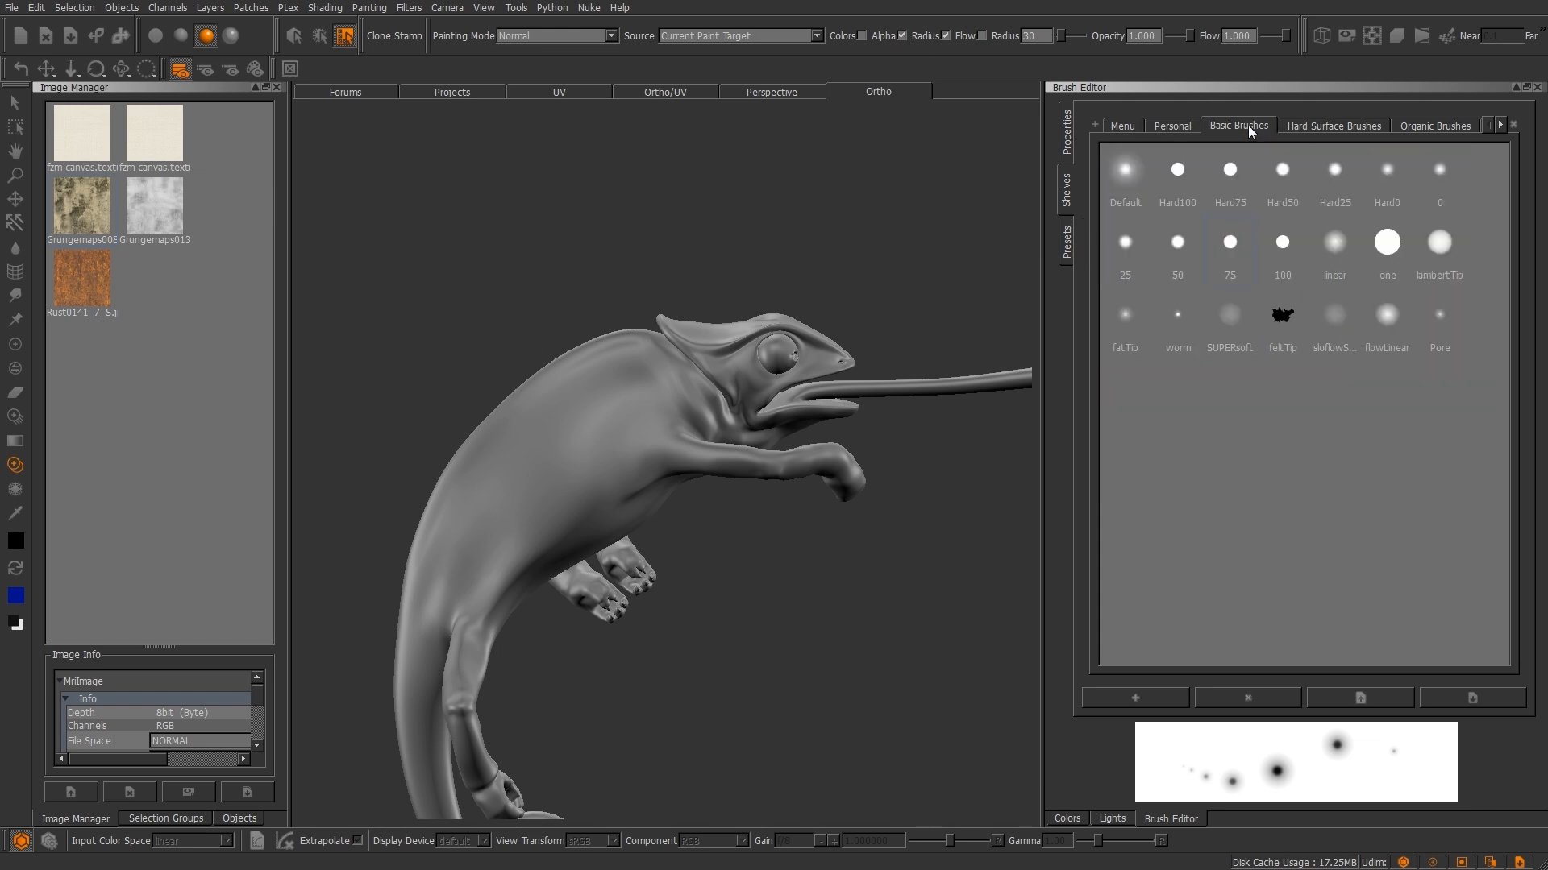
Import the .abr Photoshop brush file as a new shelf named Brad's New Brushes.
click(1435, 126)
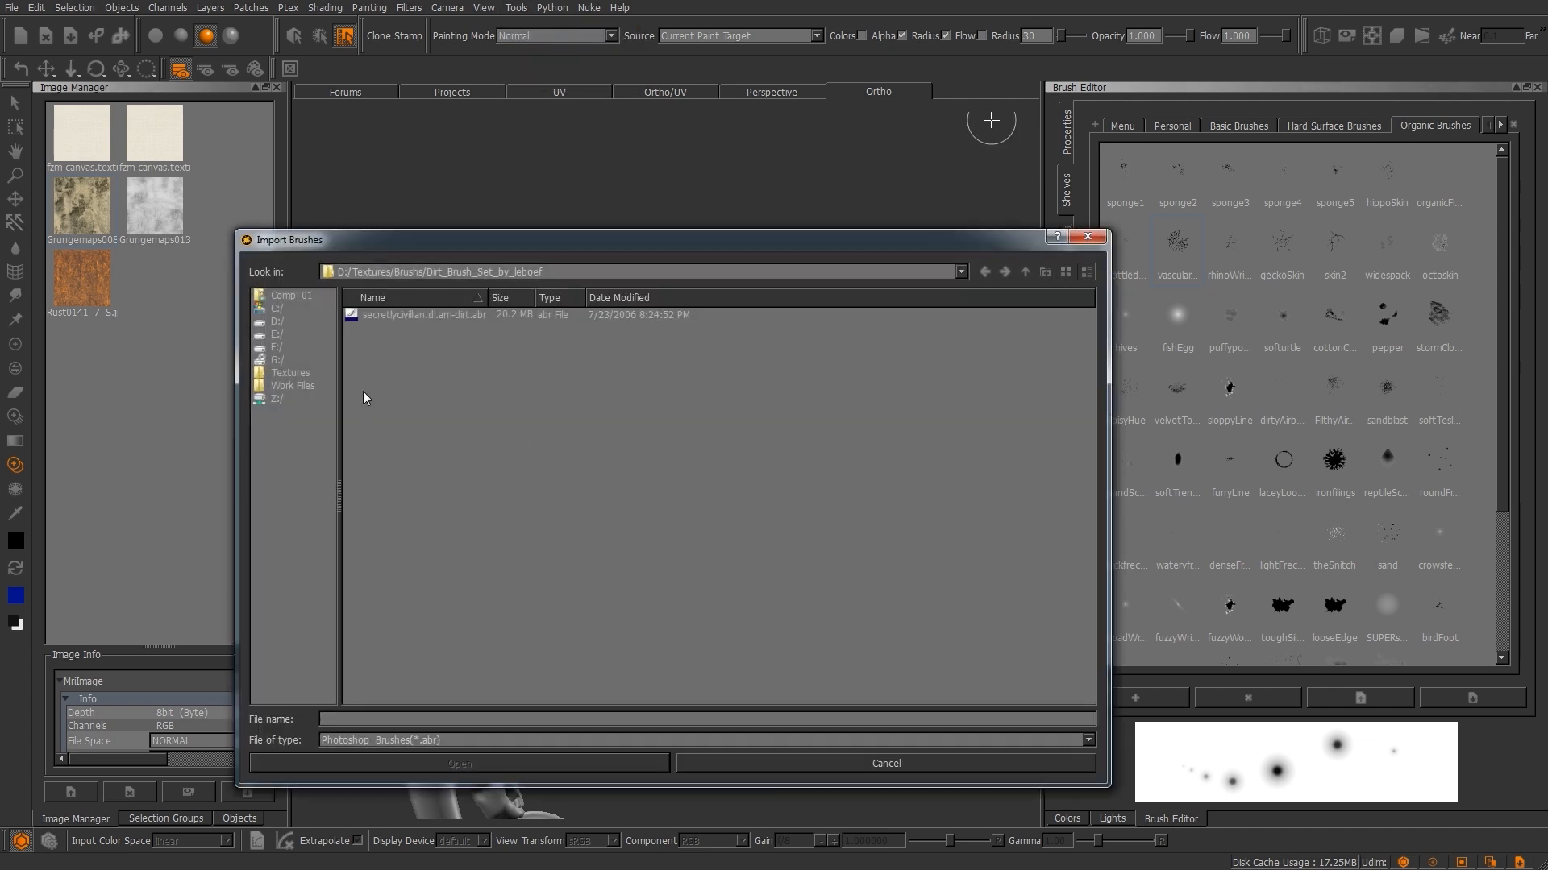
click(457, 763)
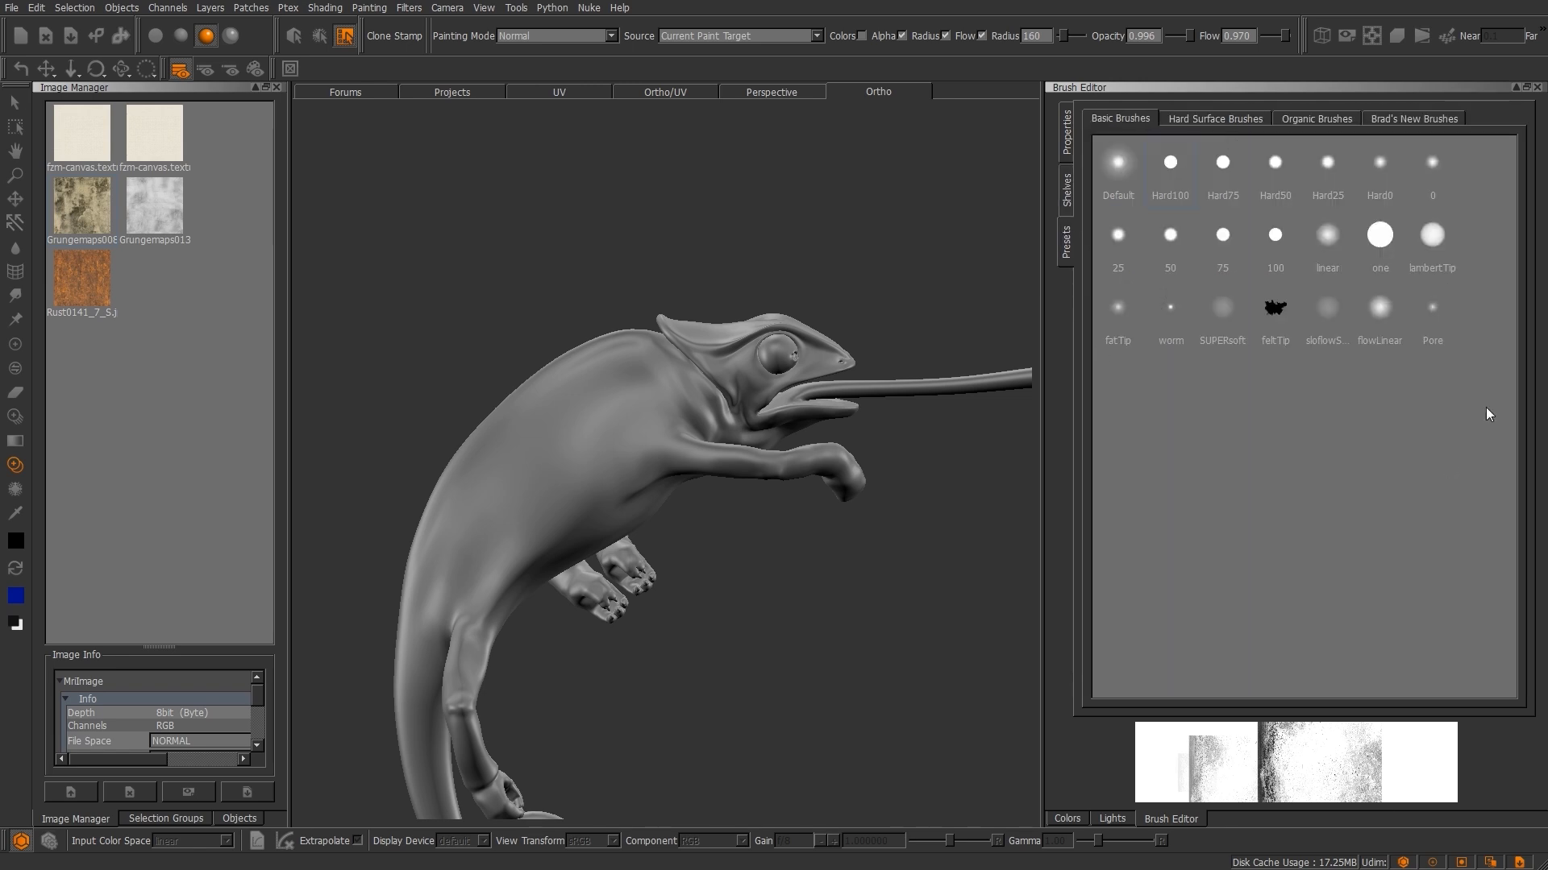
mouse_move(1151, 393)
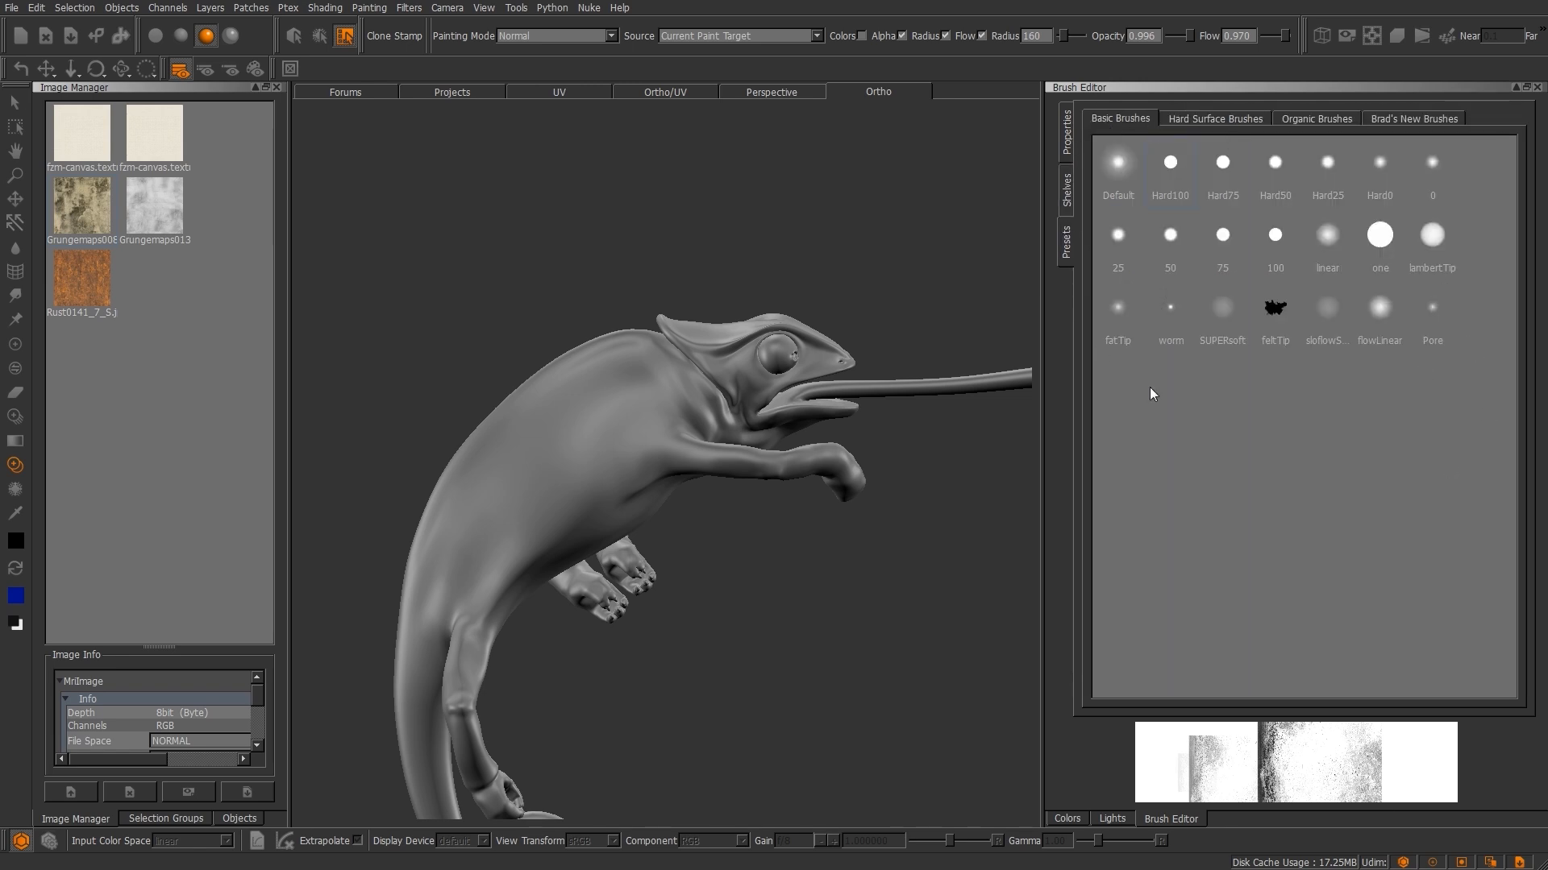
mouse_move(1096, 300)
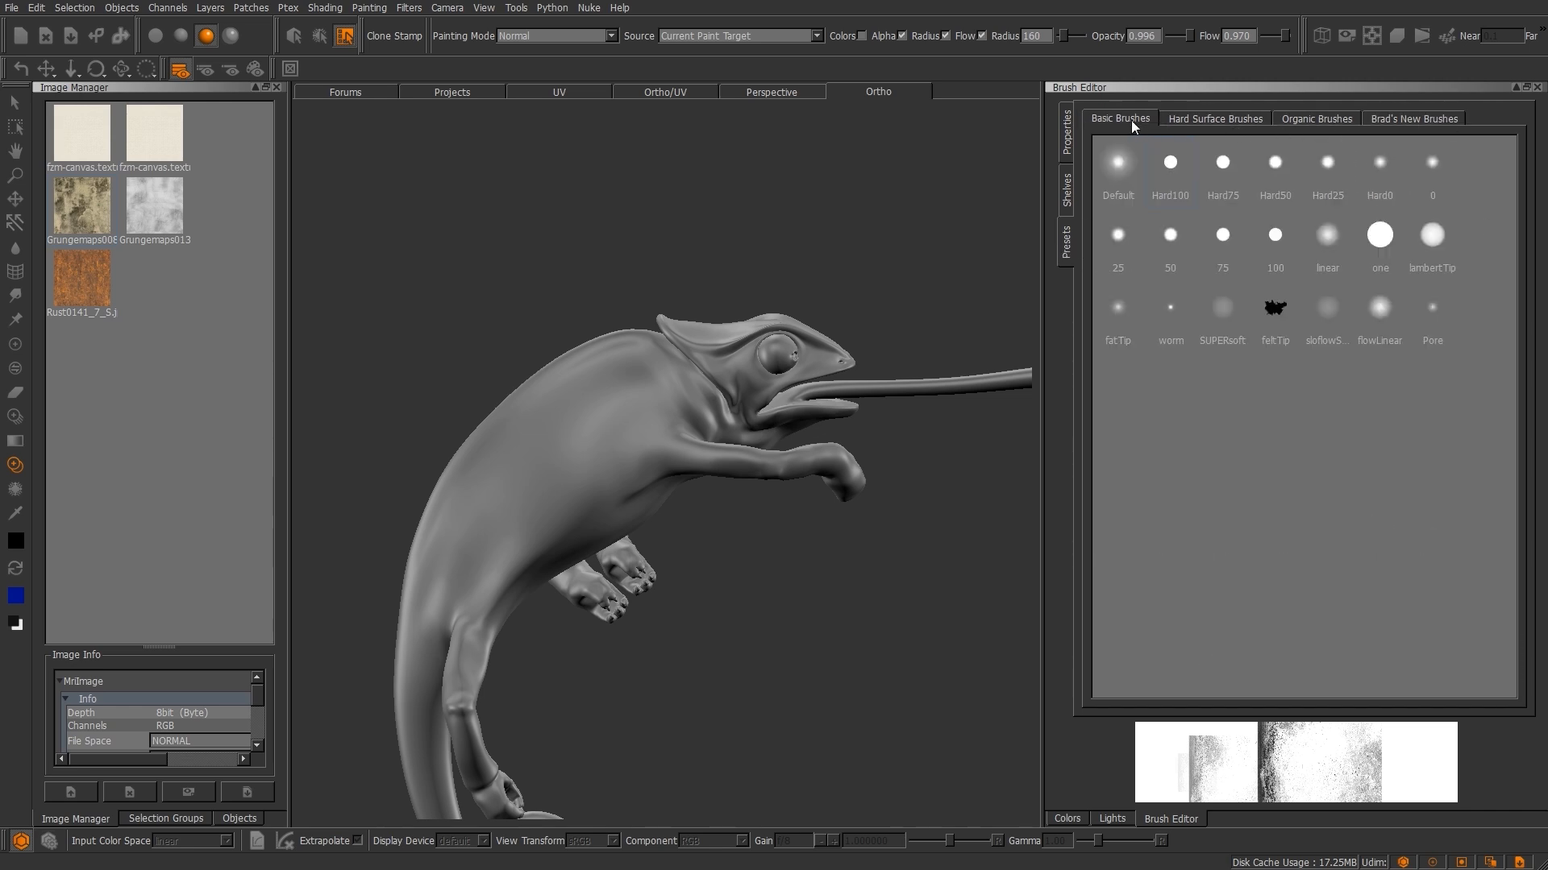
Set the current brush's spacing to about 1.24 and adjust its flow.
click(1412, 118)
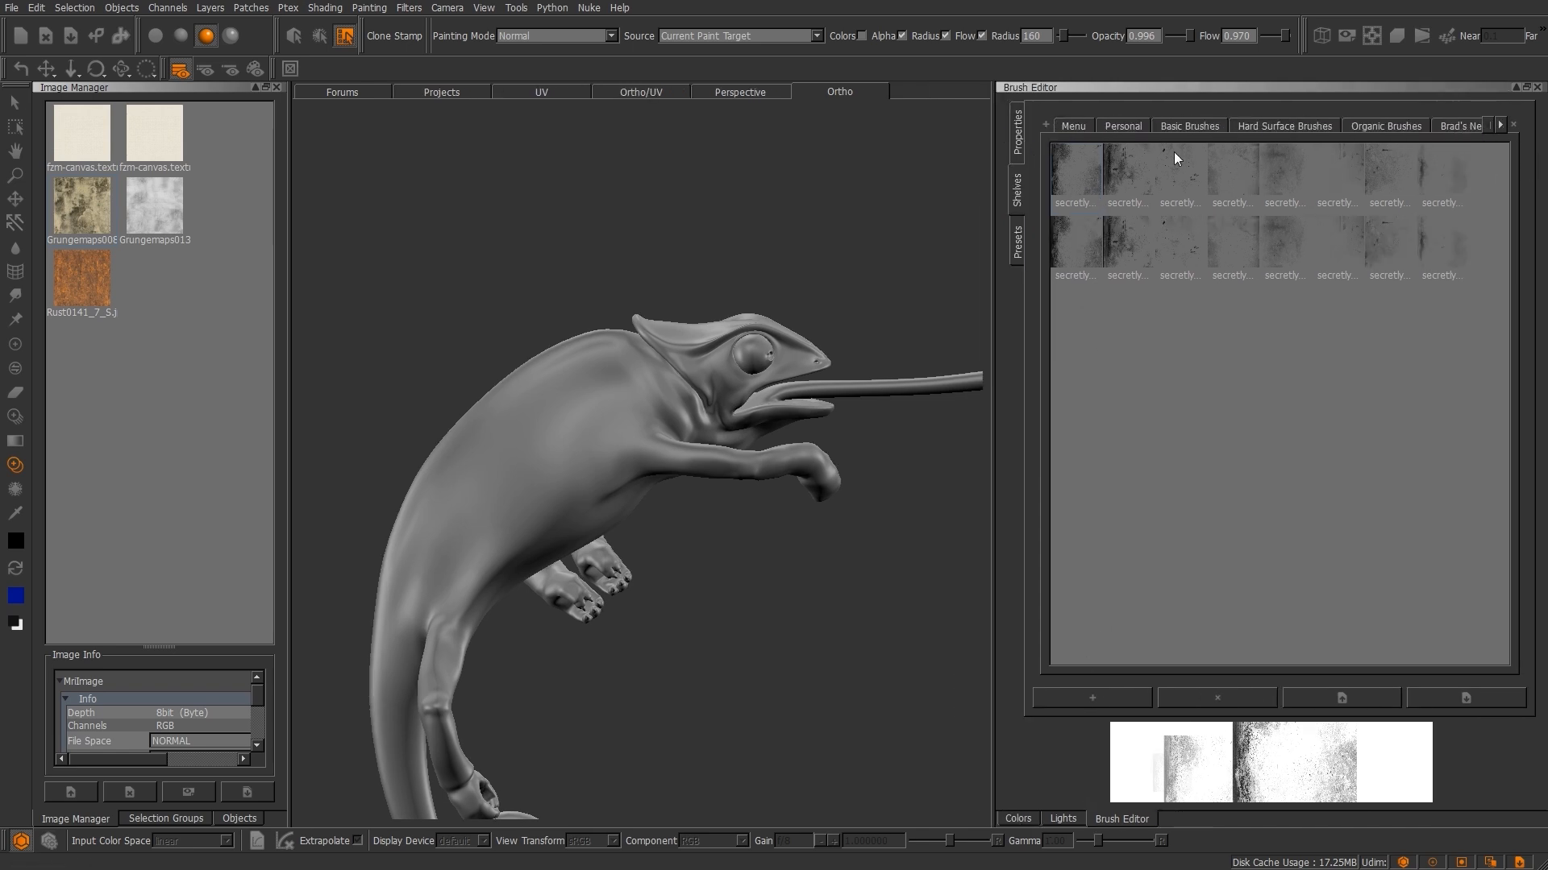
click(1188, 126)
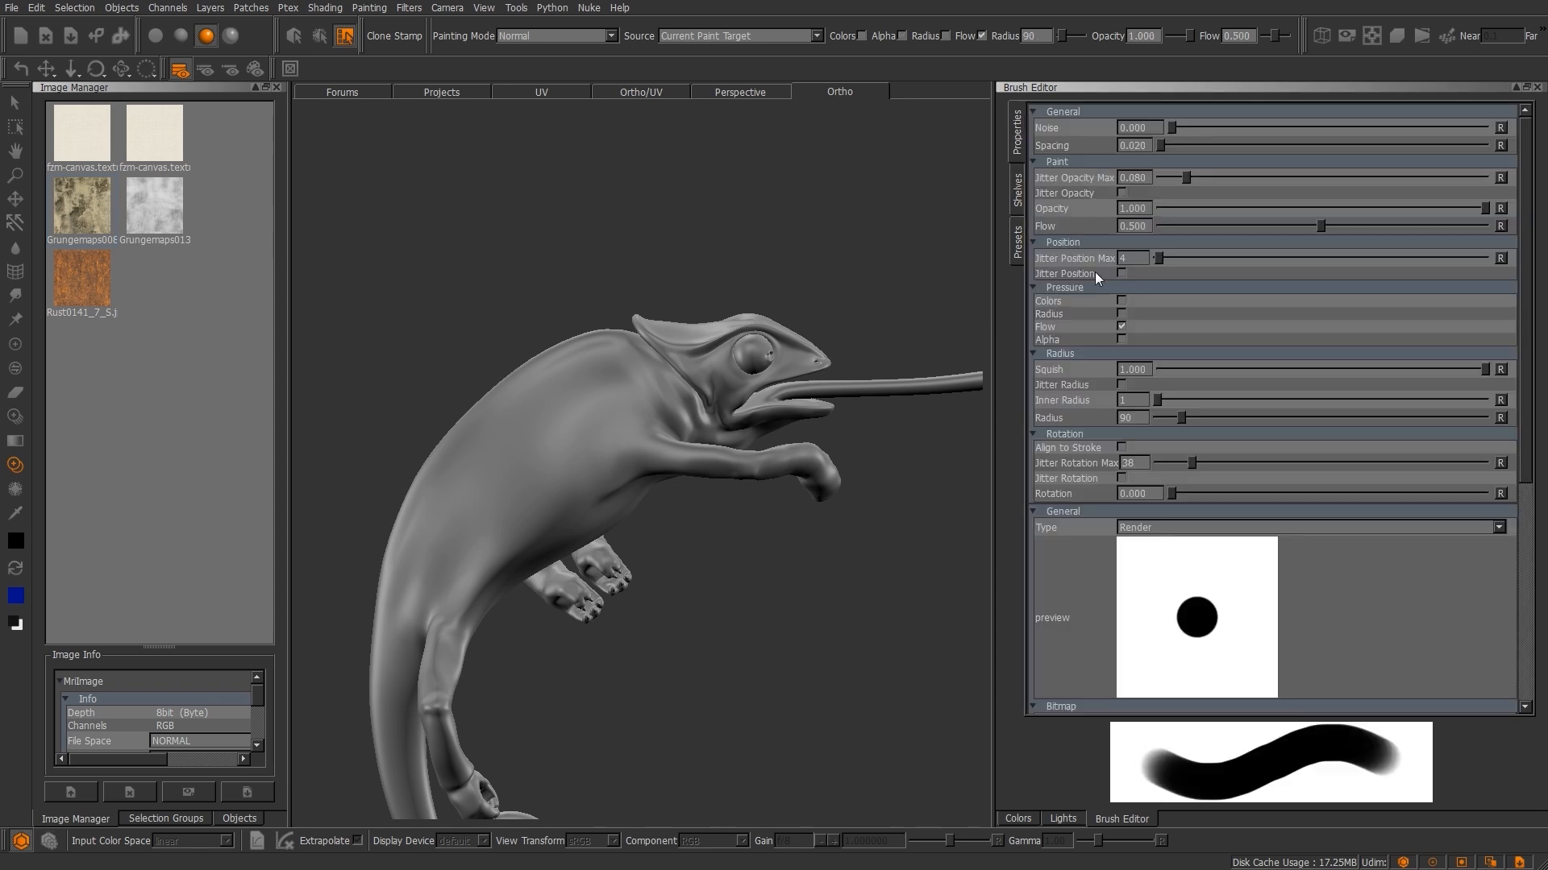
drag(1170, 145, 1254, 145)
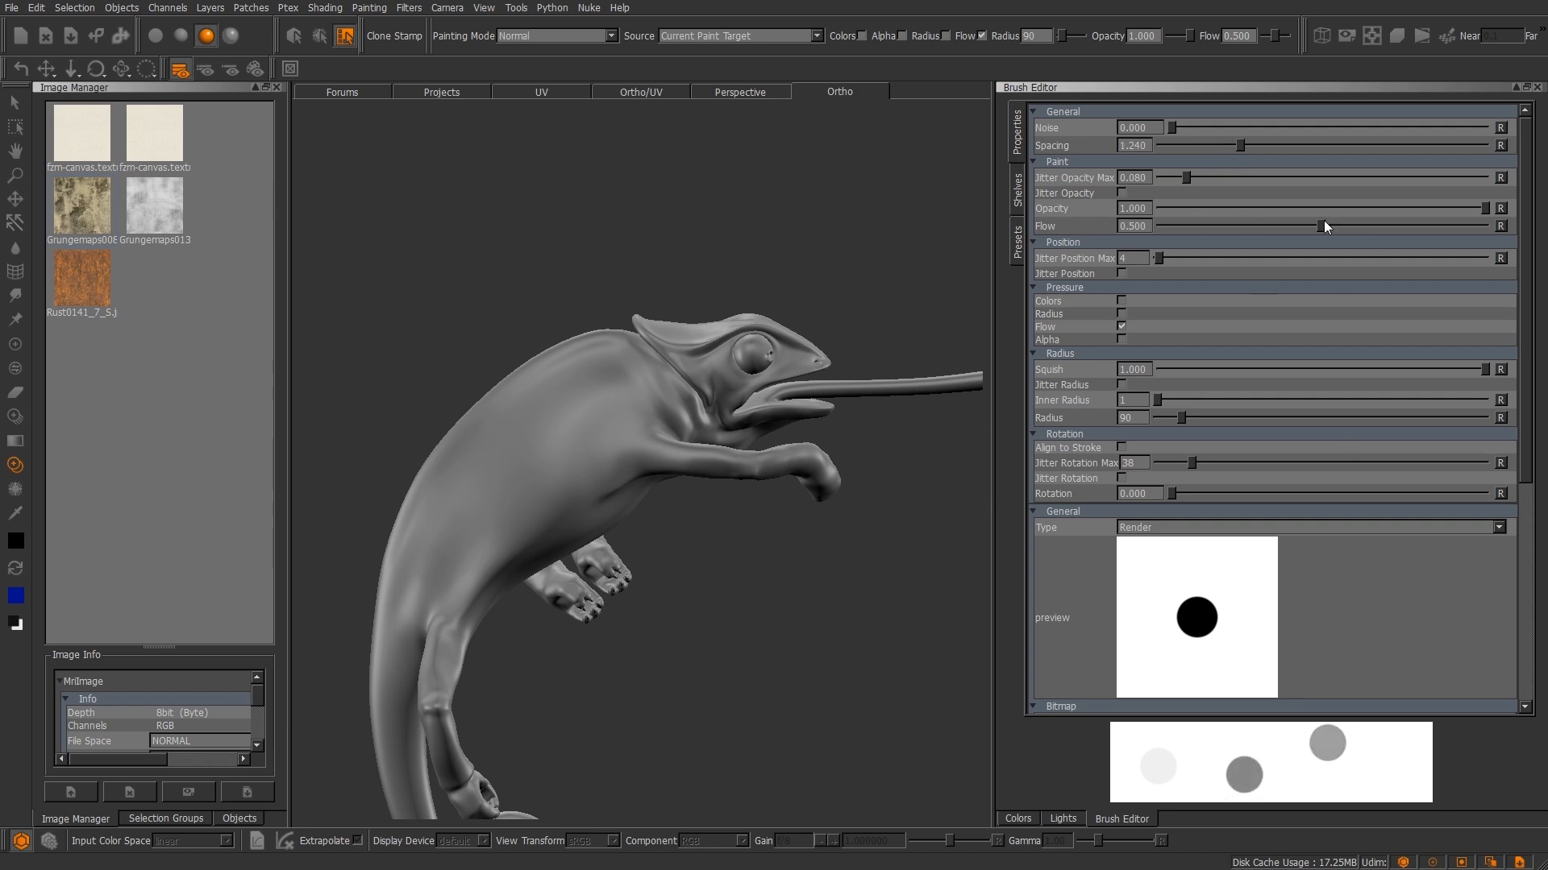
drag(1312, 225, 1348, 226)
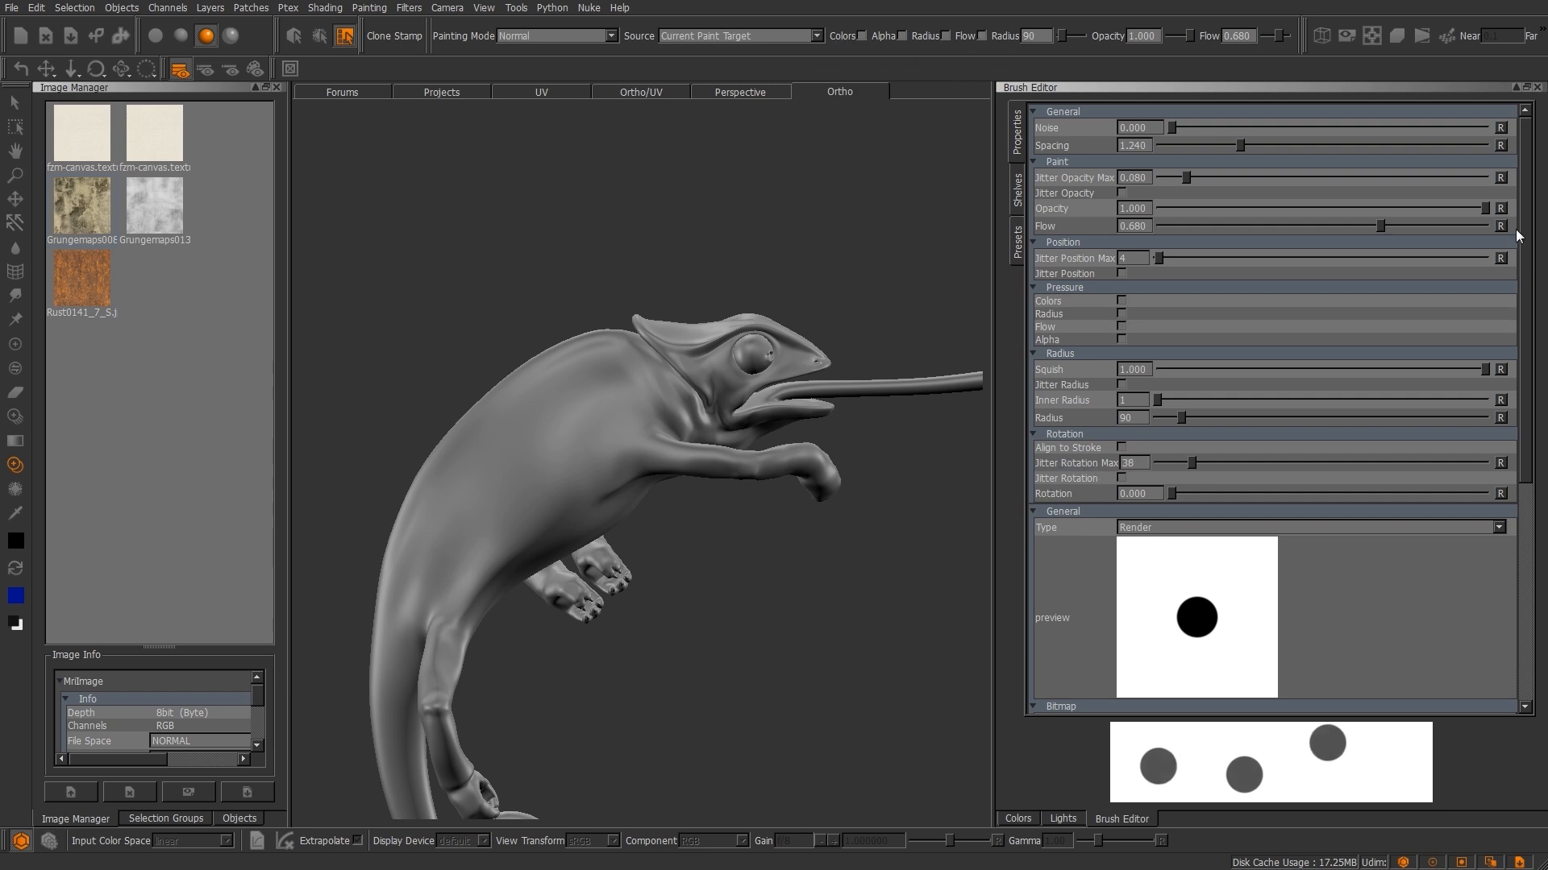
Add noise of about 13 to the brush tip so the preview shows speckled grey dots.
scroll(down, 3)
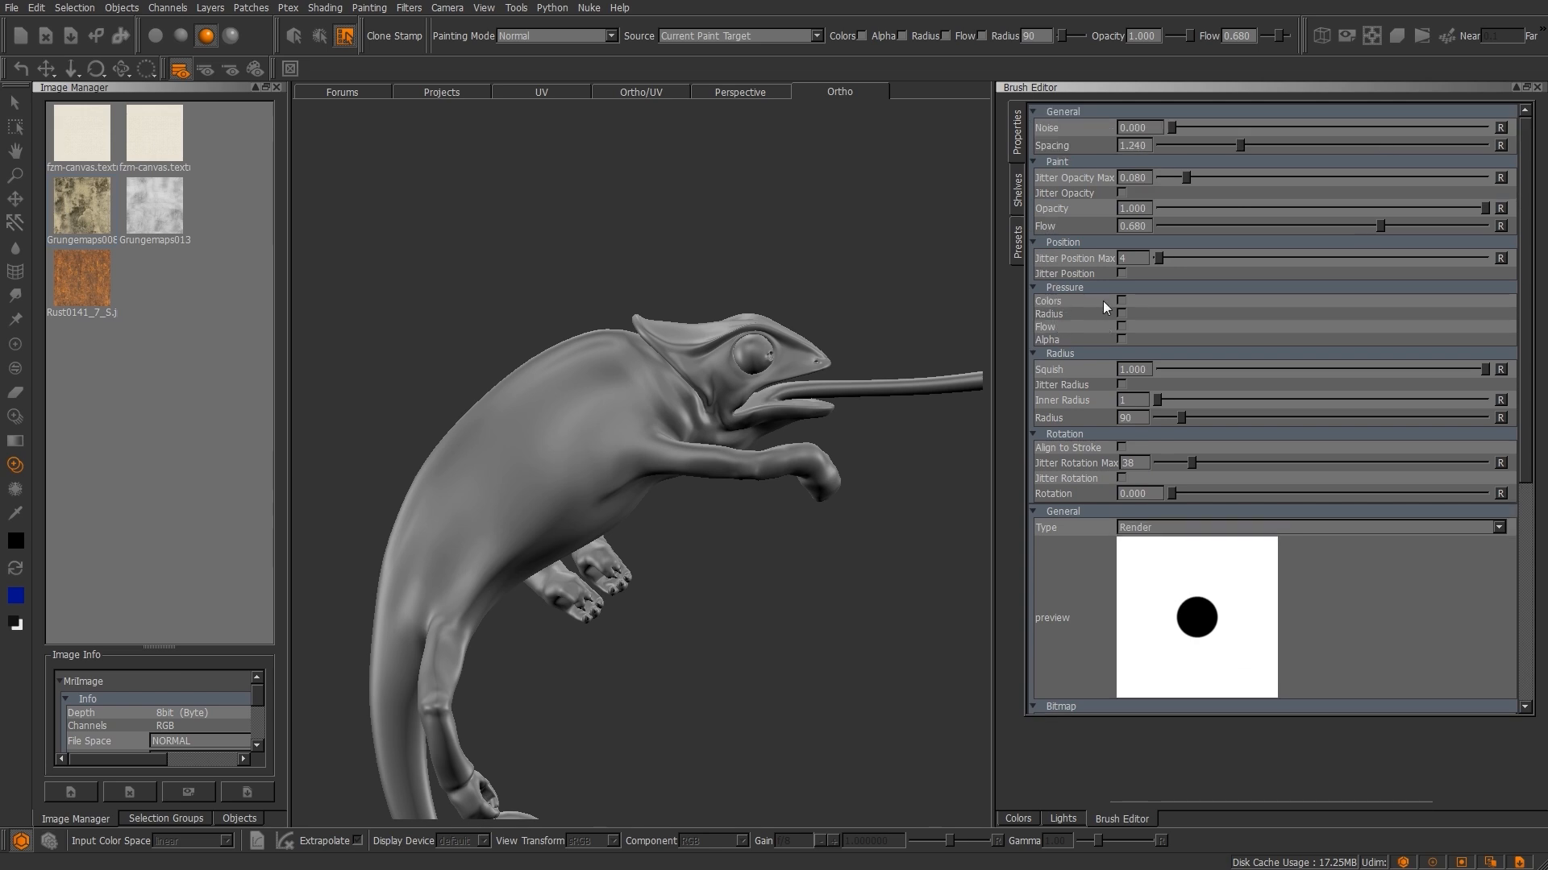
mouse_move(1124, 305)
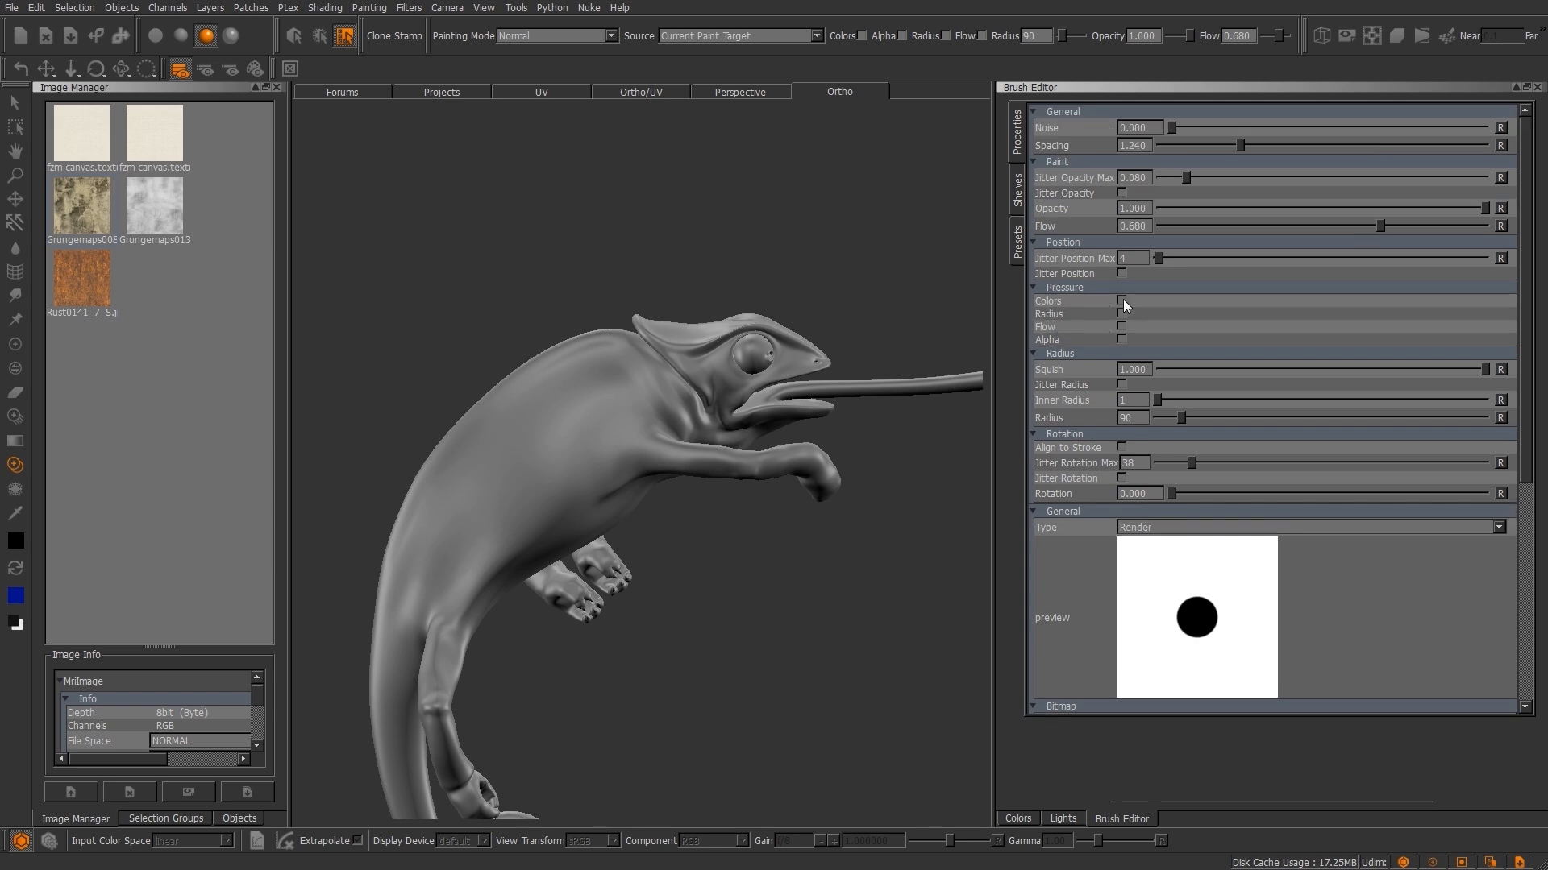
mouse_move(1123, 354)
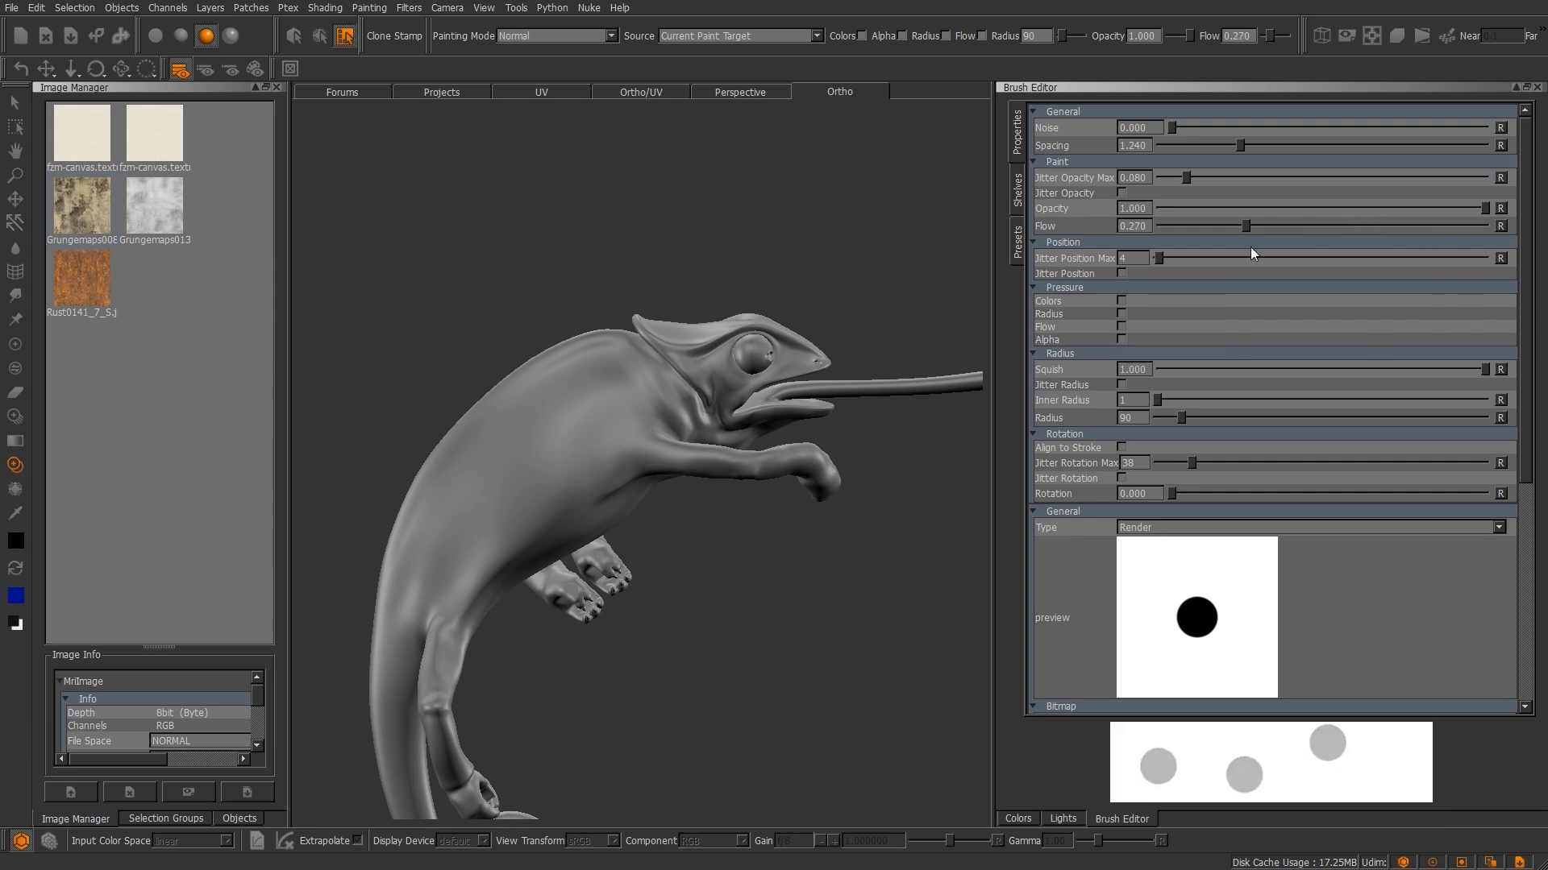
drag(1214, 145, 1246, 145)
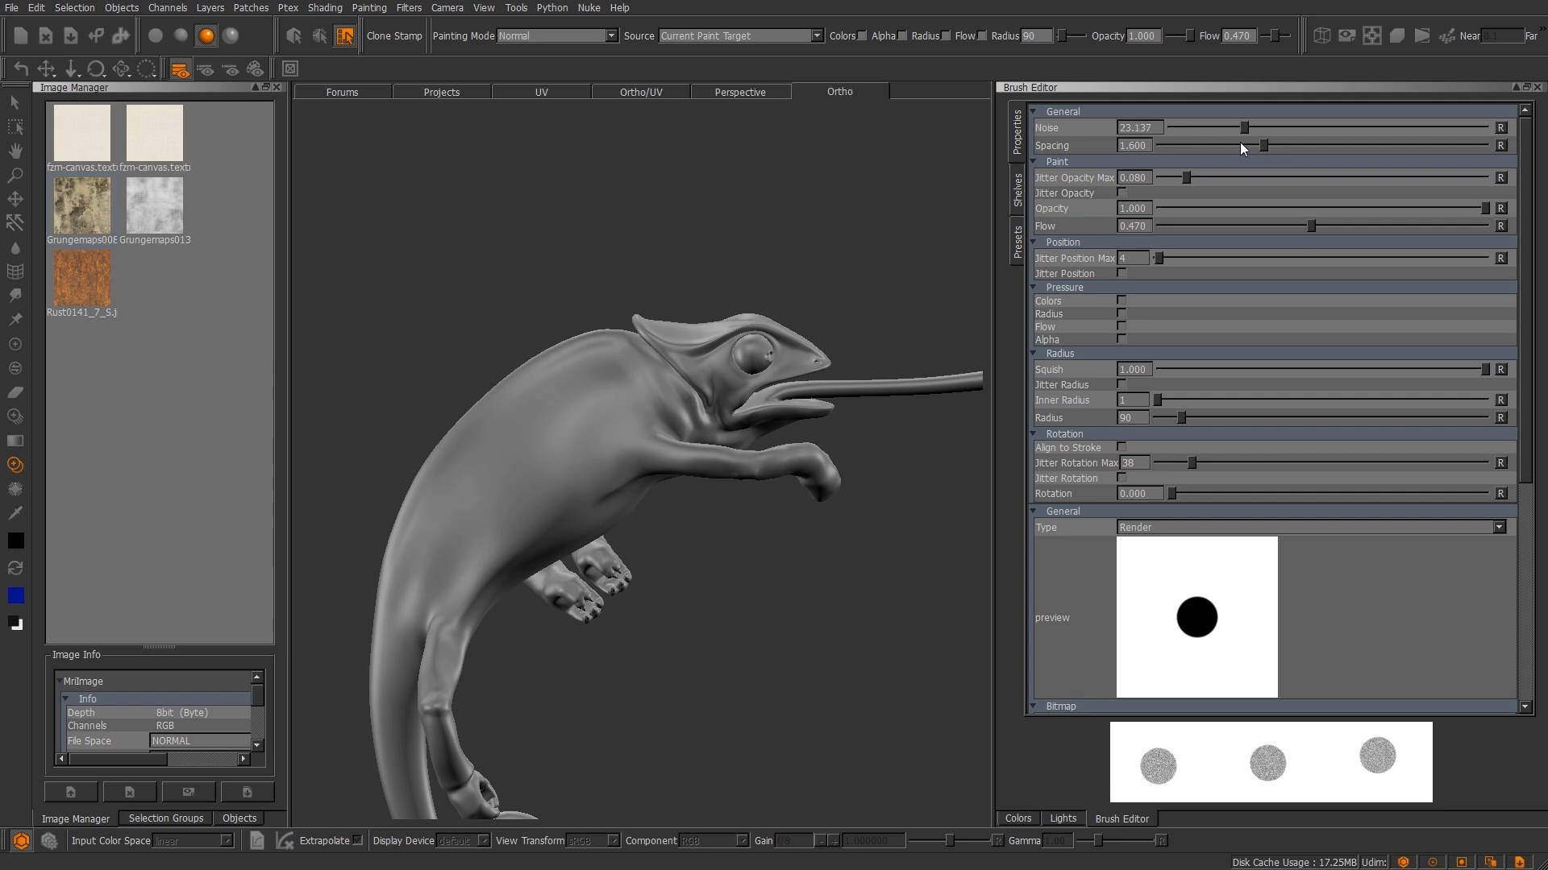
drag(1270, 126, 1214, 126)
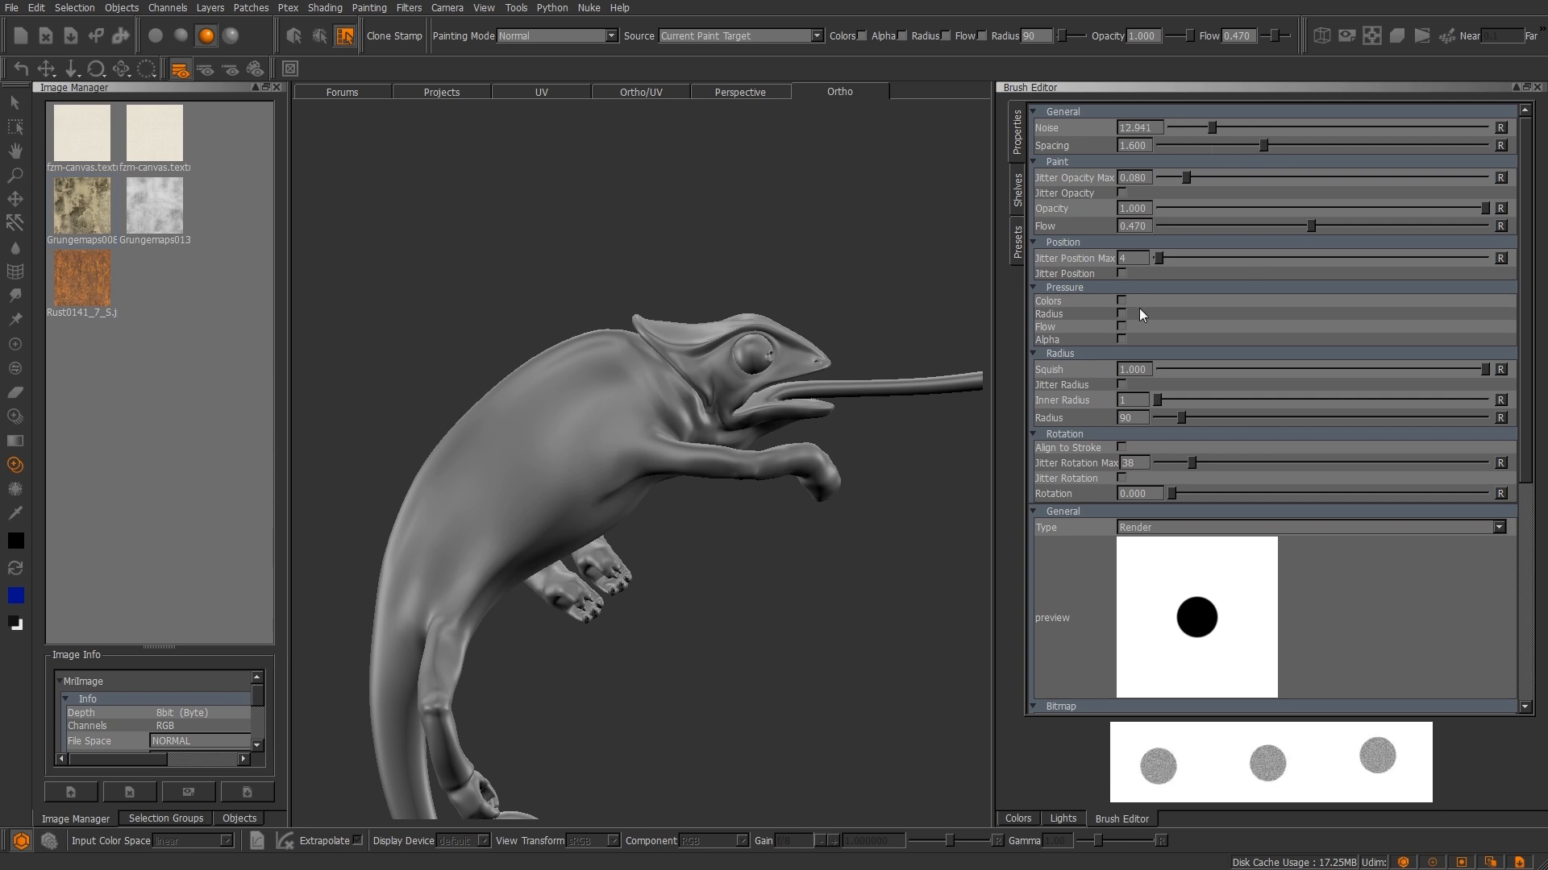
click(1018, 180)
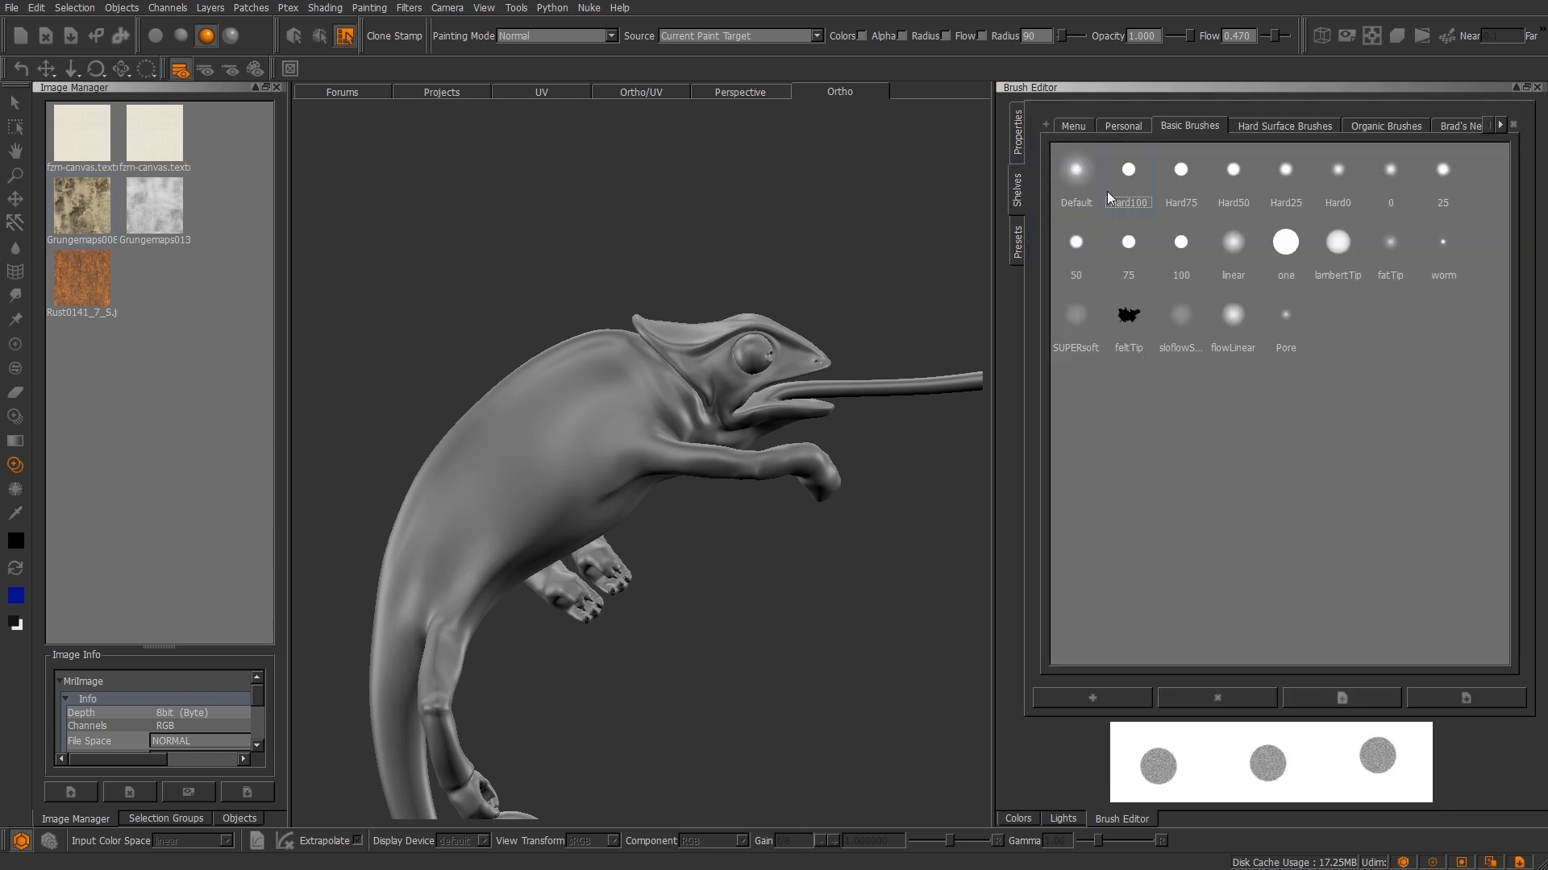
Save the customised brush into the Menu shelf as 'Brush' and show the imported Photoshop shelf.
click(1072, 125)
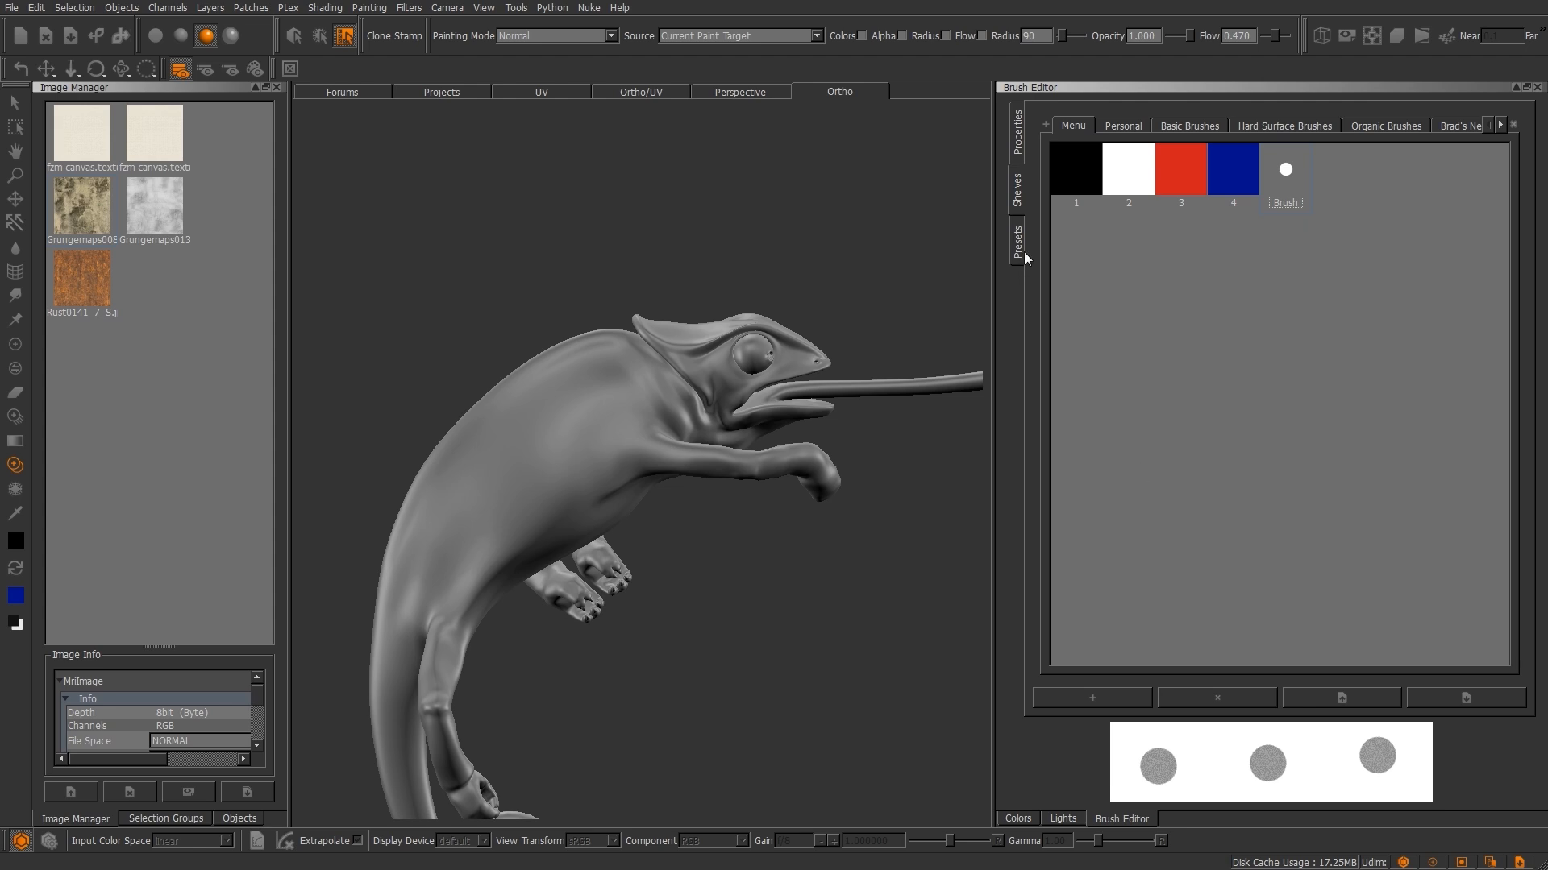
click(1499, 126)
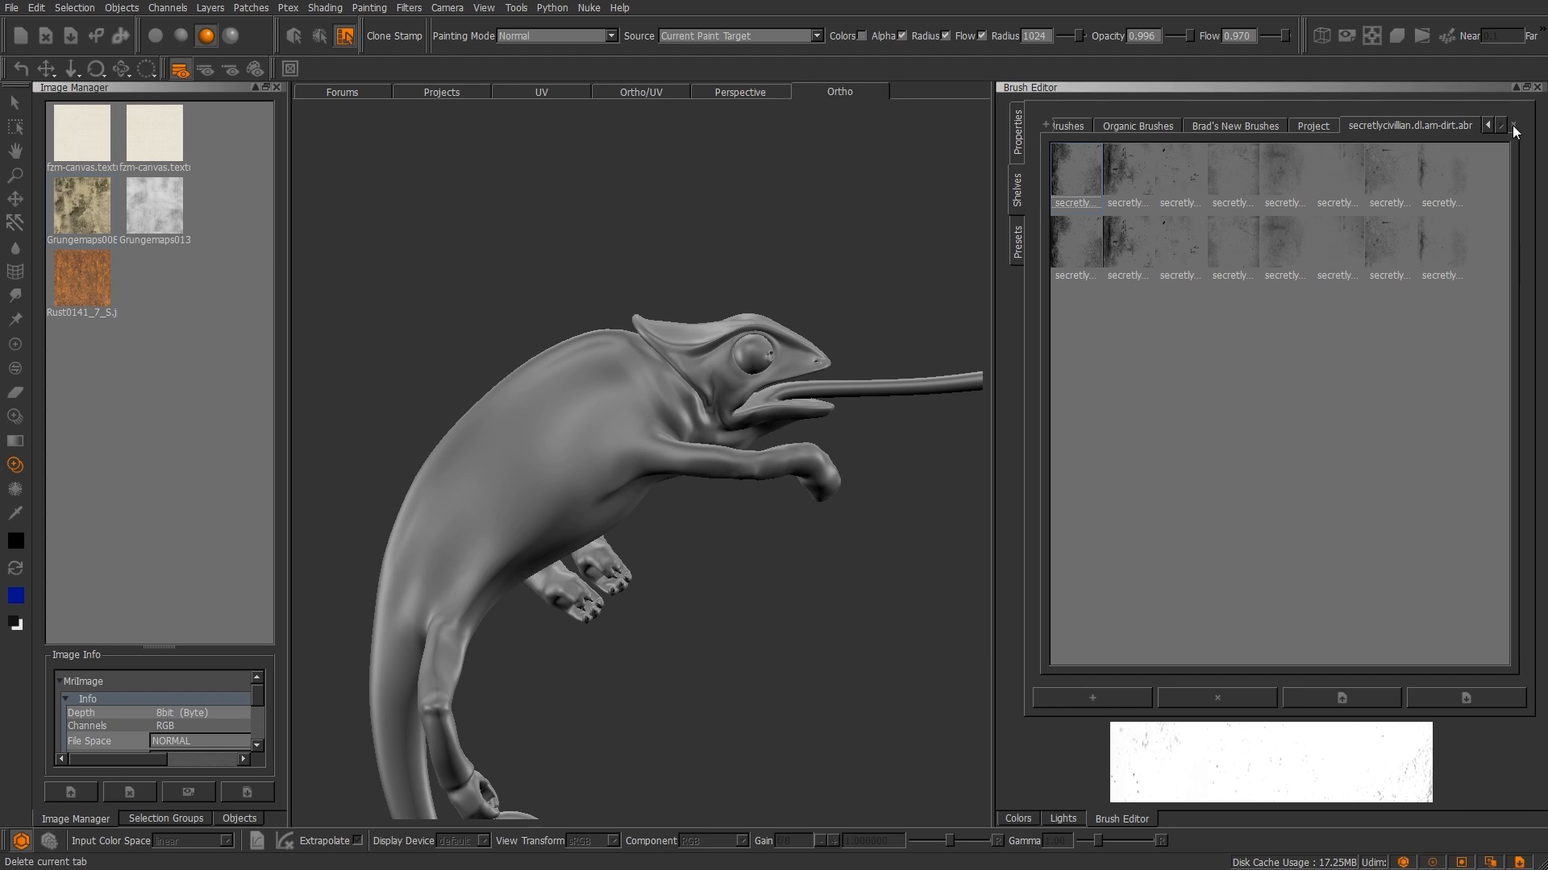
Delete the imported Photoshop brush shelf with its items and show the custom textured brushes shelf.
click(1492, 126)
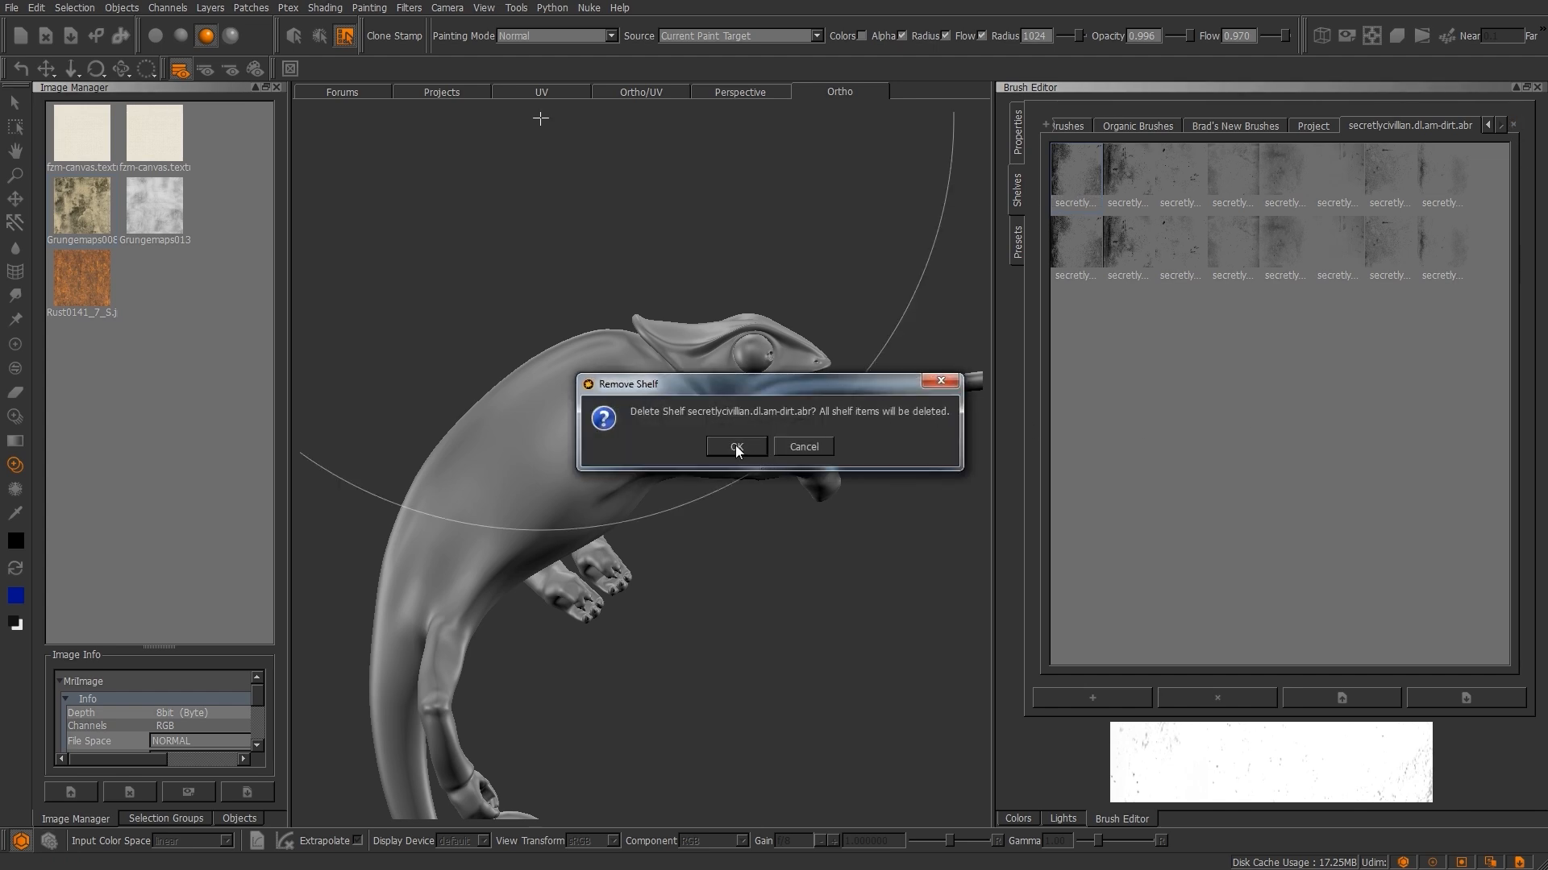
click(735, 446)
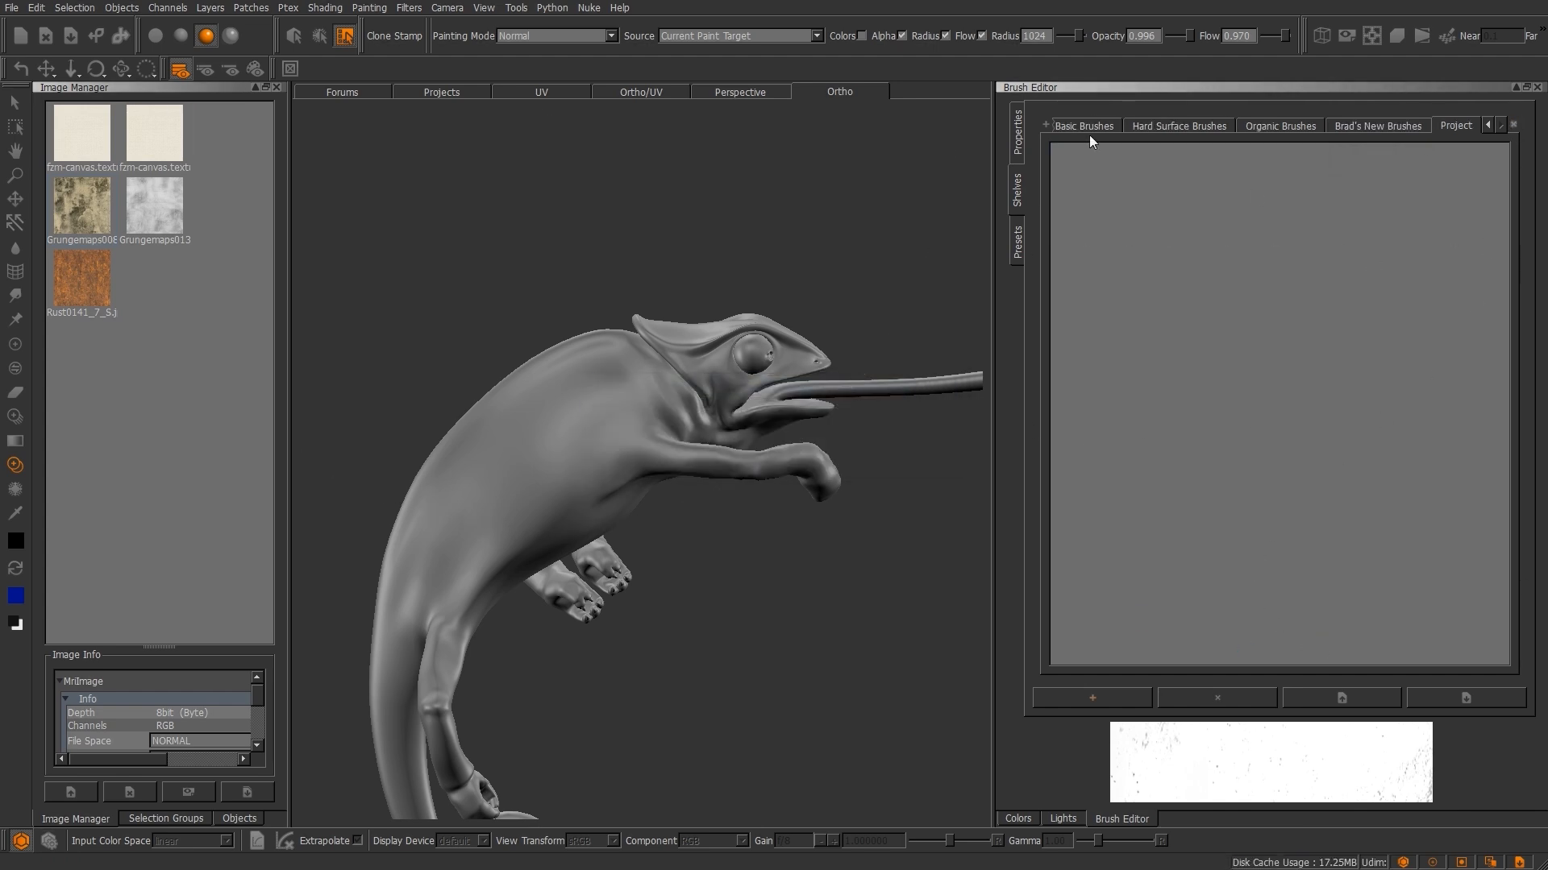
click(1081, 126)
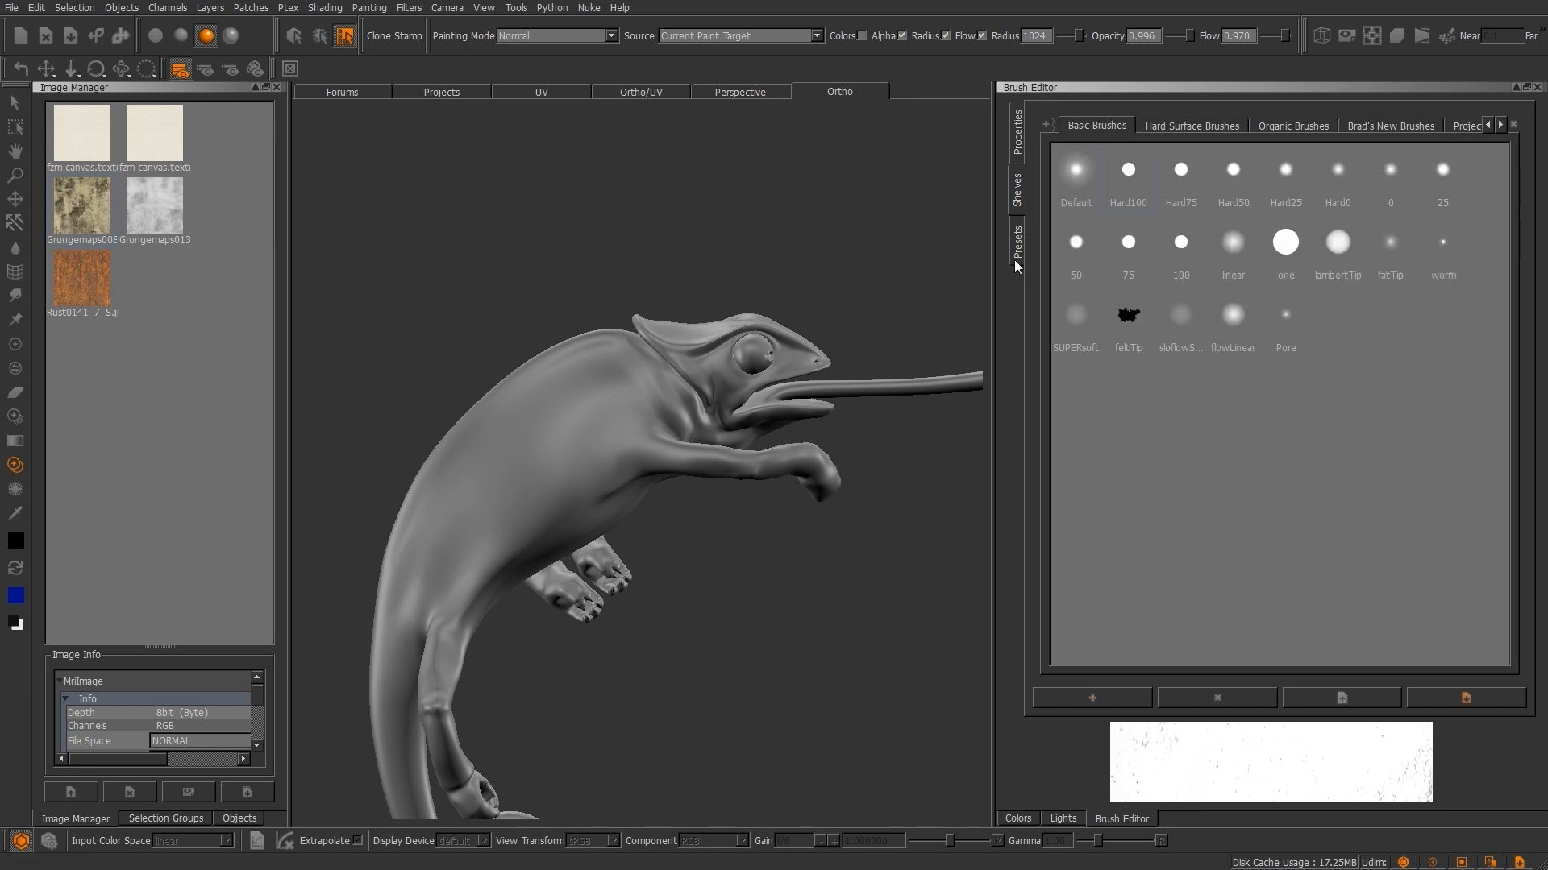
click(1390, 126)
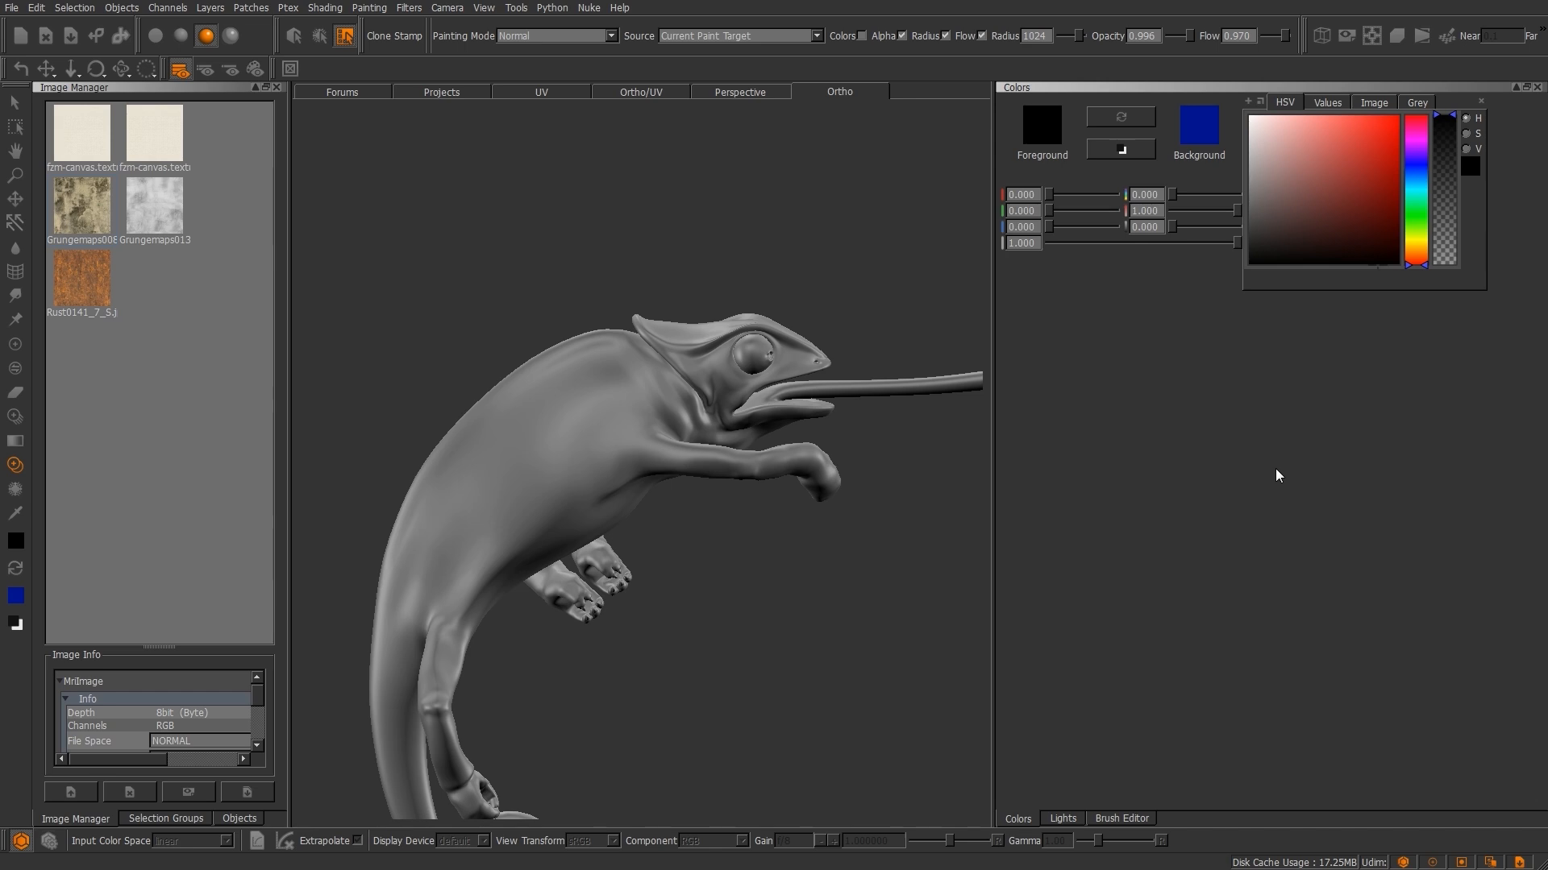
mouse_move(1114, 822)
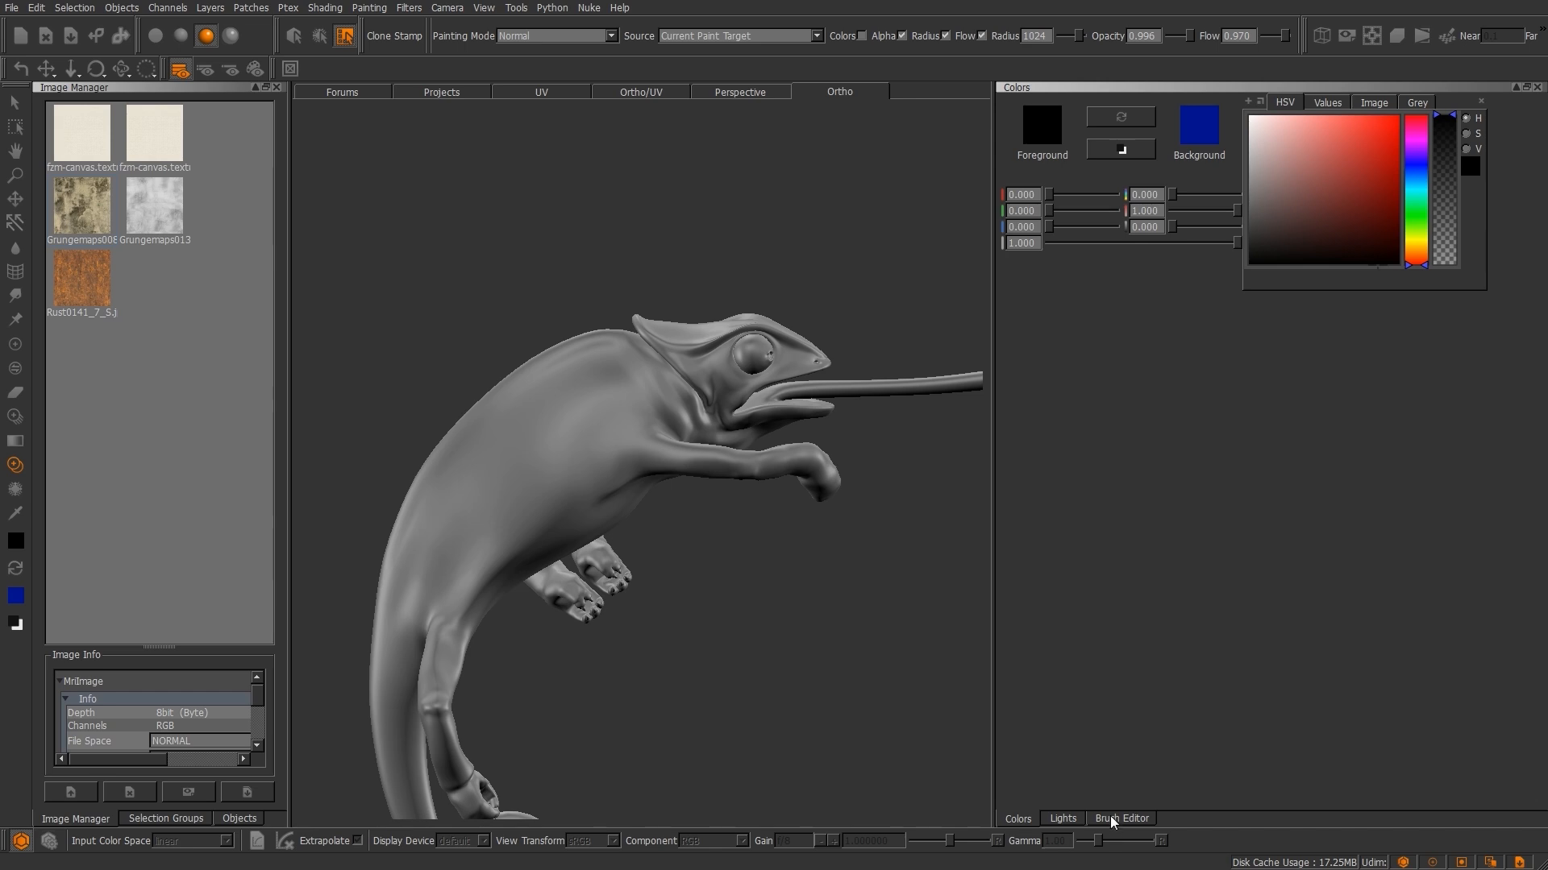
click(1120, 819)
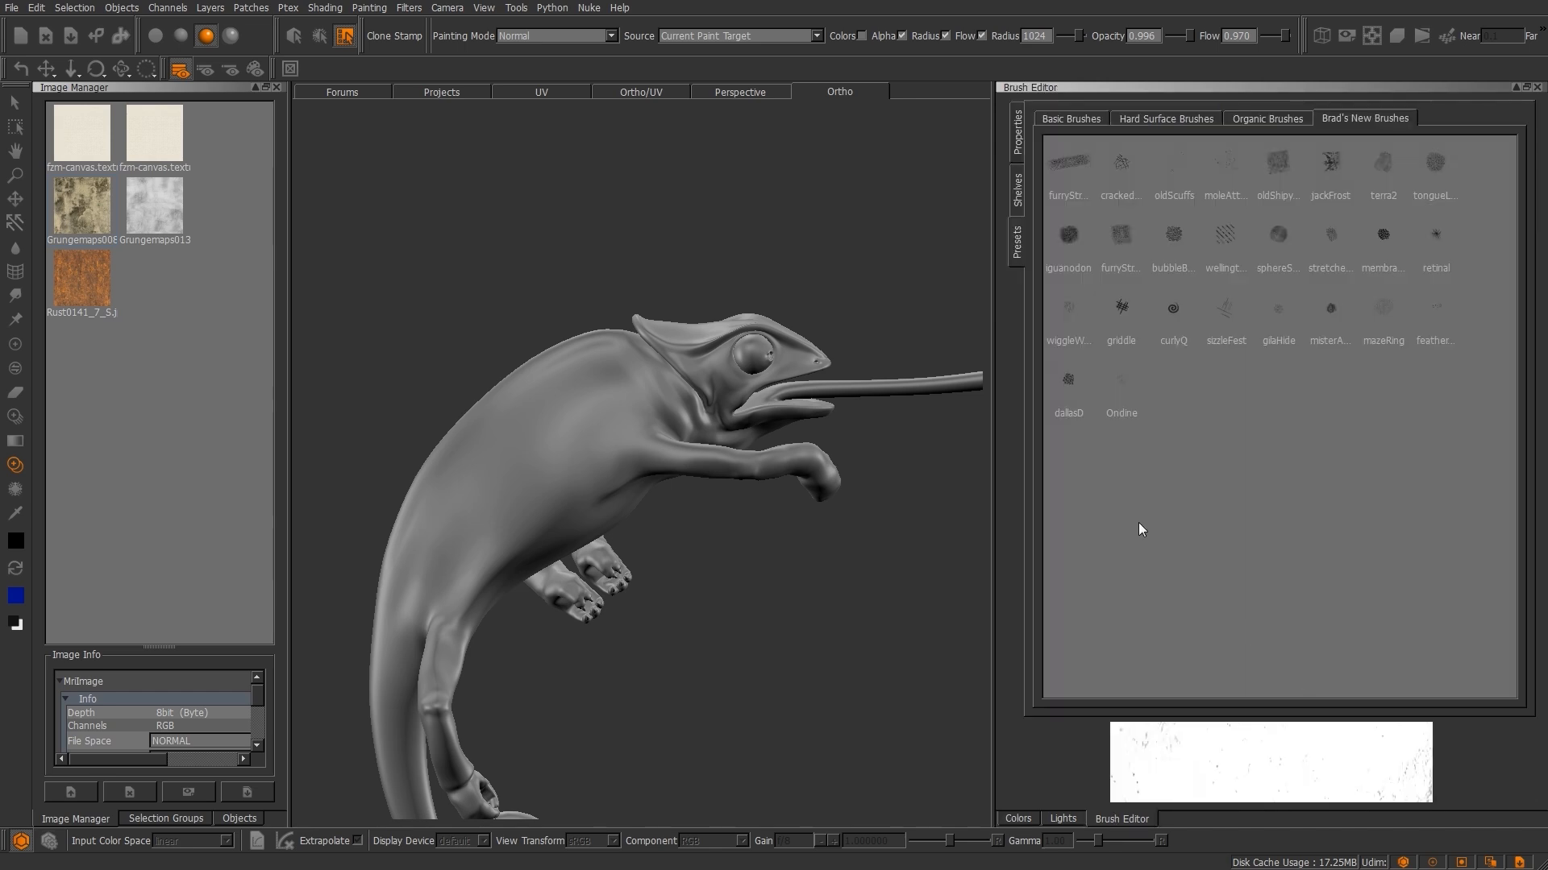